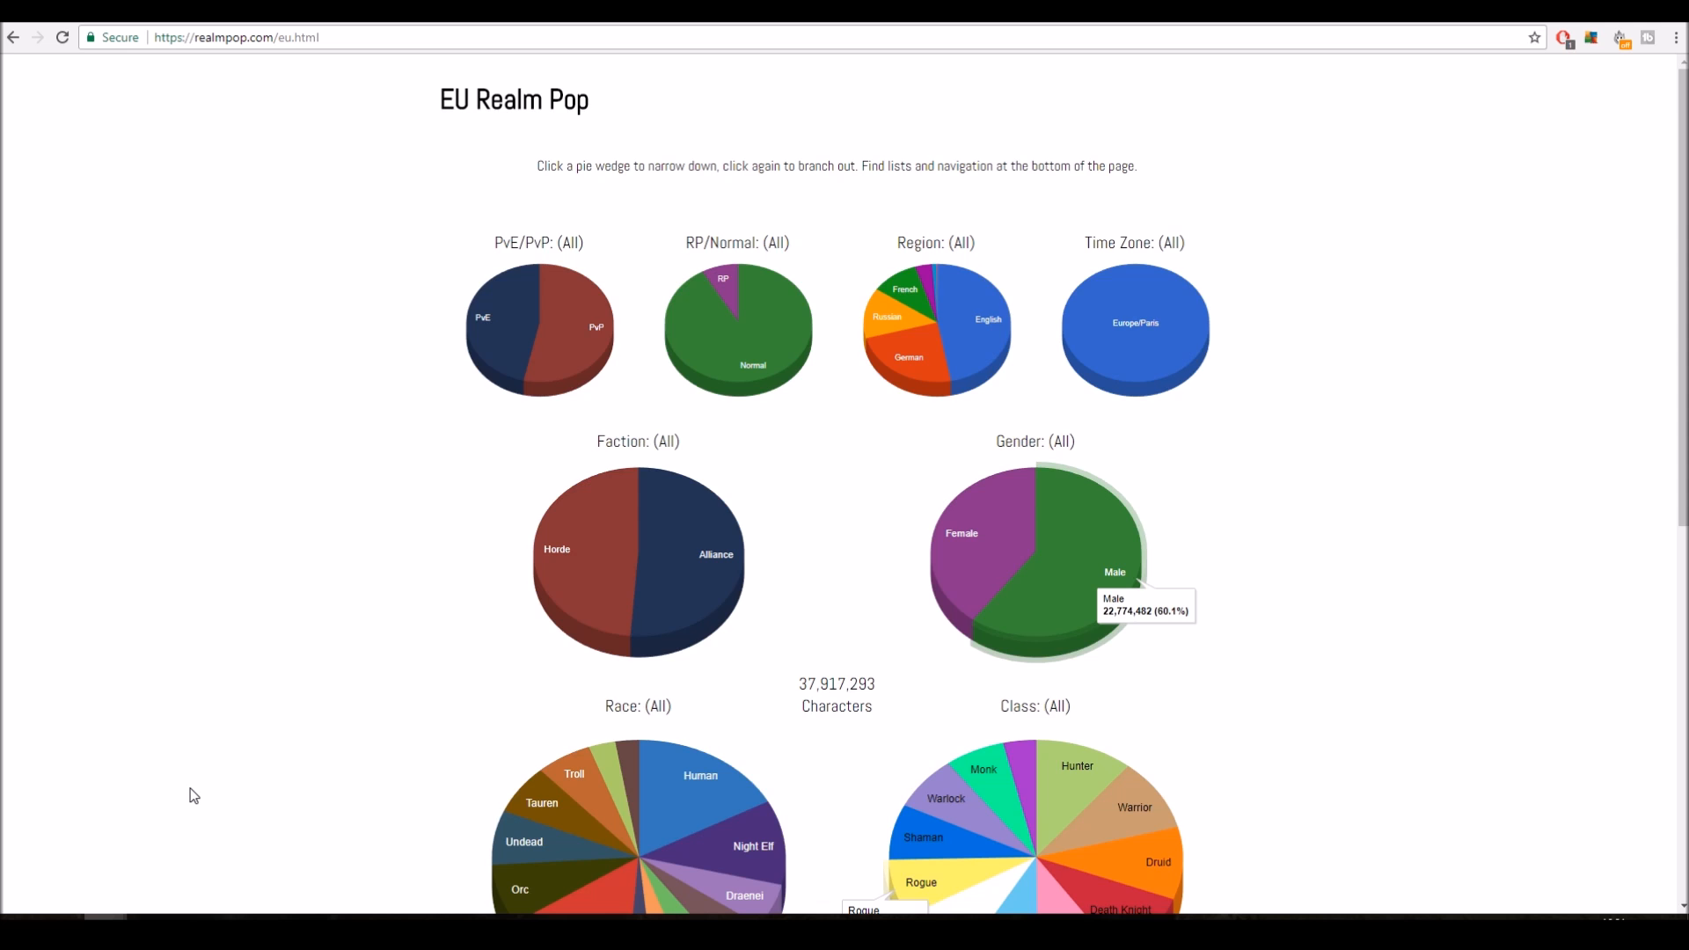
pyautogui.moveTo(1670, 440)
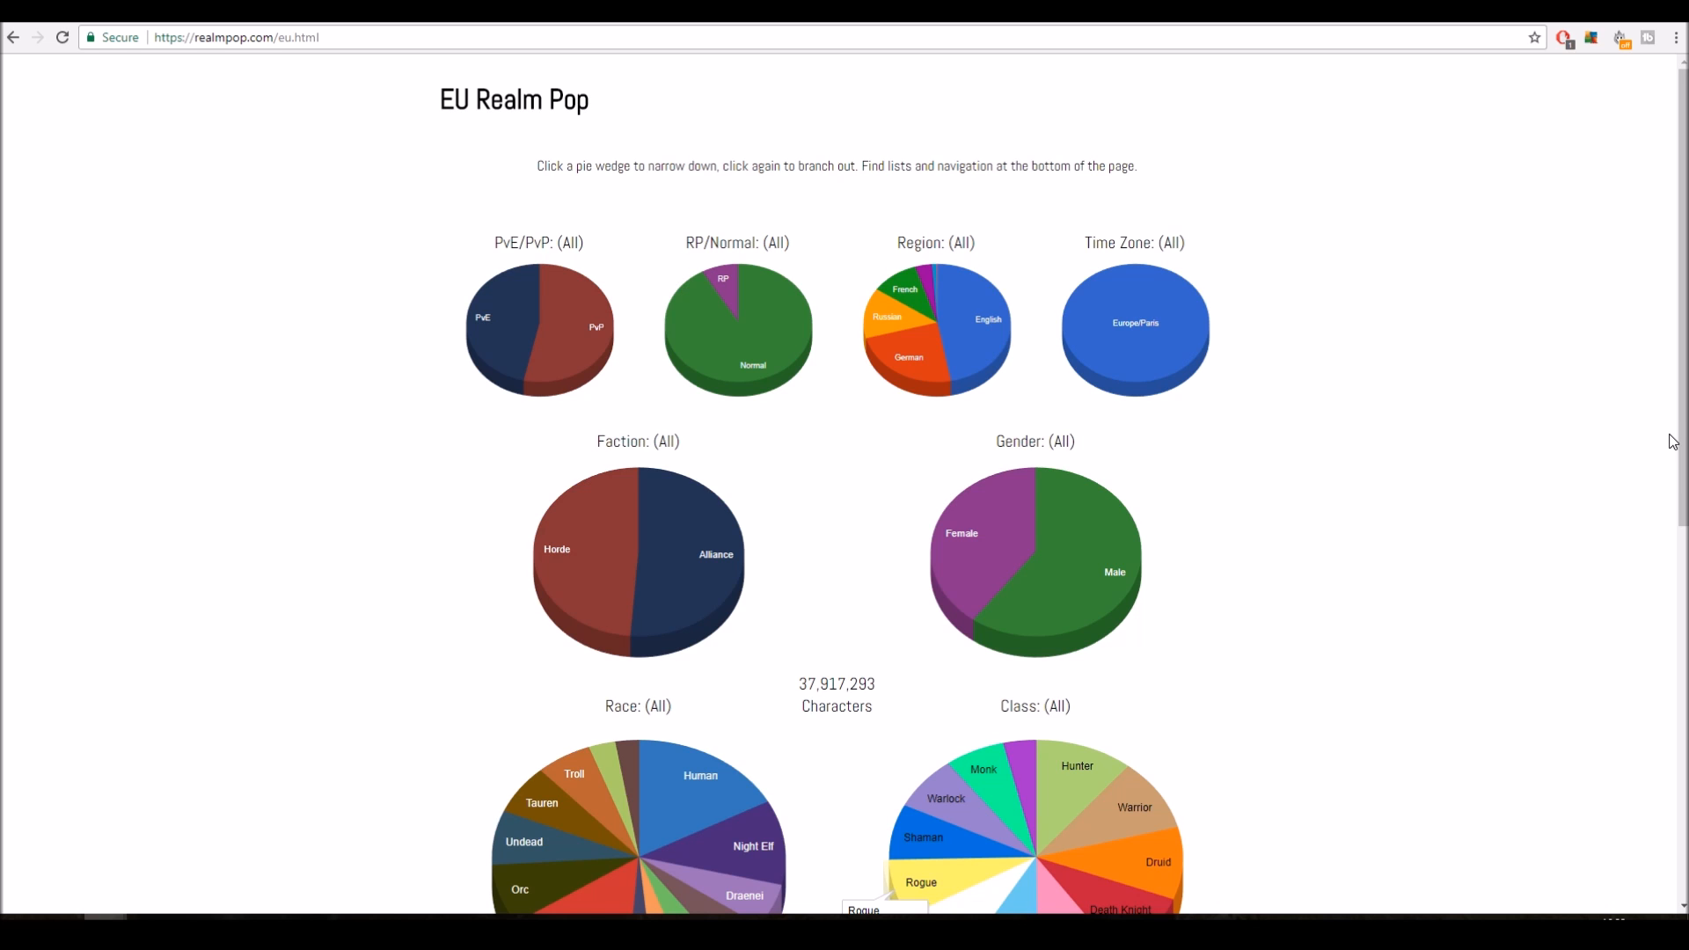
pyautogui.moveTo(1455, 370)
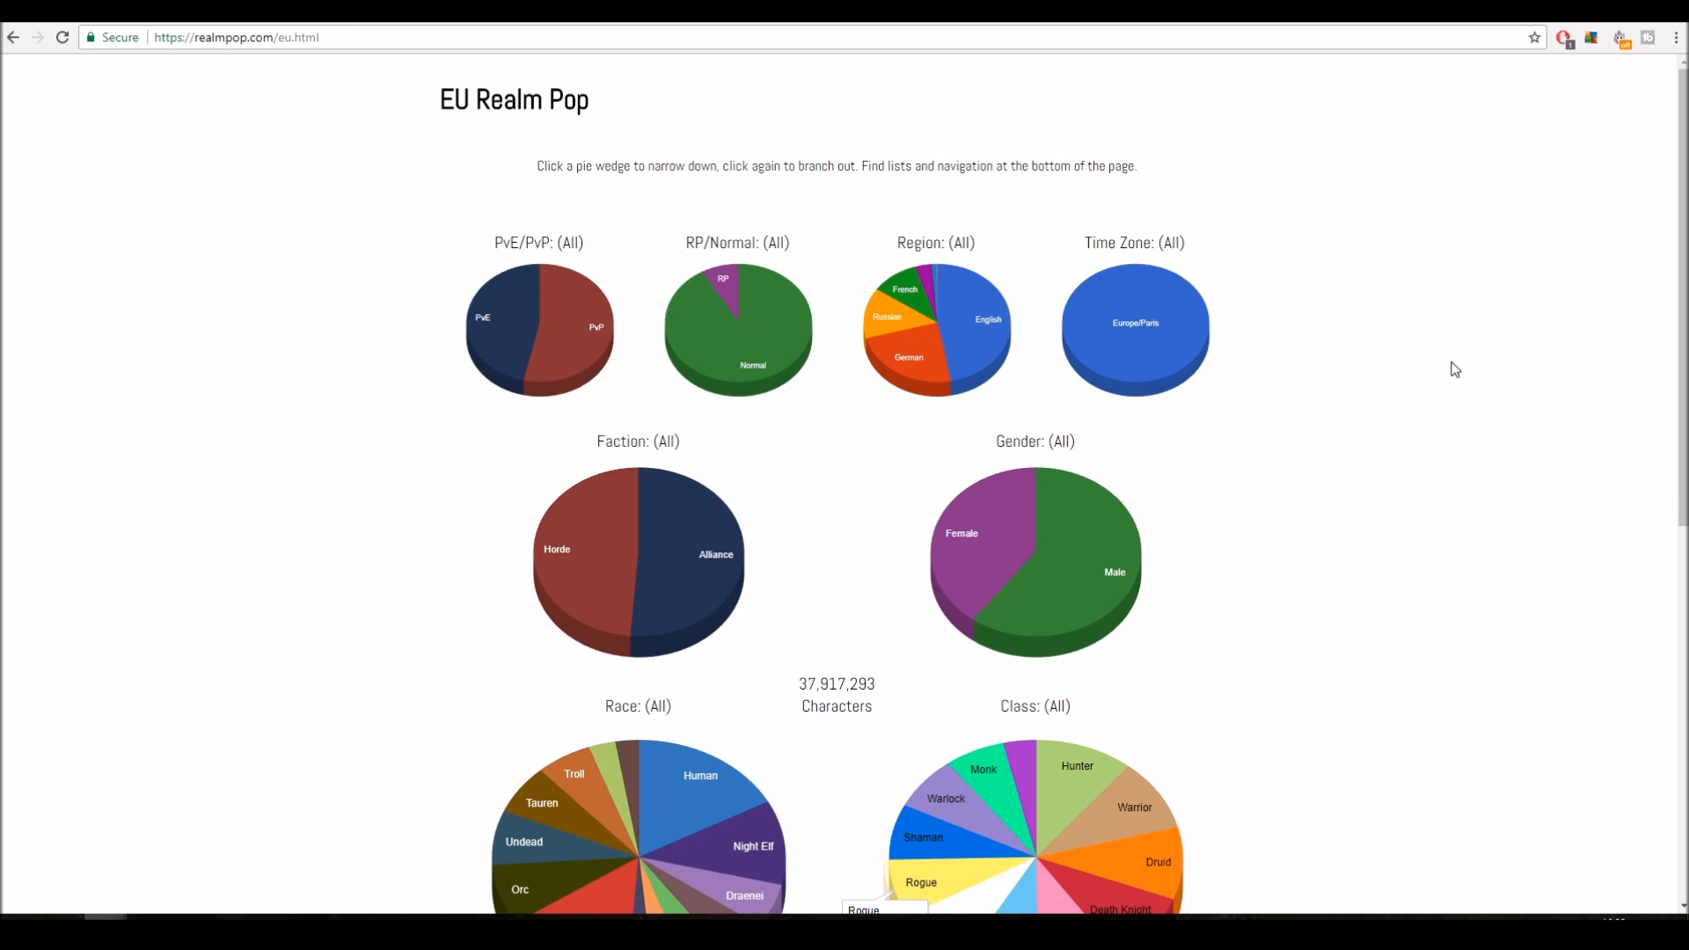
# - Sort the EU realm table by A/H Ratio, highest first, with Aegwynn on top at 21.363
pyautogui.scroll(-3)
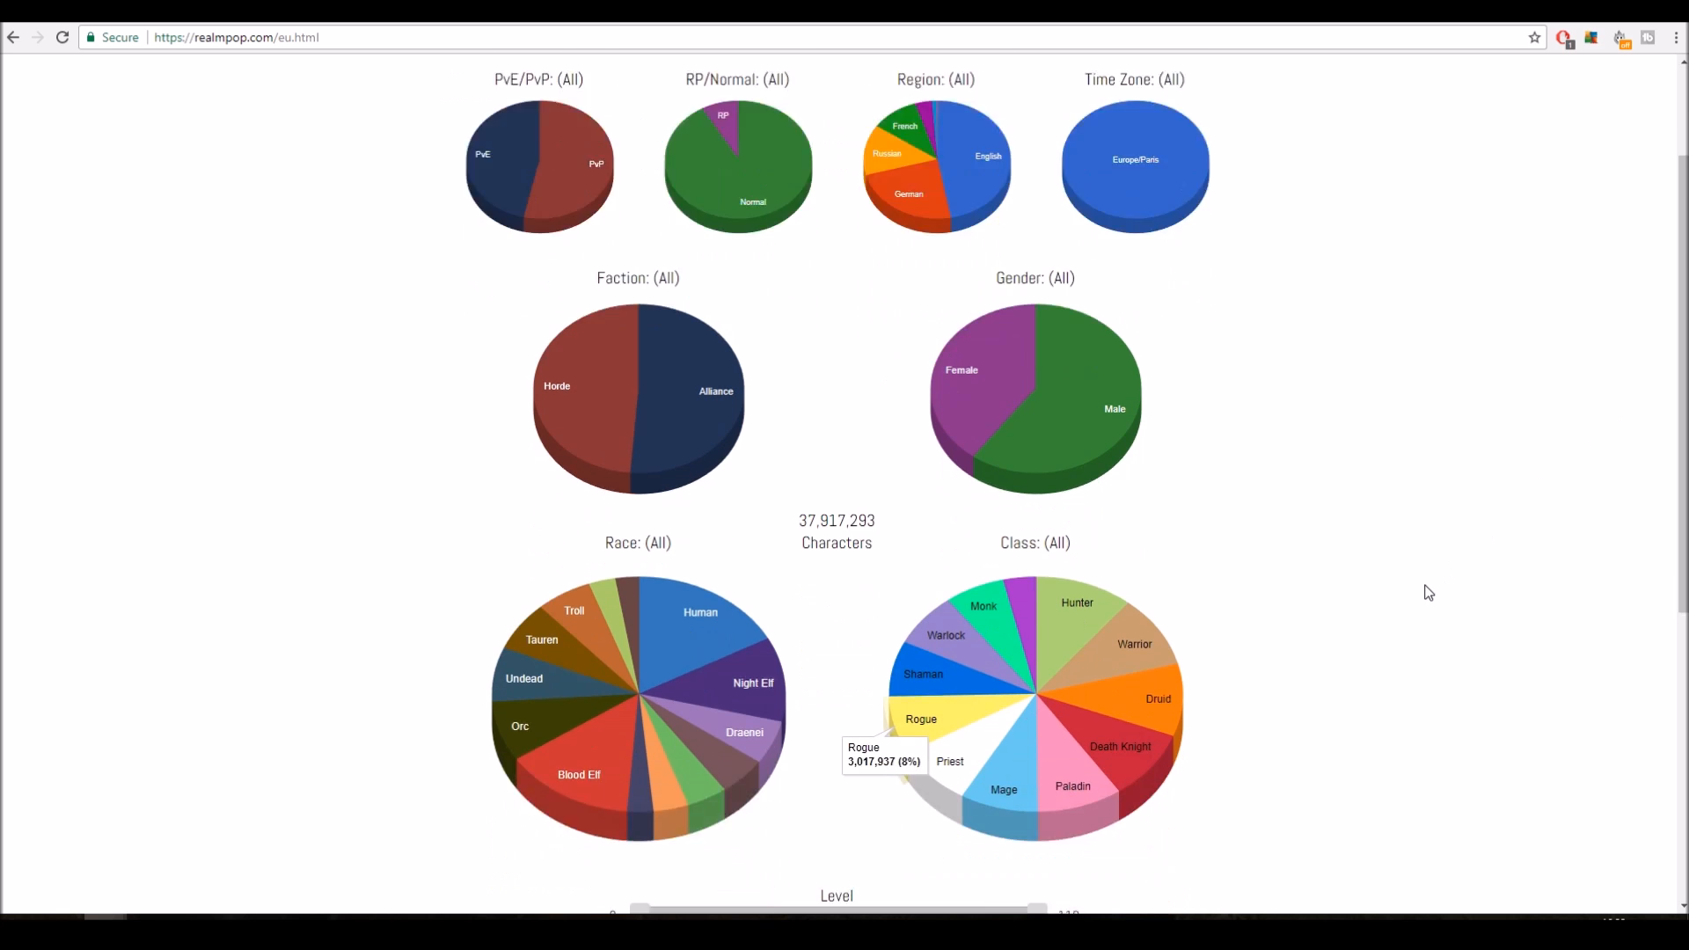
pyautogui.scroll(-3)
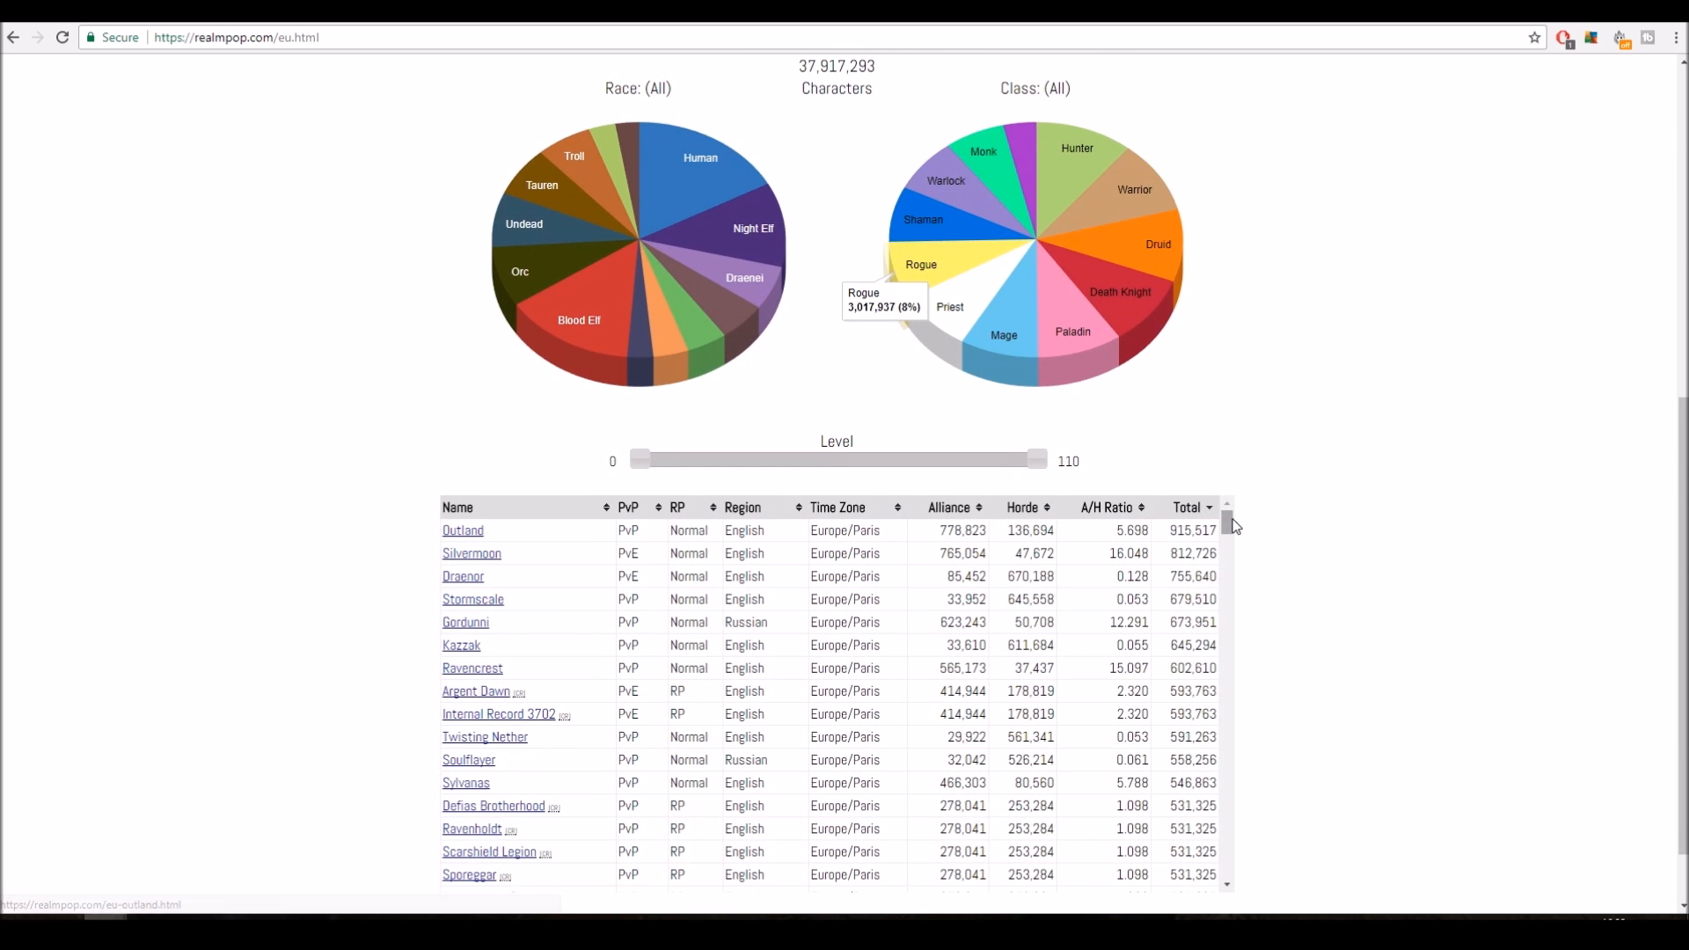
pyautogui.moveTo(934, 536)
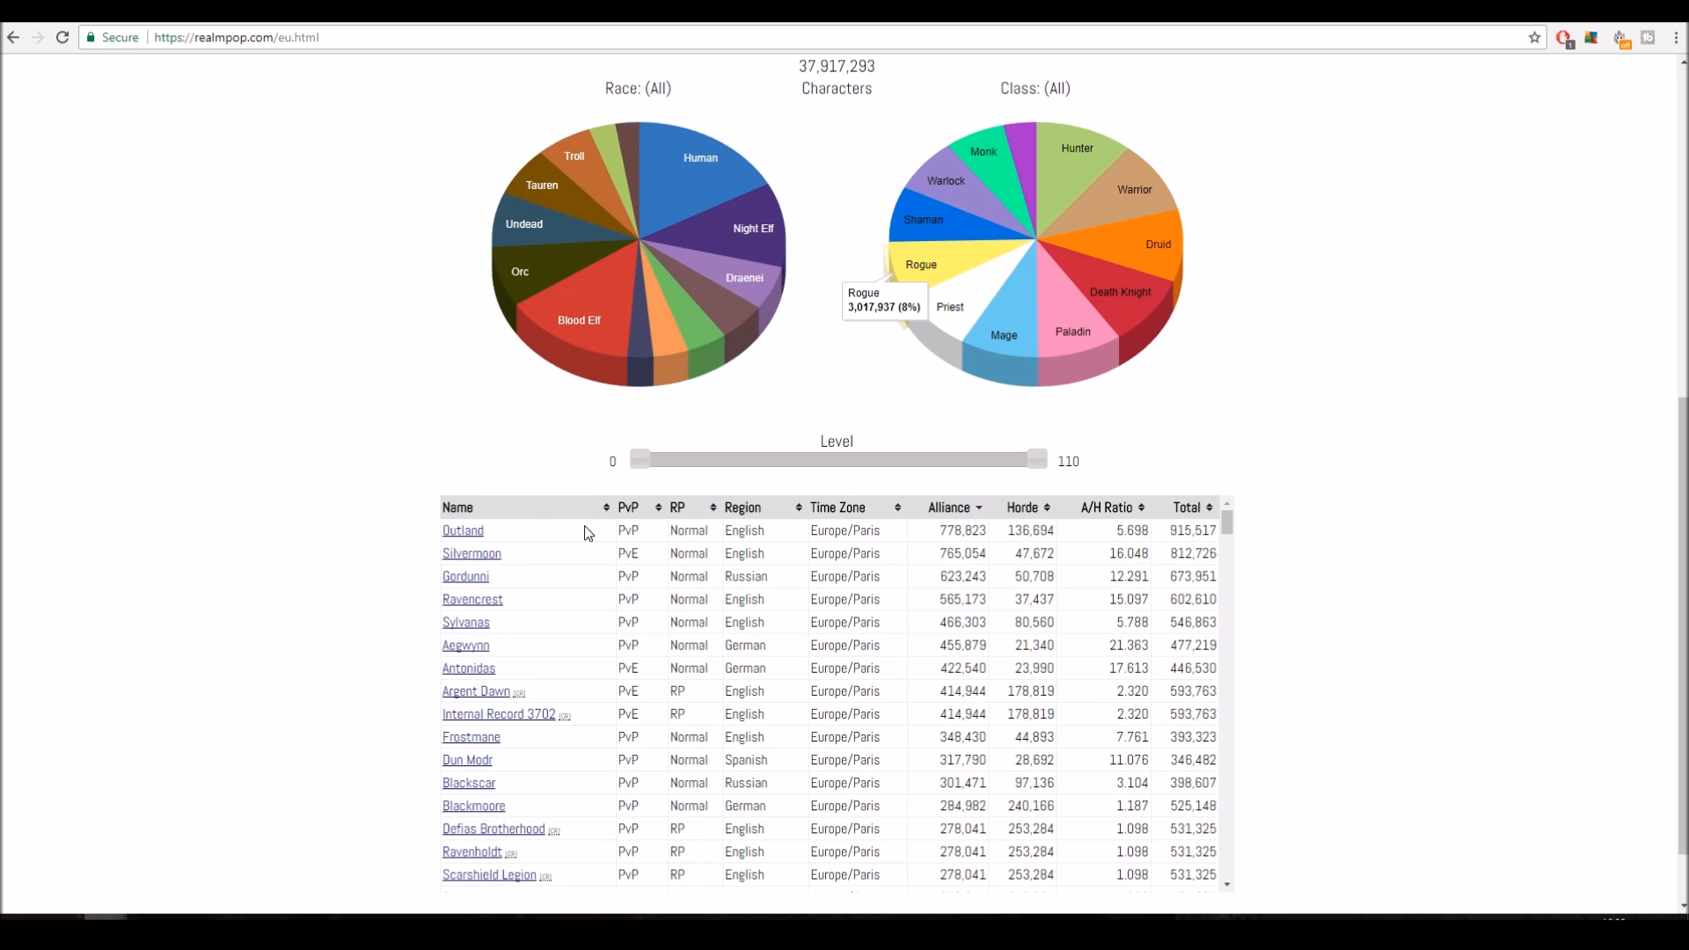
pyautogui.moveTo(1009, 537)
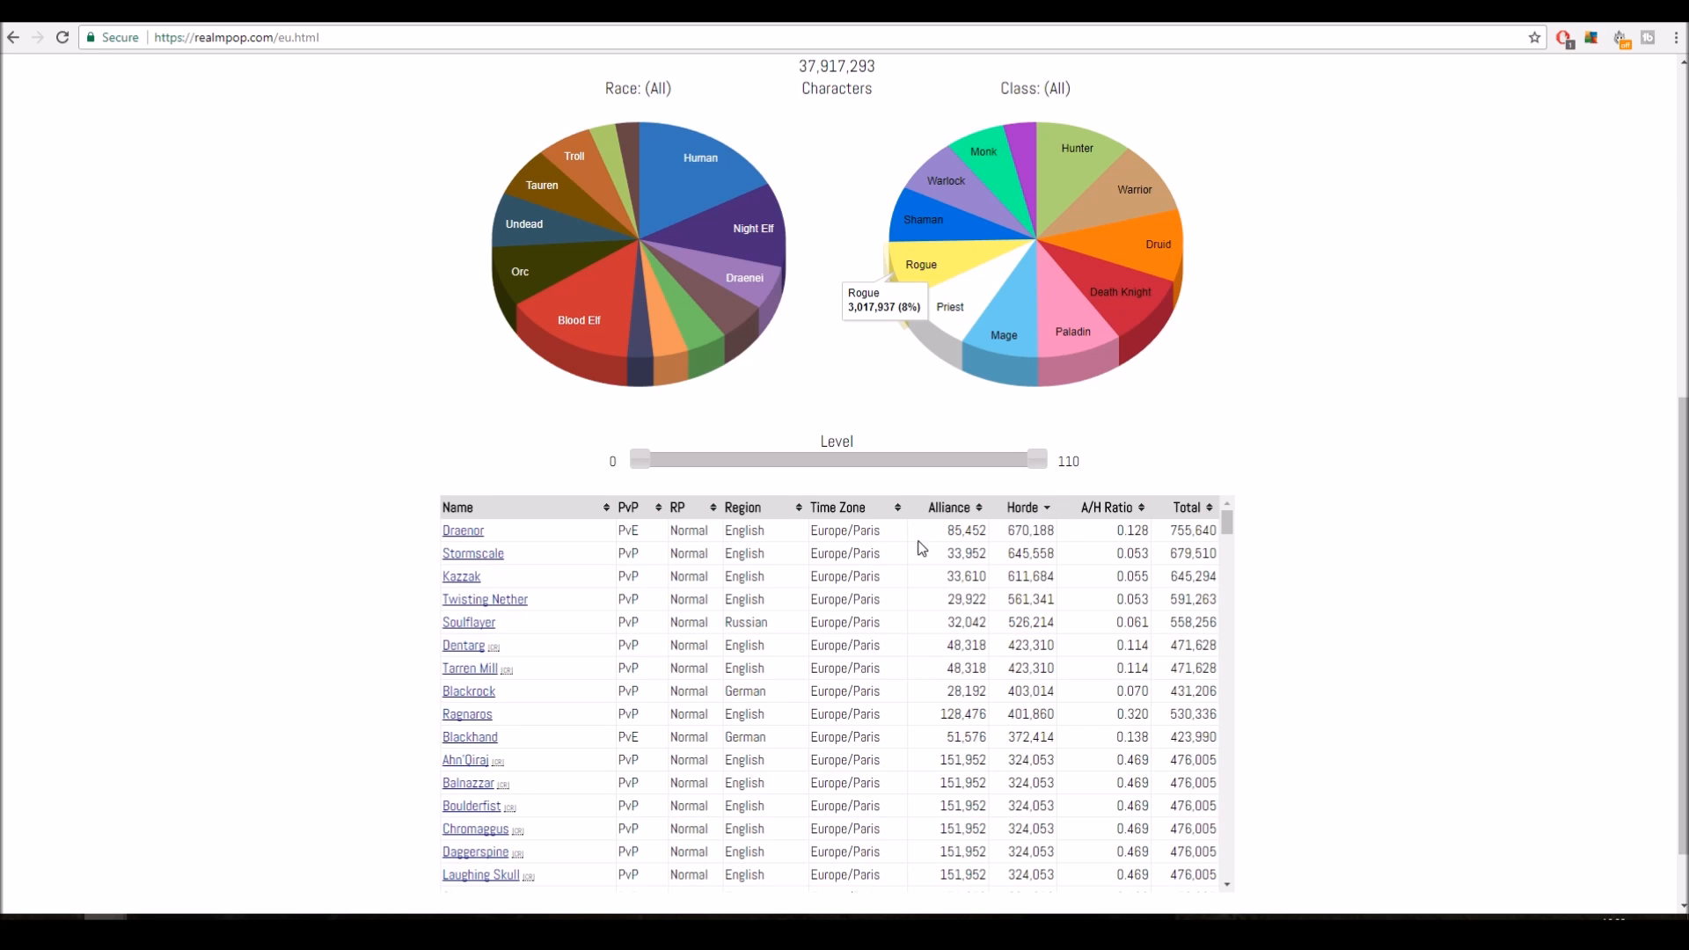
pyautogui.click(1108, 508)
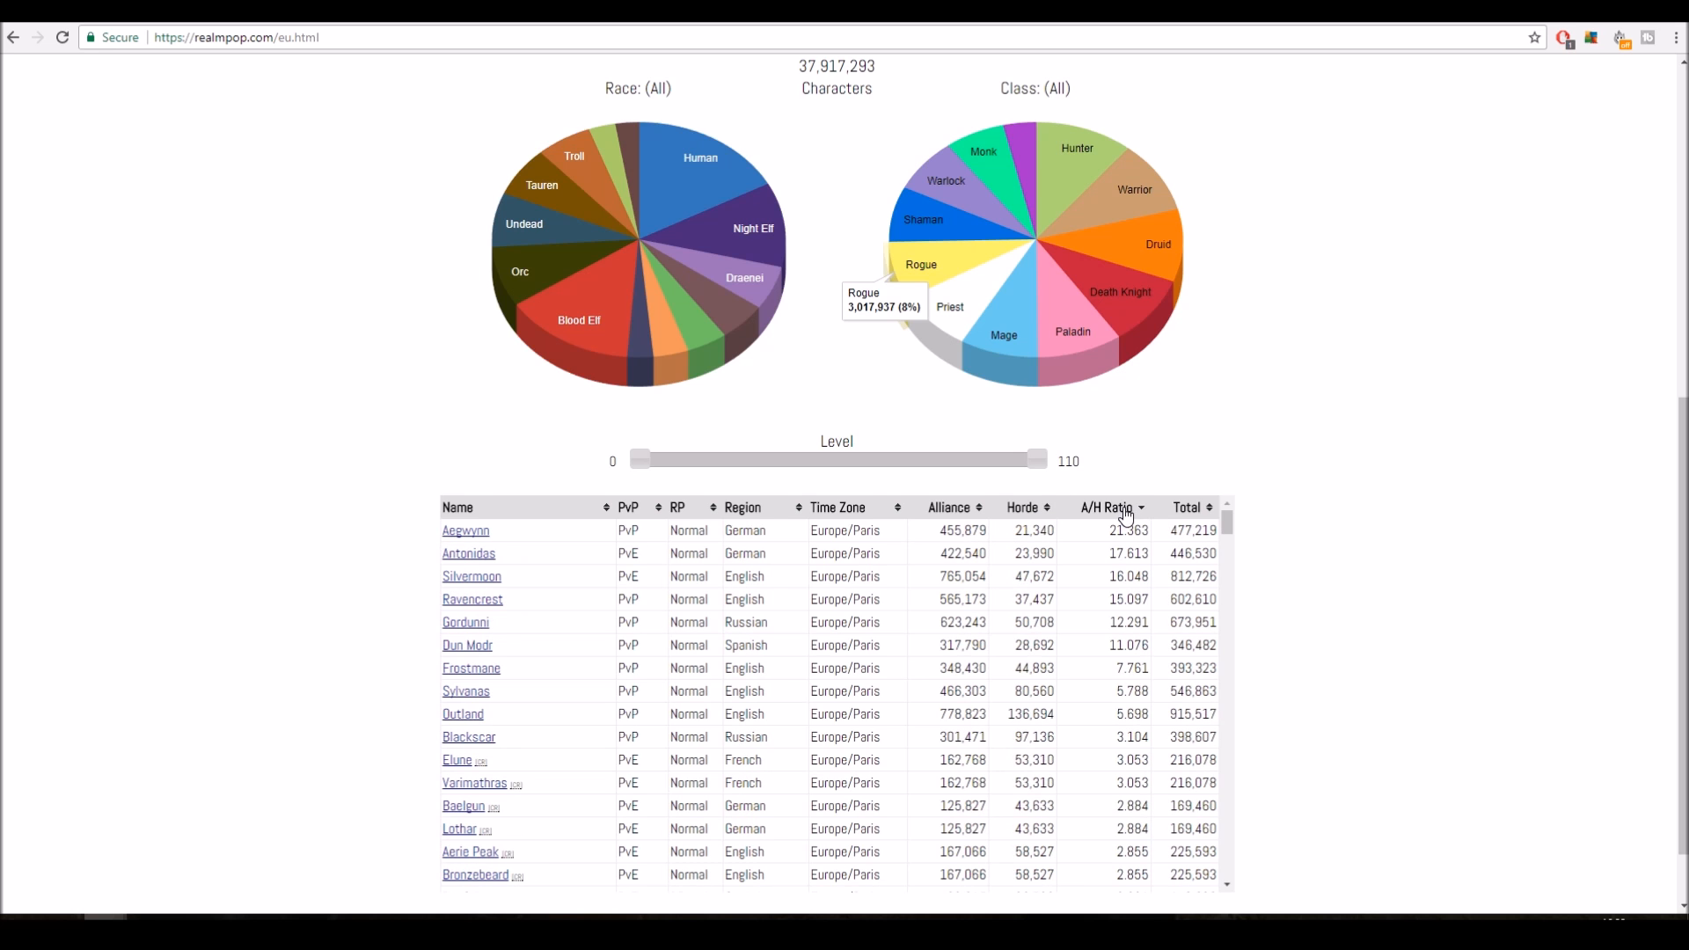
pyautogui.moveTo(1010, 535)
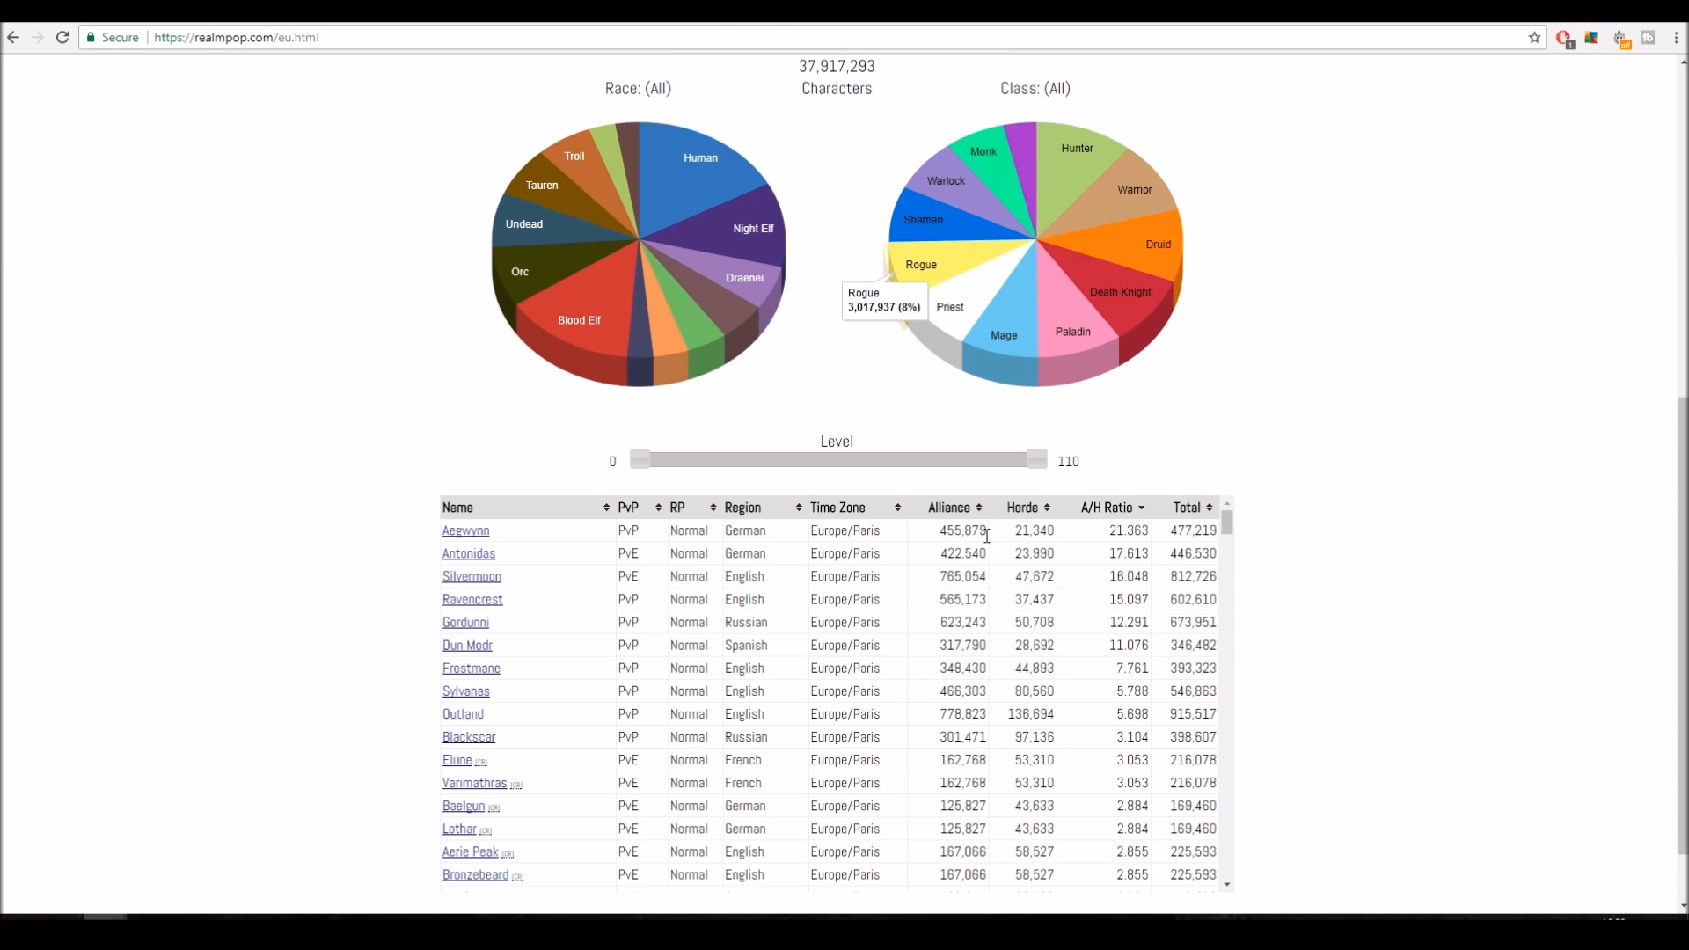
pyautogui.moveTo(1193, 526)
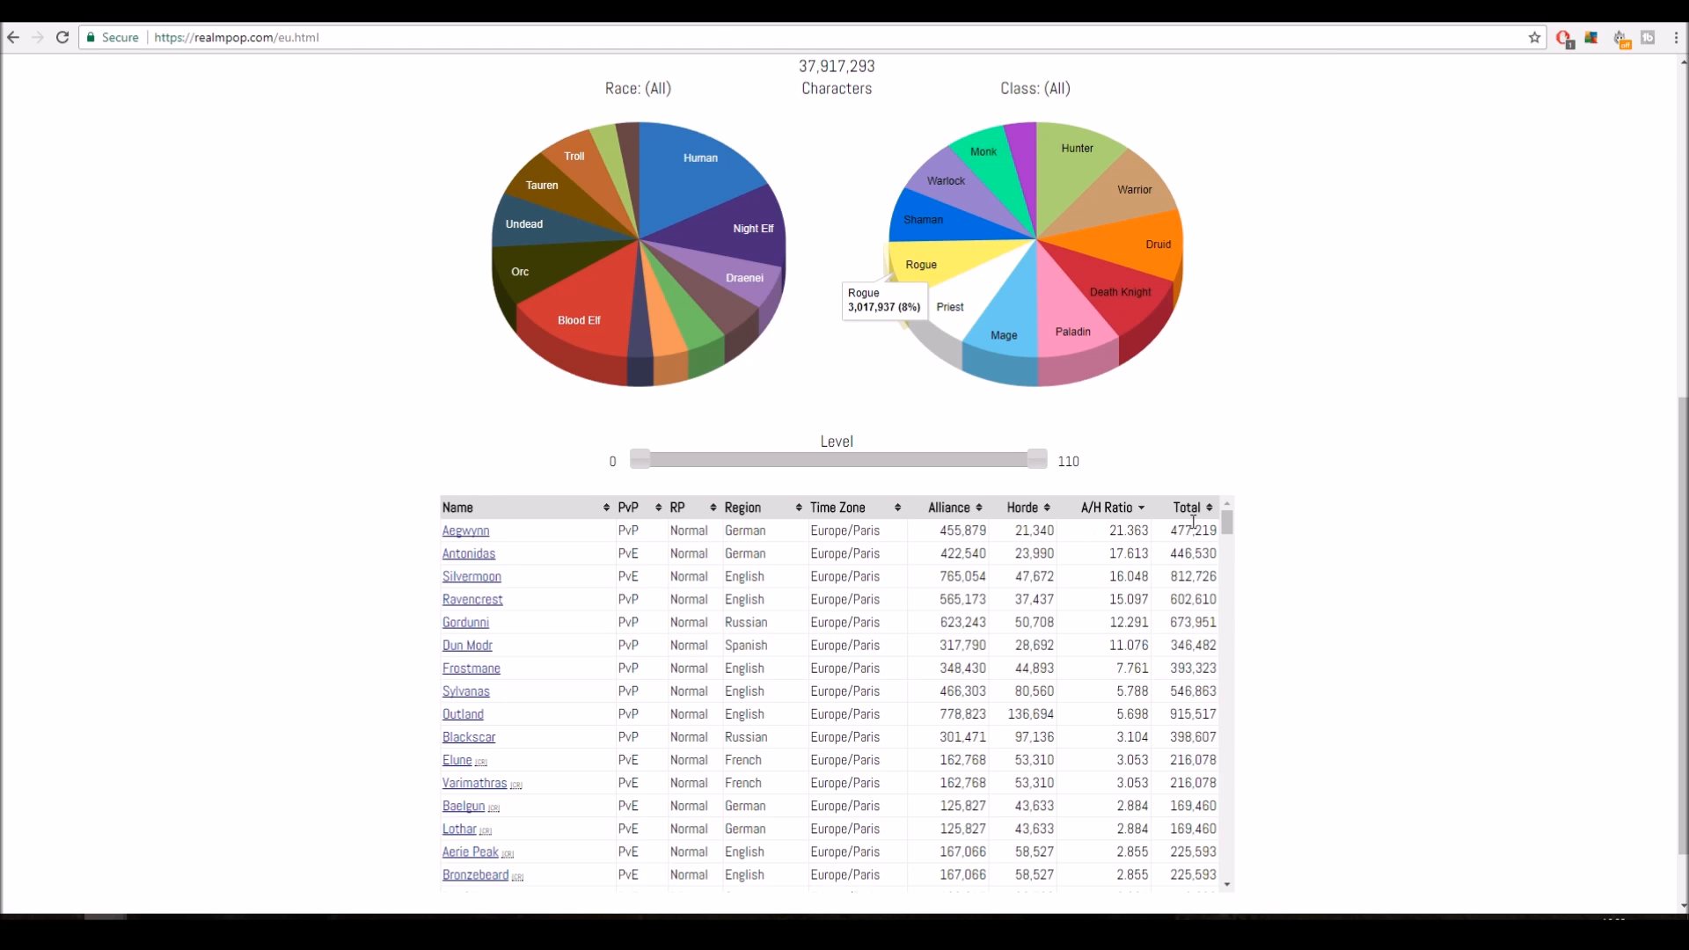
# - Reopen EU Realms from the front page and sort by Total descending, Outland first at 915,517
pyautogui.click(11, 37)
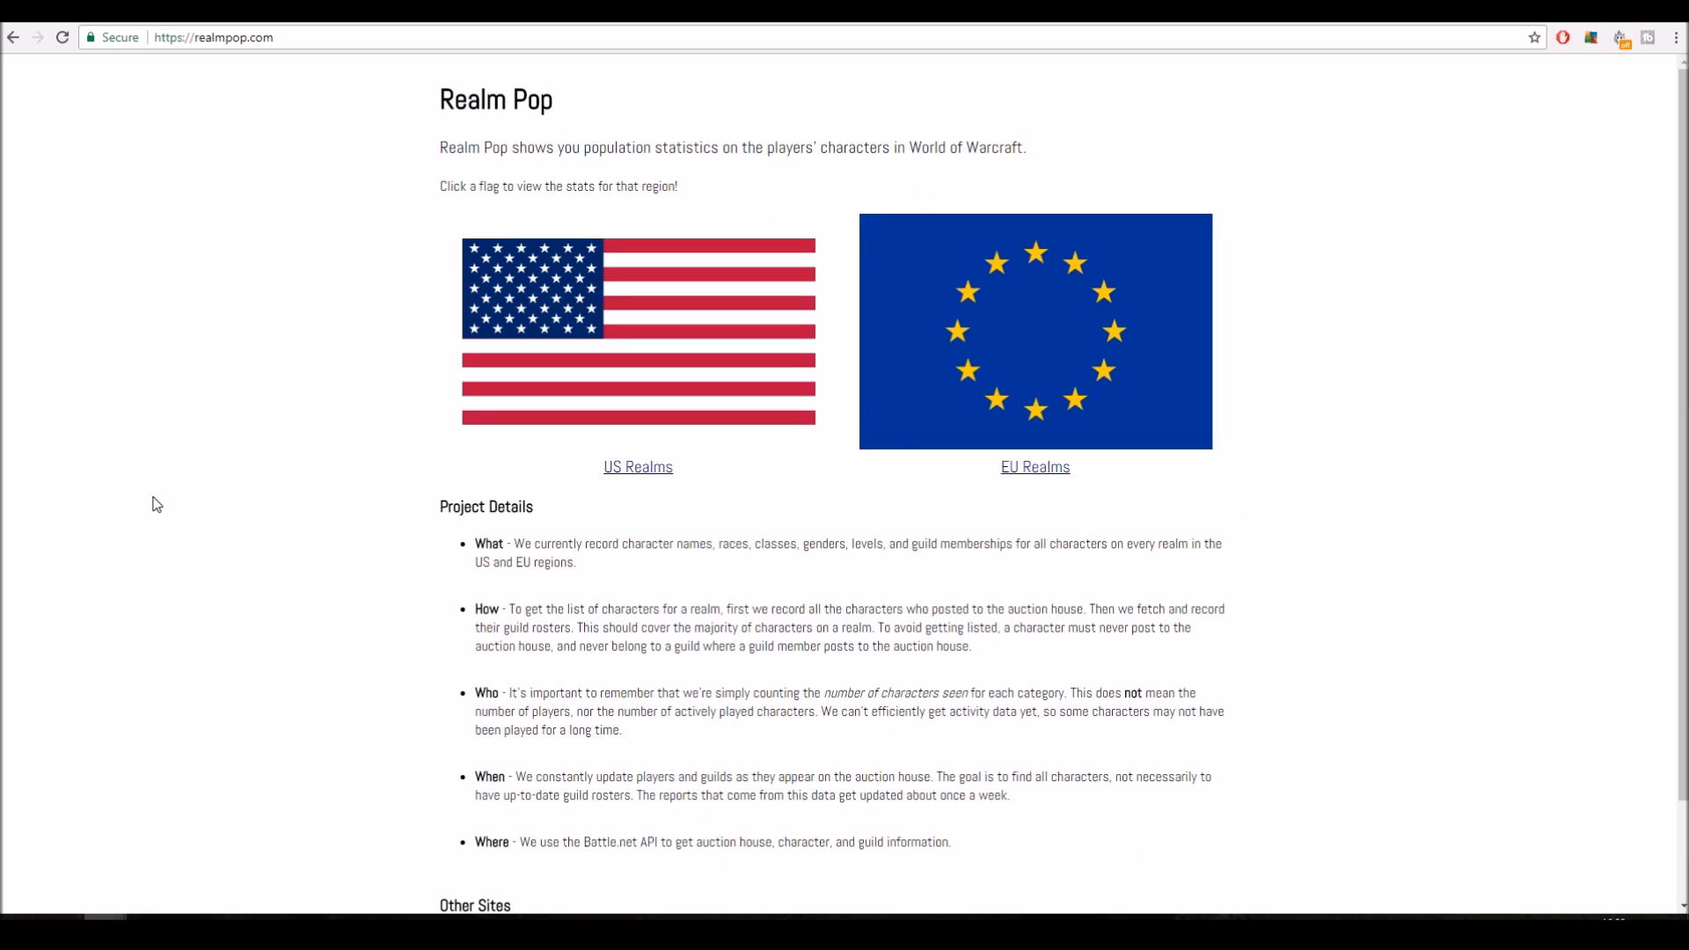
pyautogui.moveTo(829, 373)
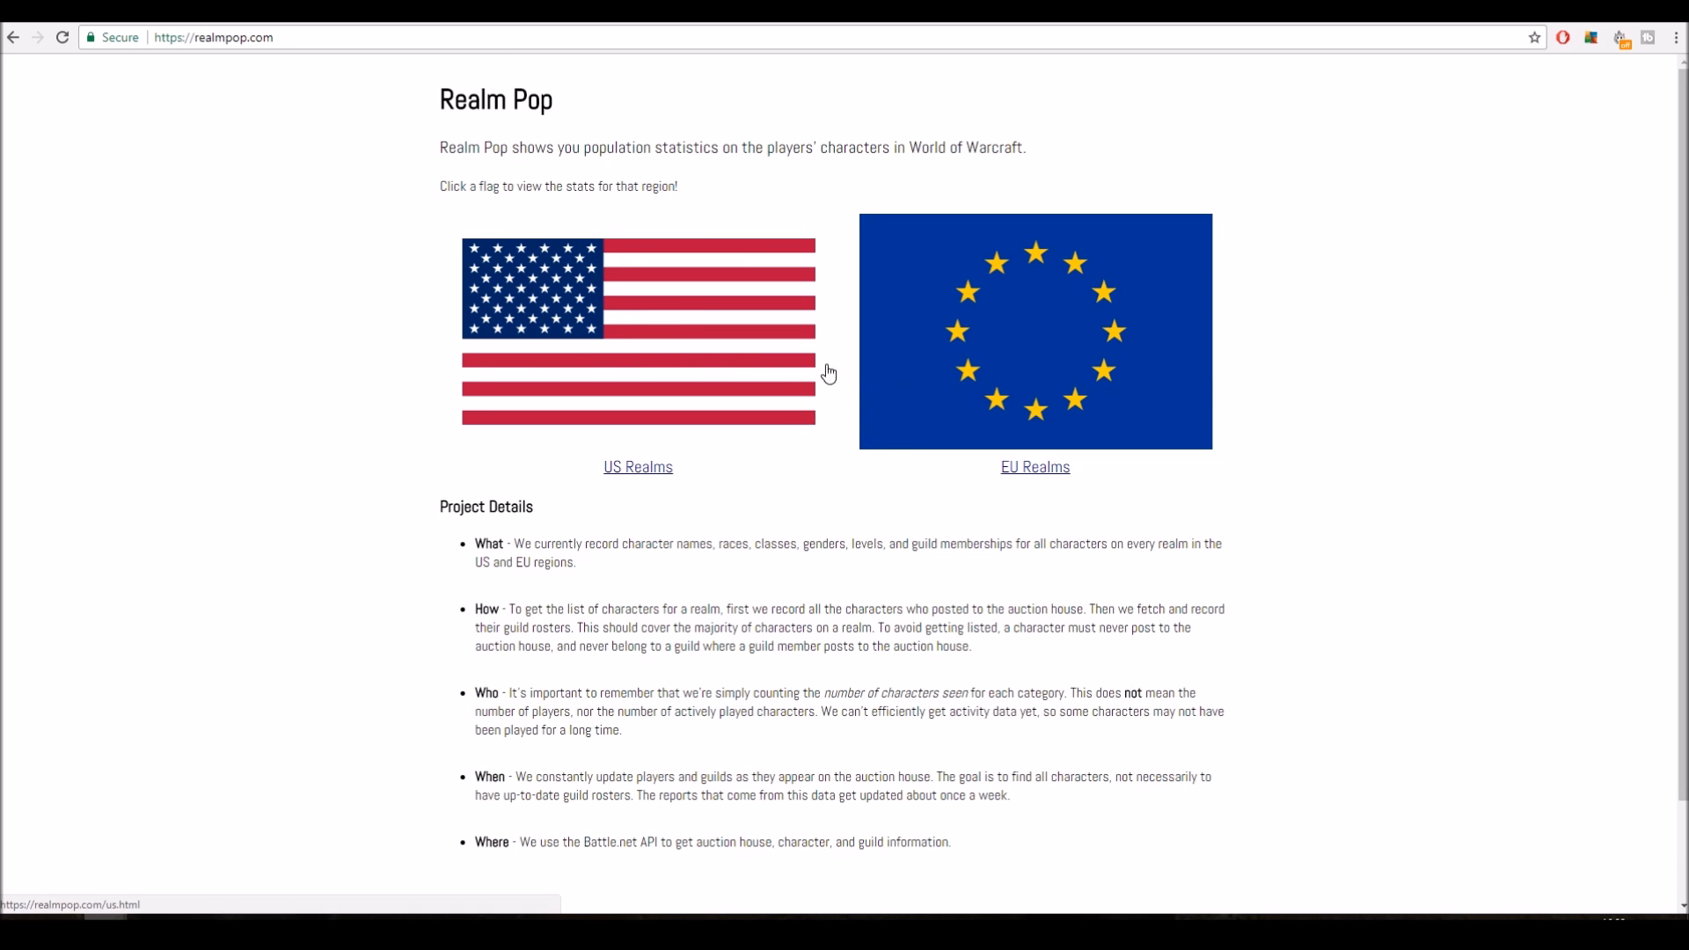
pyautogui.click(1035, 332)
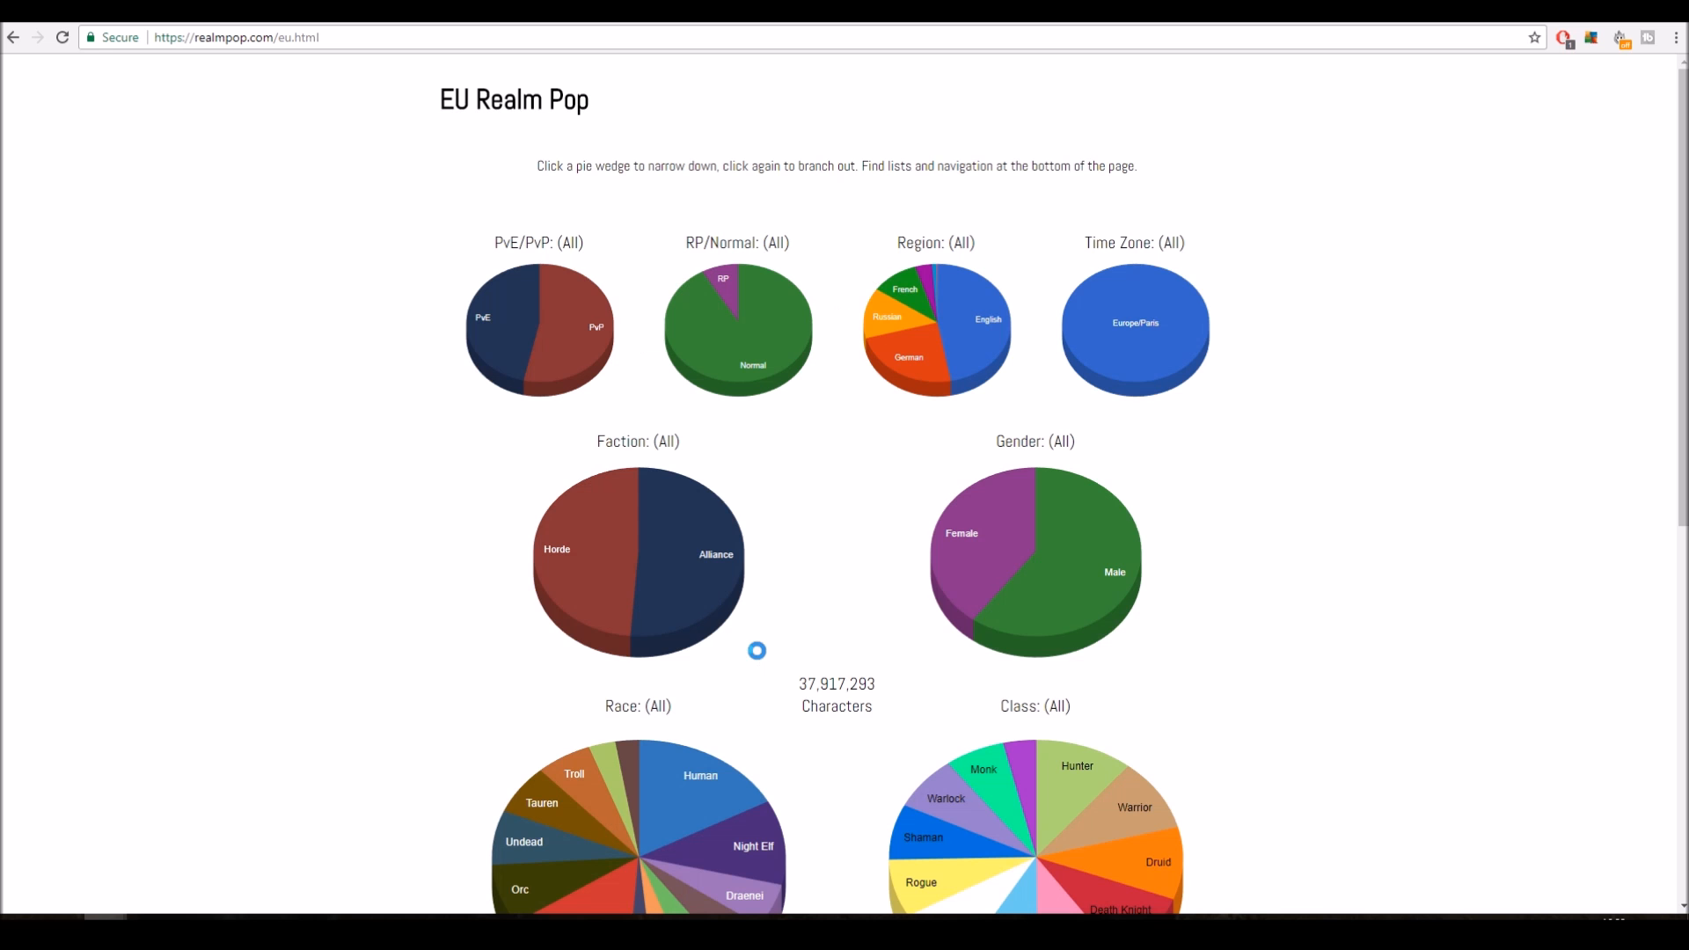
pyautogui.scroll(-3)
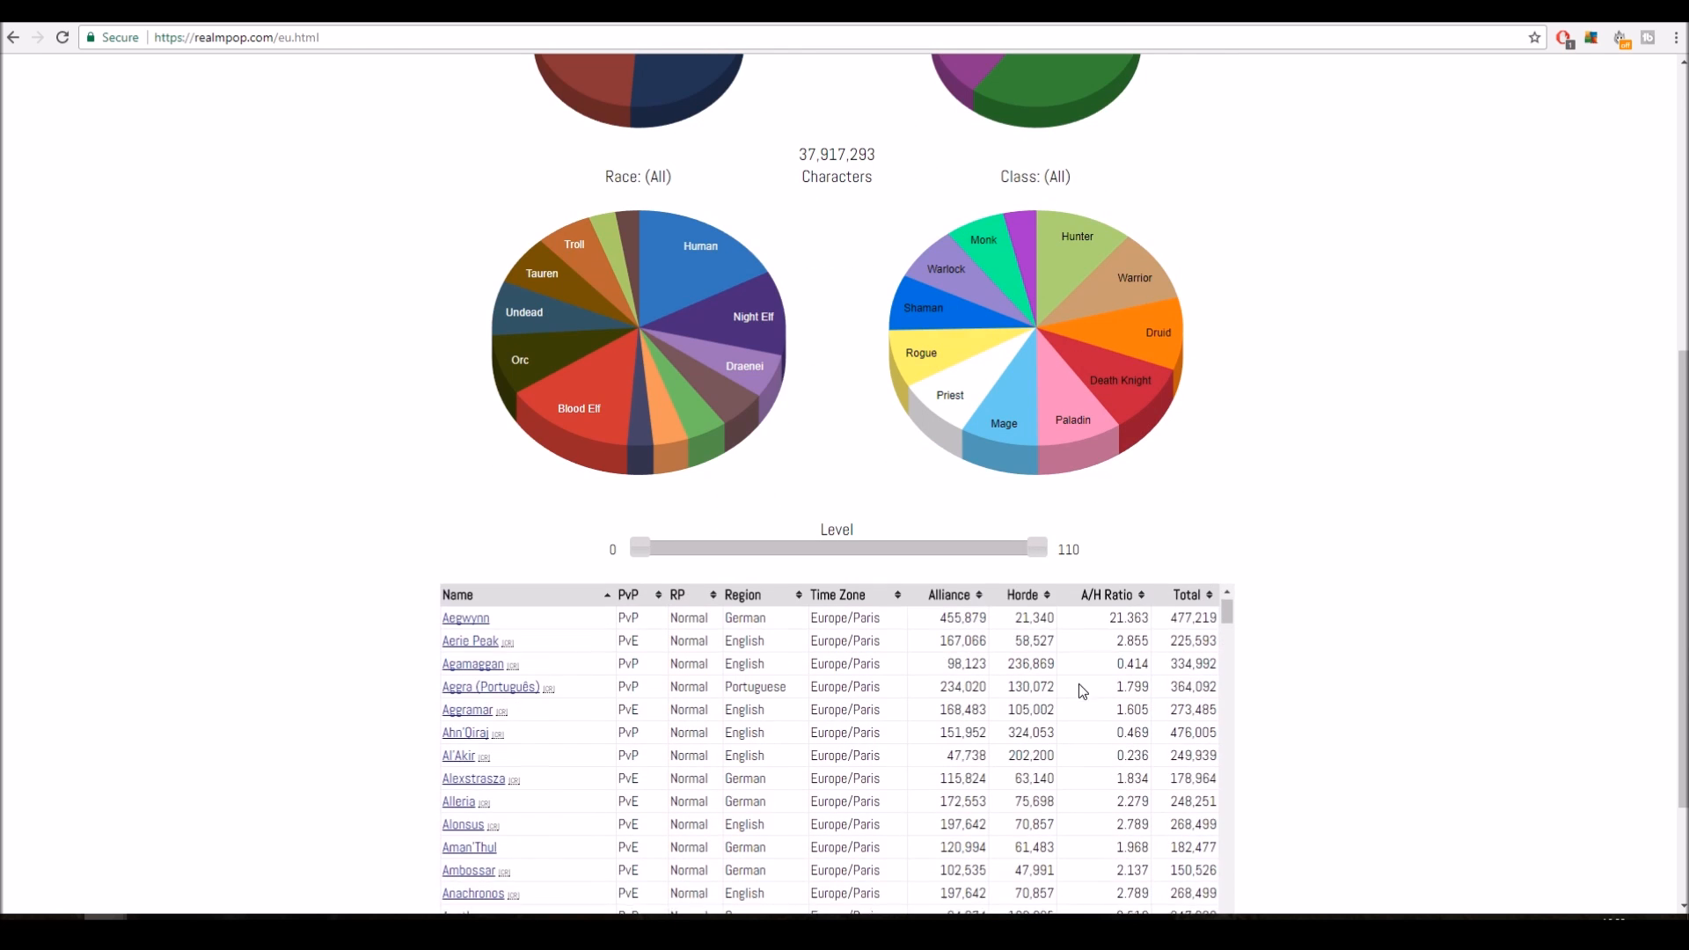
pyautogui.click(1189, 508)
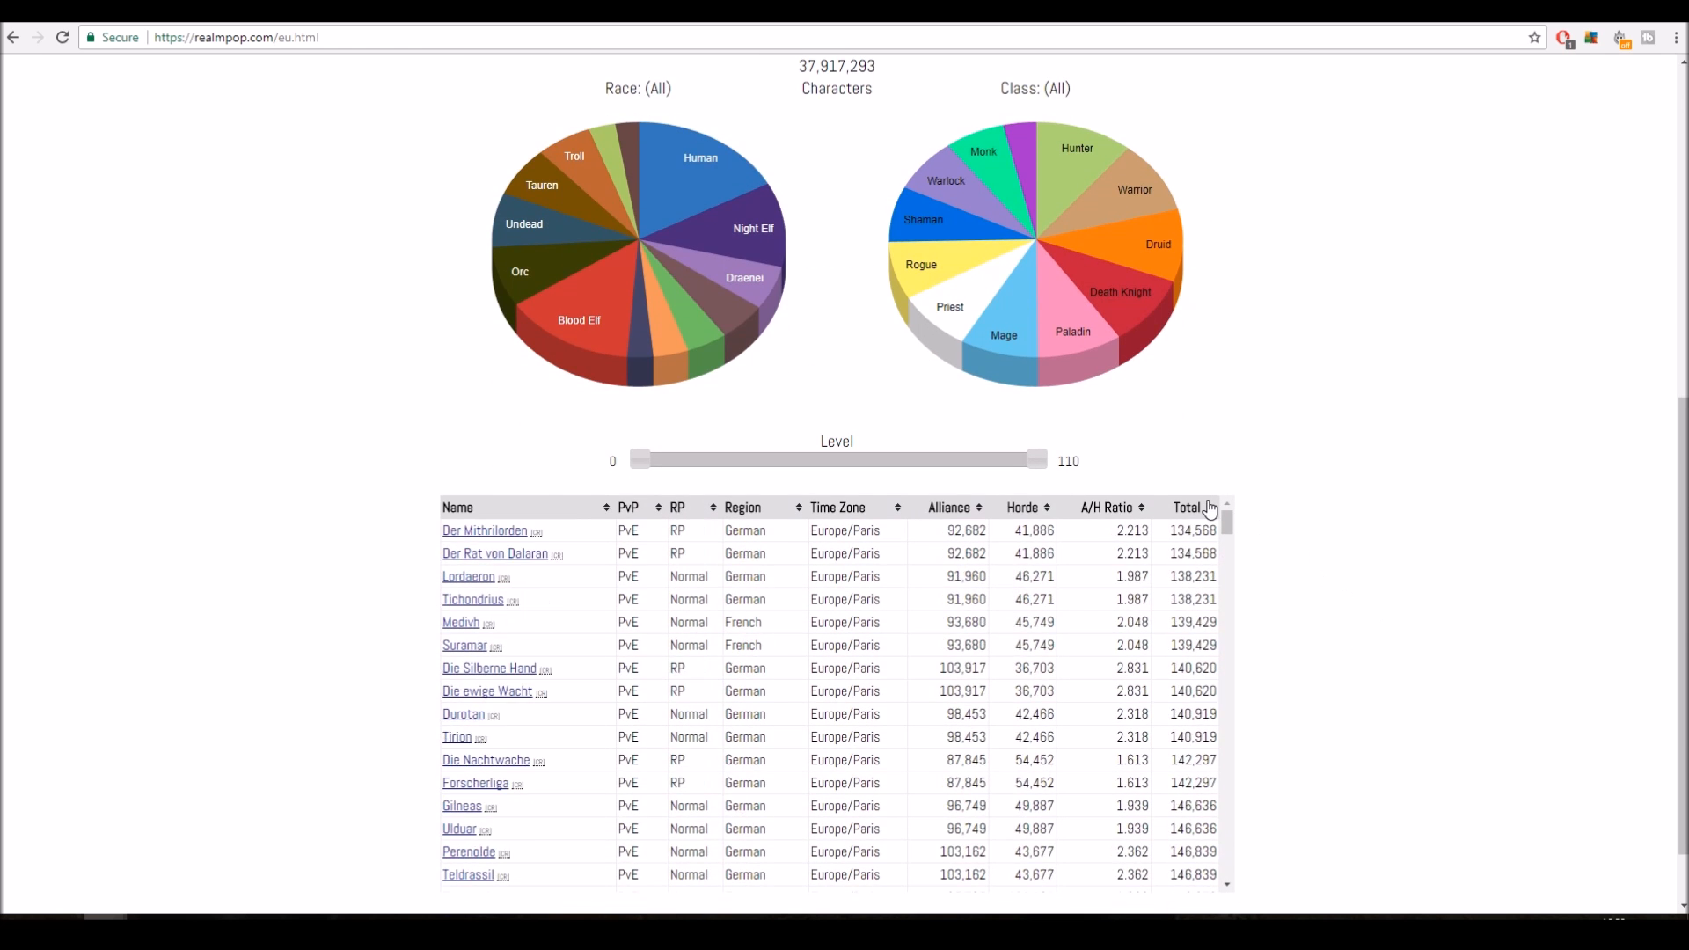
pyautogui.click(1190, 508)
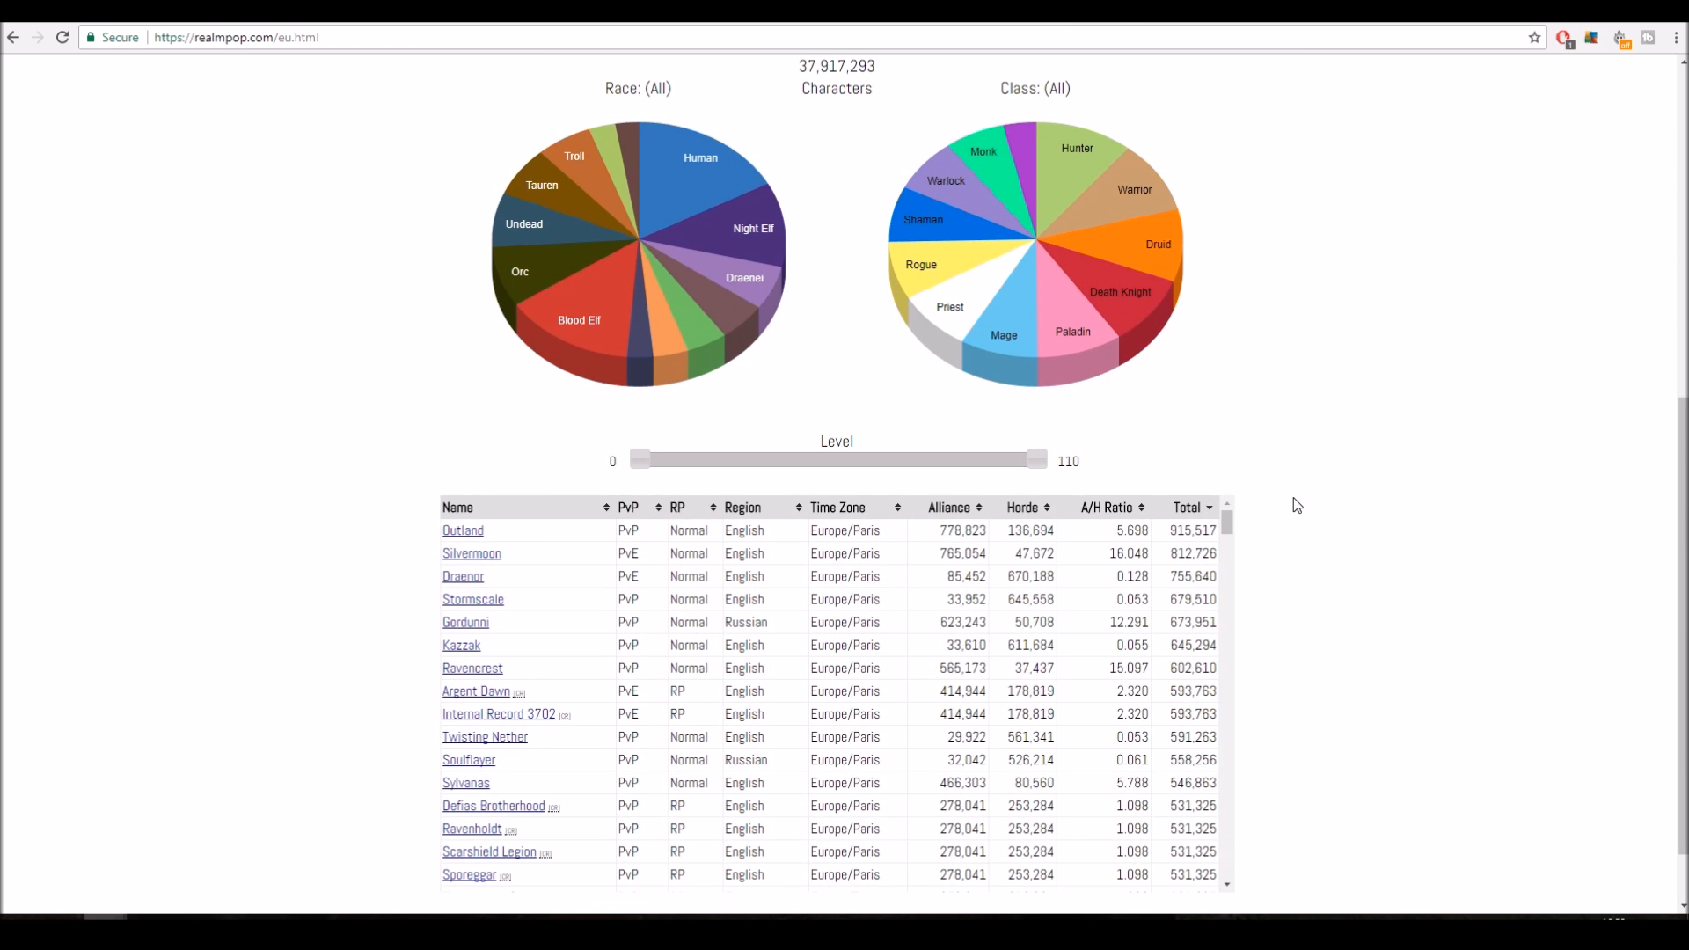
pyautogui.moveTo(1152, 559)
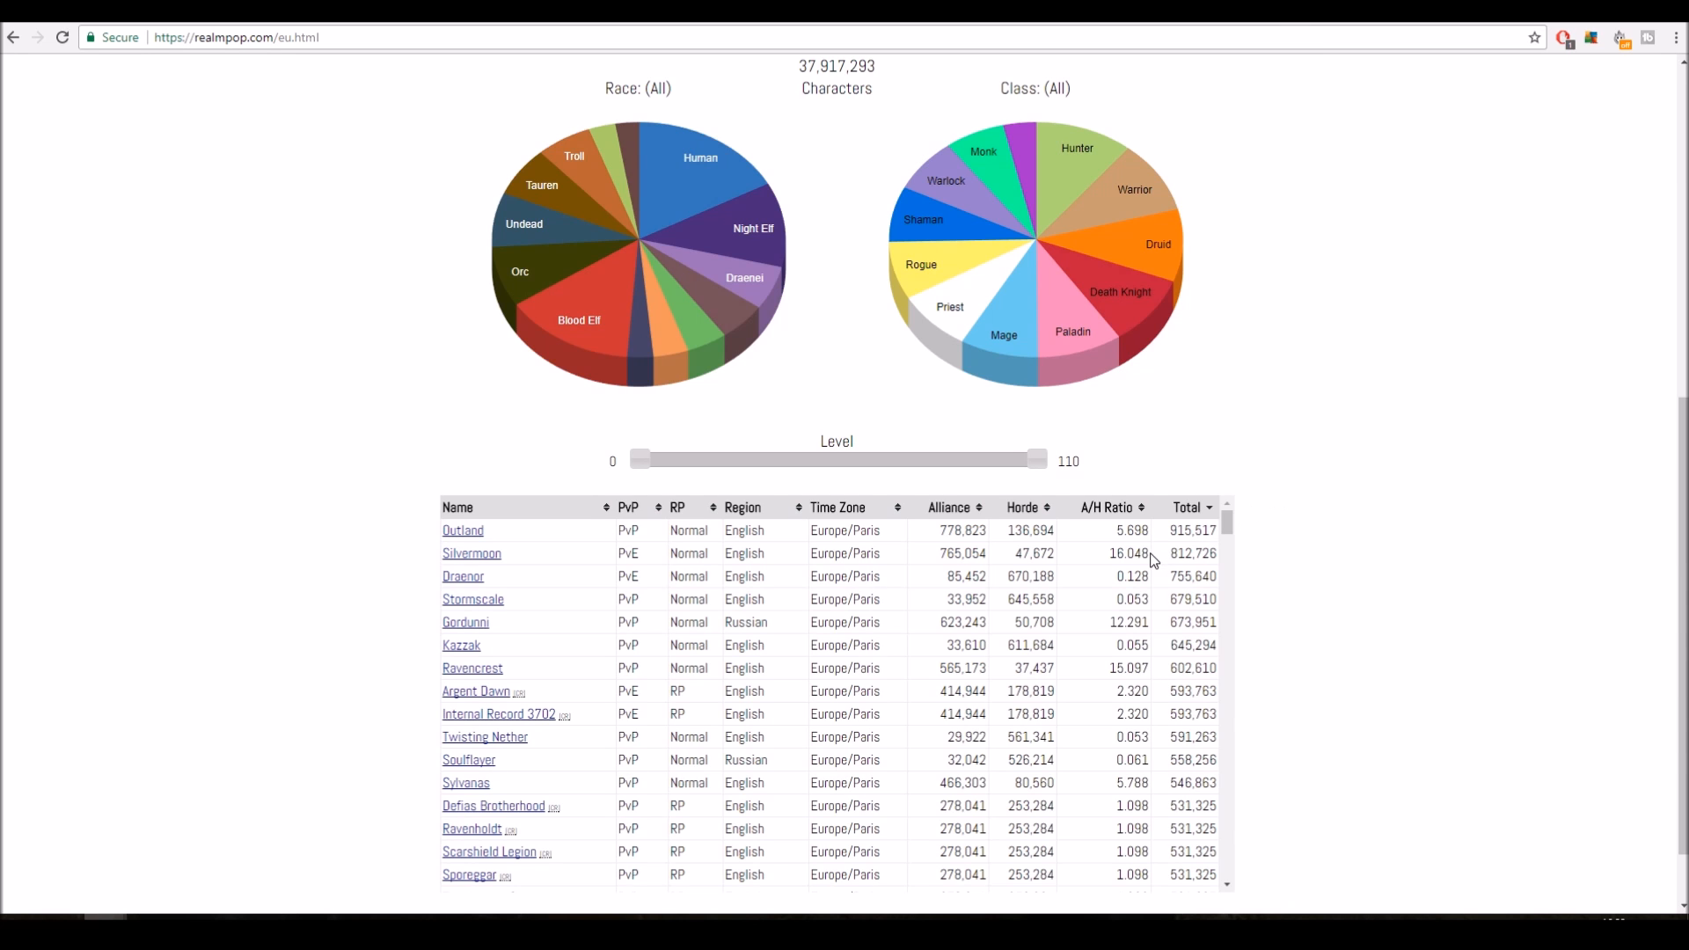
pyautogui.moveTo(1167, 553)
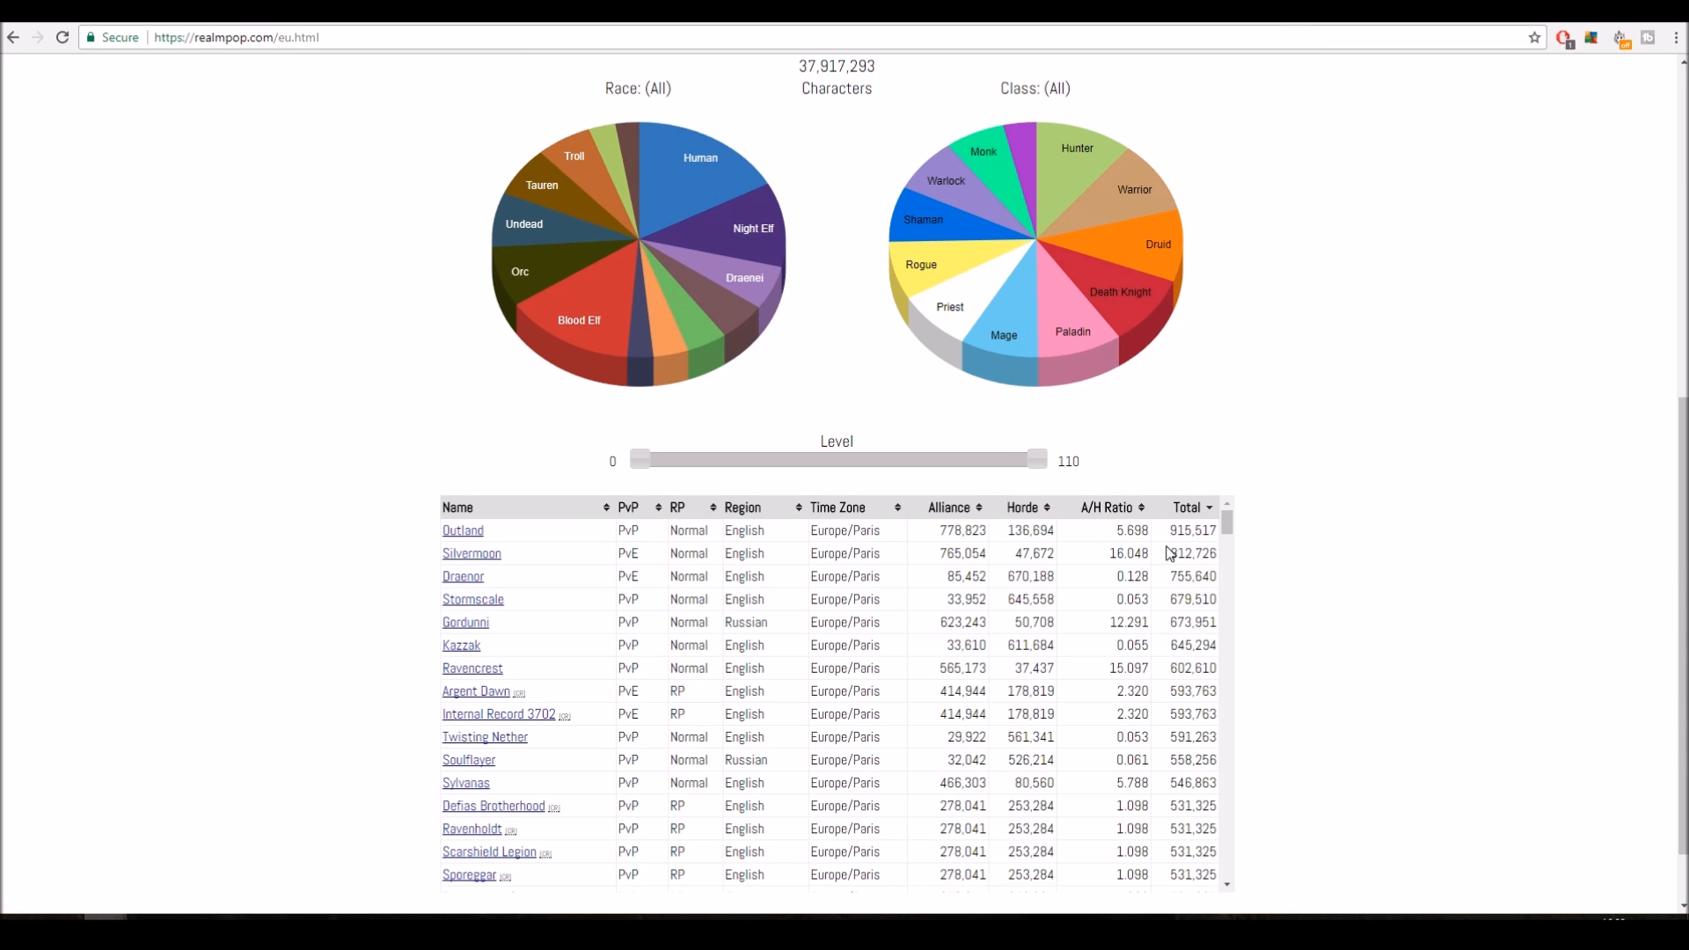
pyautogui.moveTo(1169, 570)
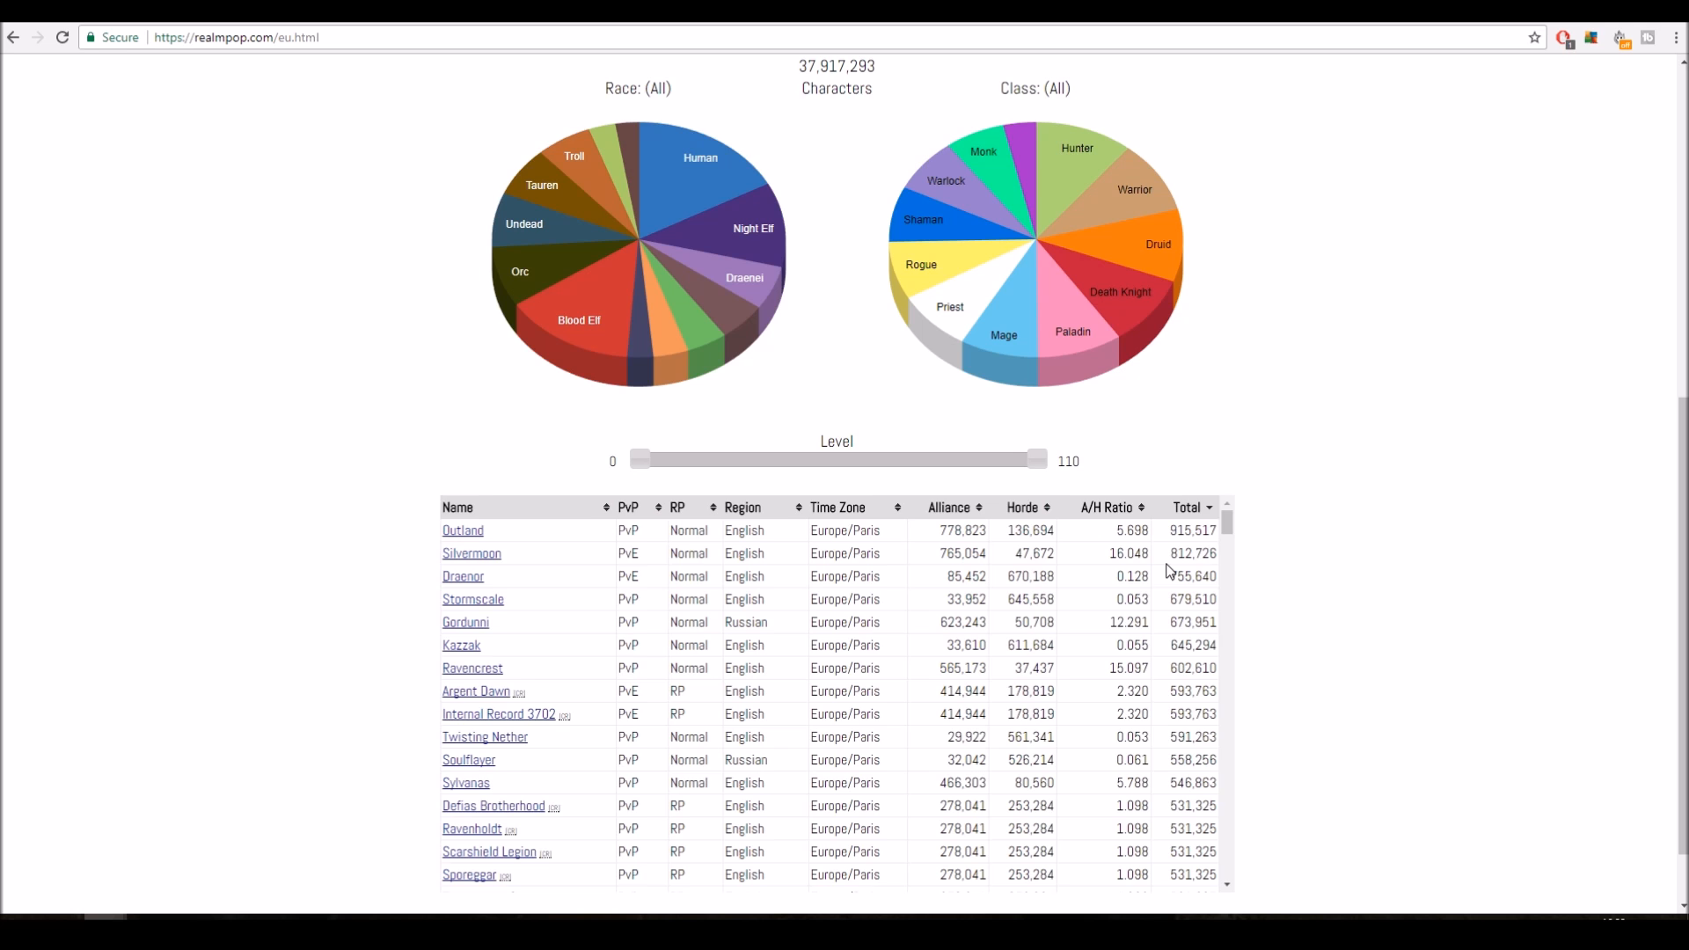
pyautogui.scroll(-3)
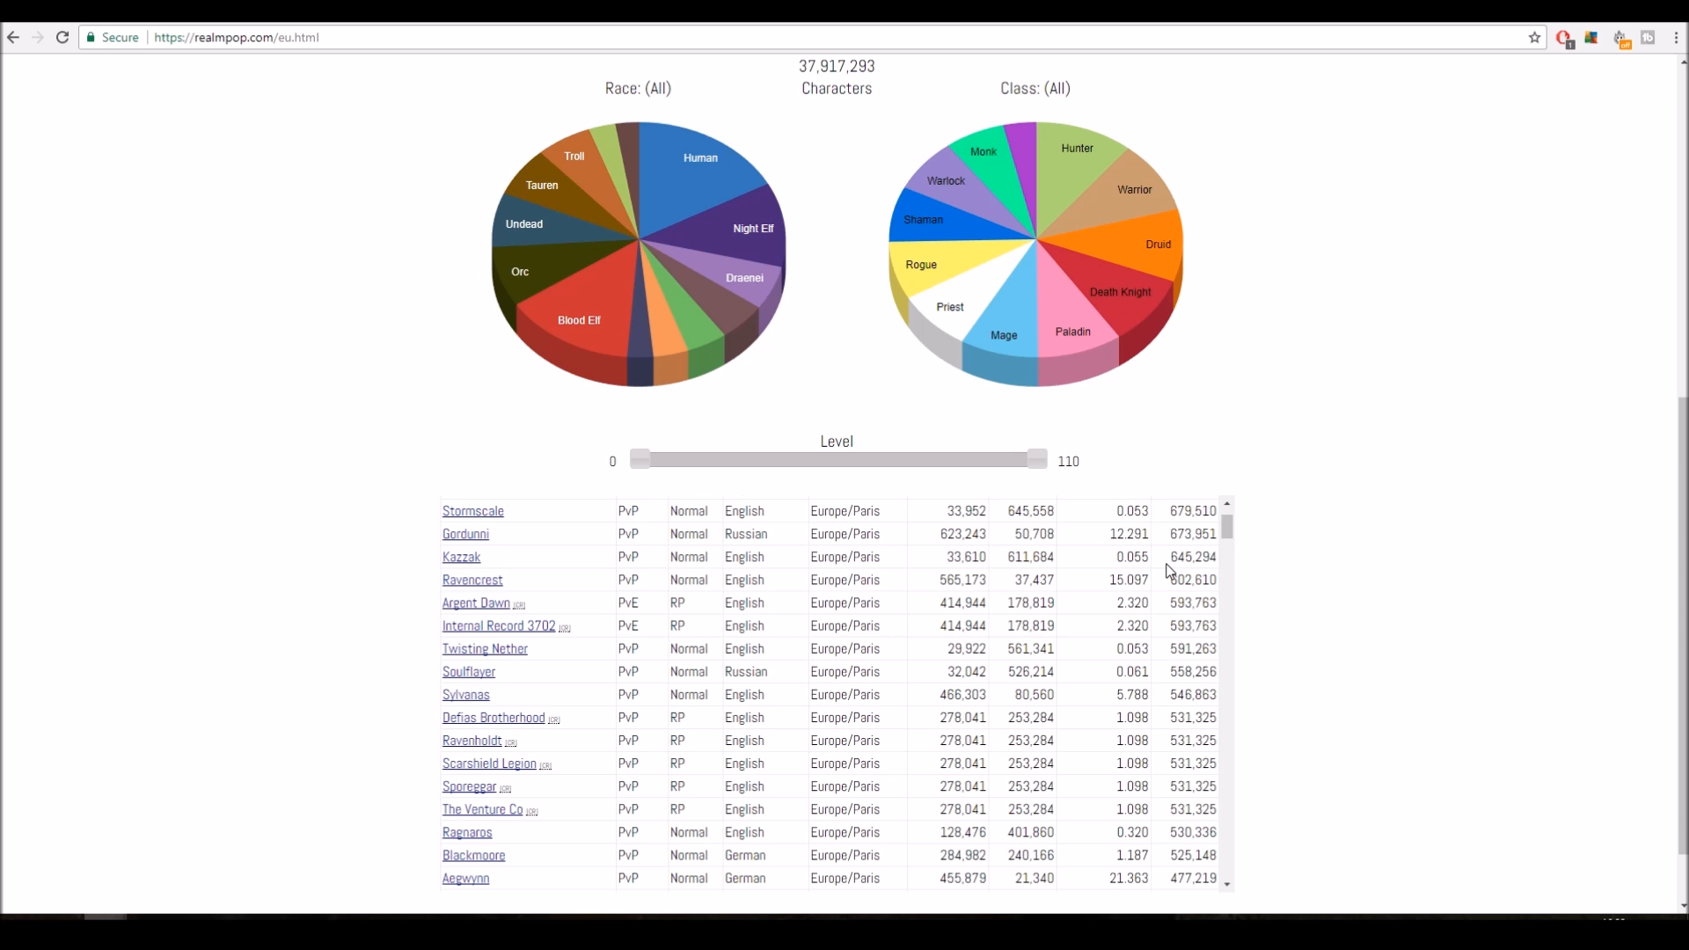
pyautogui.scroll(-3)
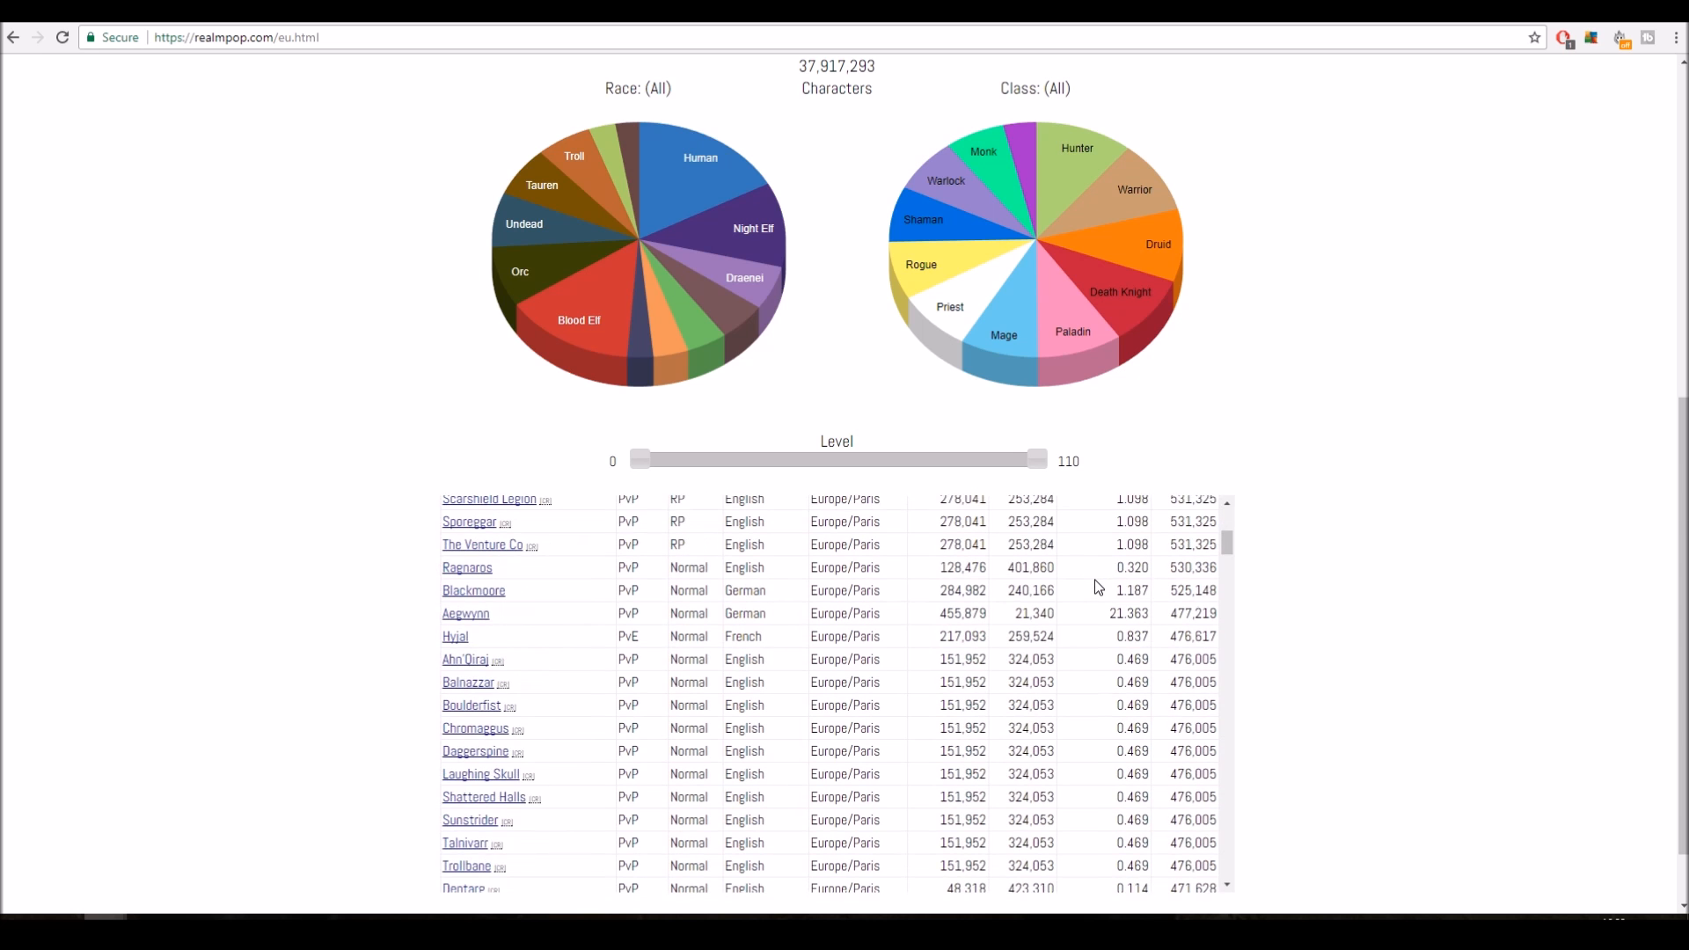
pyautogui.scroll(-3)
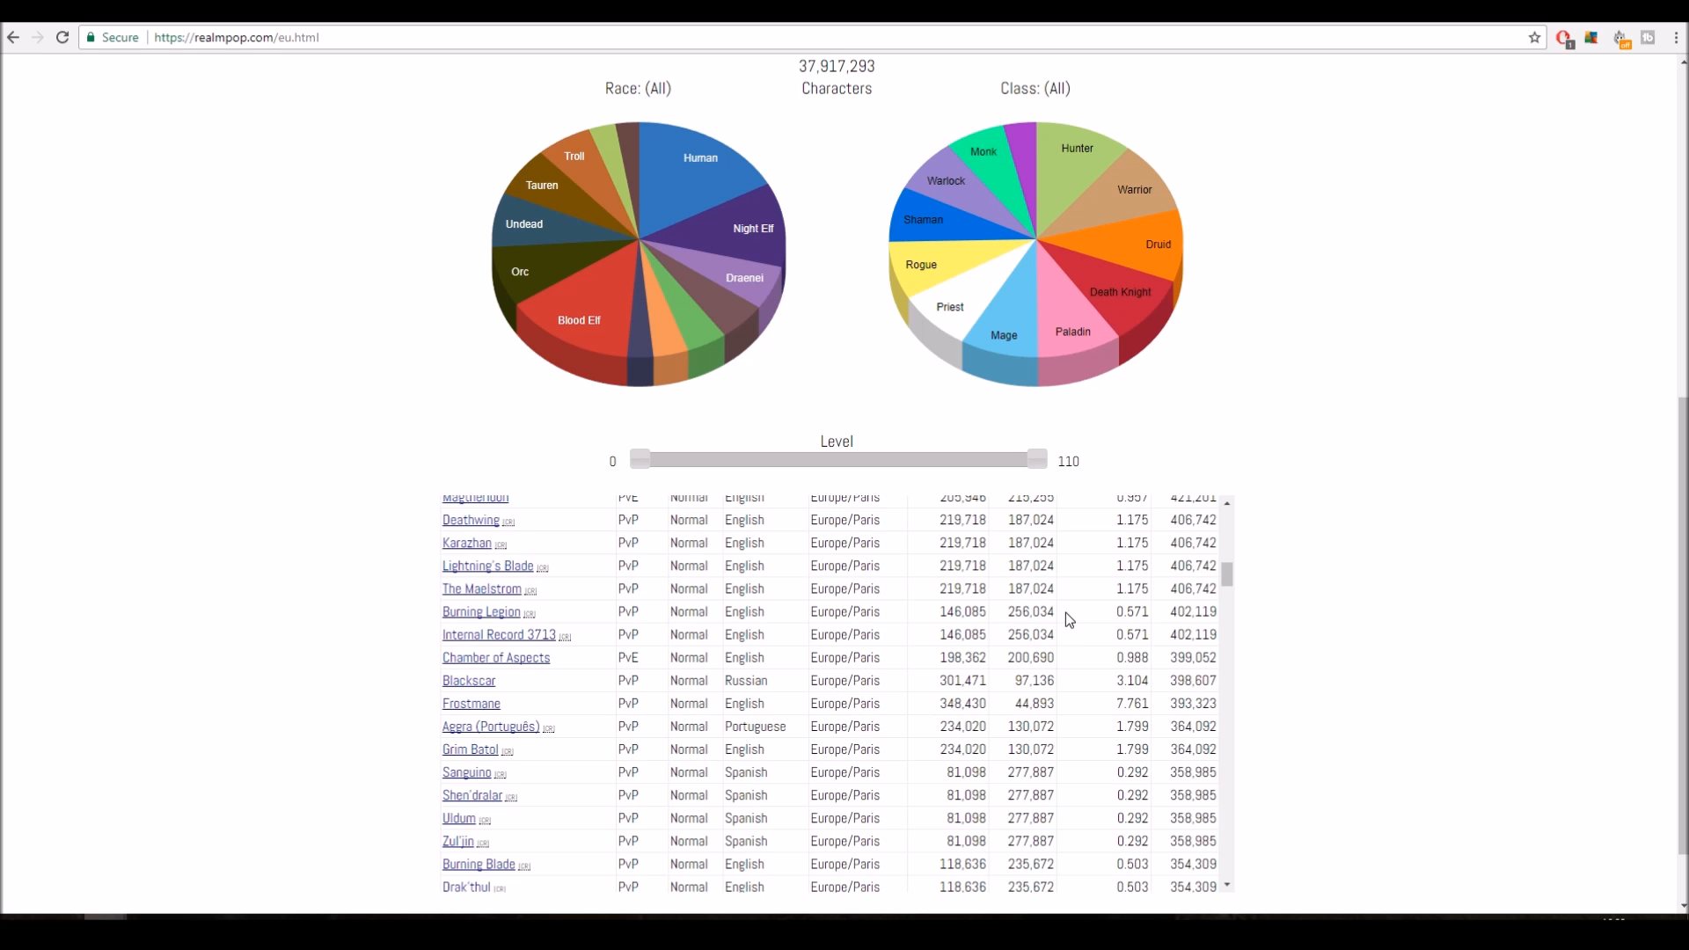
pyautogui.moveTo(1169, 599)
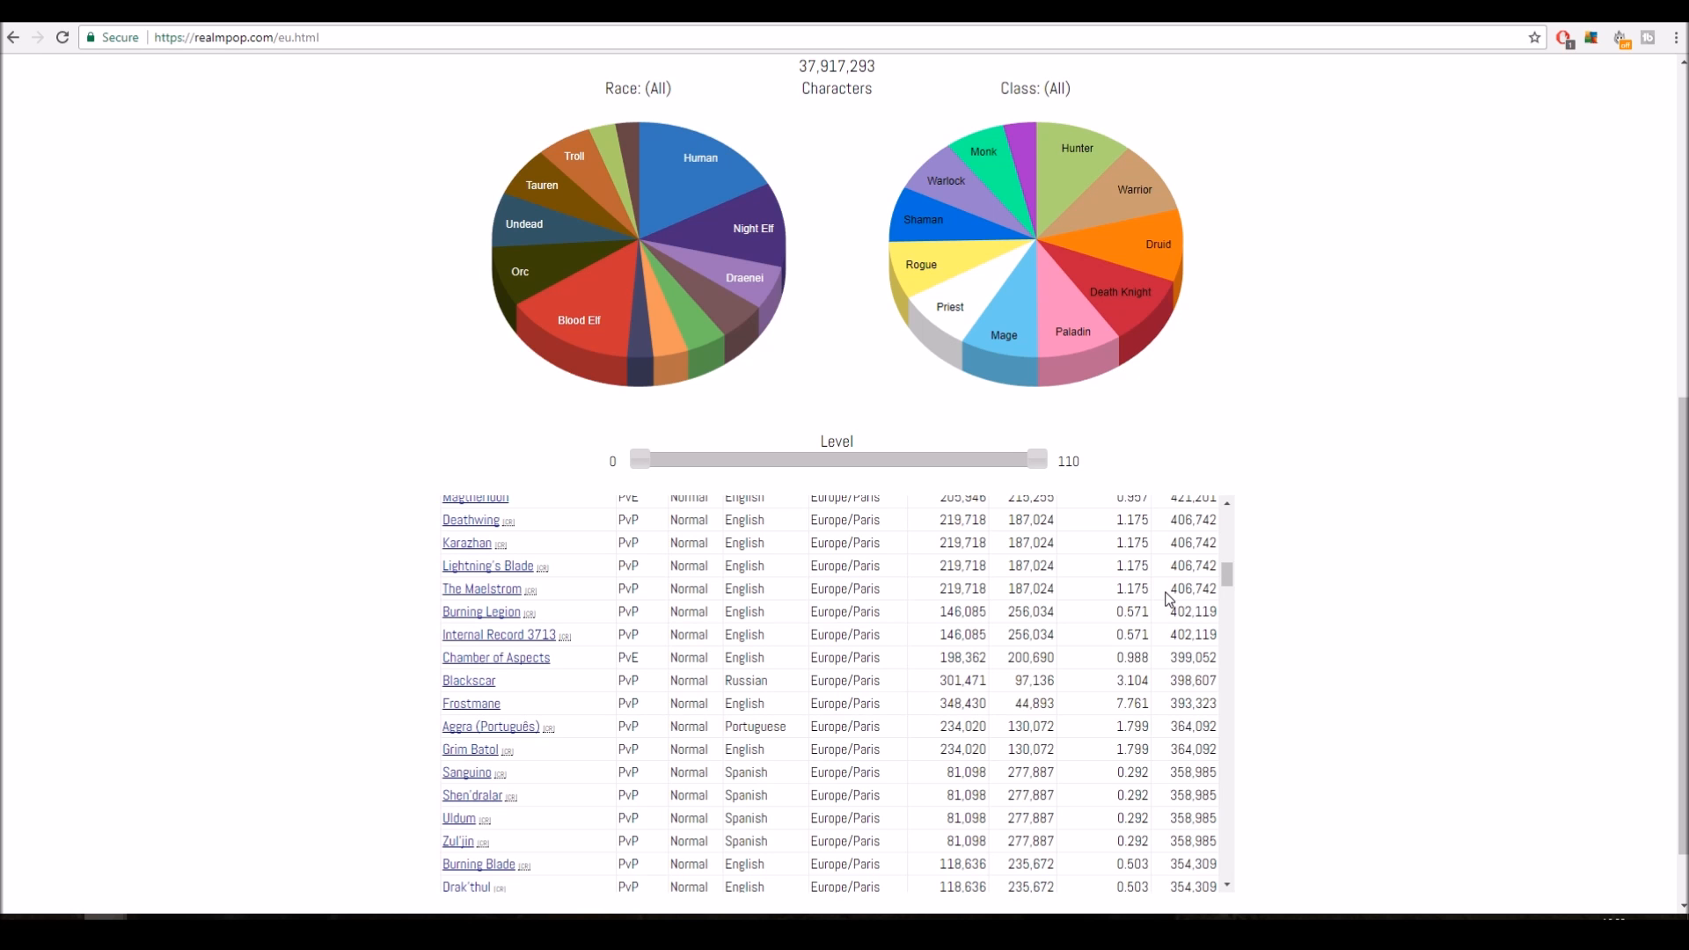
pyautogui.scroll(-3)
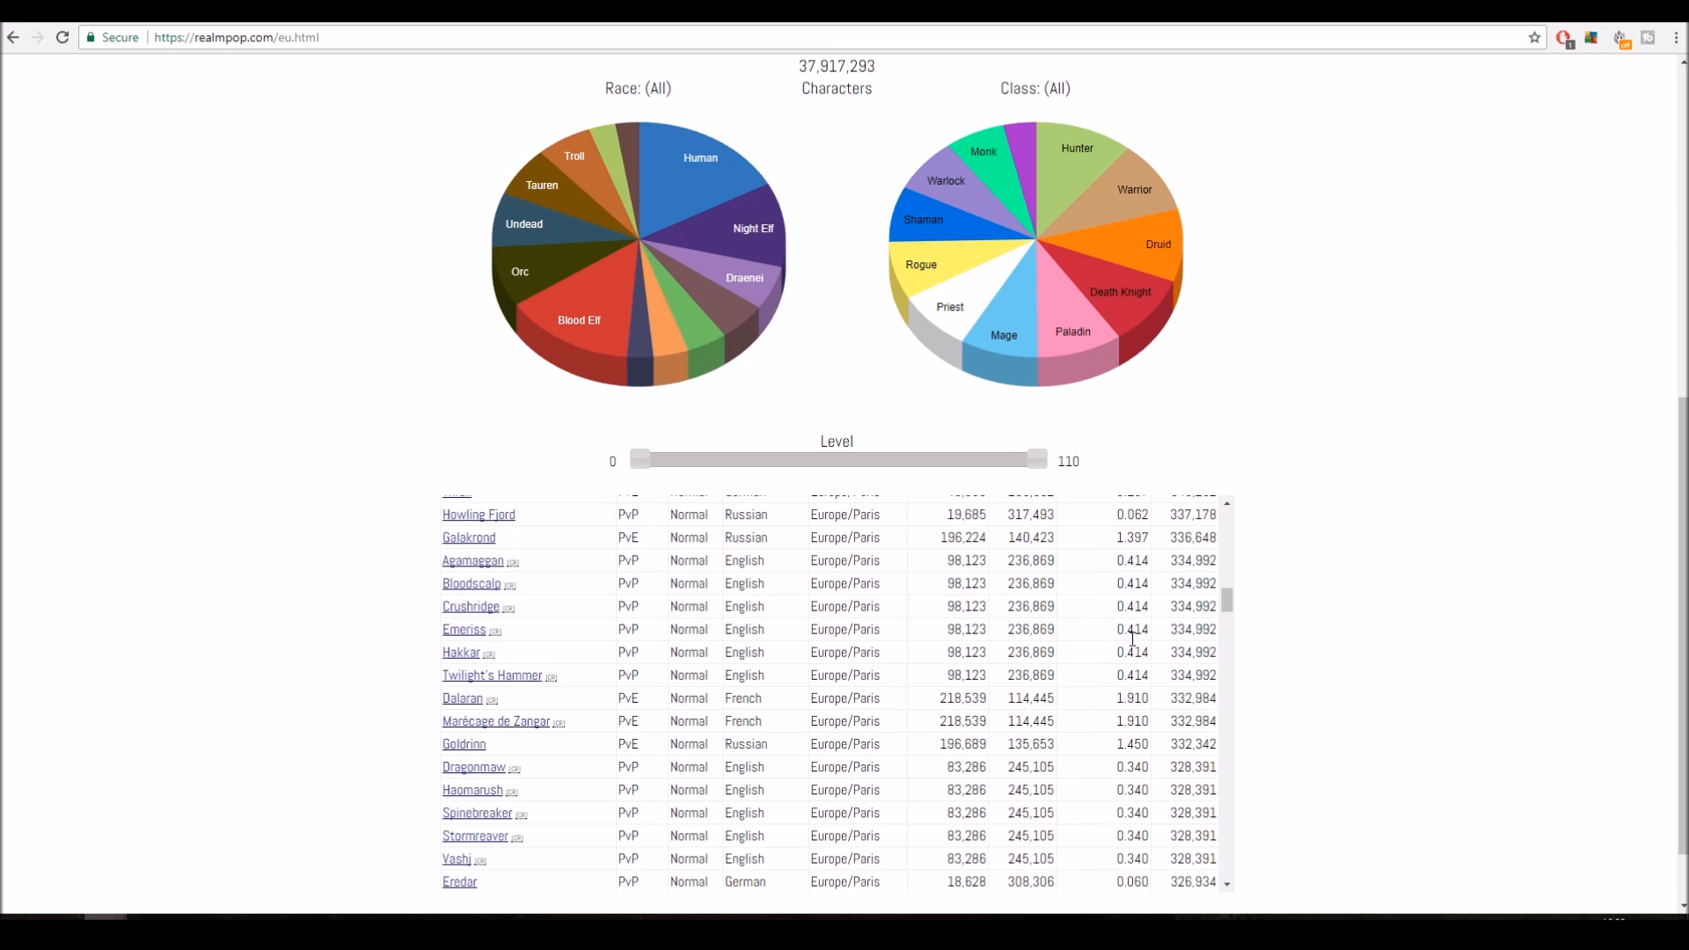
pyautogui.moveTo(1071, 643)
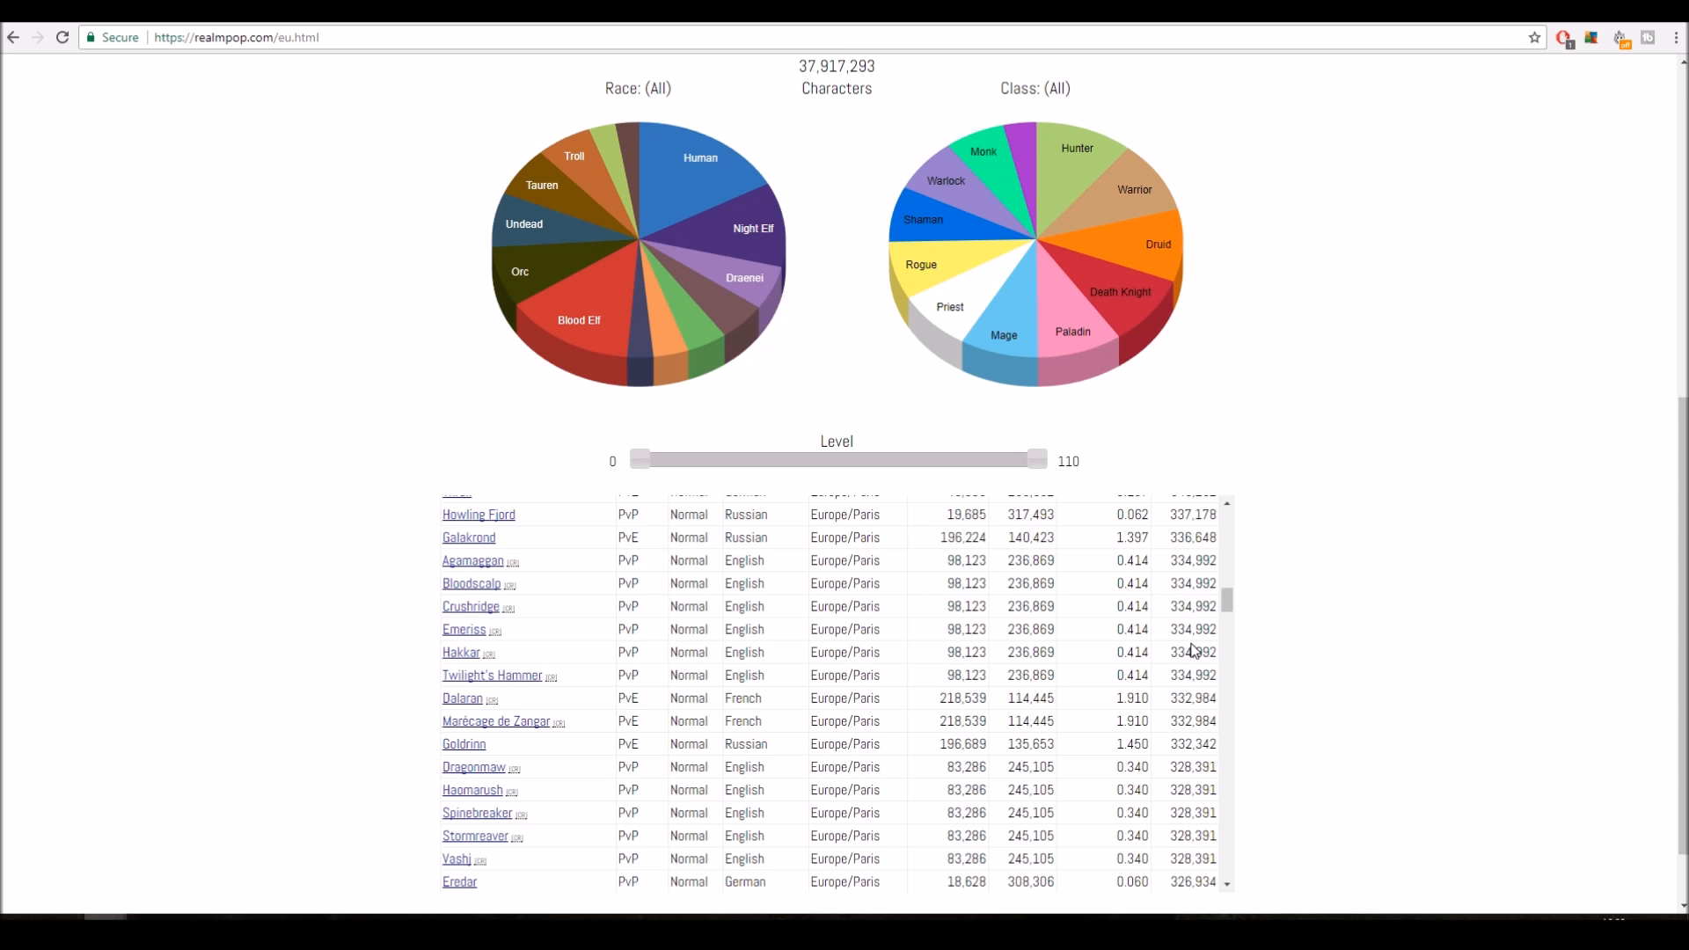
pyautogui.moveTo(1185, 682)
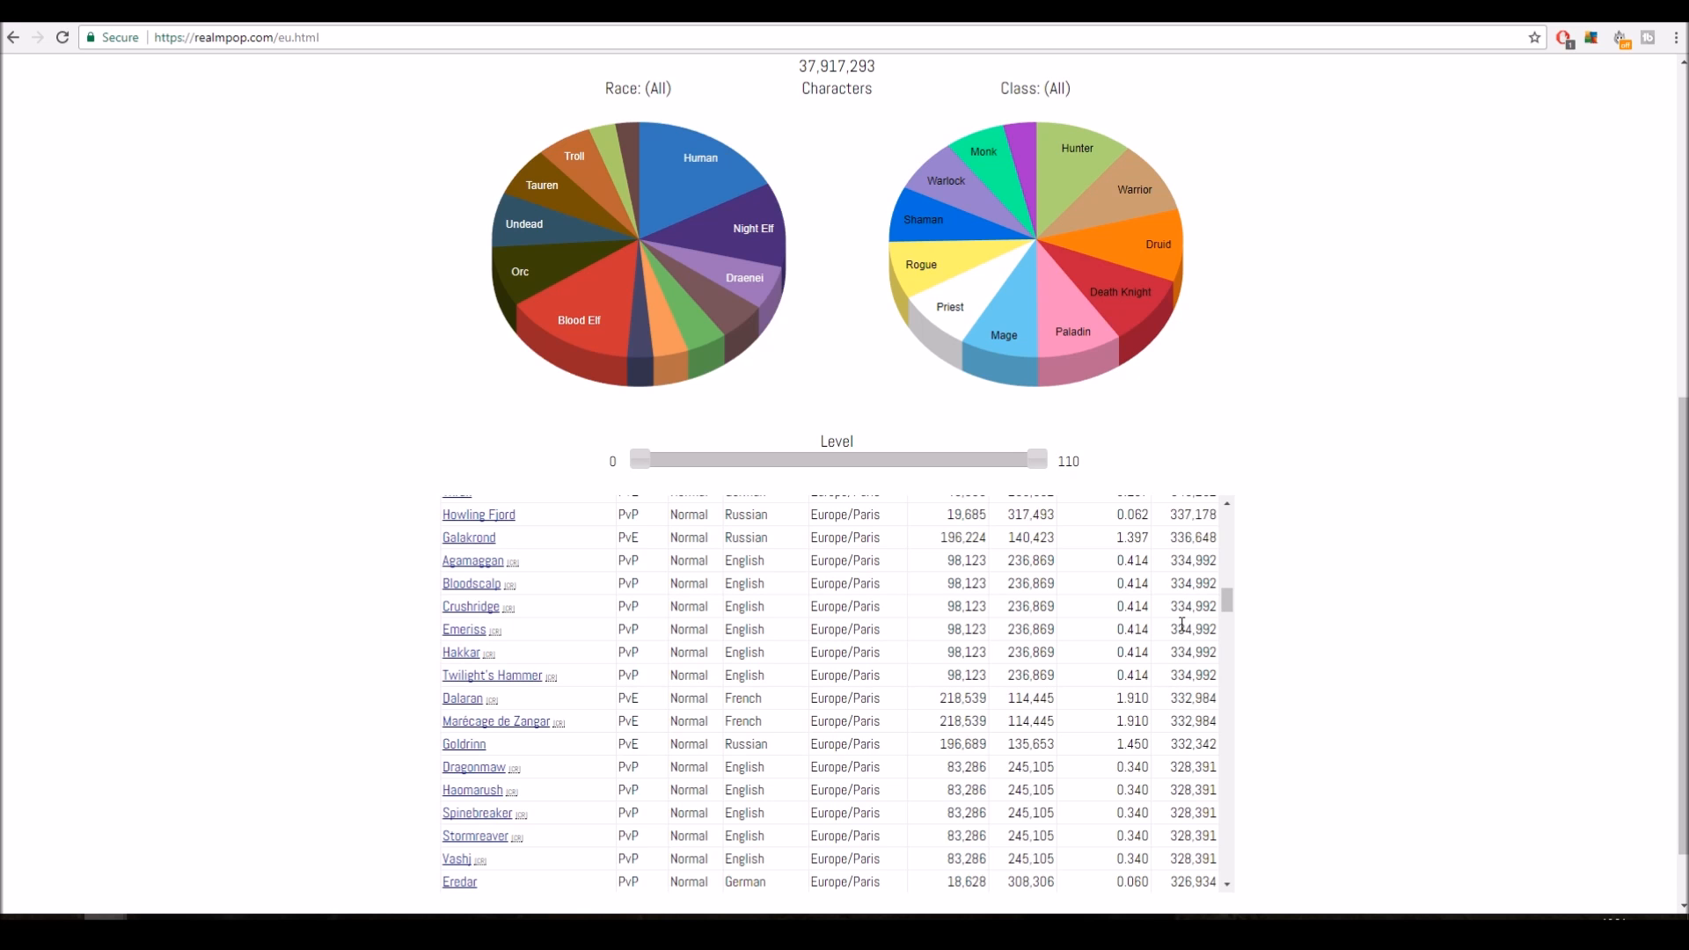
pyautogui.moveTo(1132, 580)
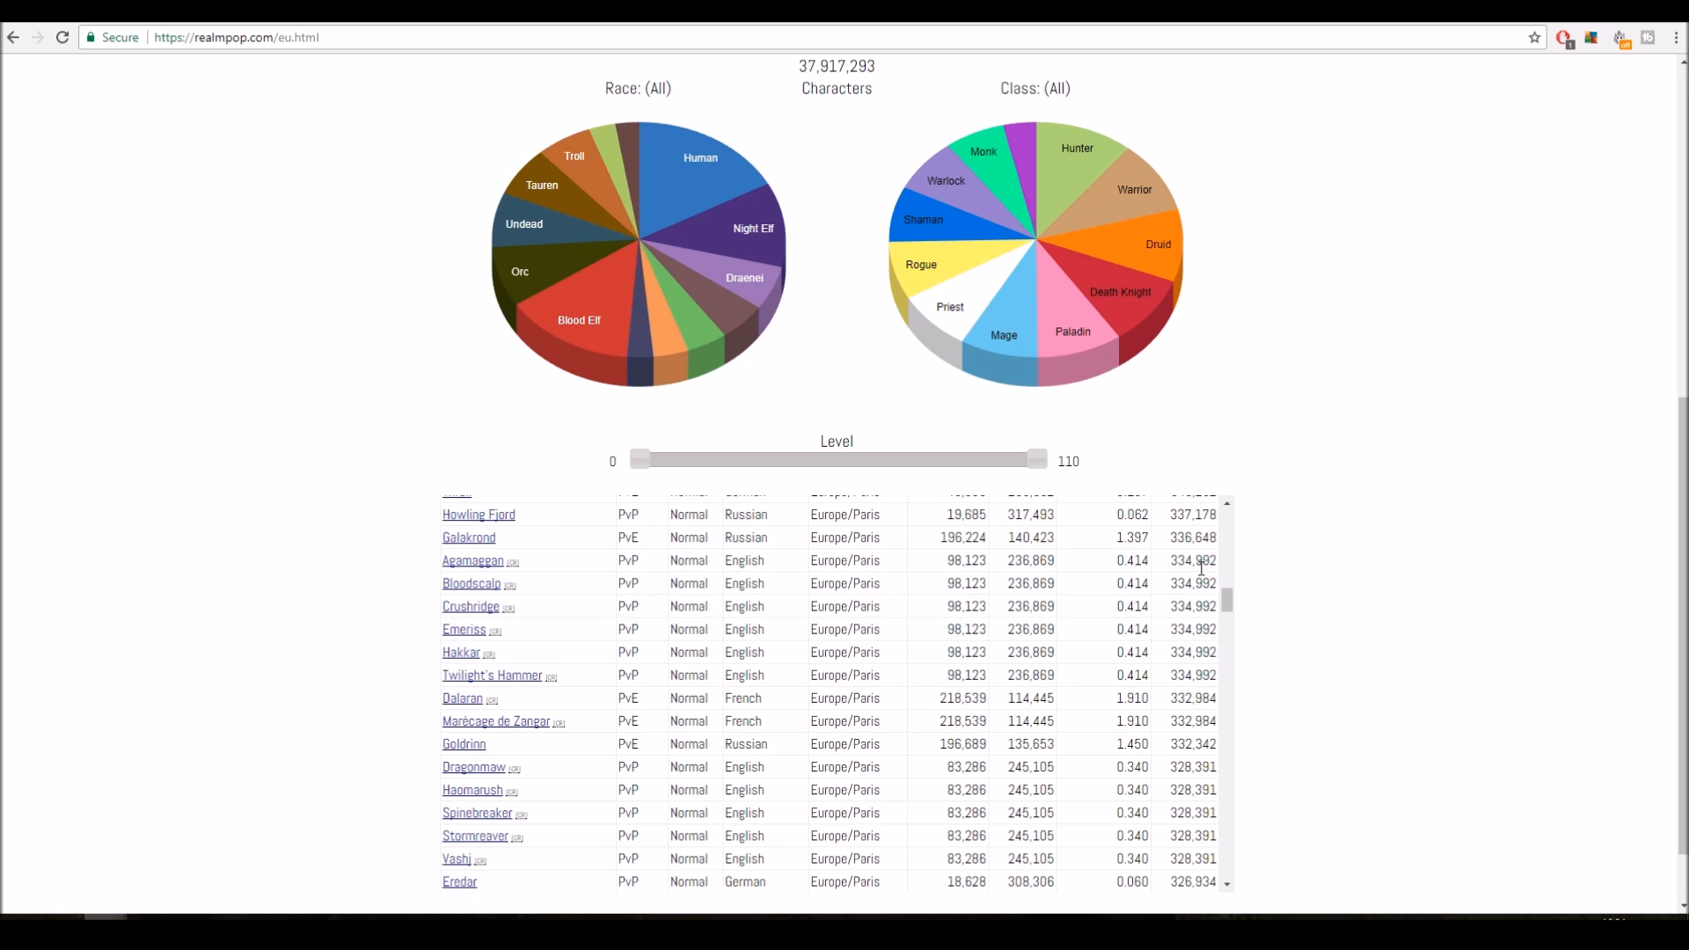
pyautogui.moveTo(1181, 592)
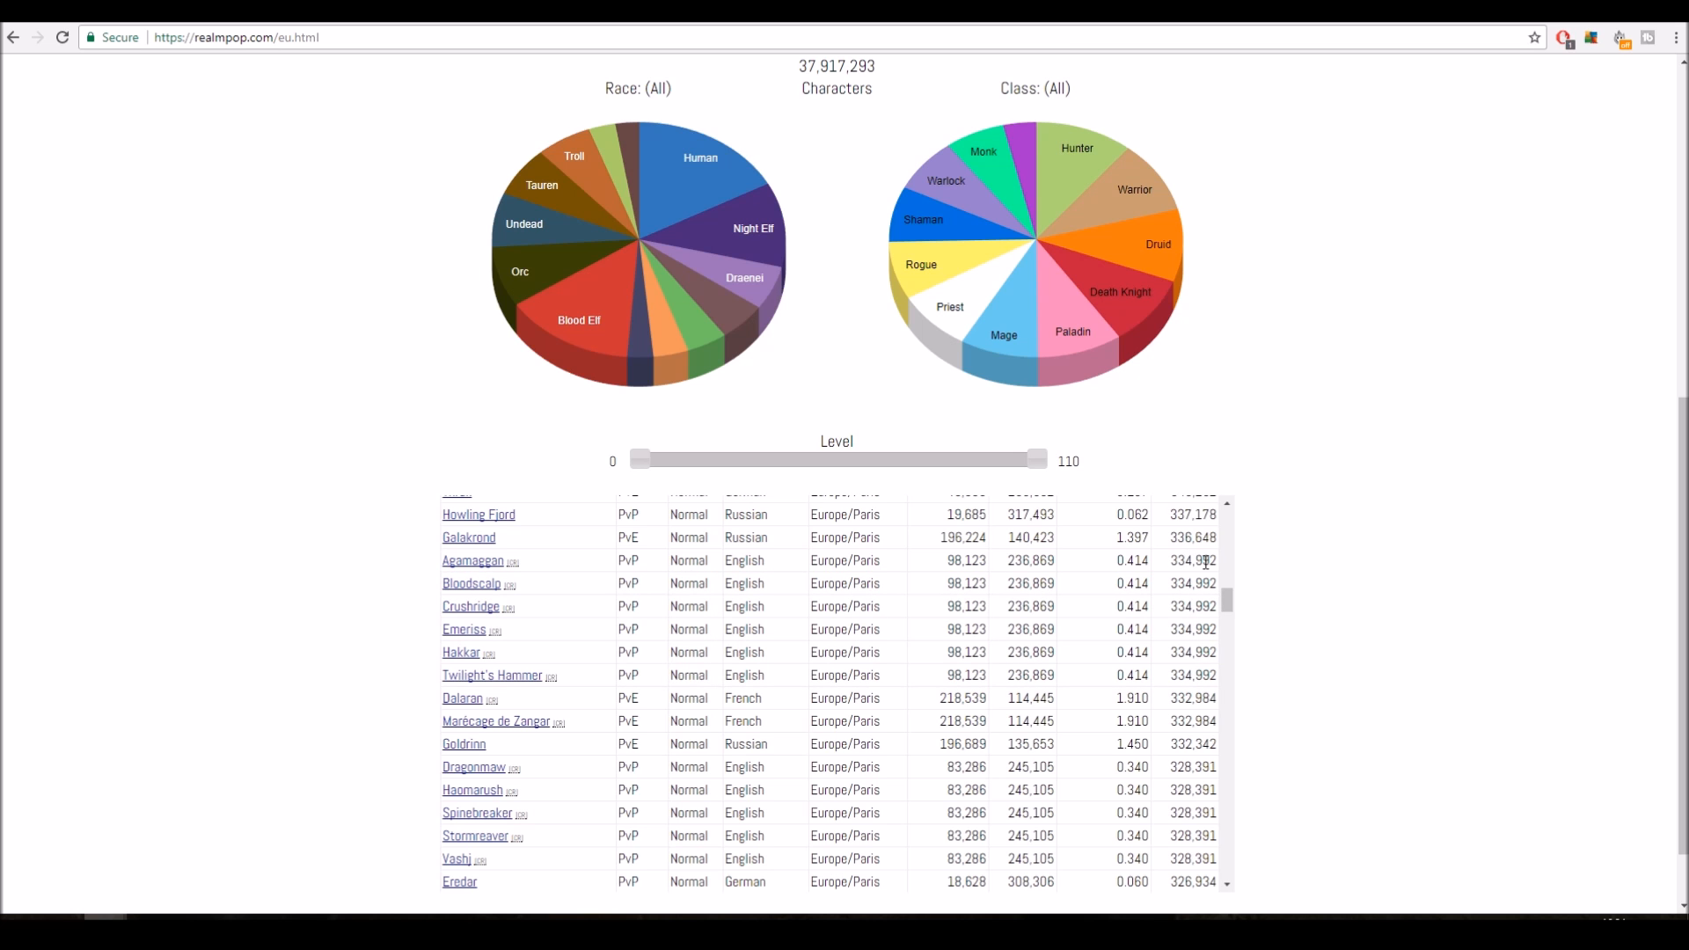
pyautogui.scroll(-3)
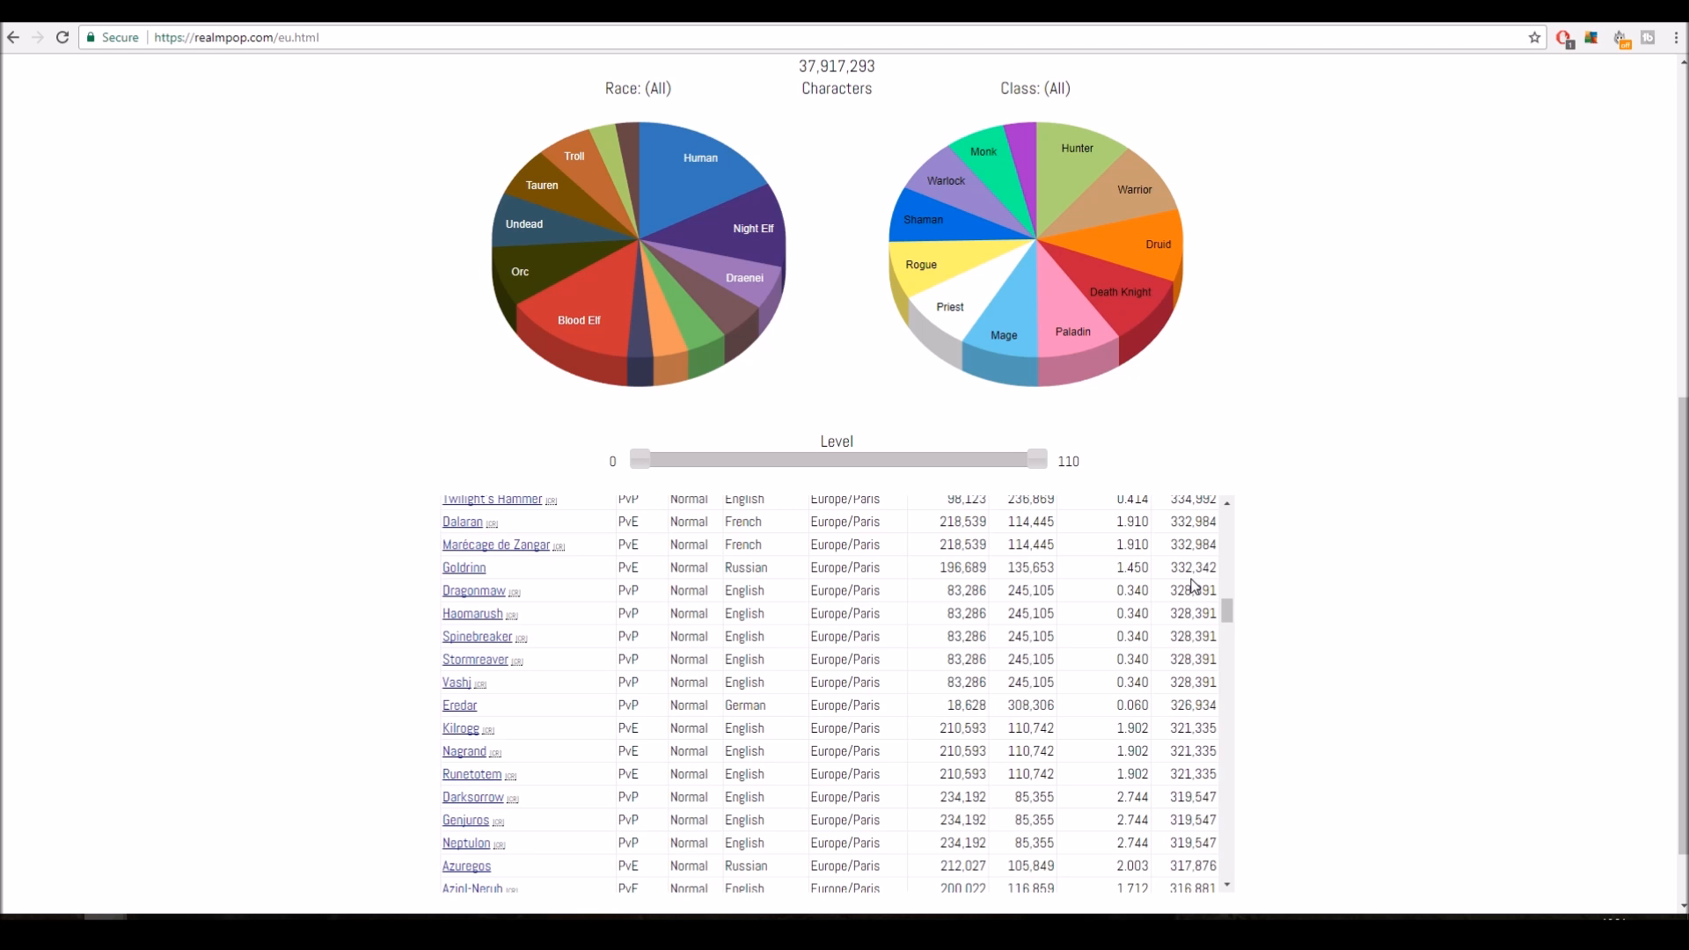
pyautogui.scroll(-3)
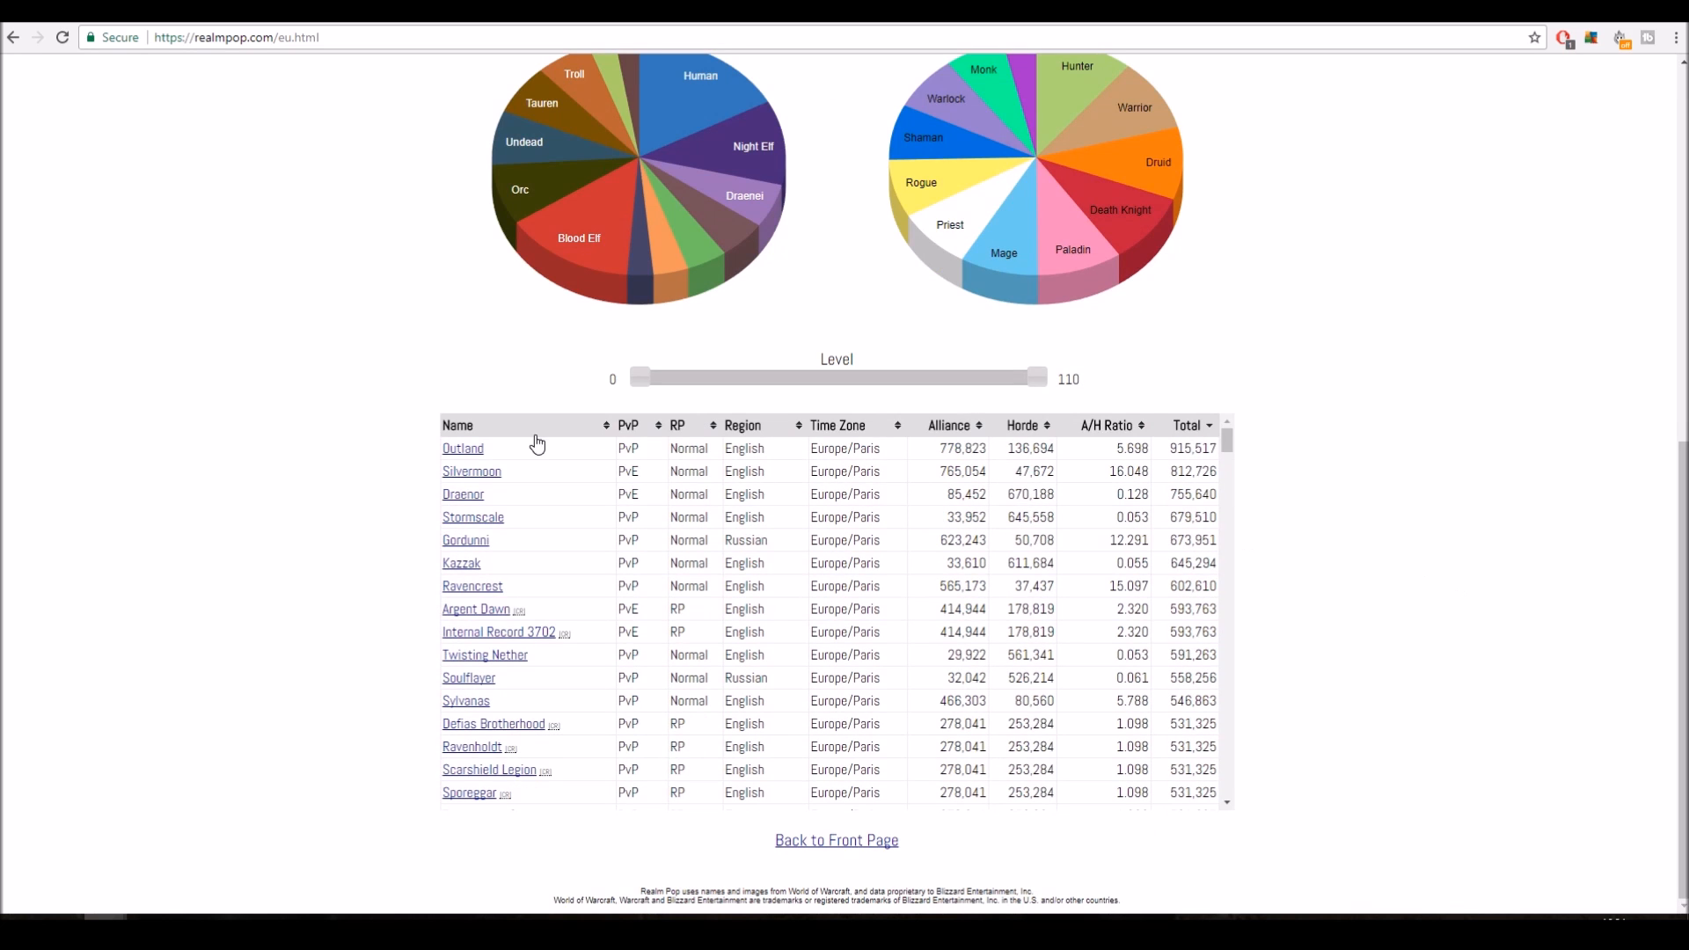
# - Re-sort the EU realm table by Total, largest first, putting Outland back on top
pyautogui.click(457, 425)
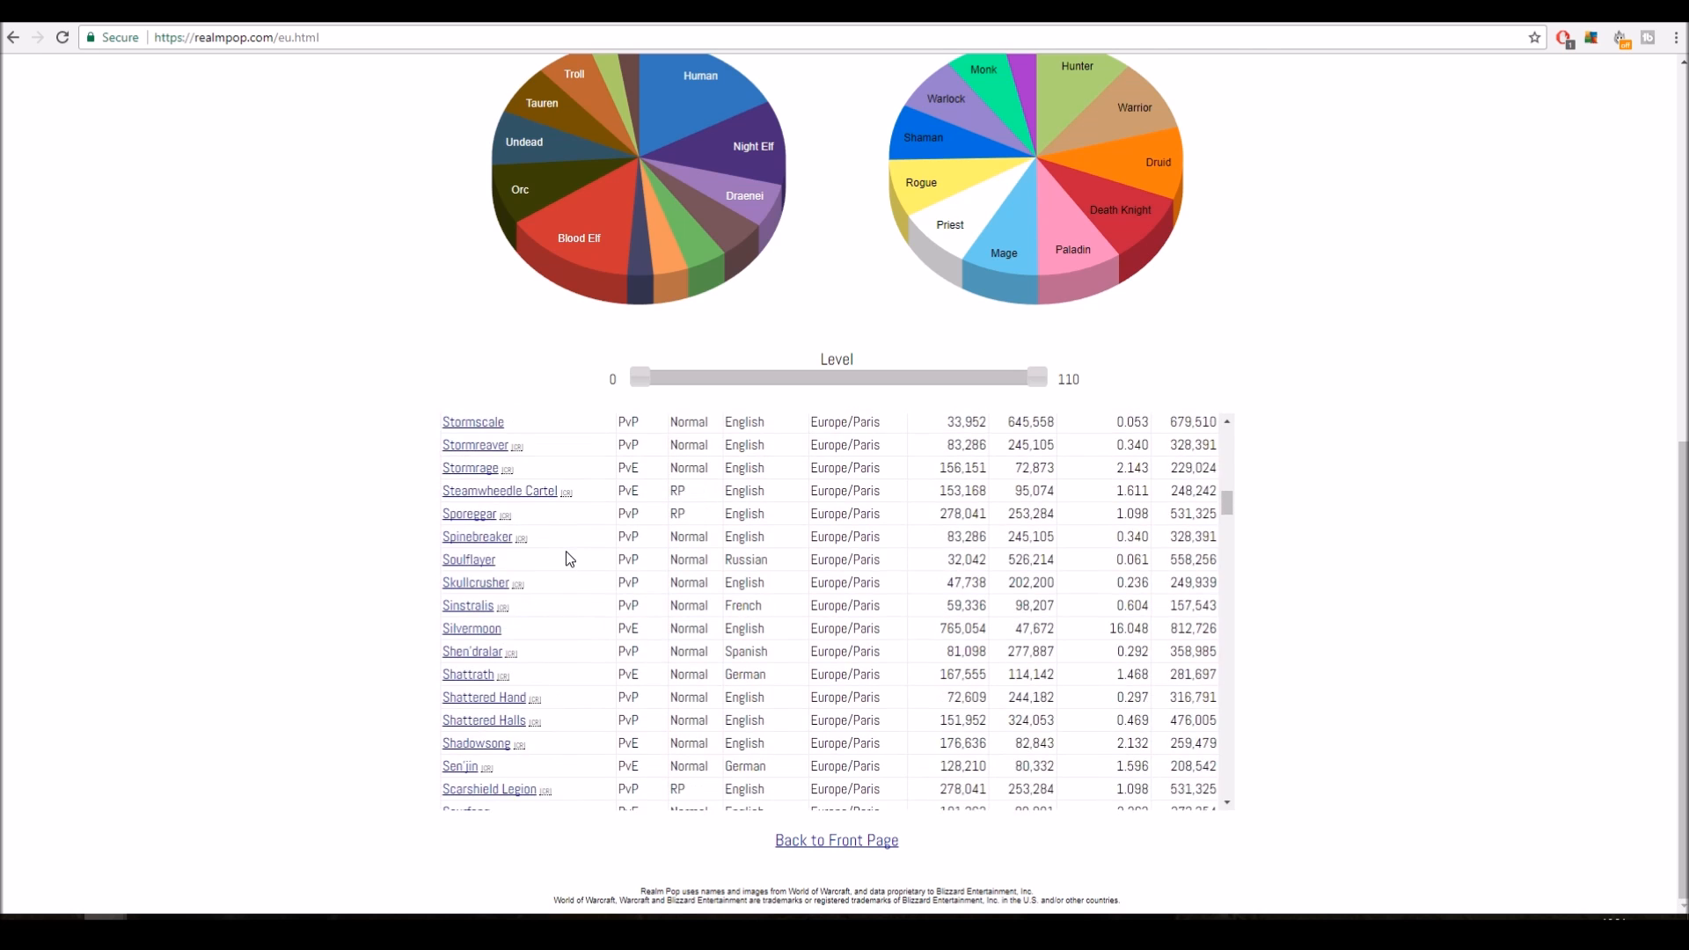
pyautogui.scroll(3)
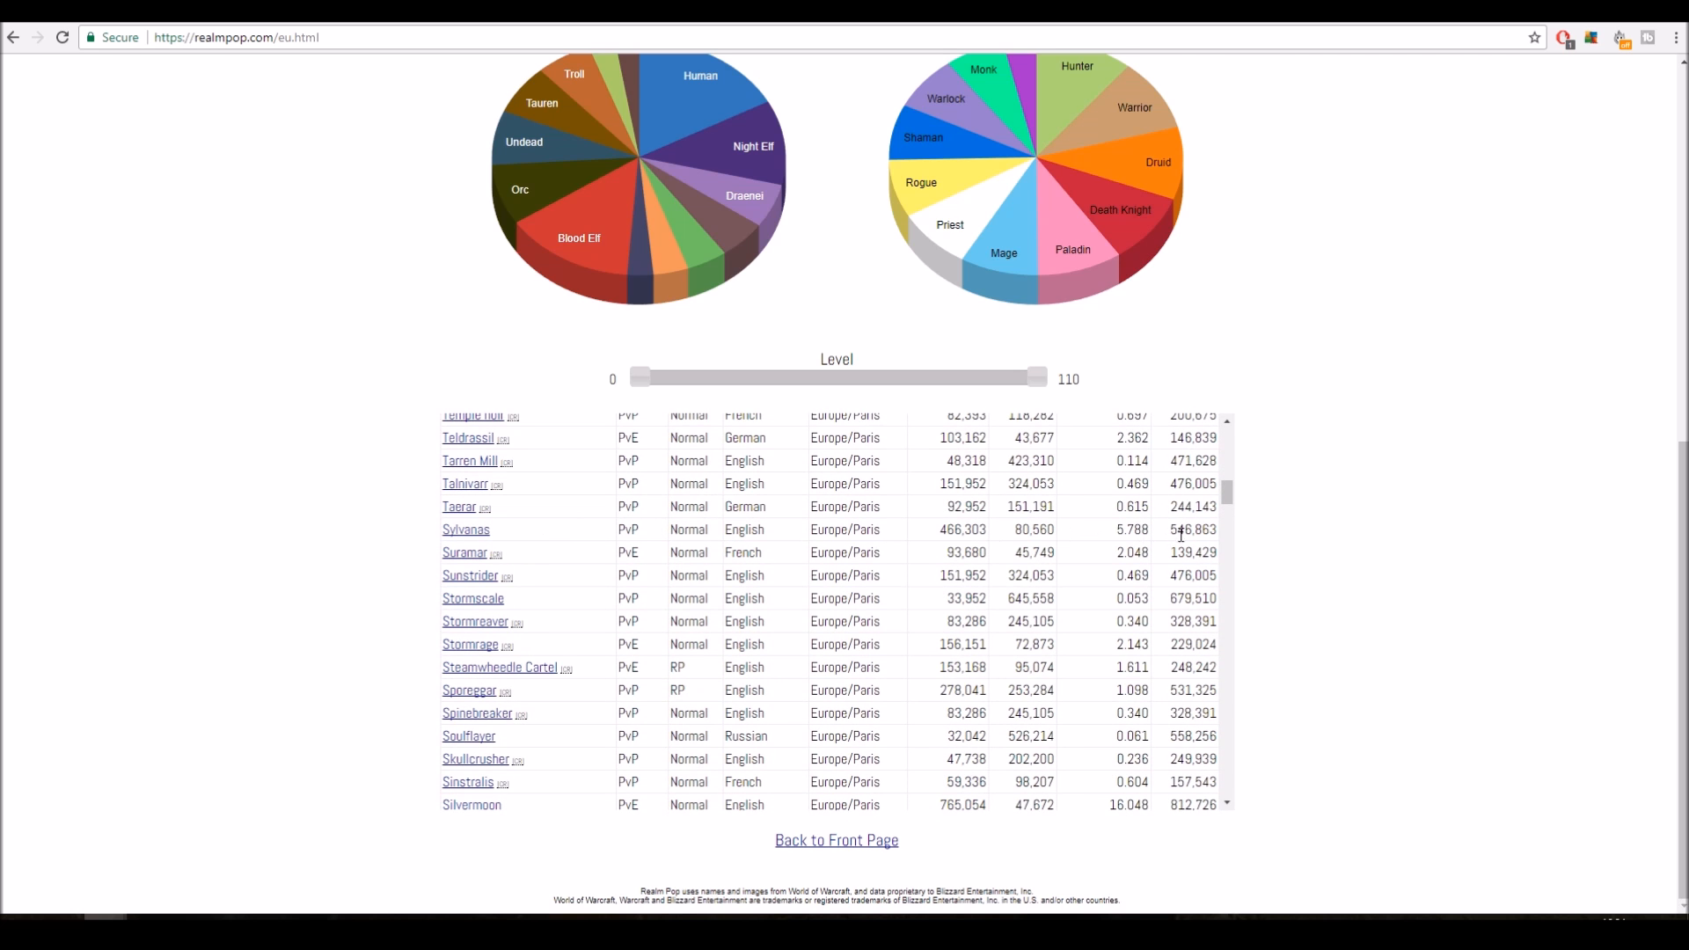
pyautogui.moveTo(838, 494)
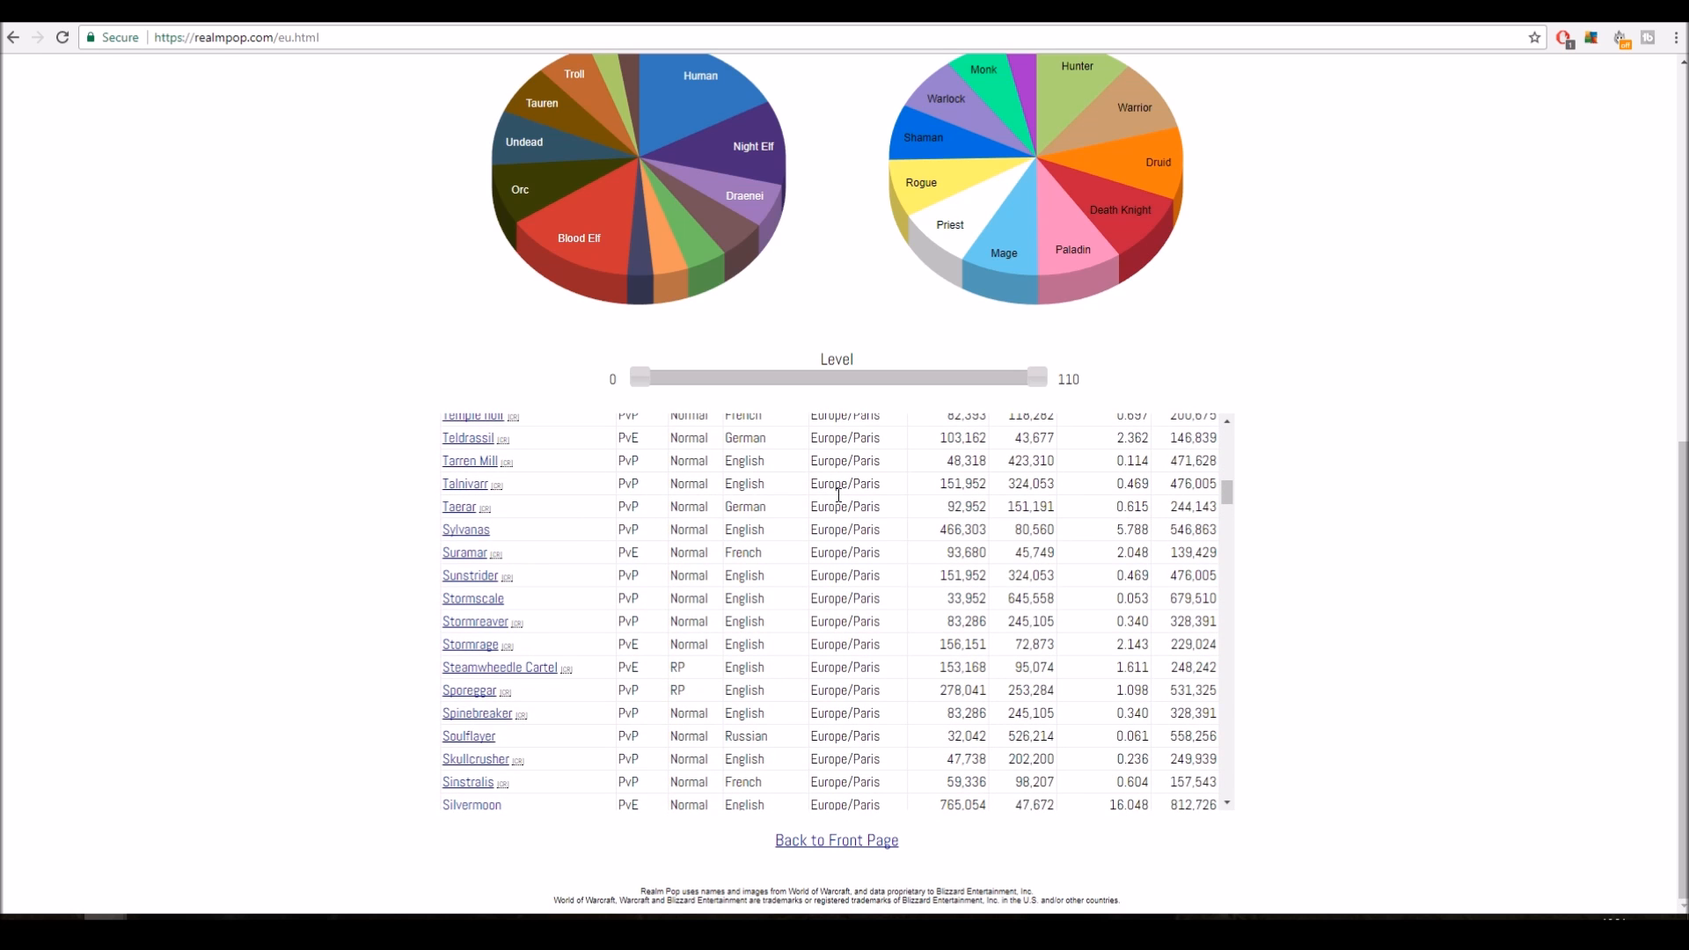
pyautogui.scroll(3)
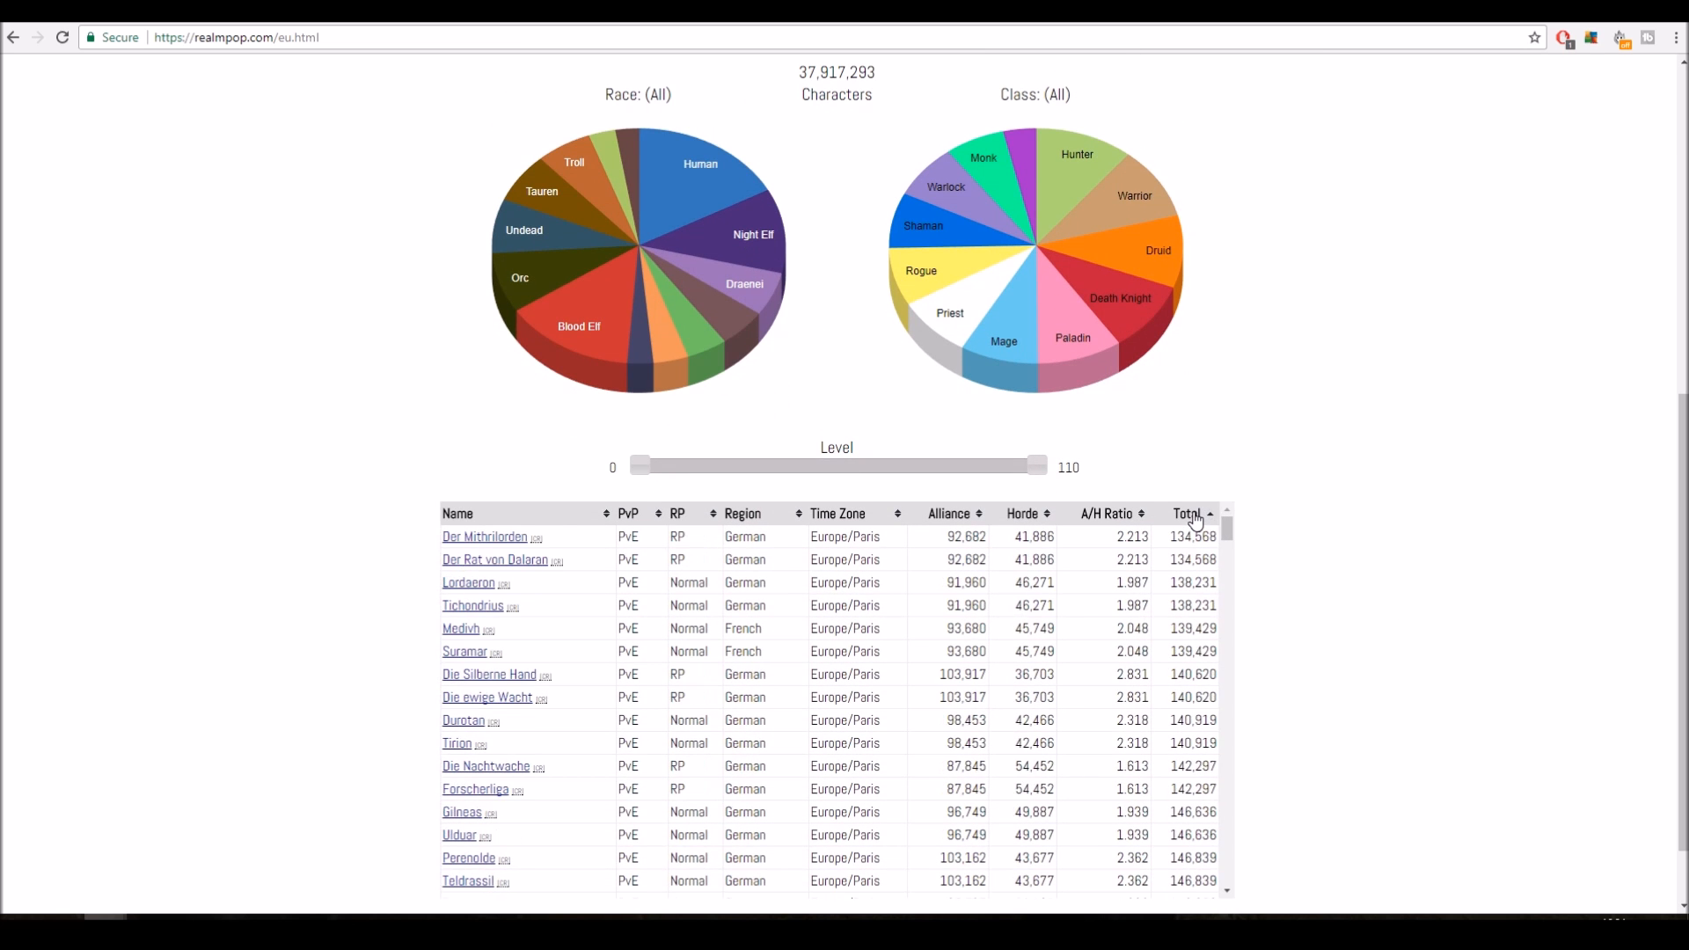
pyautogui.click(1188, 513)
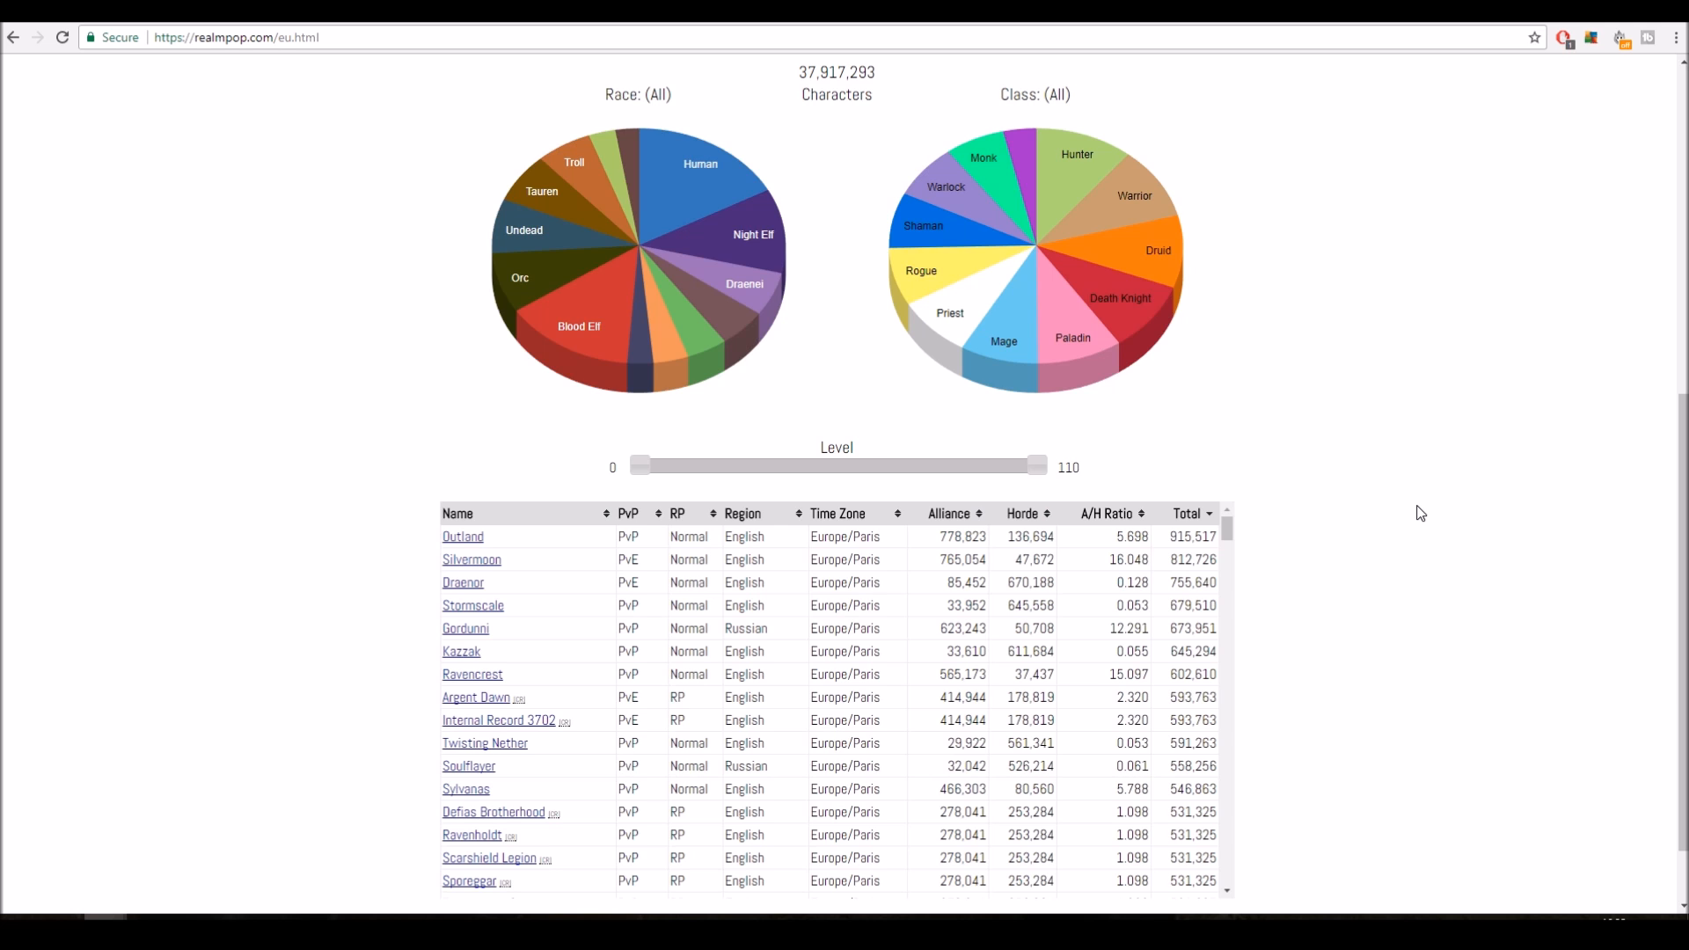
pyautogui.scroll(-3)
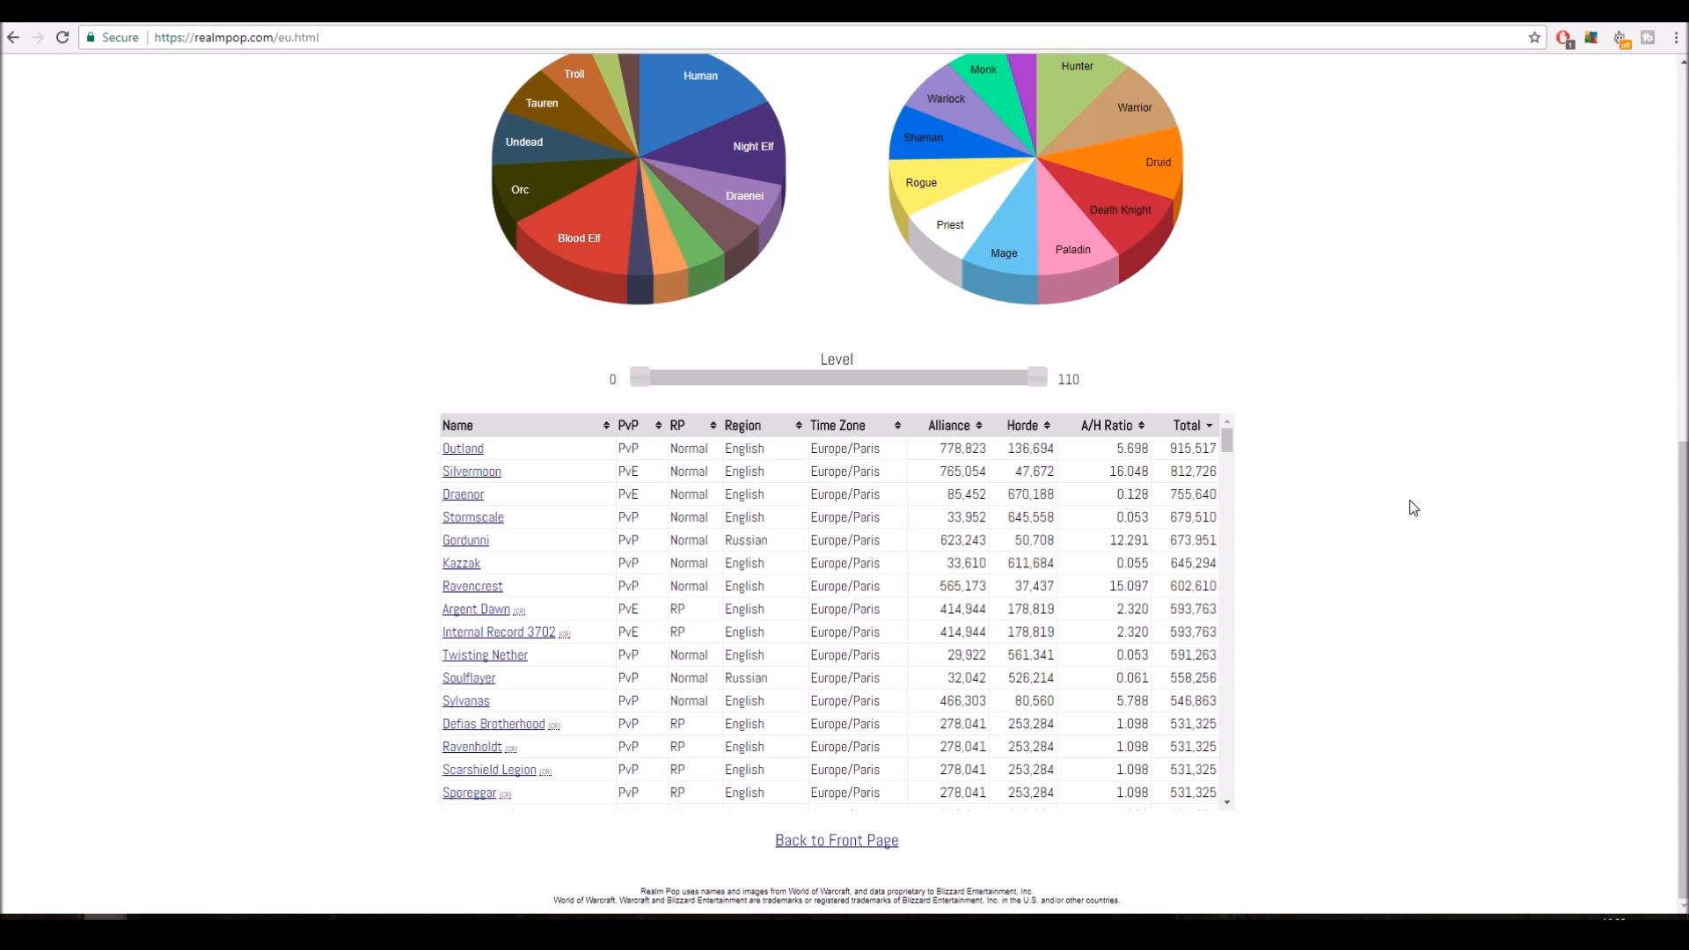
pyautogui.moveTo(1163, 575)
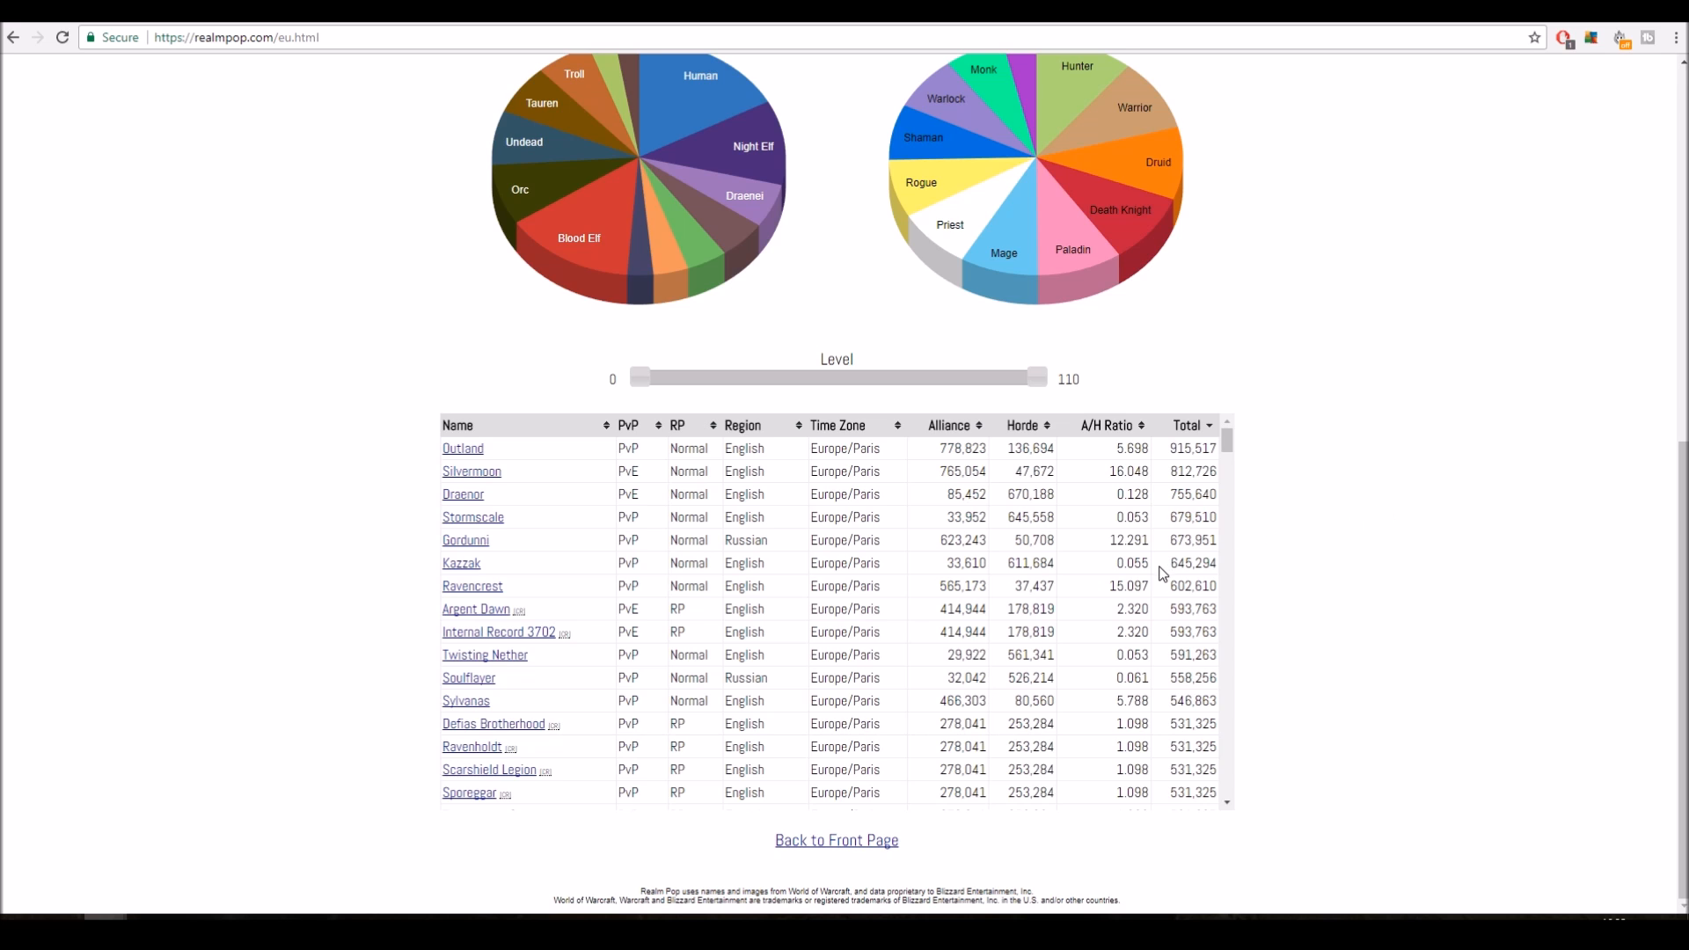
pyautogui.moveTo(896, 634)
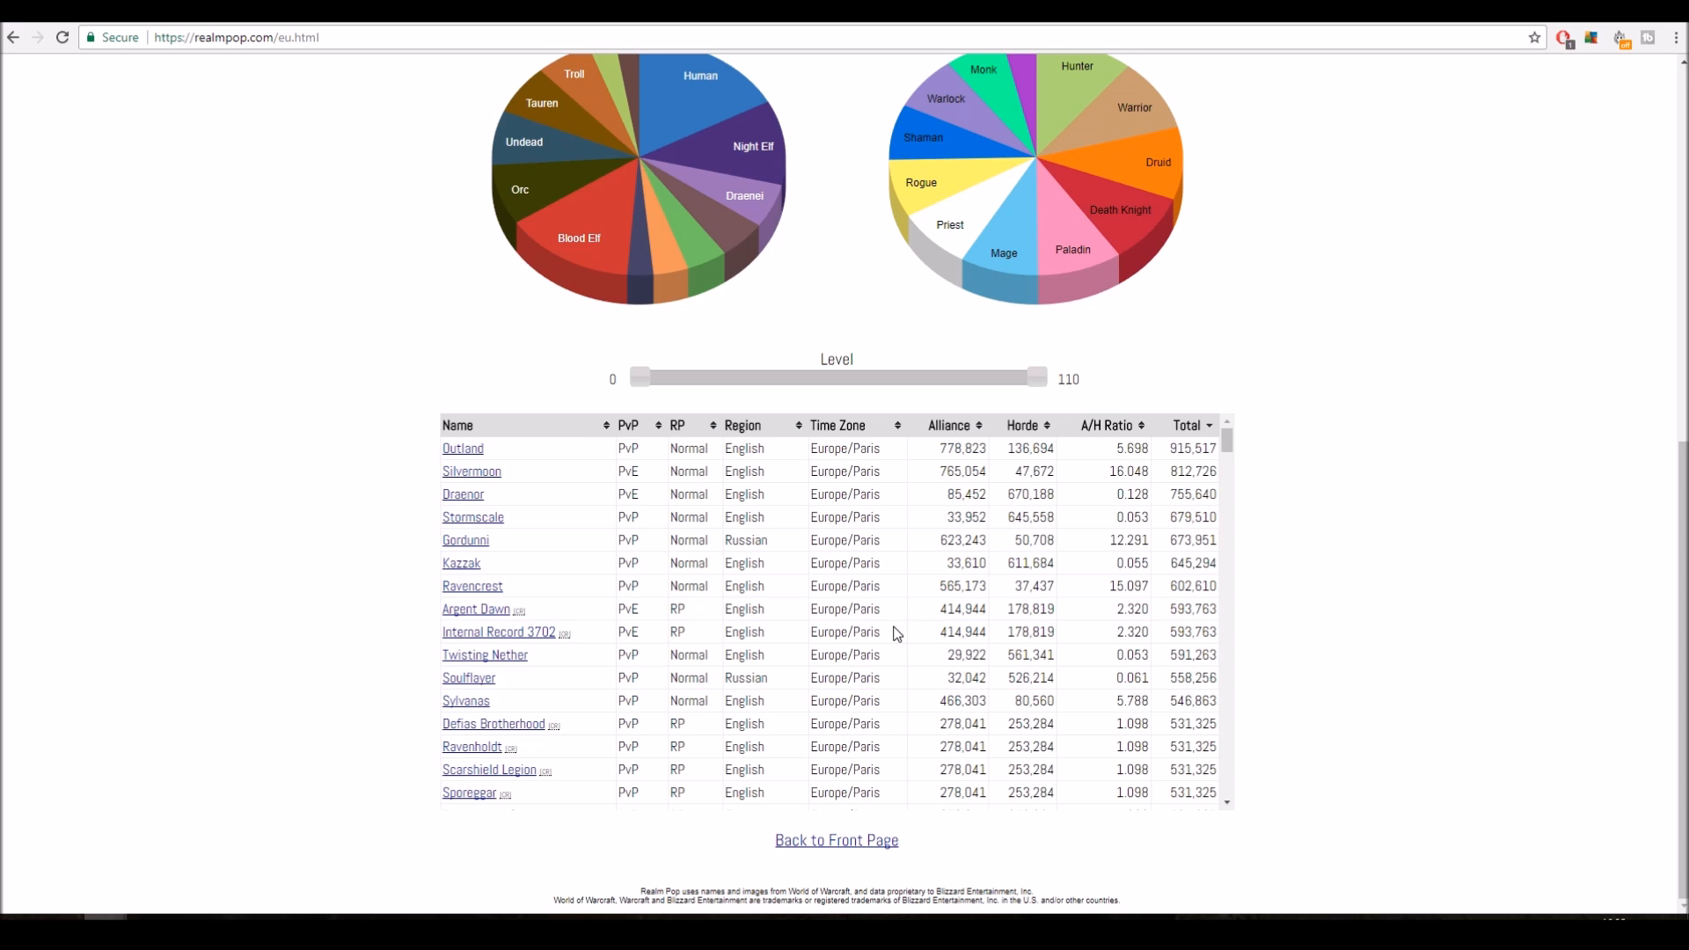
pyautogui.moveTo(639, 426)
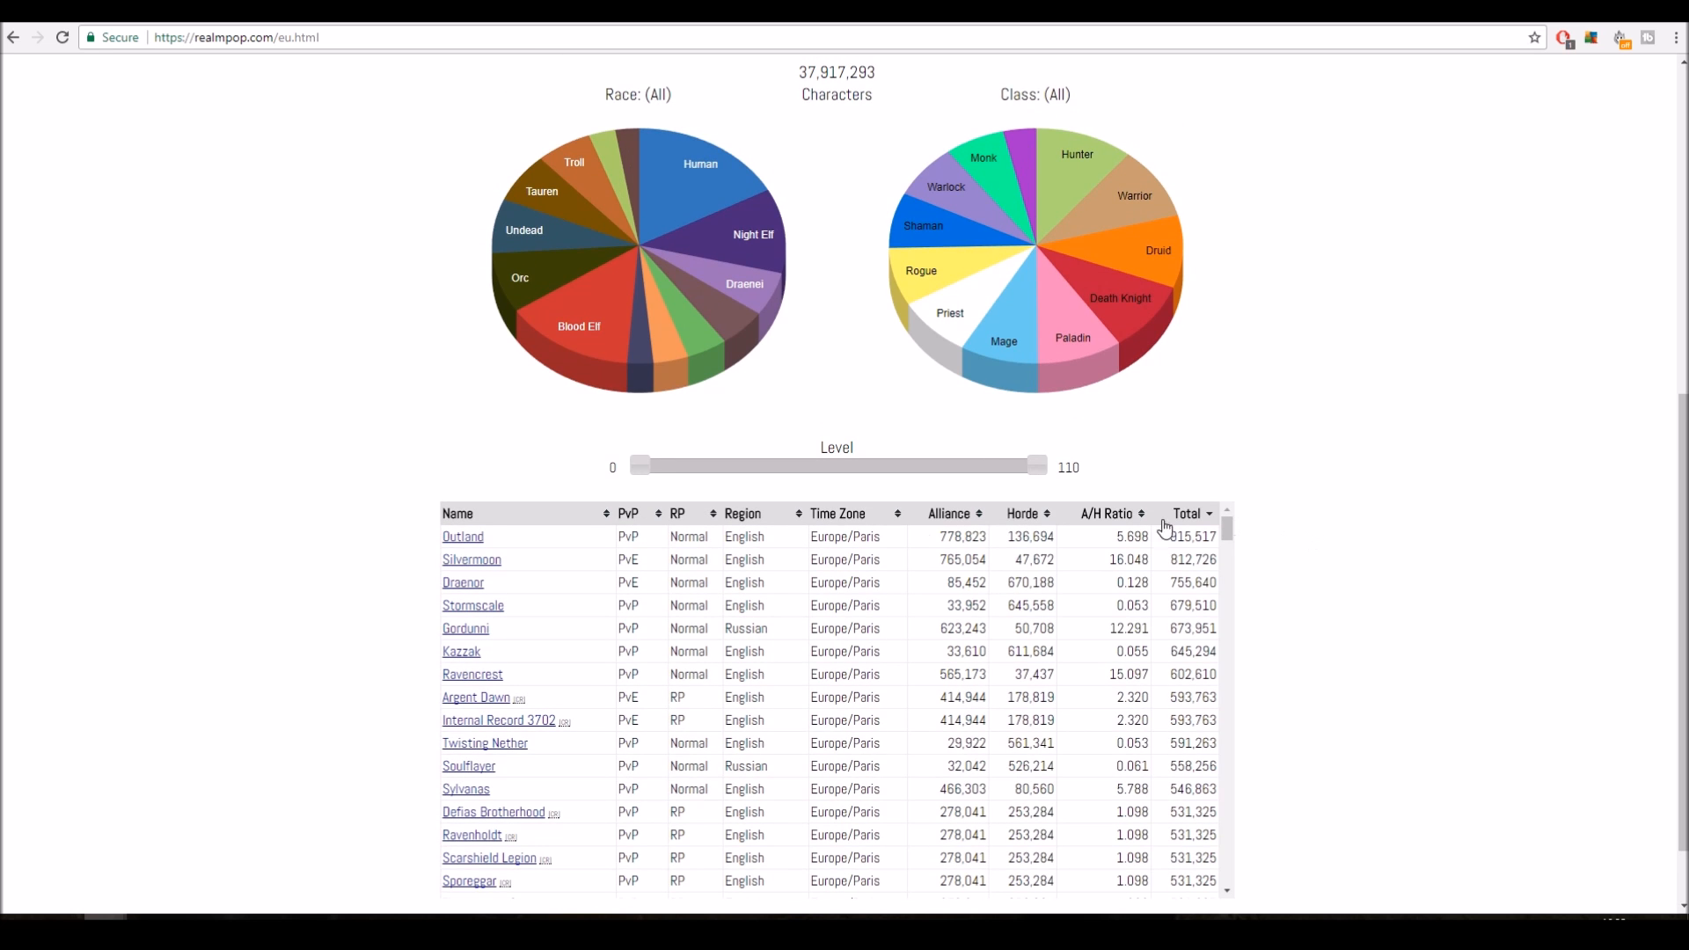
pyautogui.moveTo(580, 564)
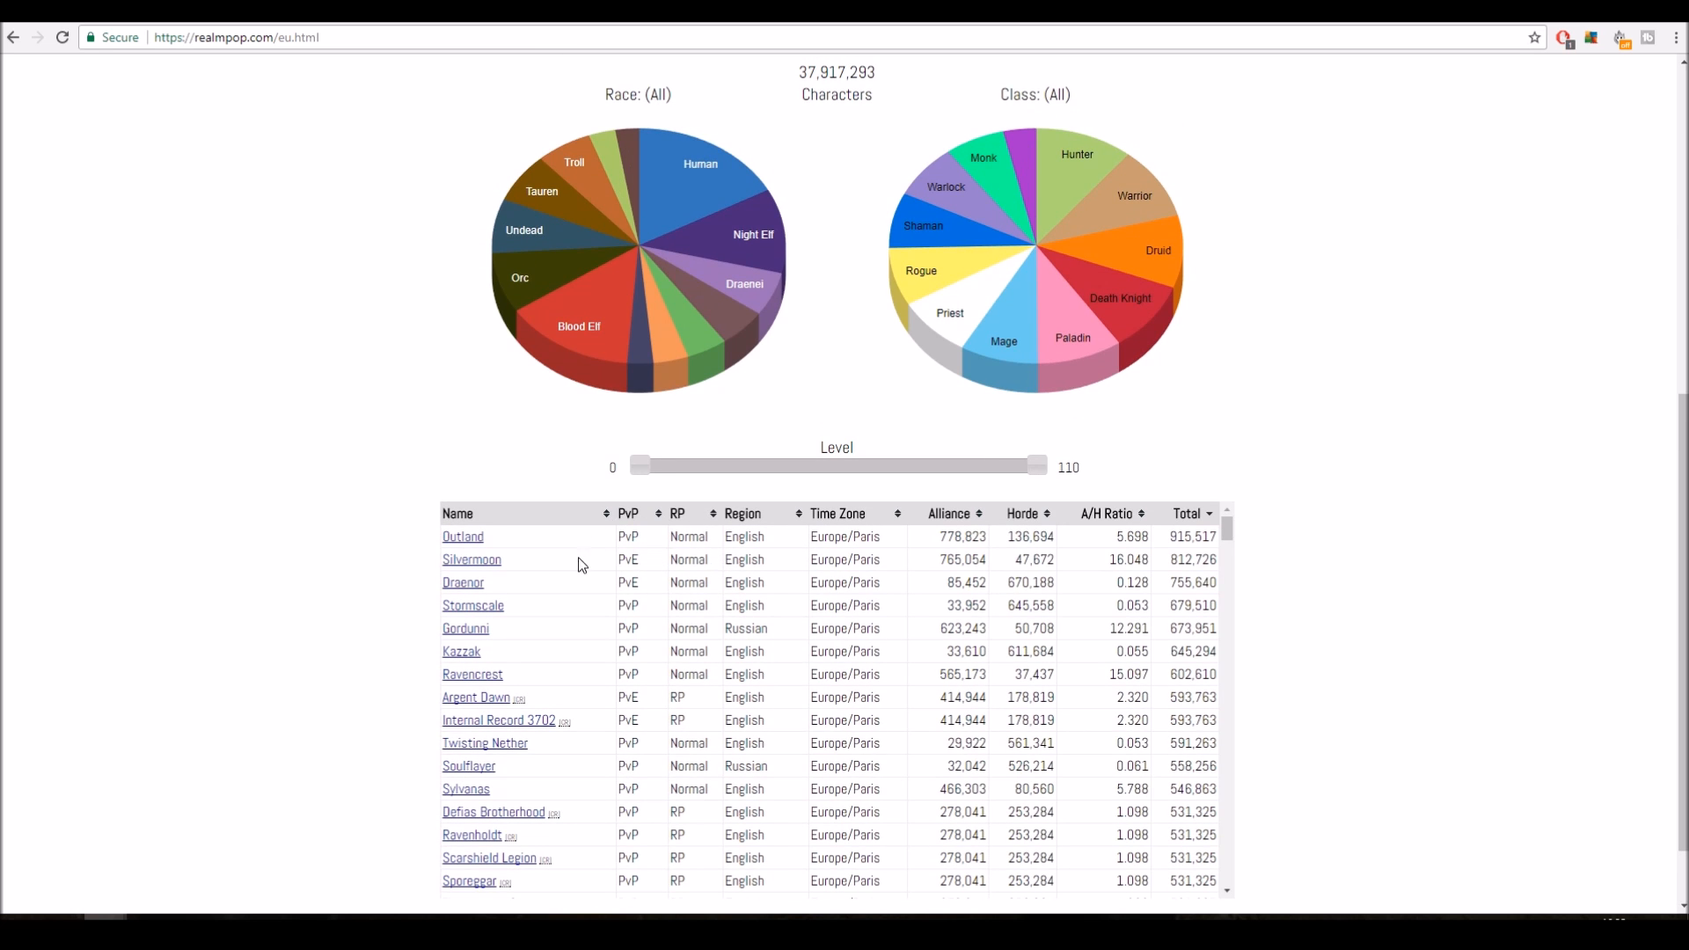
pyautogui.moveTo(518, 724)
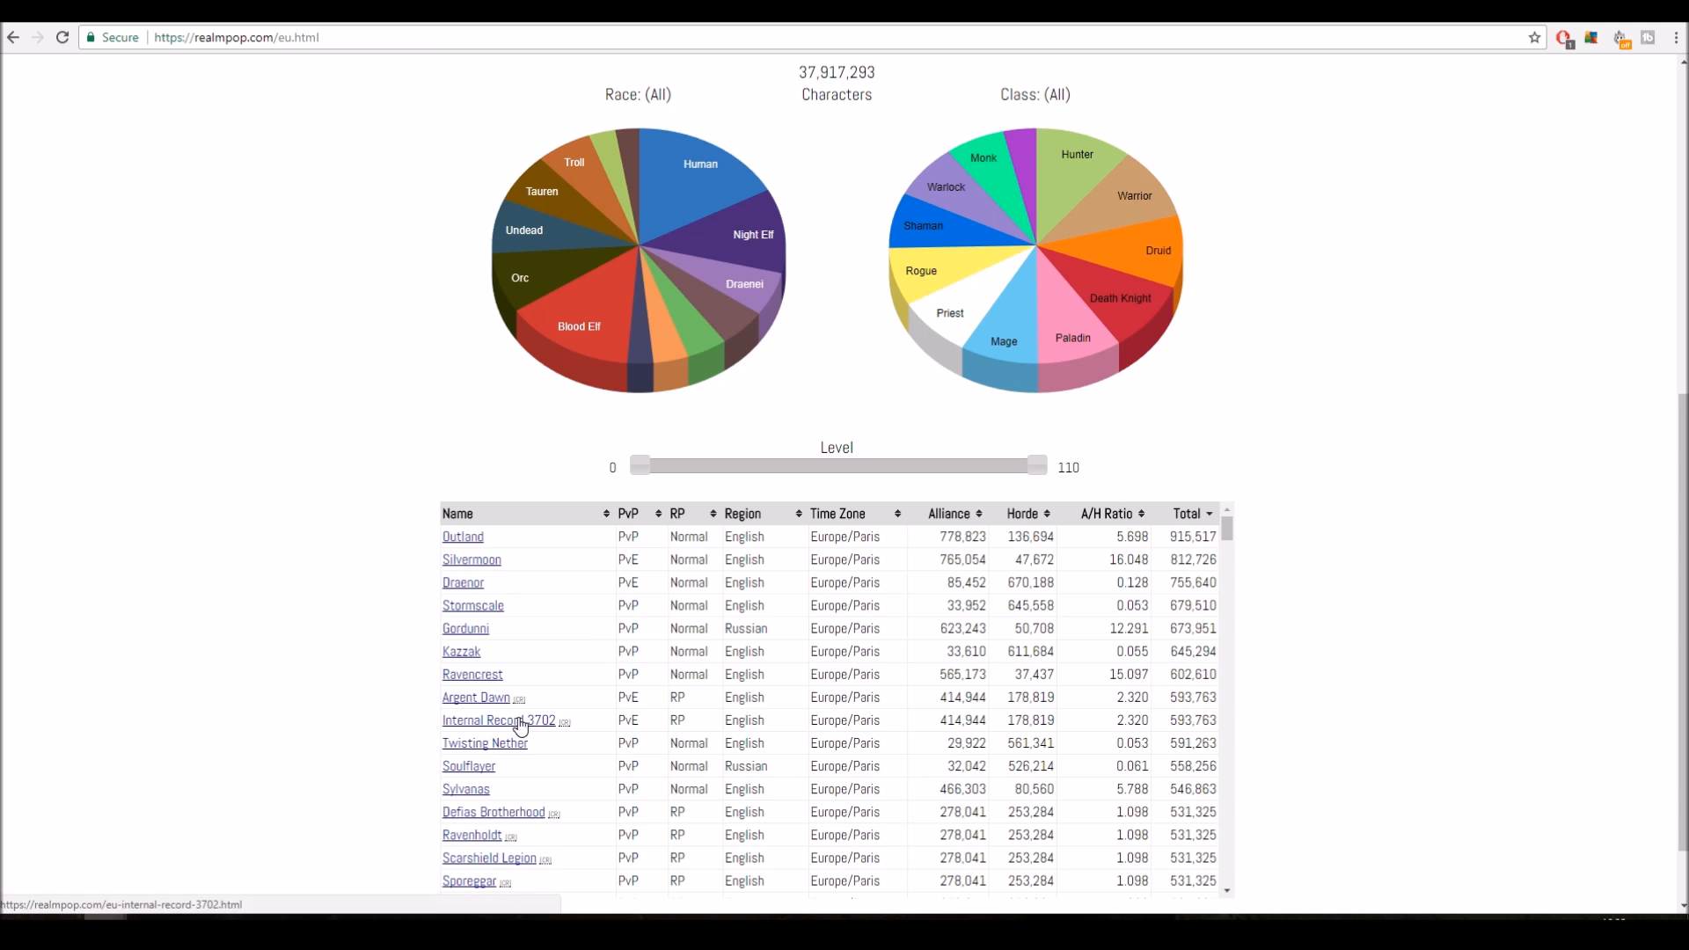
pyautogui.moveTo(133, 558)
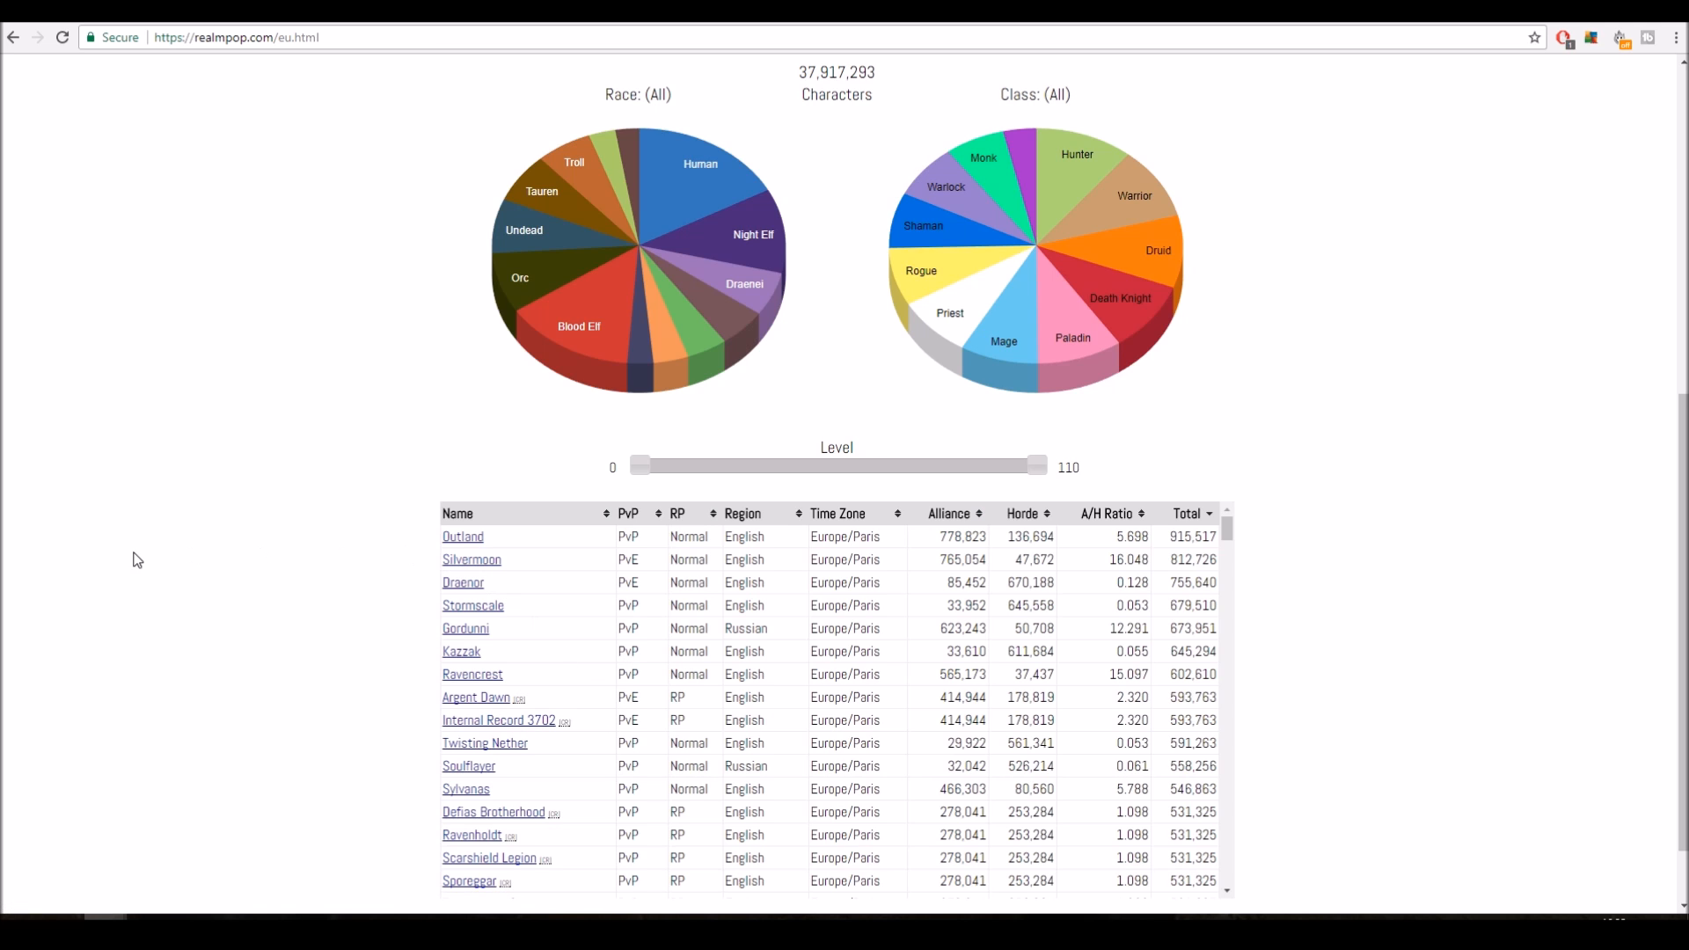
pyautogui.moveTo(82, 529)
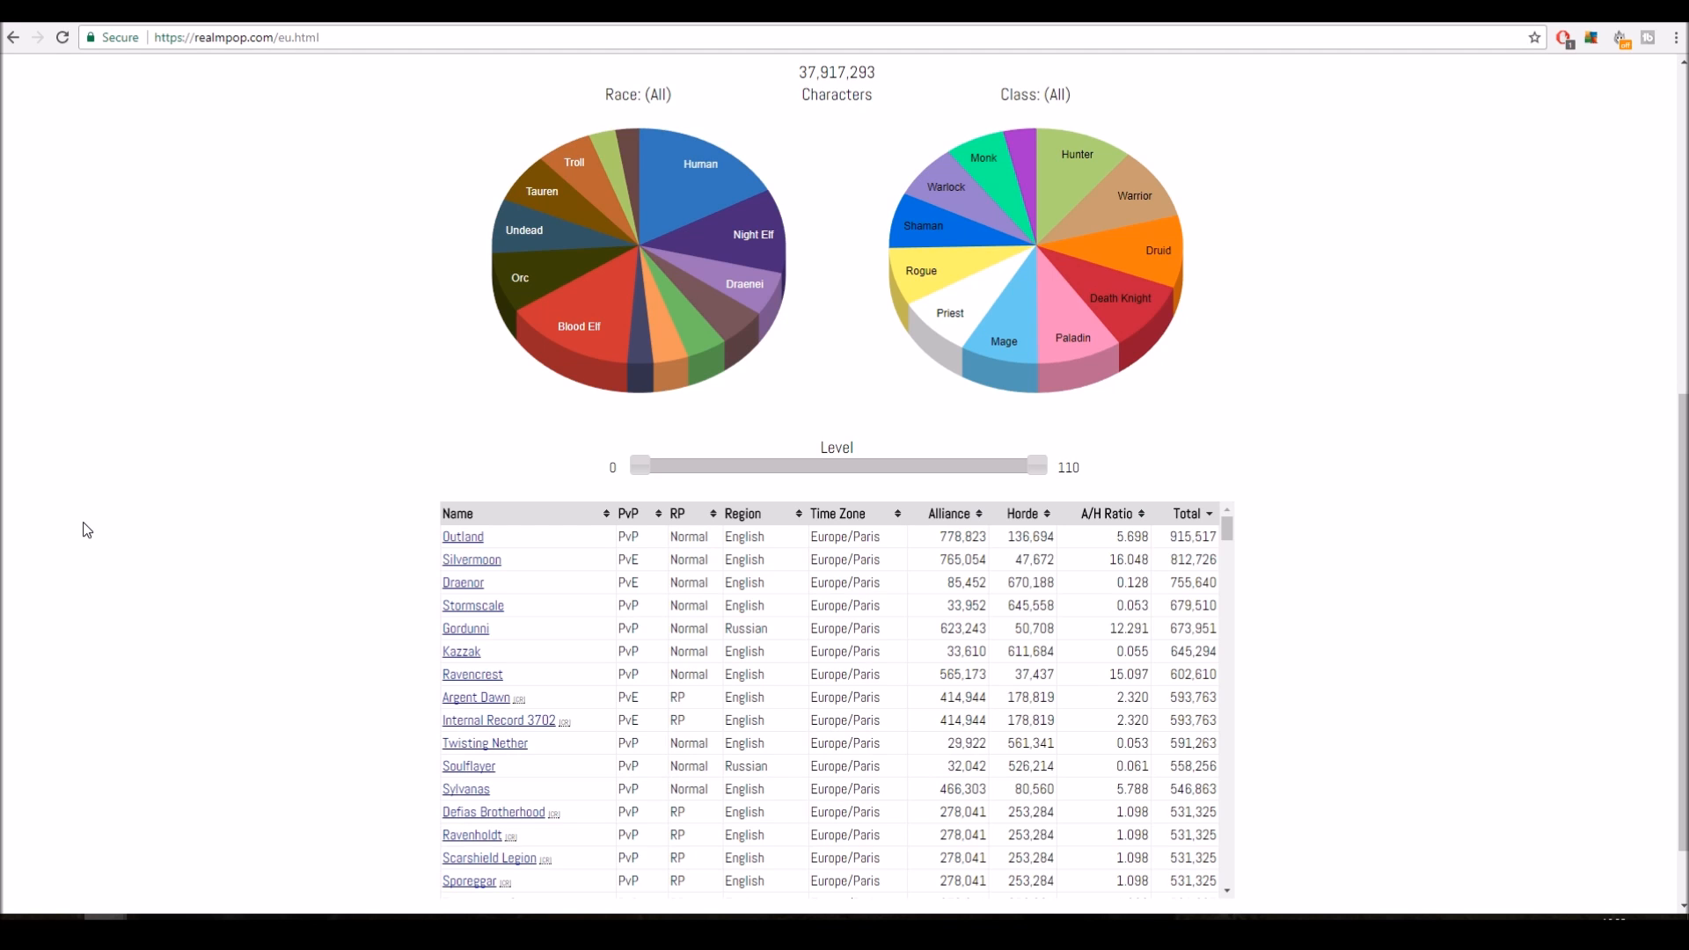
pyautogui.moveTo(1402, 424)
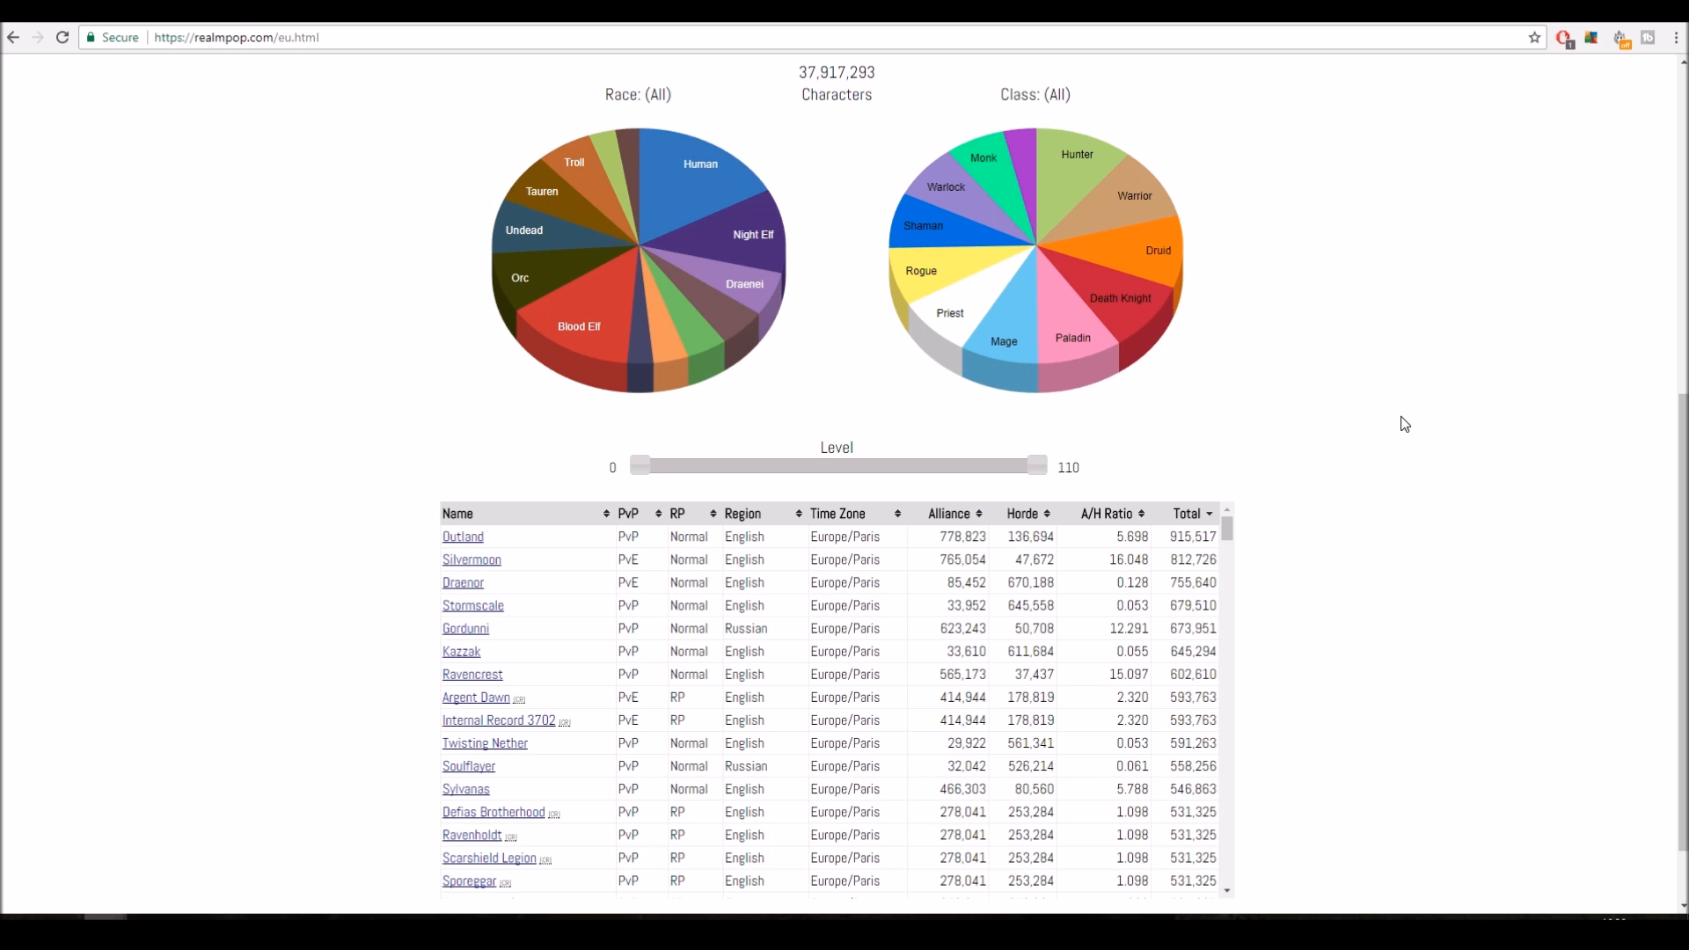
pyautogui.moveTo(1206, 485)
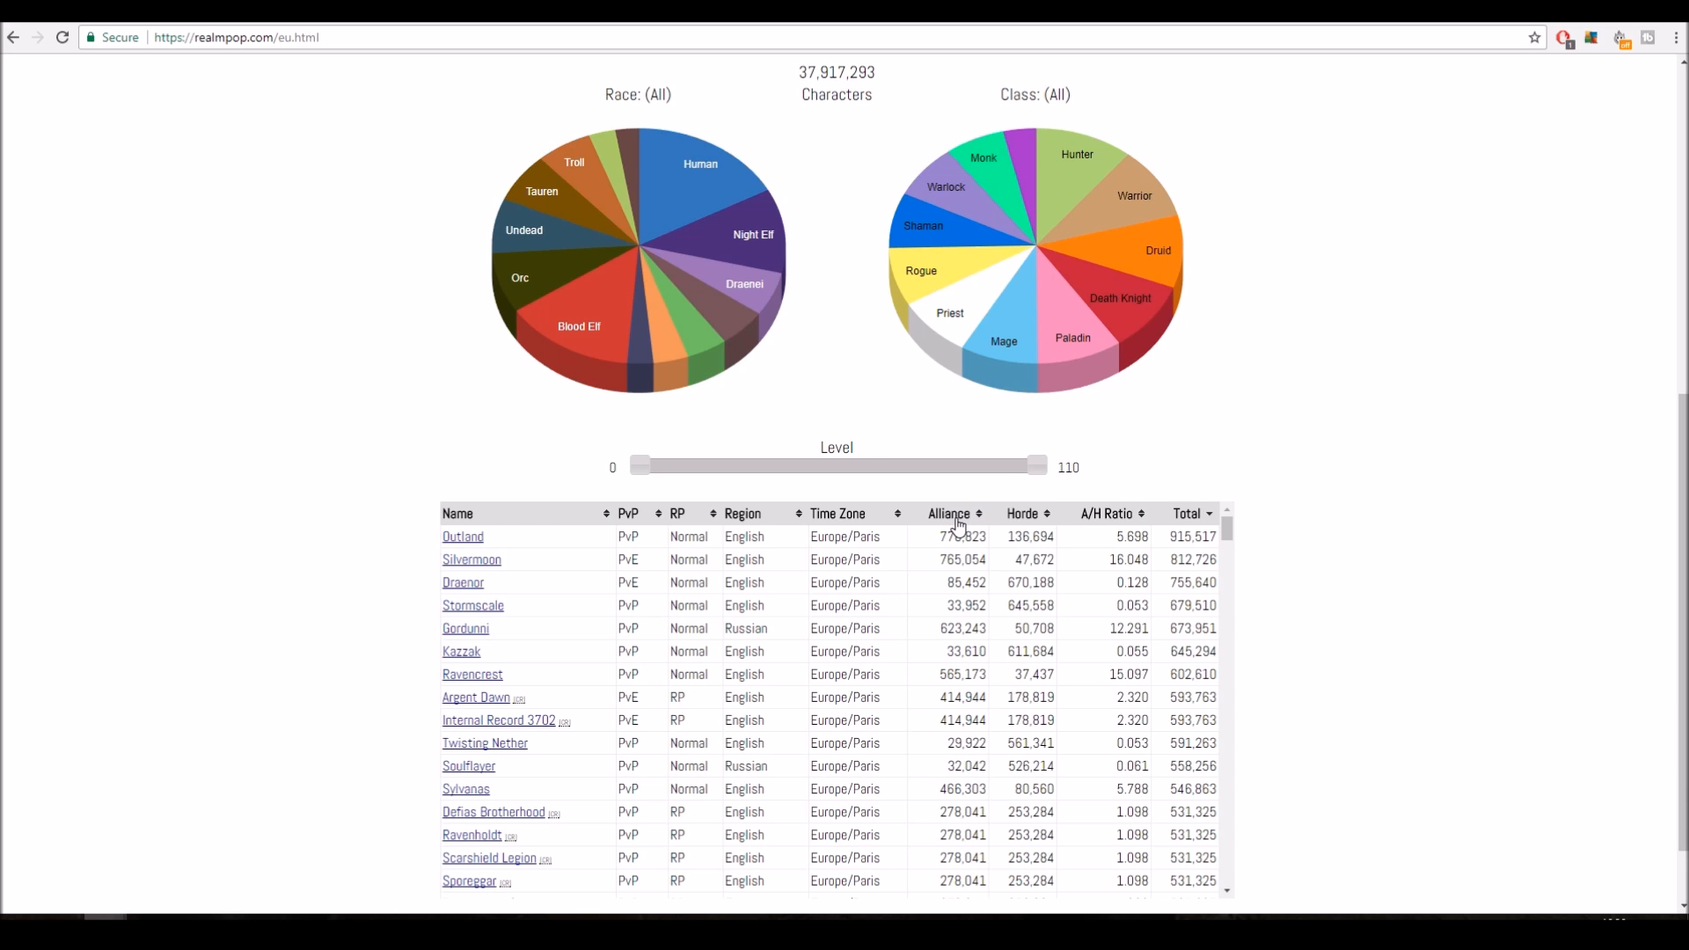
pyautogui.moveTo(1399, 436)
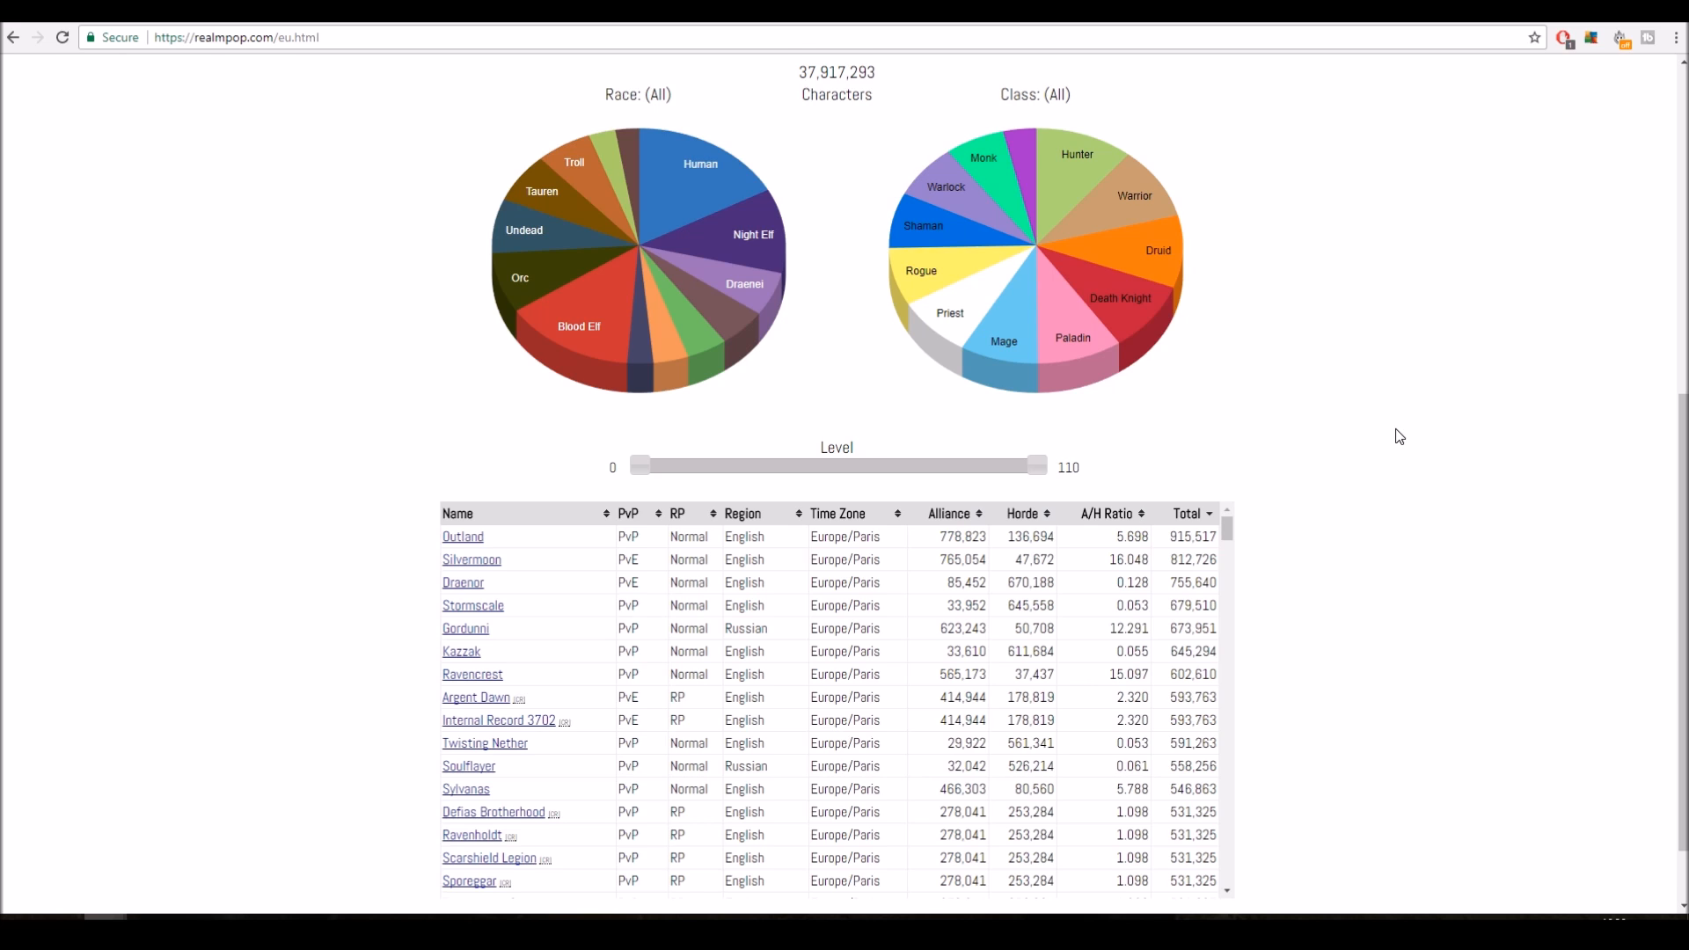
pyautogui.moveTo(960, 554)
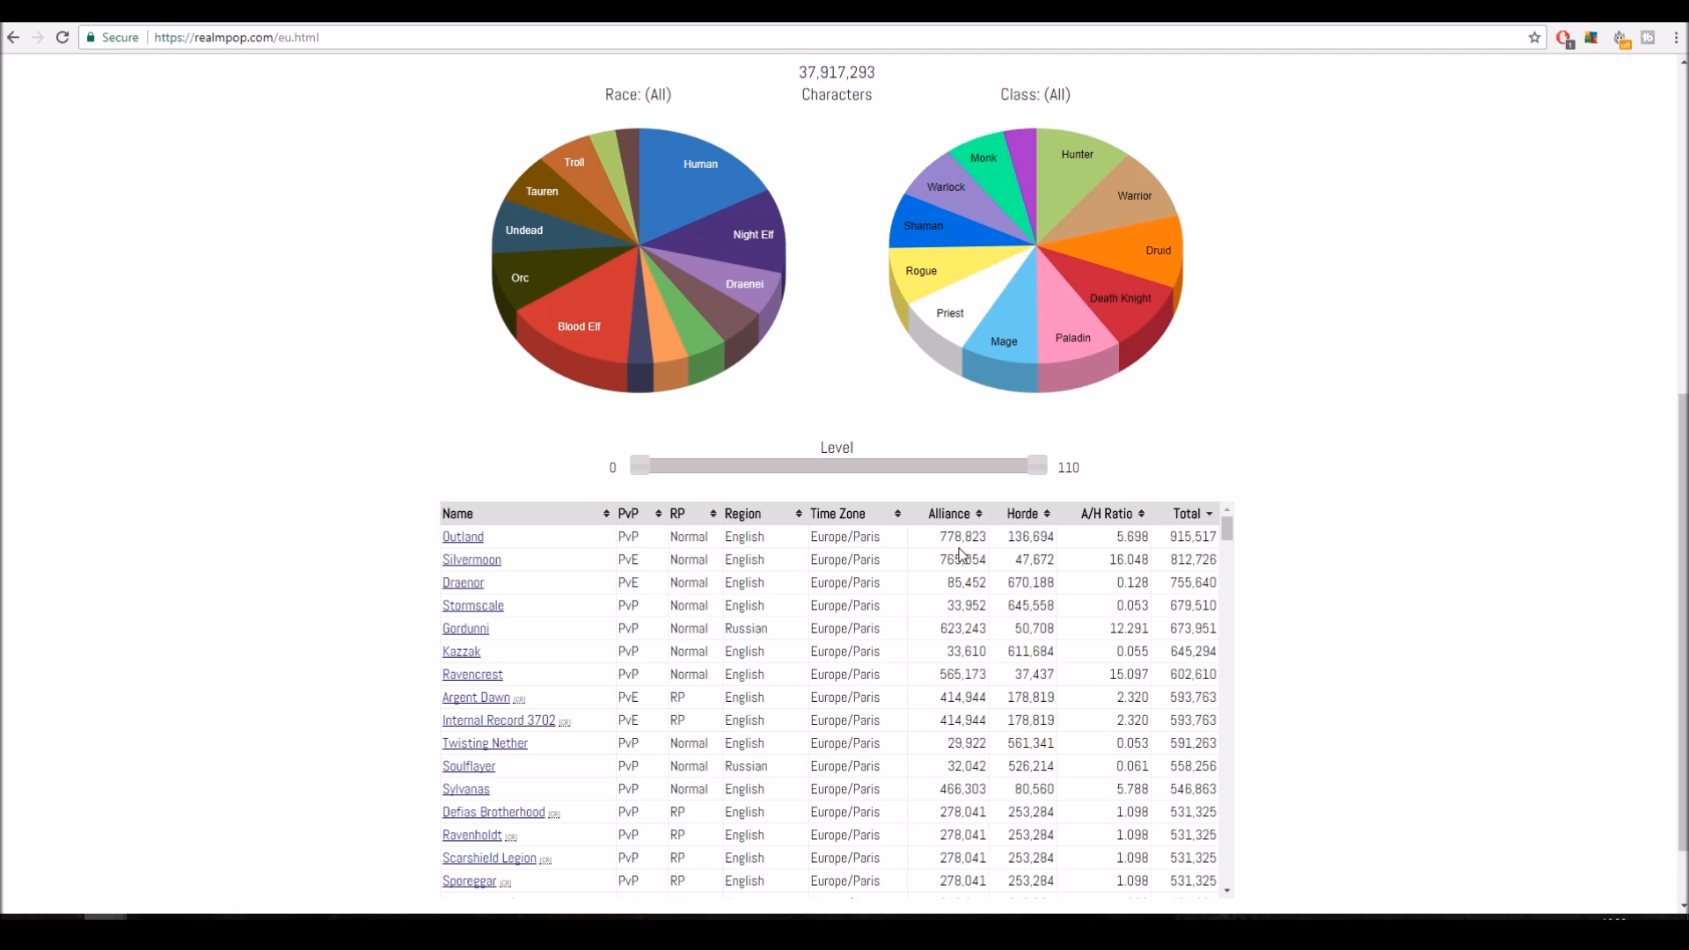
pyautogui.moveTo(960, 624)
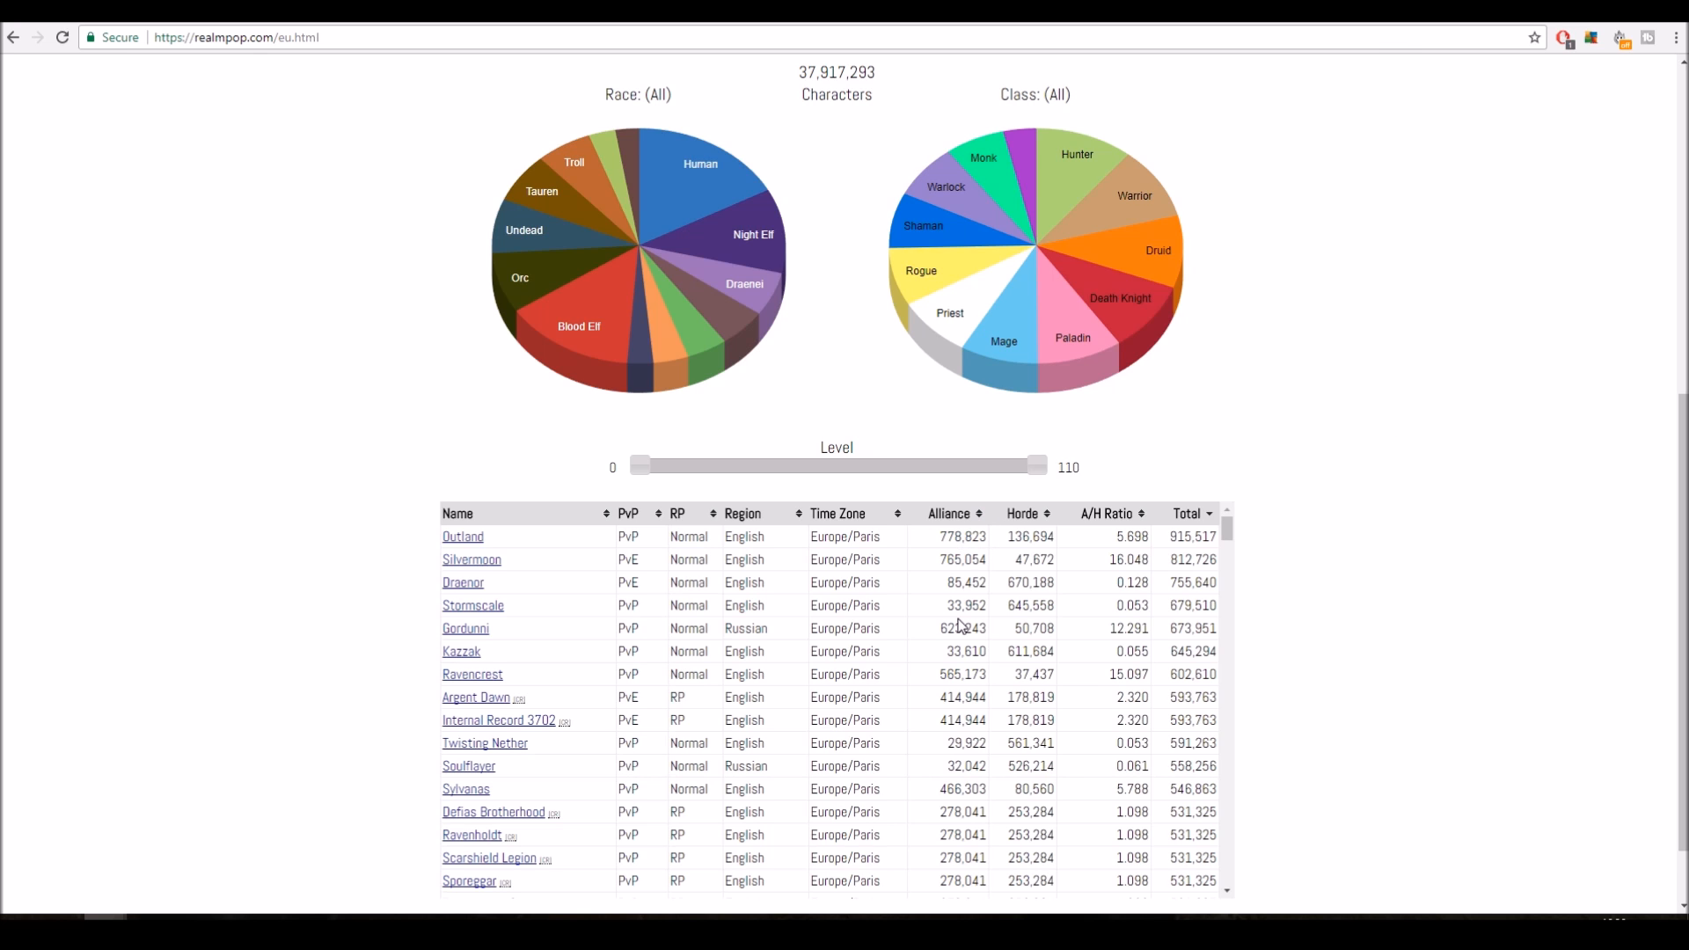
pyautogui.moveTo(949, 628)
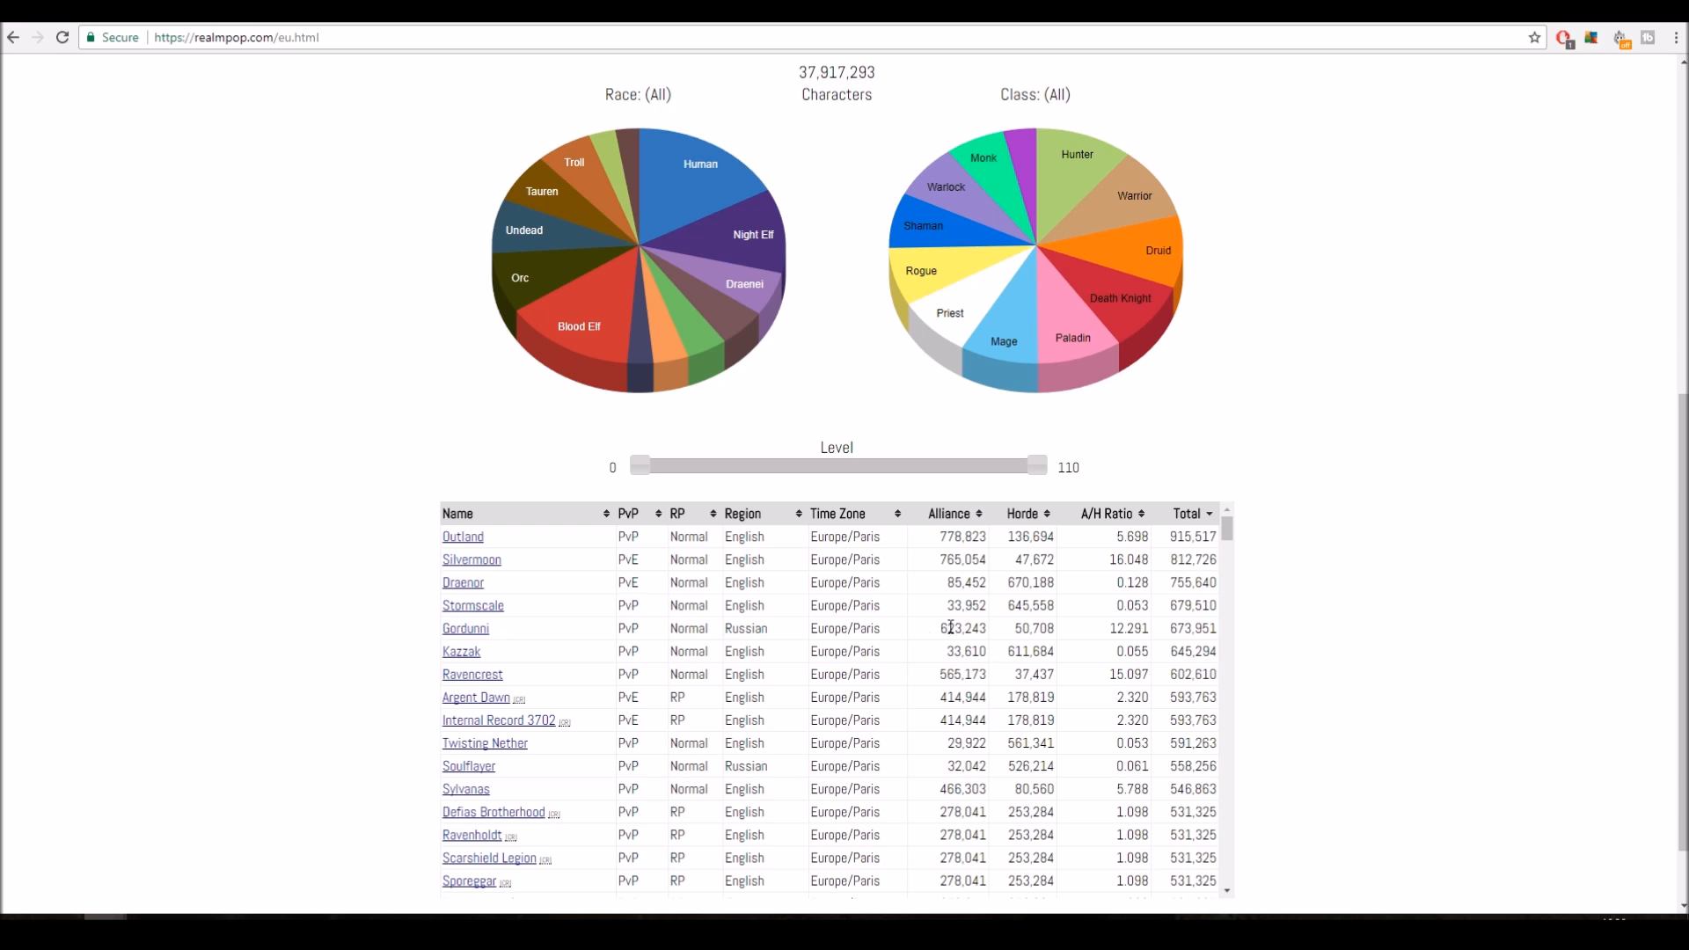
pyautogui.moveTo(974, 648)
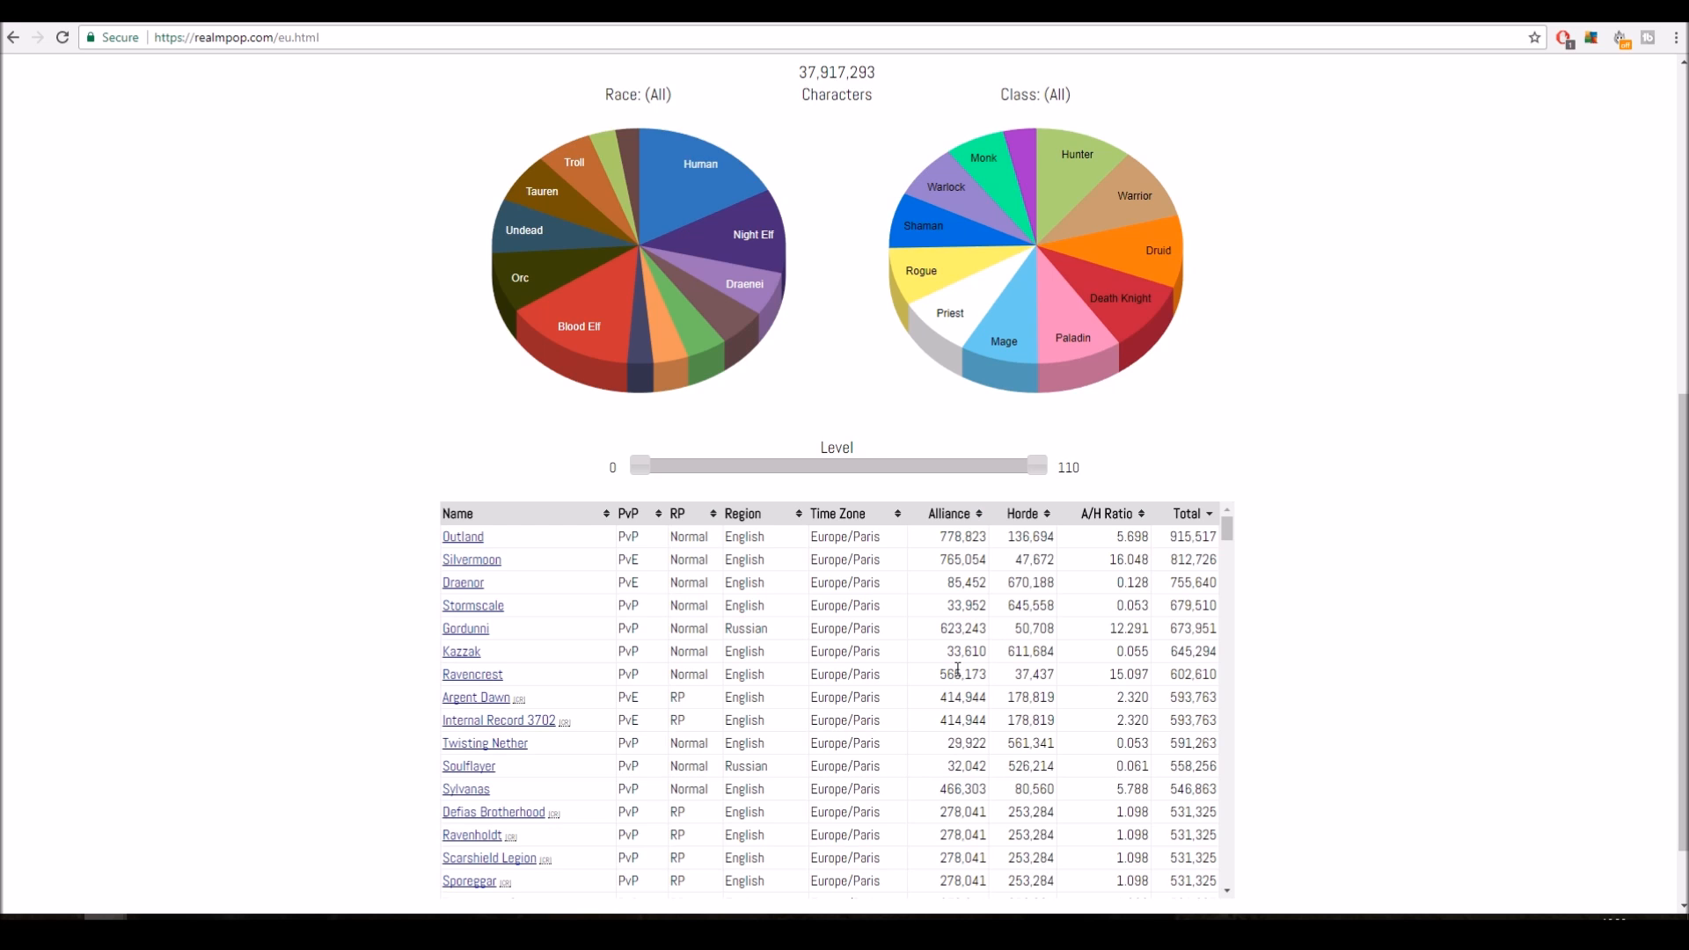
pyautogui.moveTo(1328, 622)
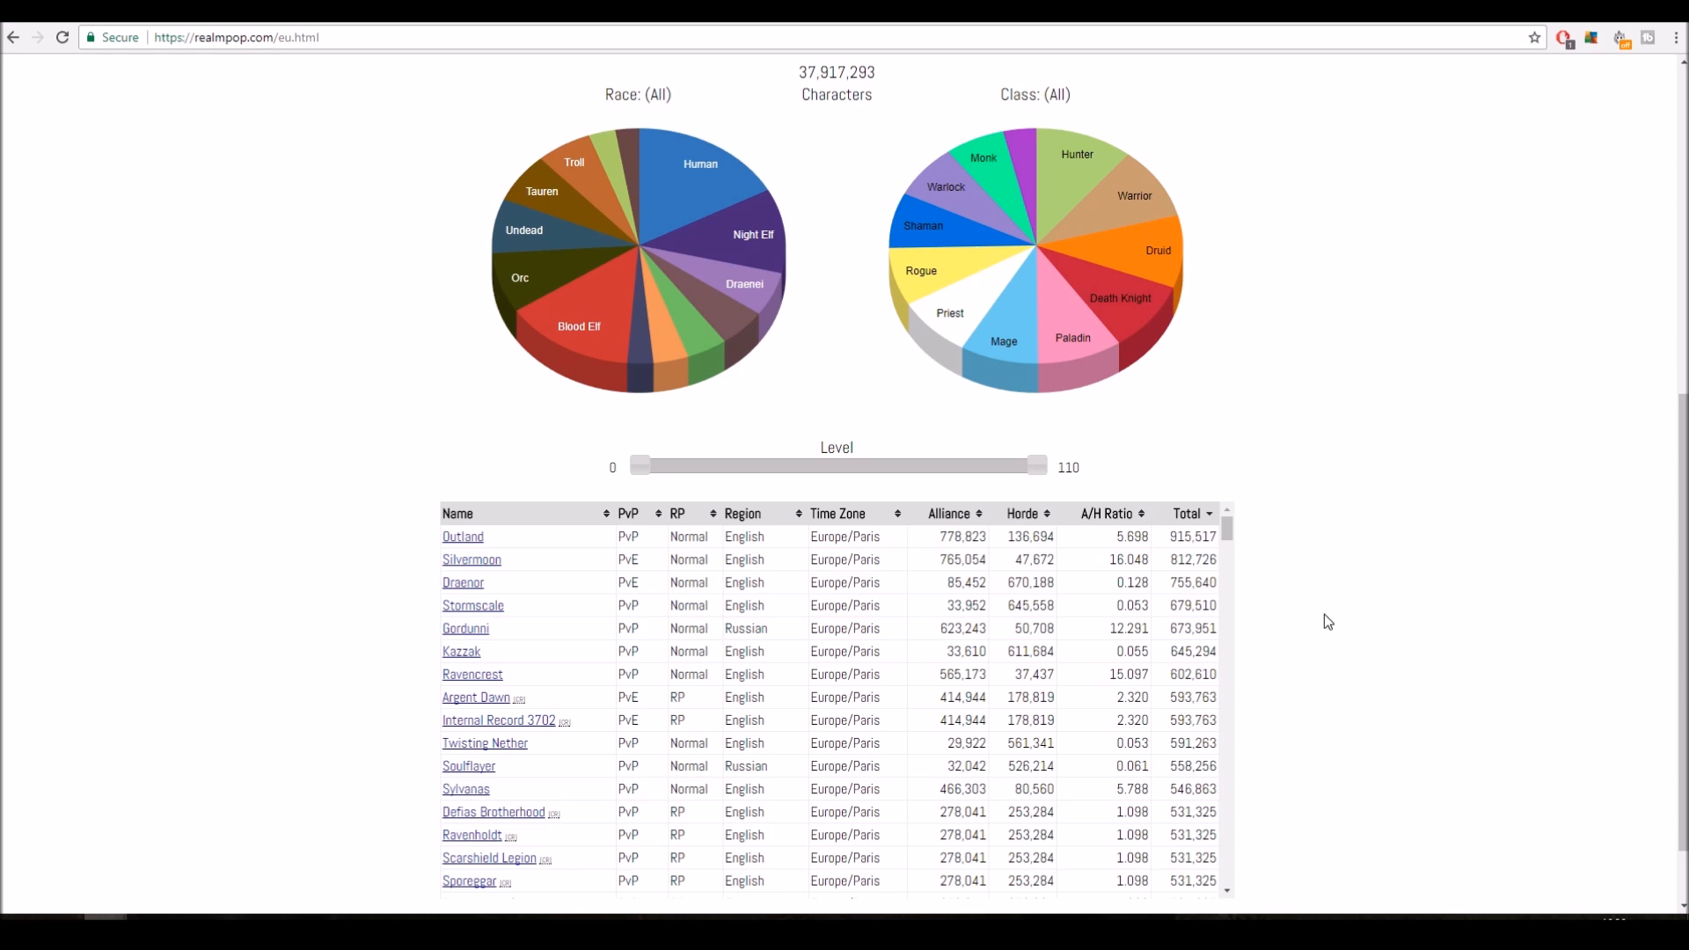
pyautogui.moveTo(772, 526)
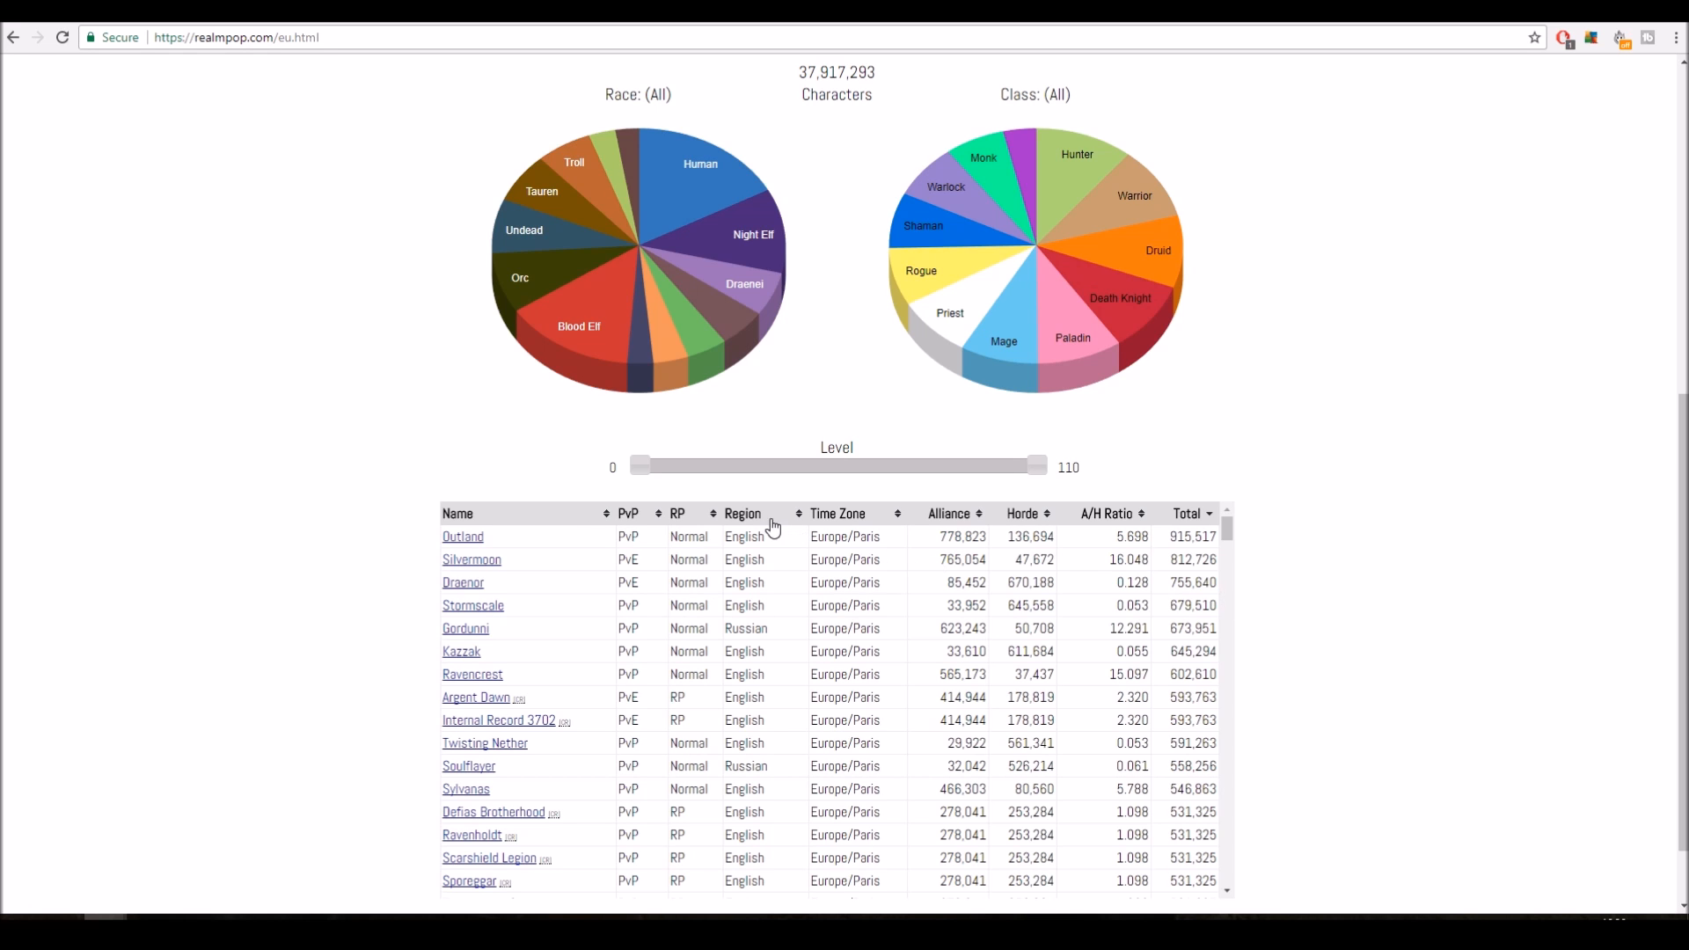
pyautogui.moveTo(751, 651)
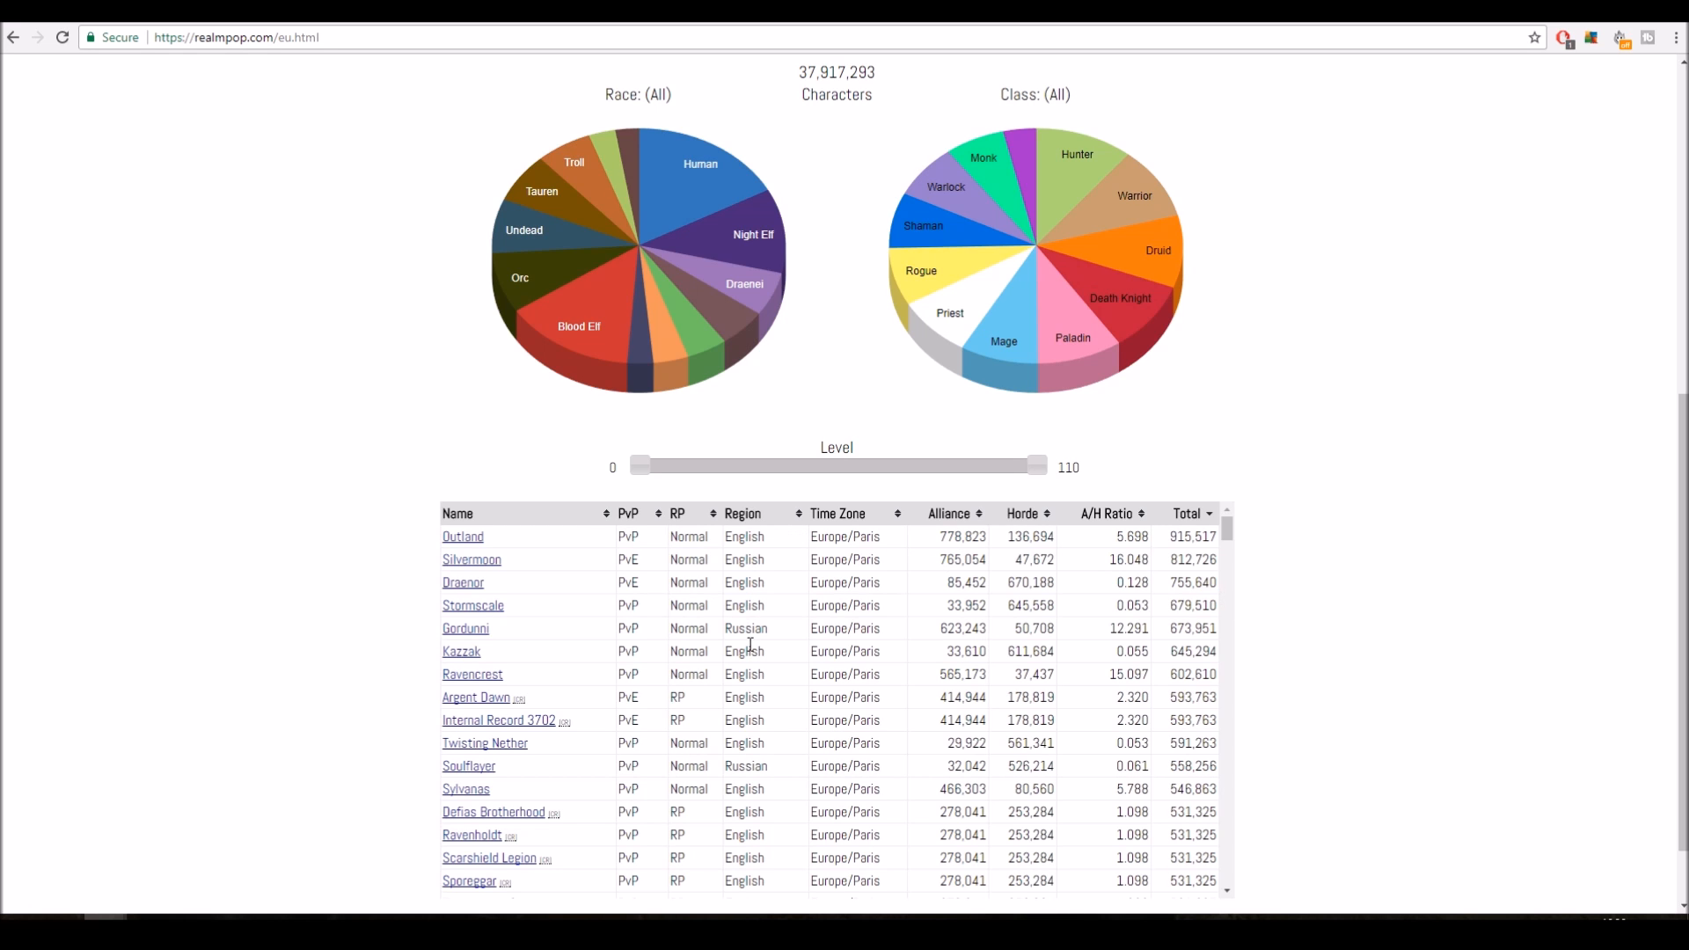
pyautogui.moveTo(1288, 456)
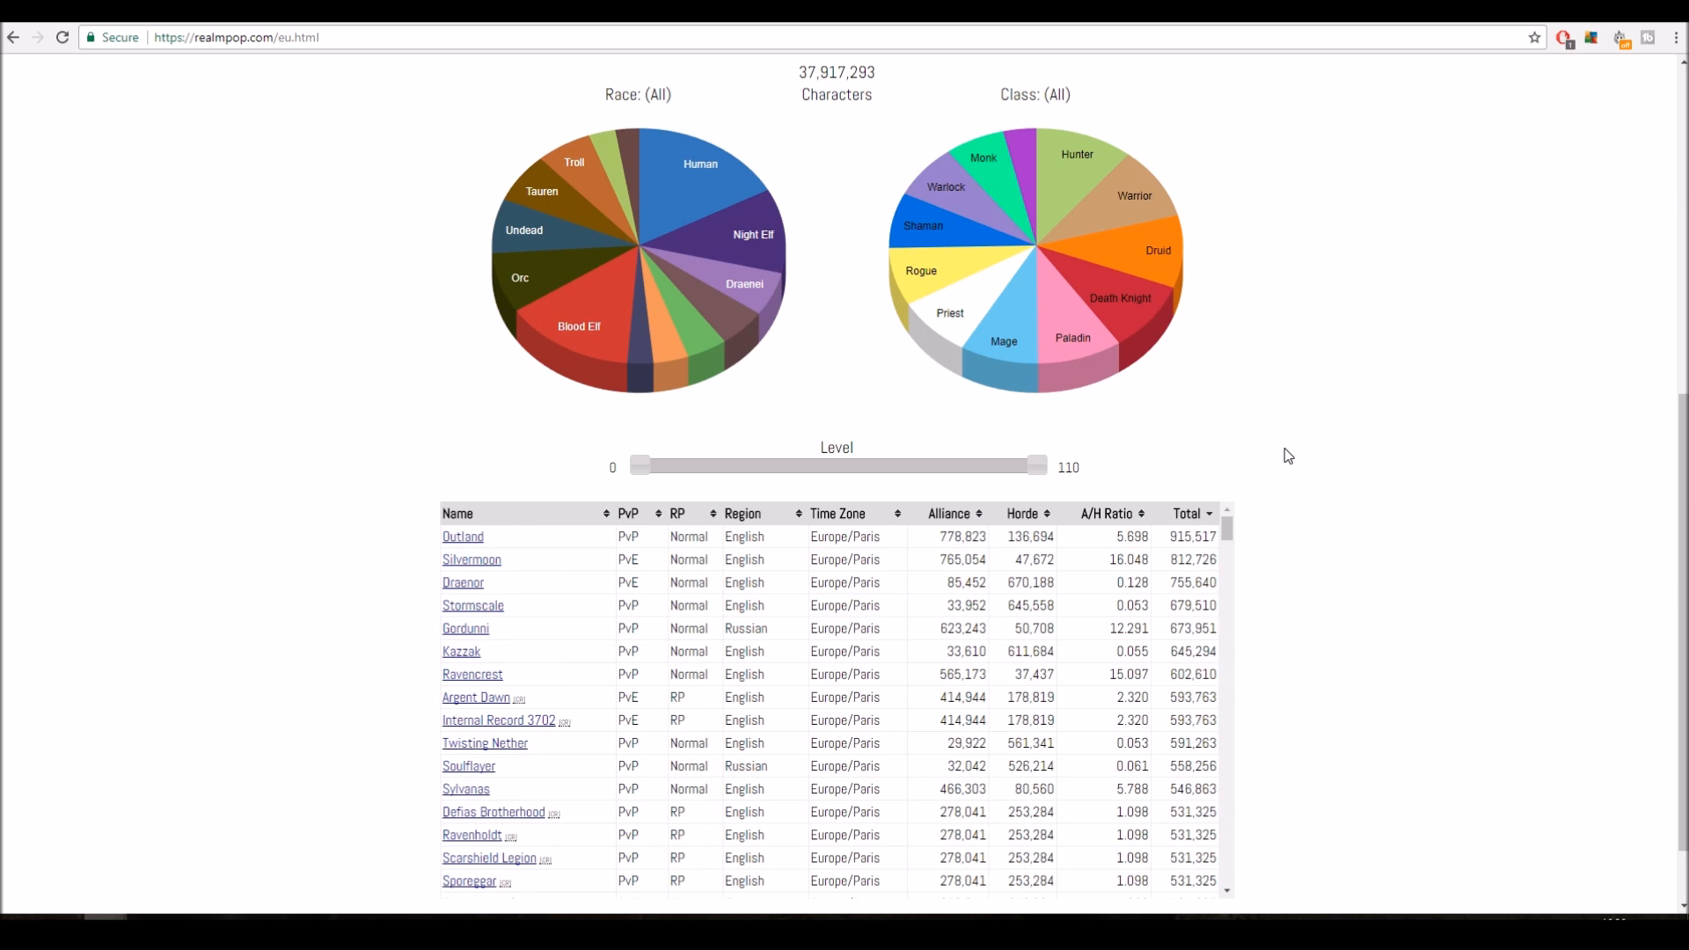
pyautogui.moveTo(771, 636)
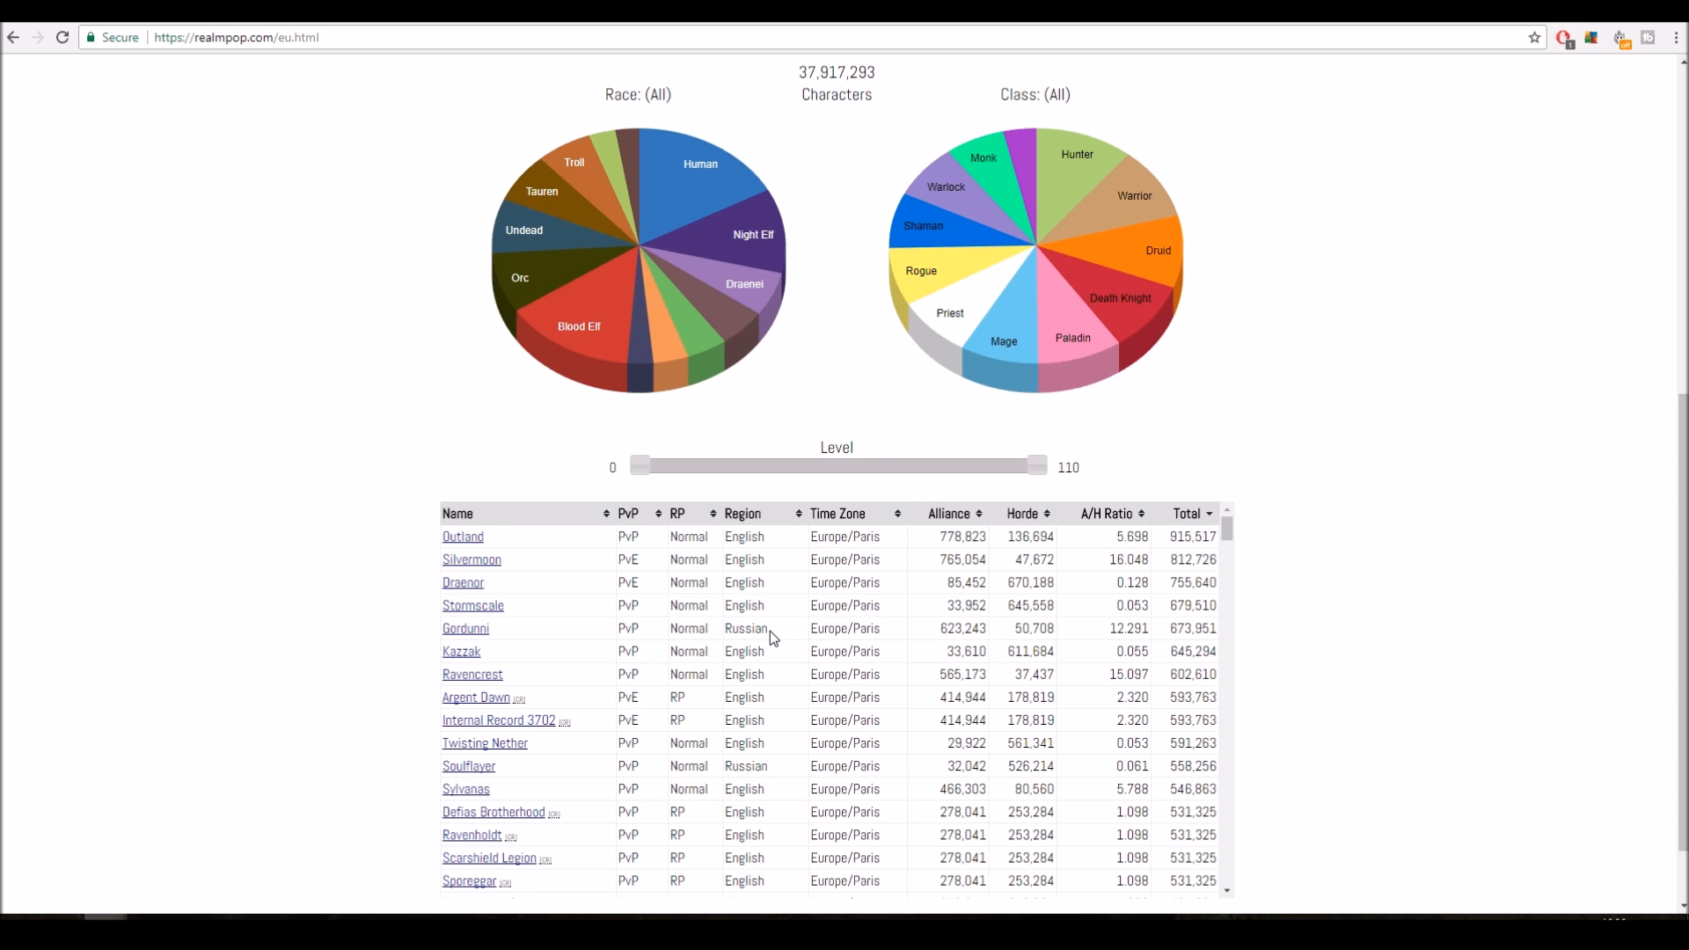
pyautogui.scroll(-3)
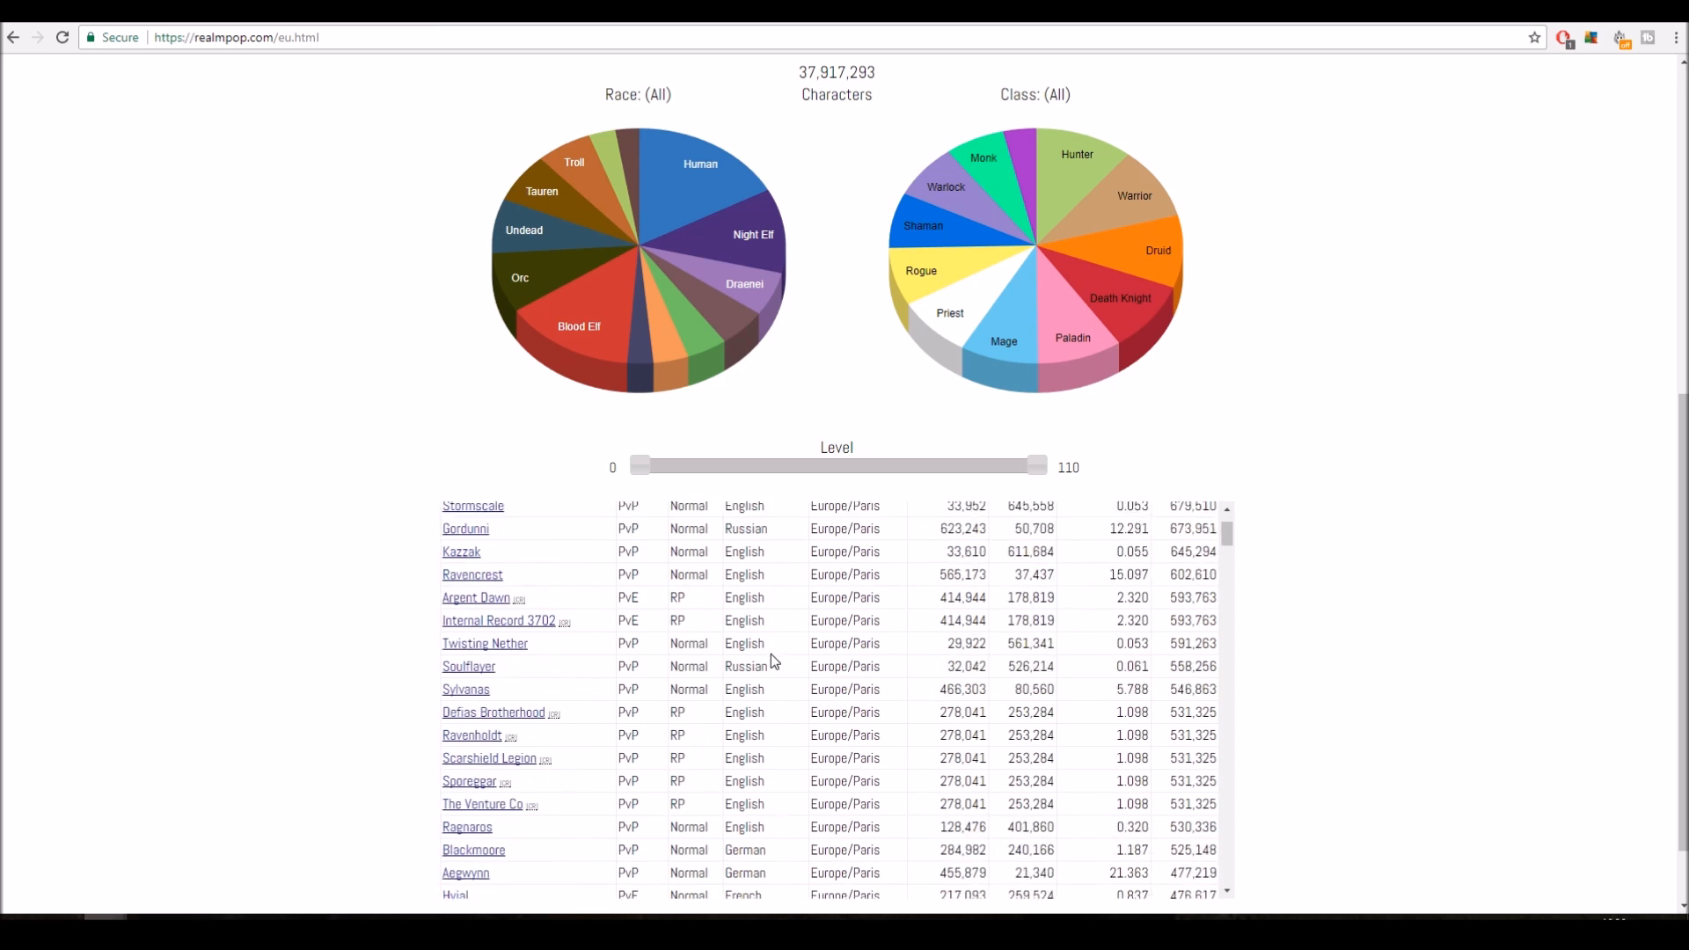
pyautogui.scroll(-3)
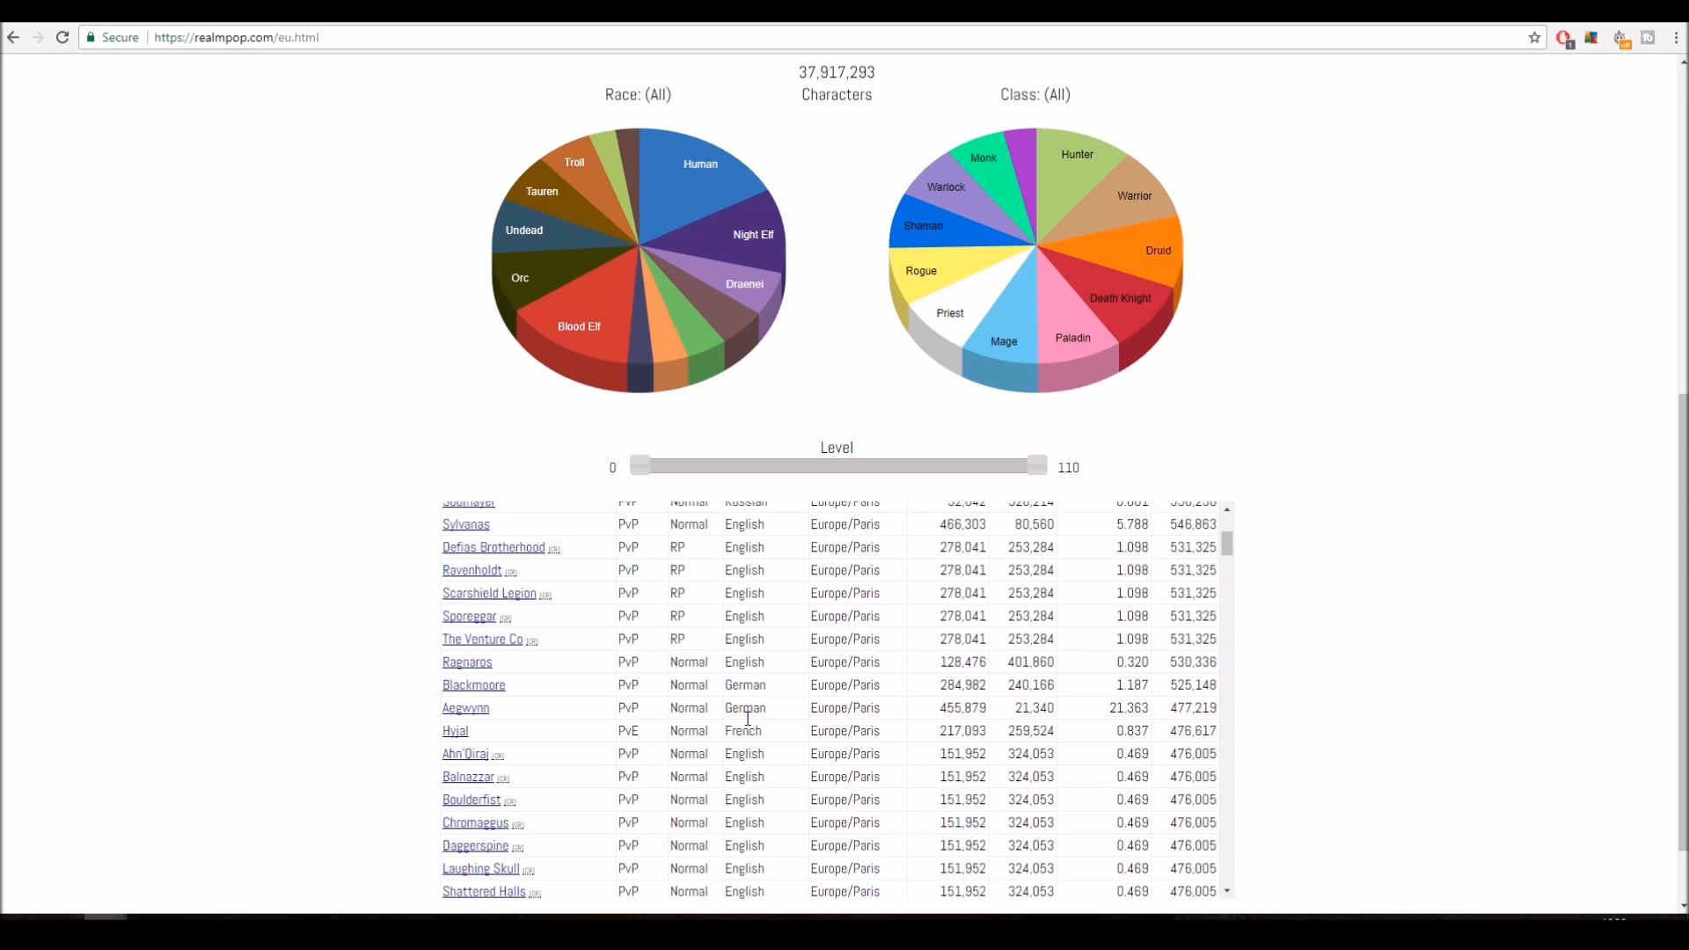
pyautogui.moveTo(764, 730)
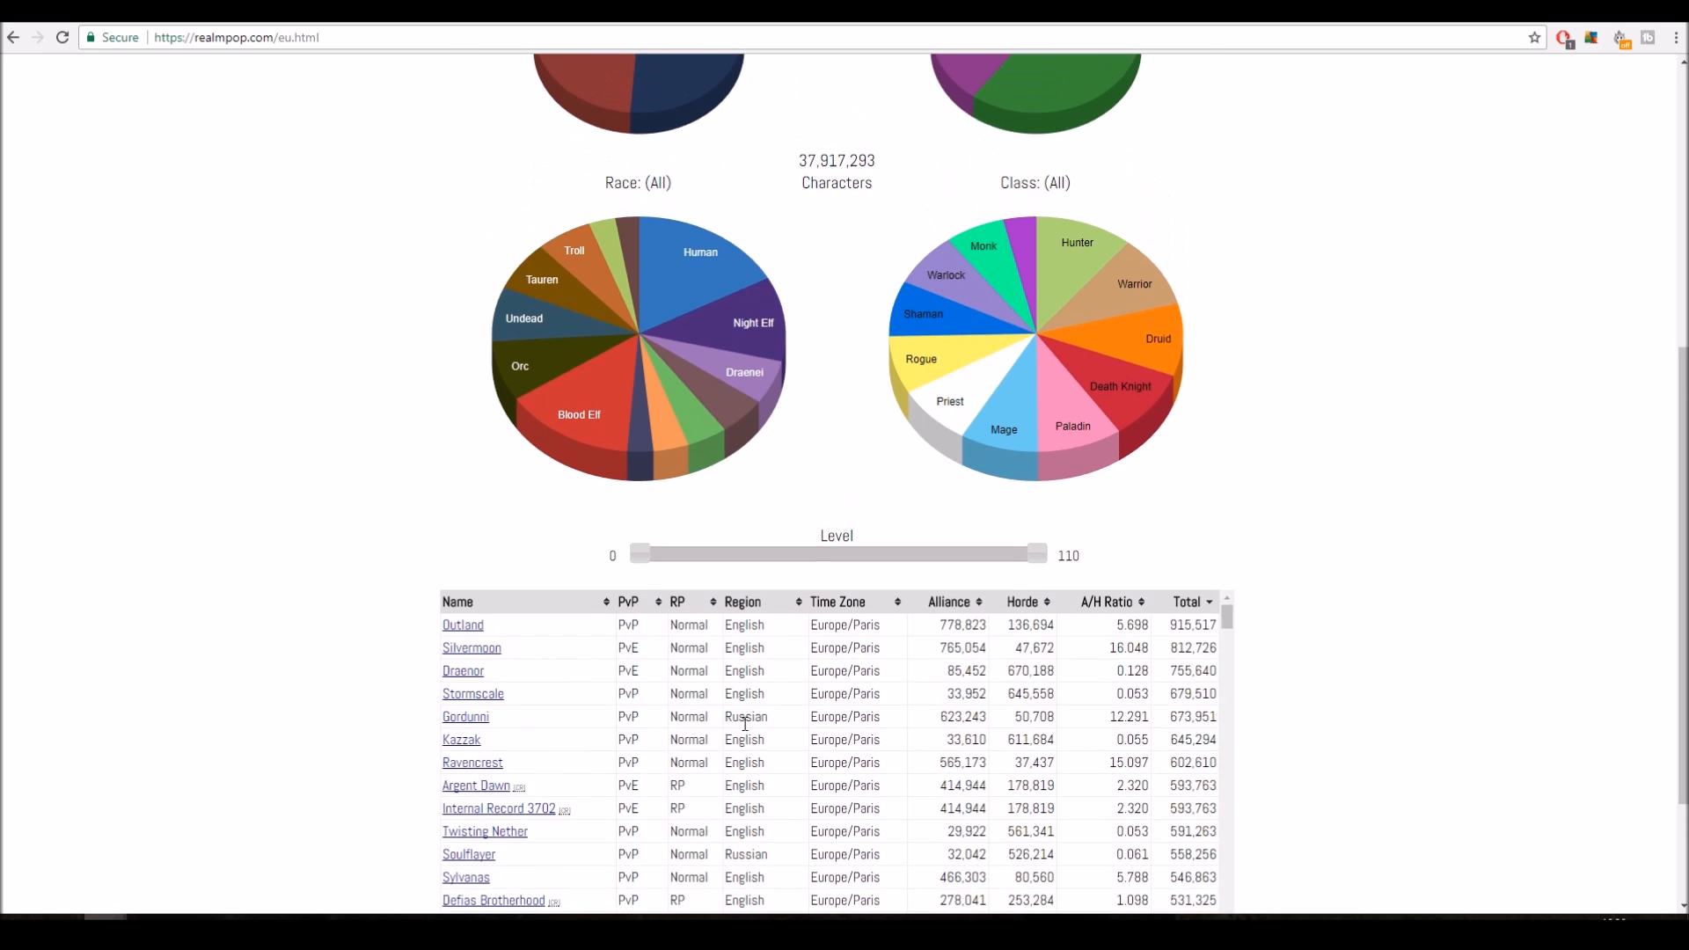
pyautogui.scroll(-3)
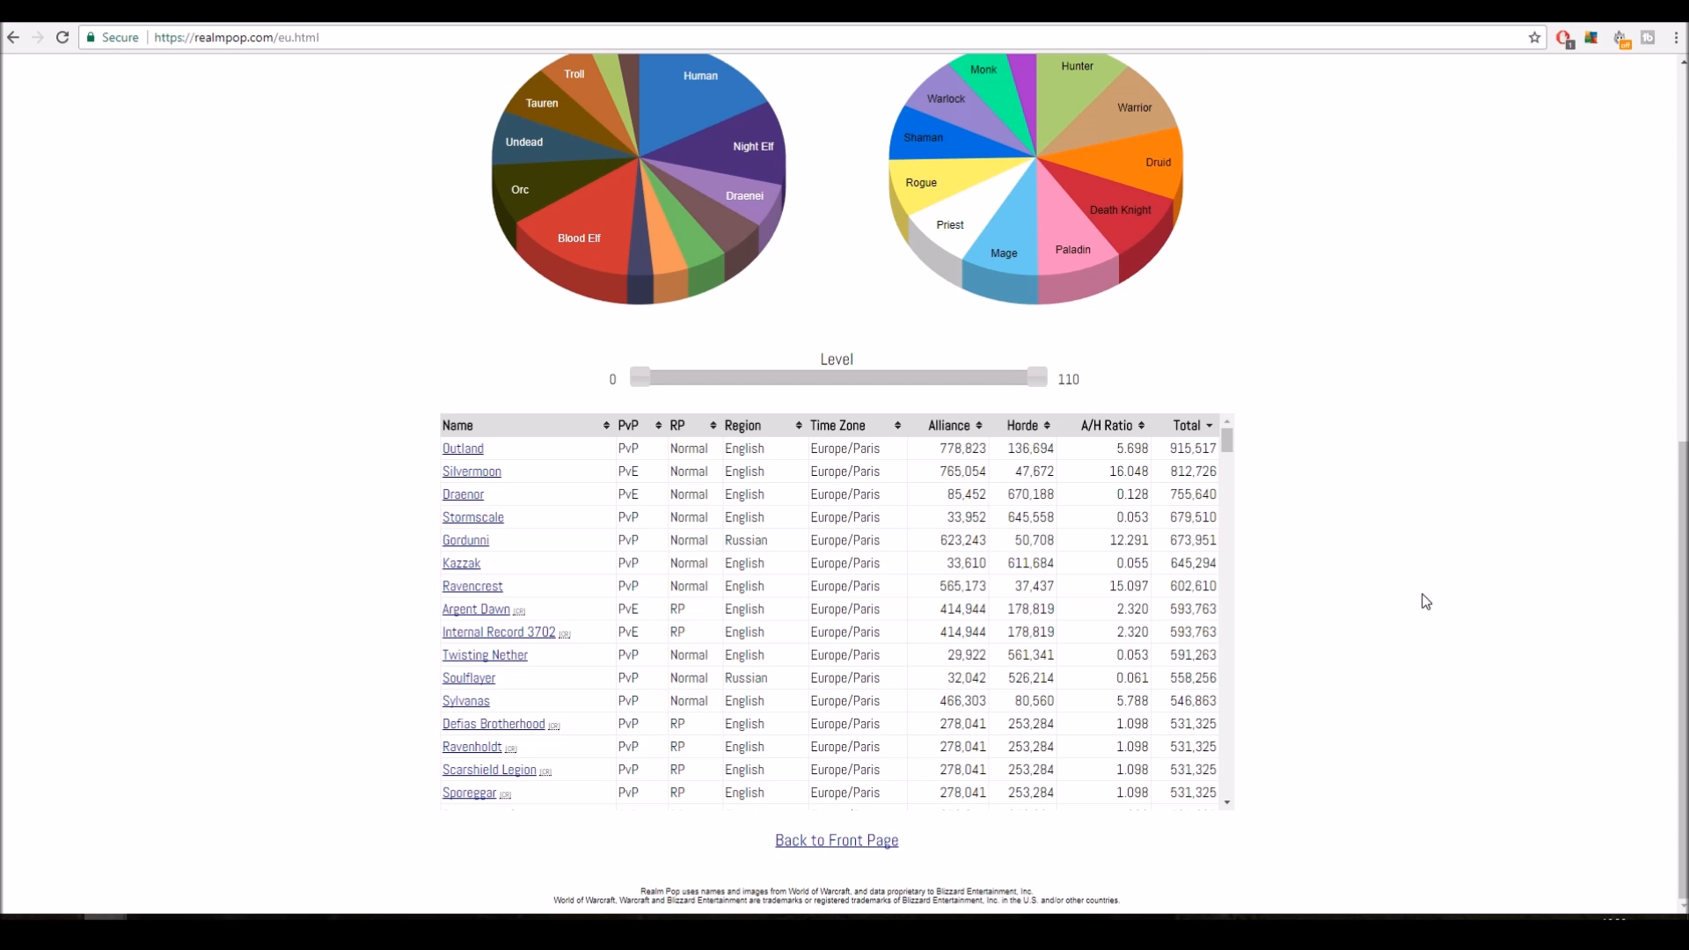
pyautogui.moveTo(752, 546)
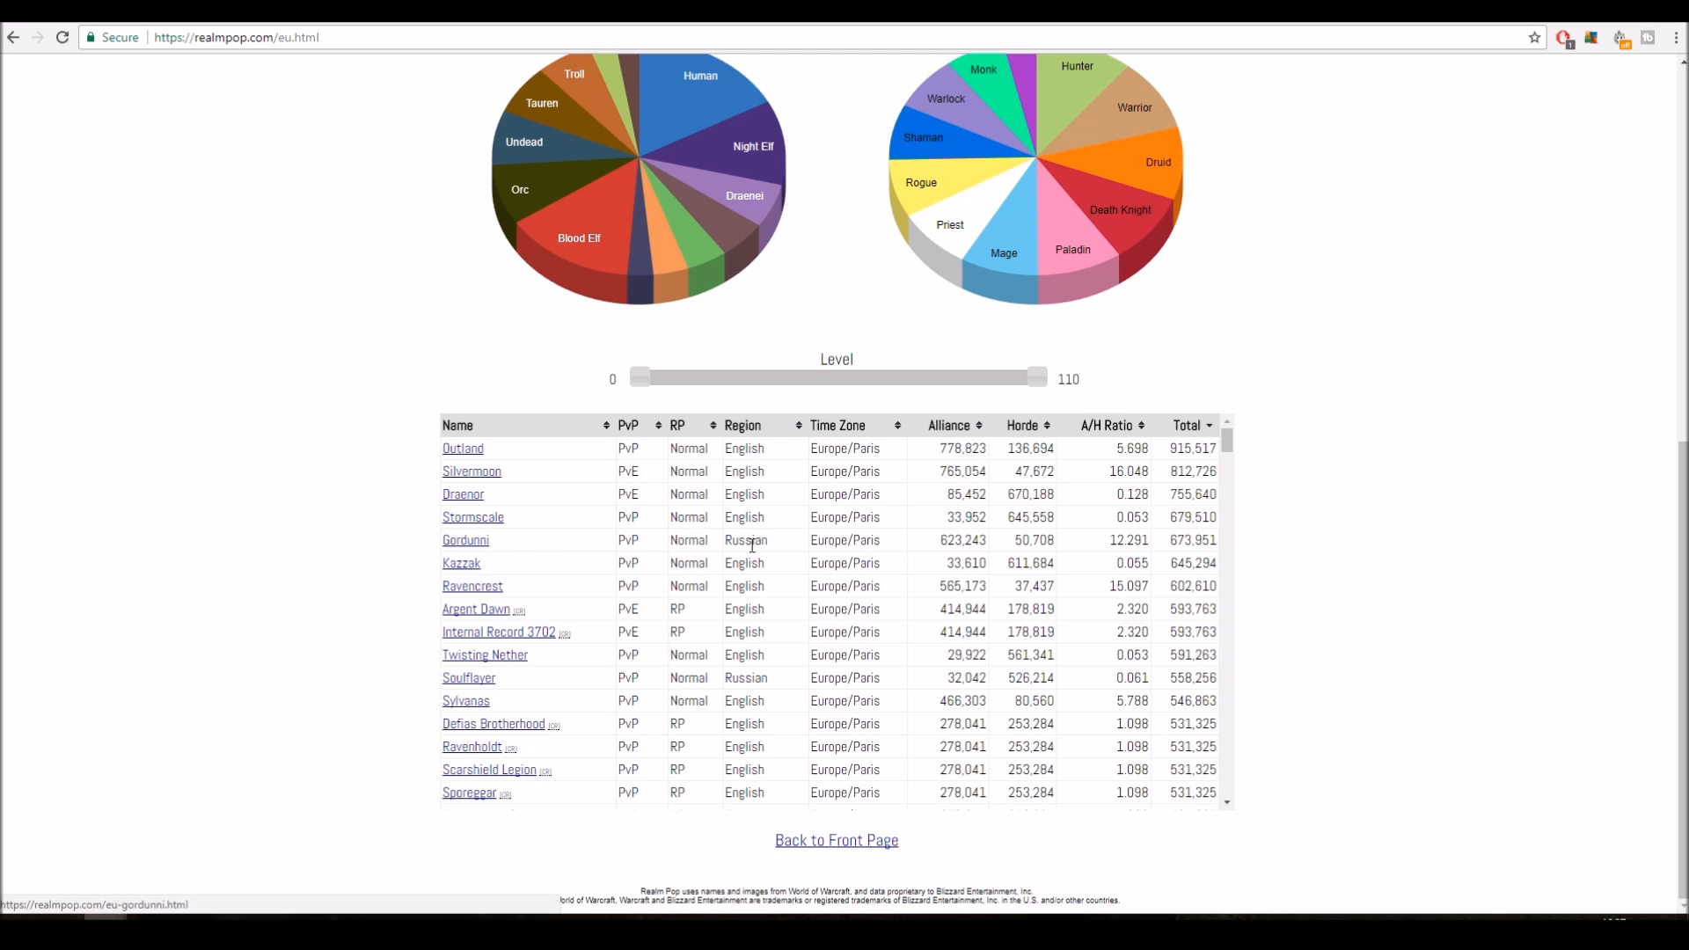
pyautogui.moveTo(1039, 557)
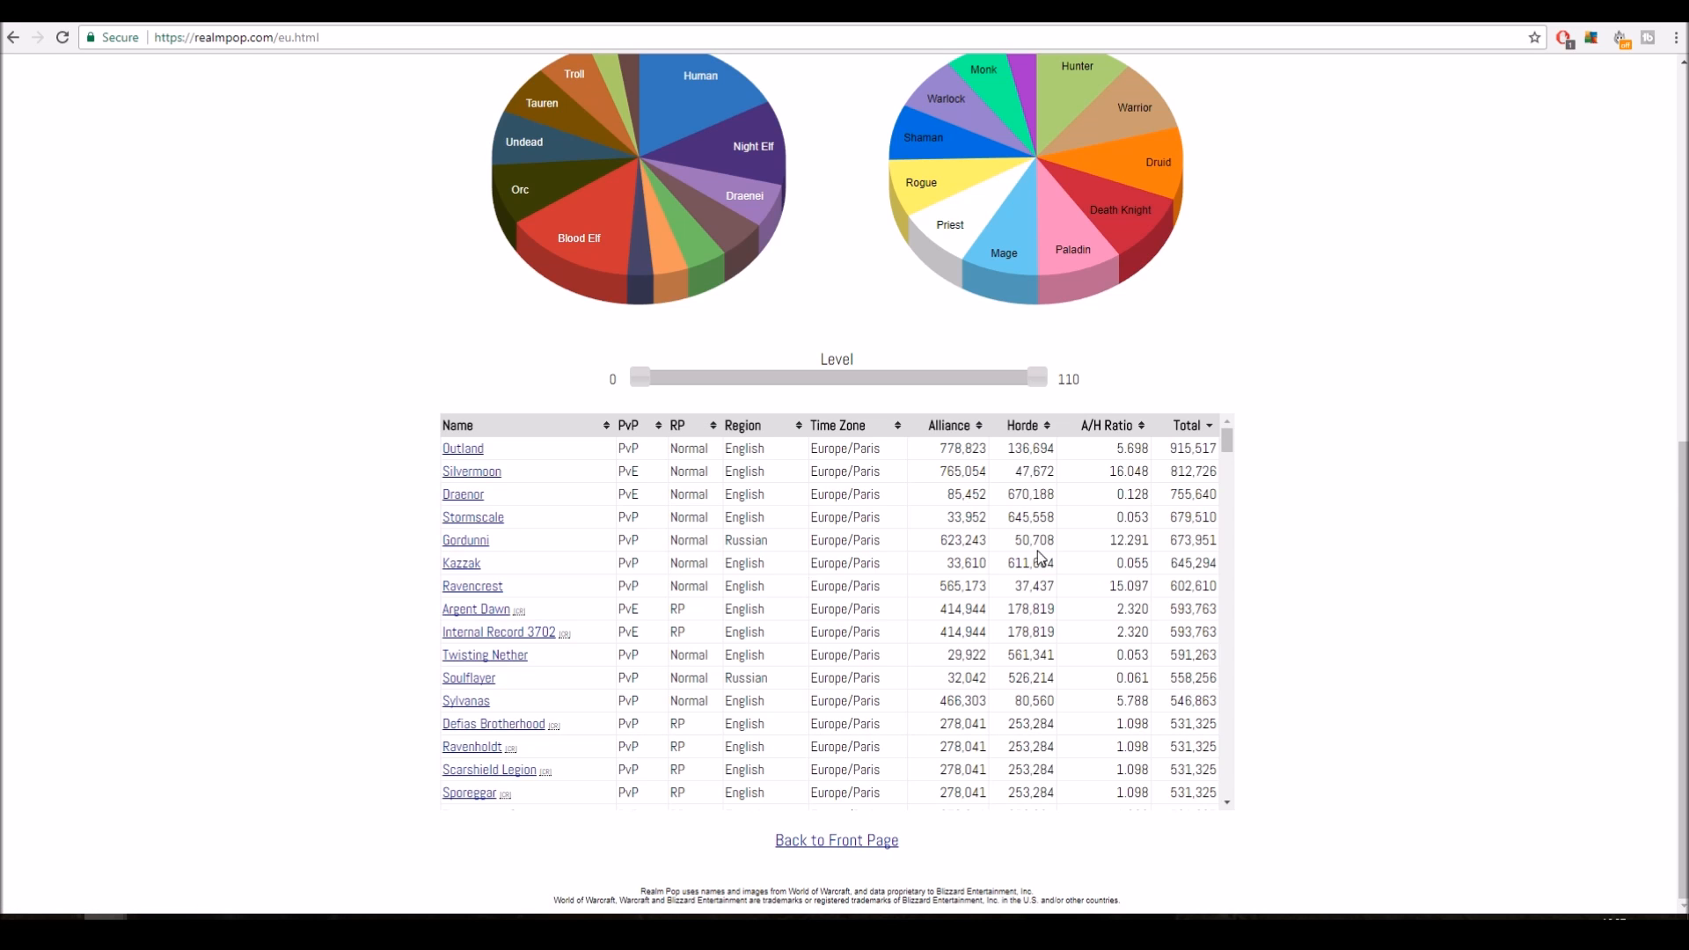
pyautogui.moveTo(1602, 612)
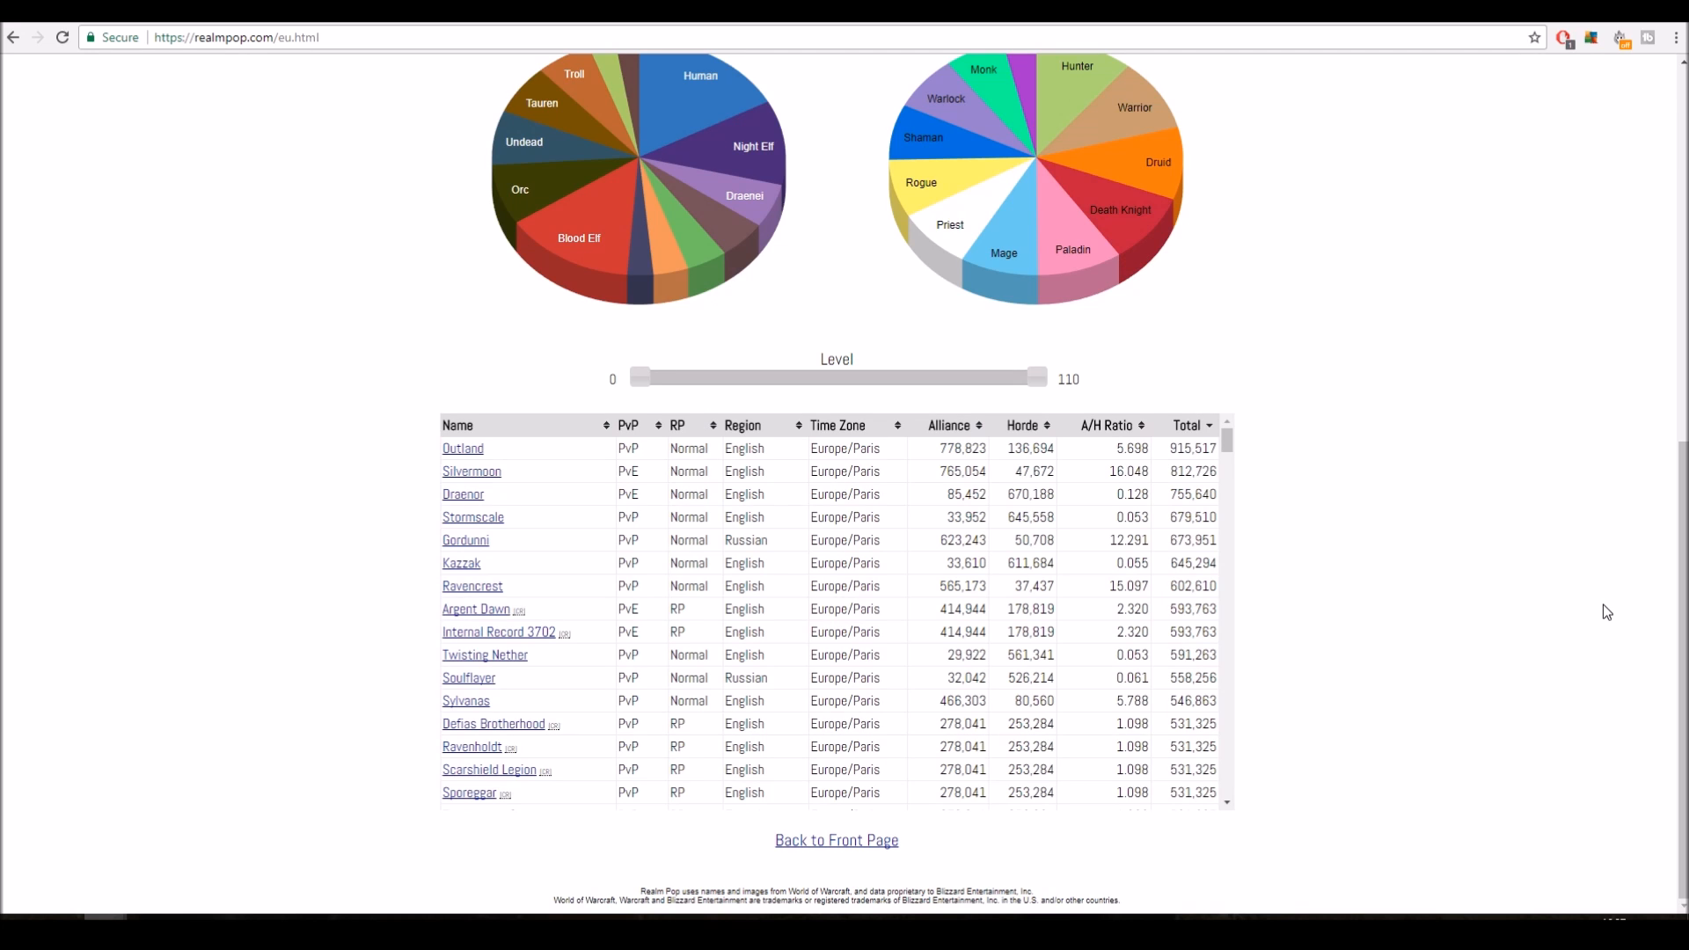
pyautogui.moveTo(1113, 449)
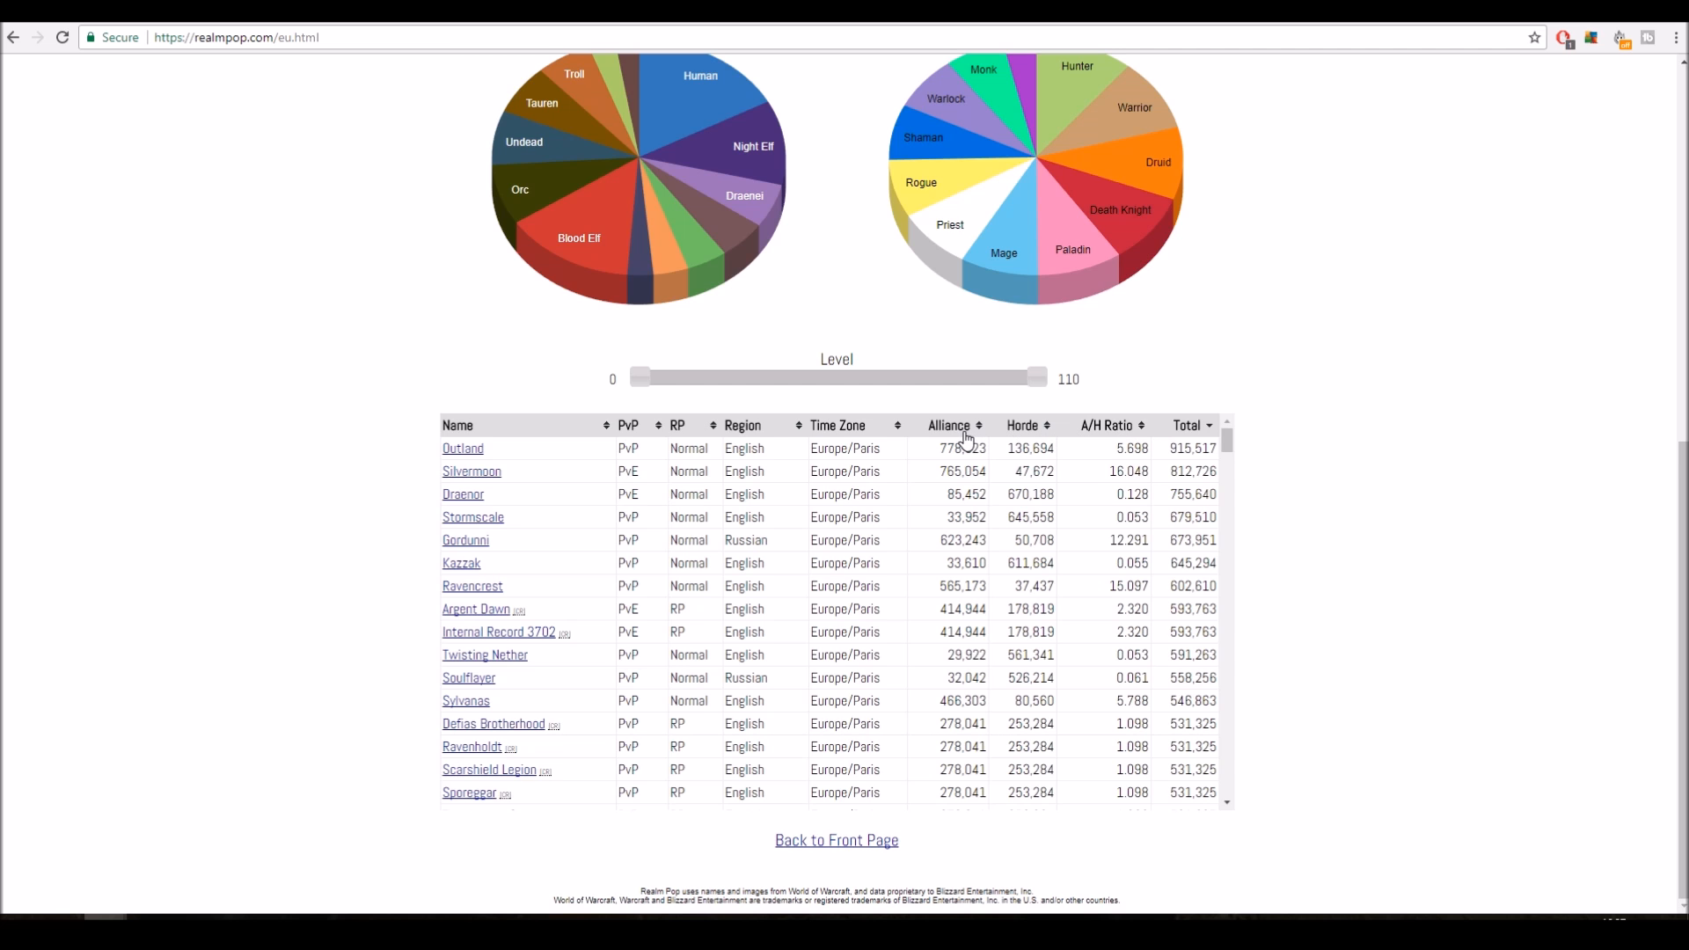
pyautogui.click(950, 425)
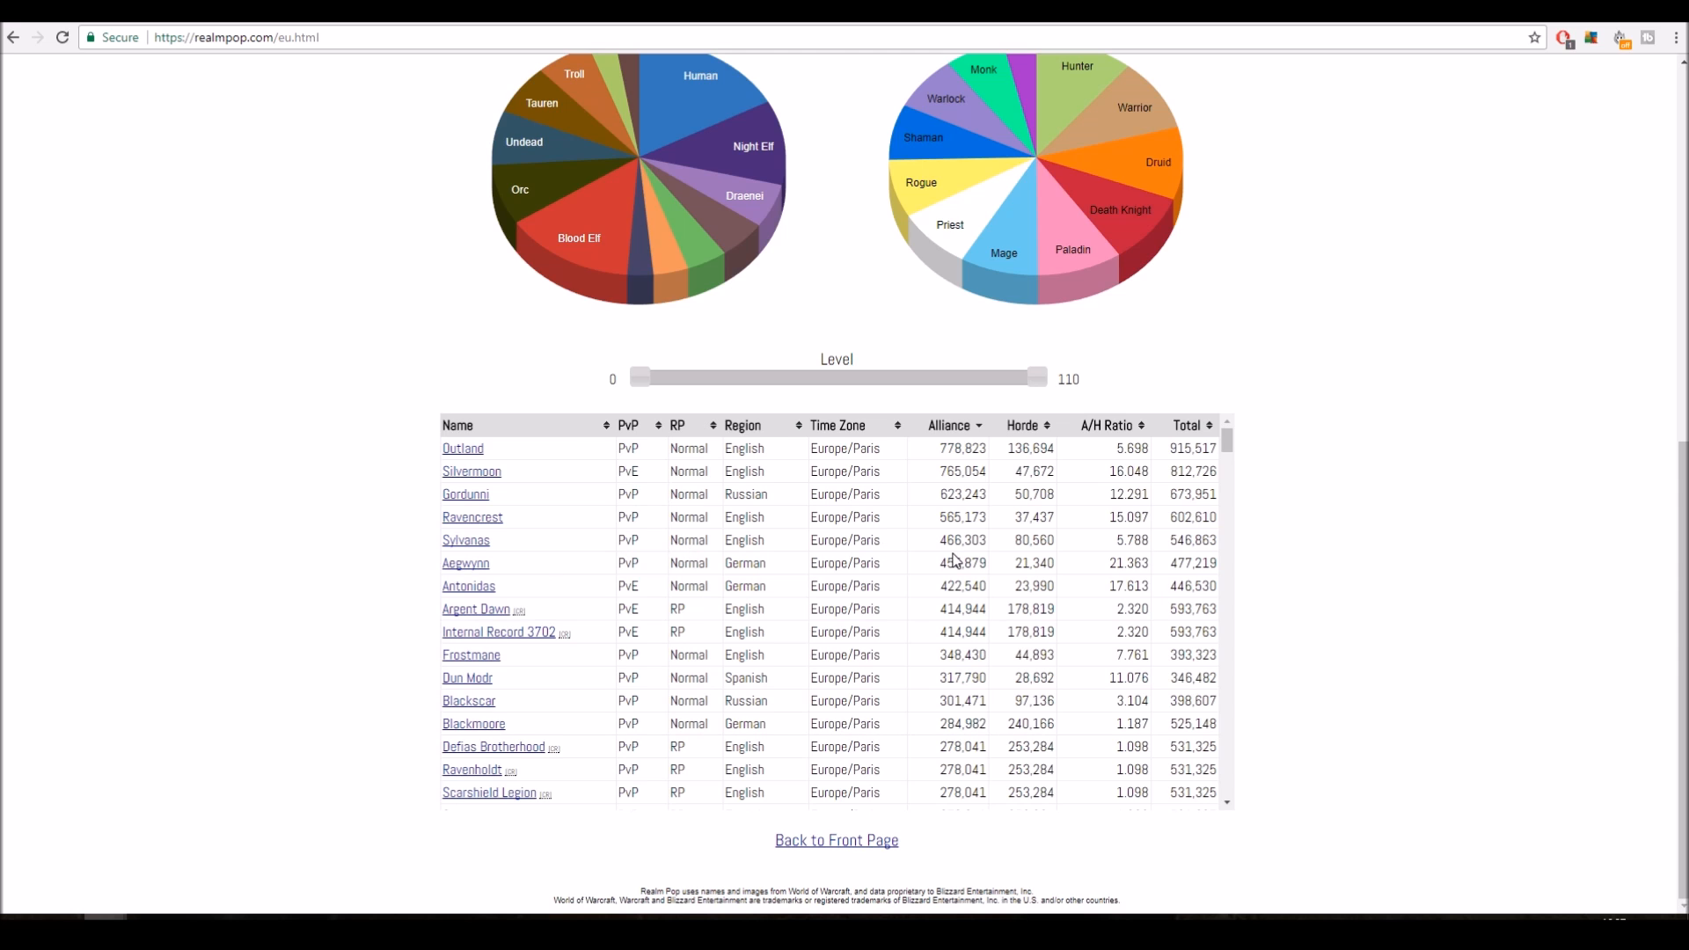
pyautogui.moveTo(956, 548)
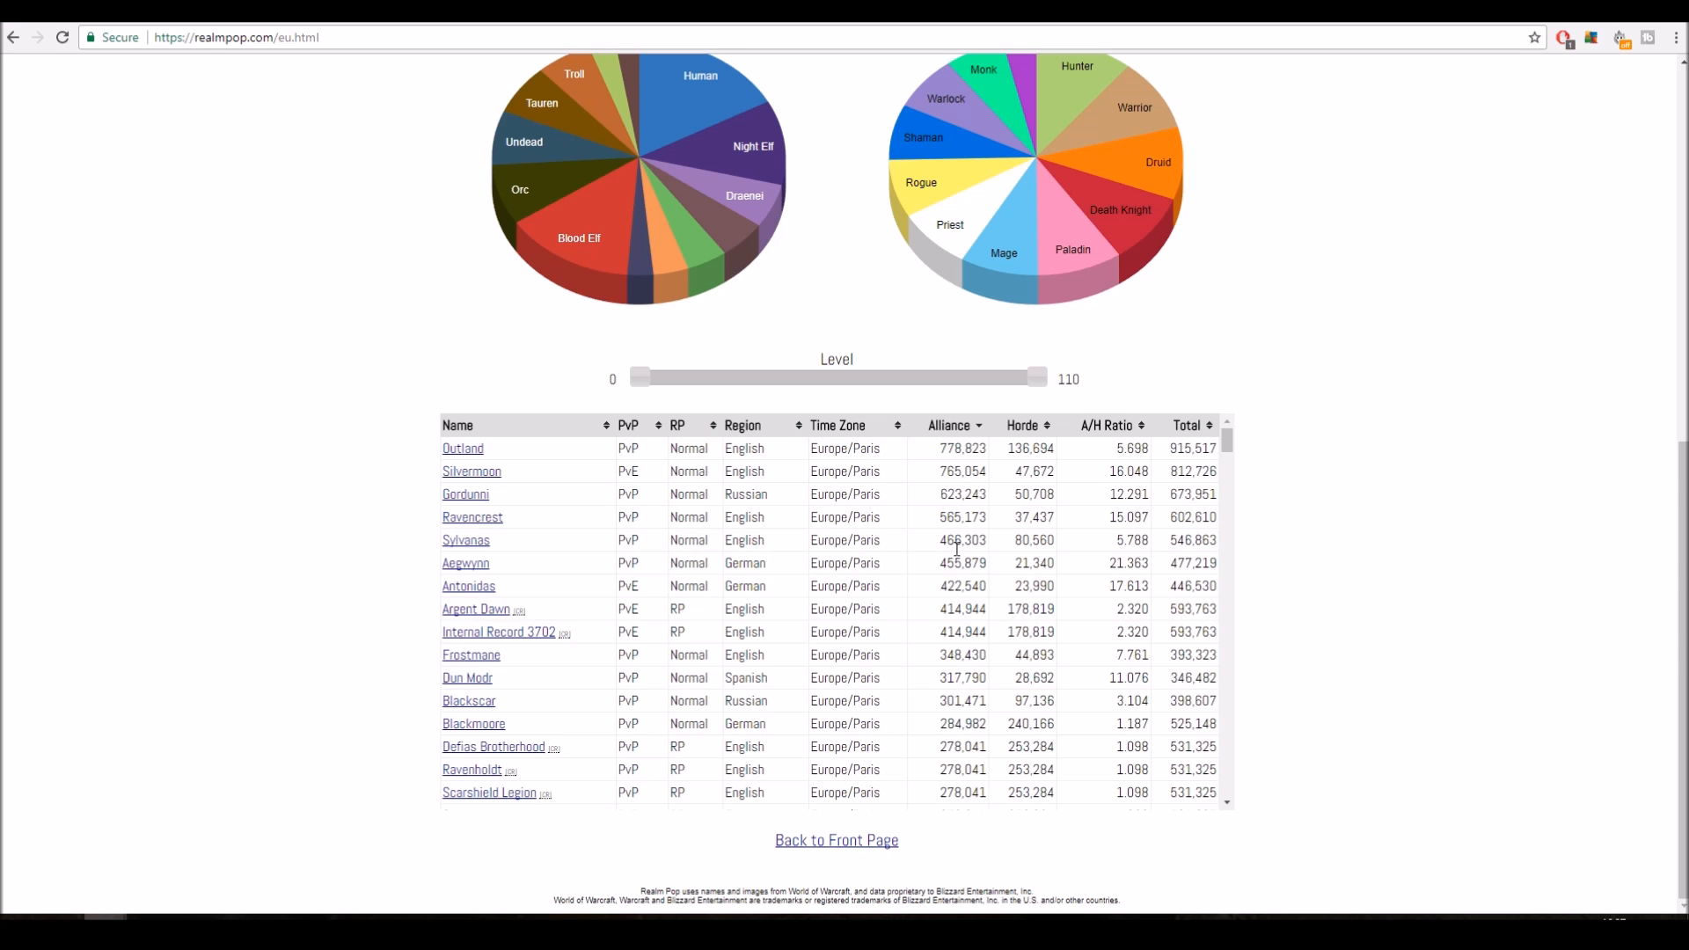
pyautogui.moveTo(863, 549)
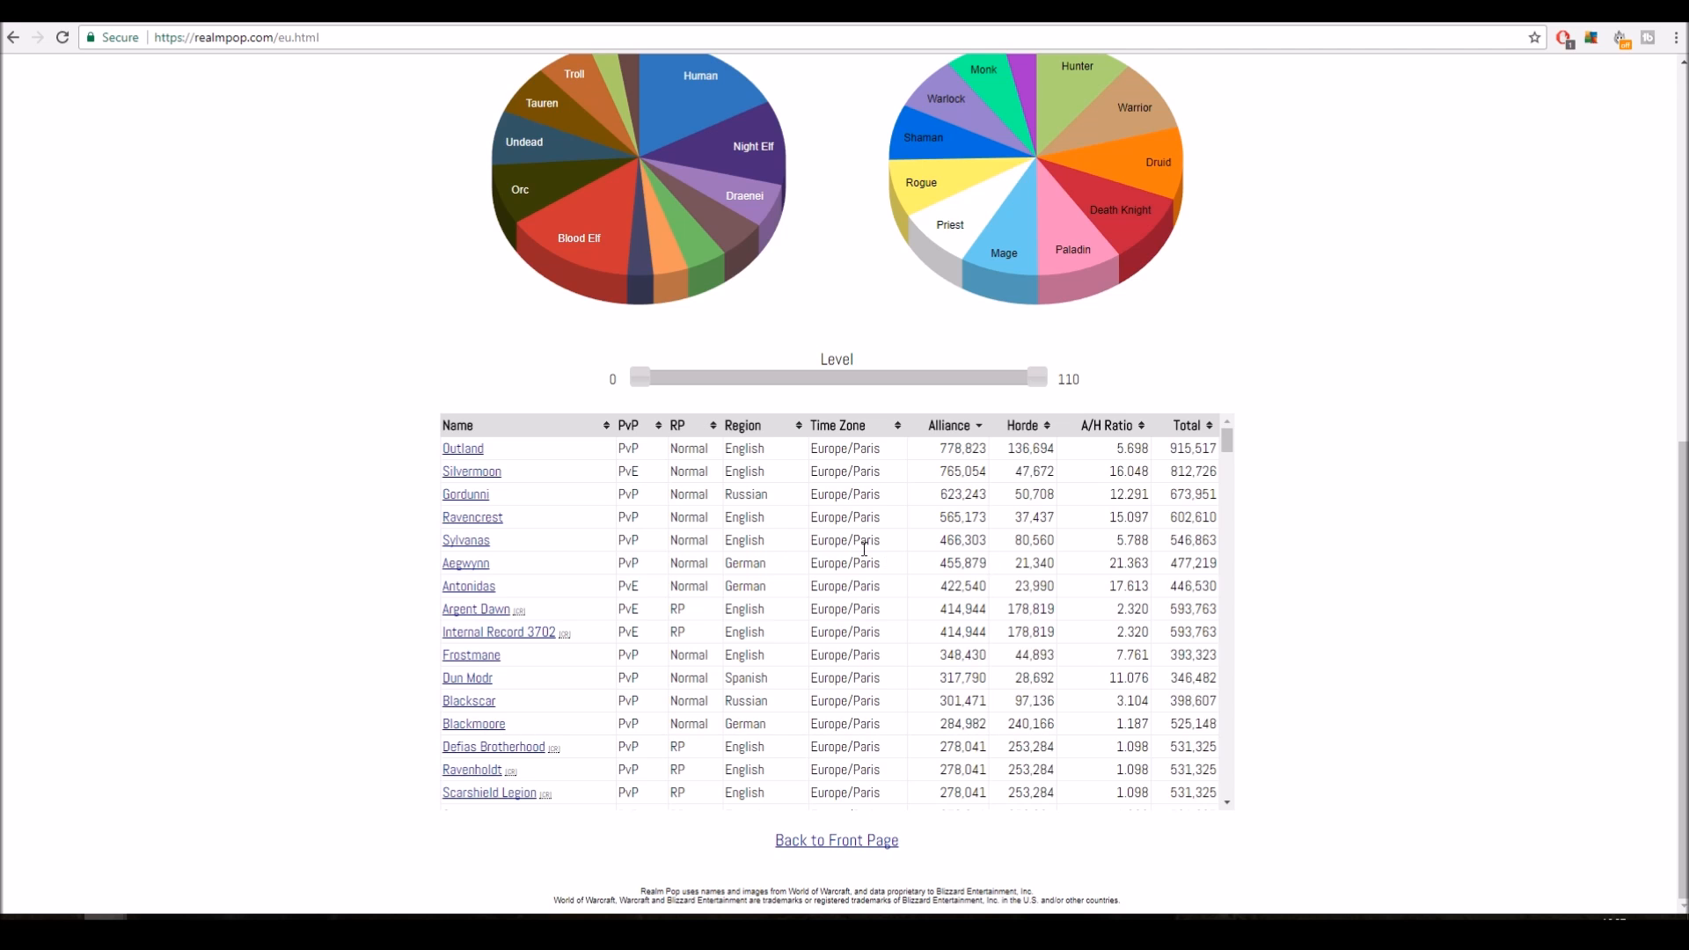
pyautogui.moveTo(796, 517)
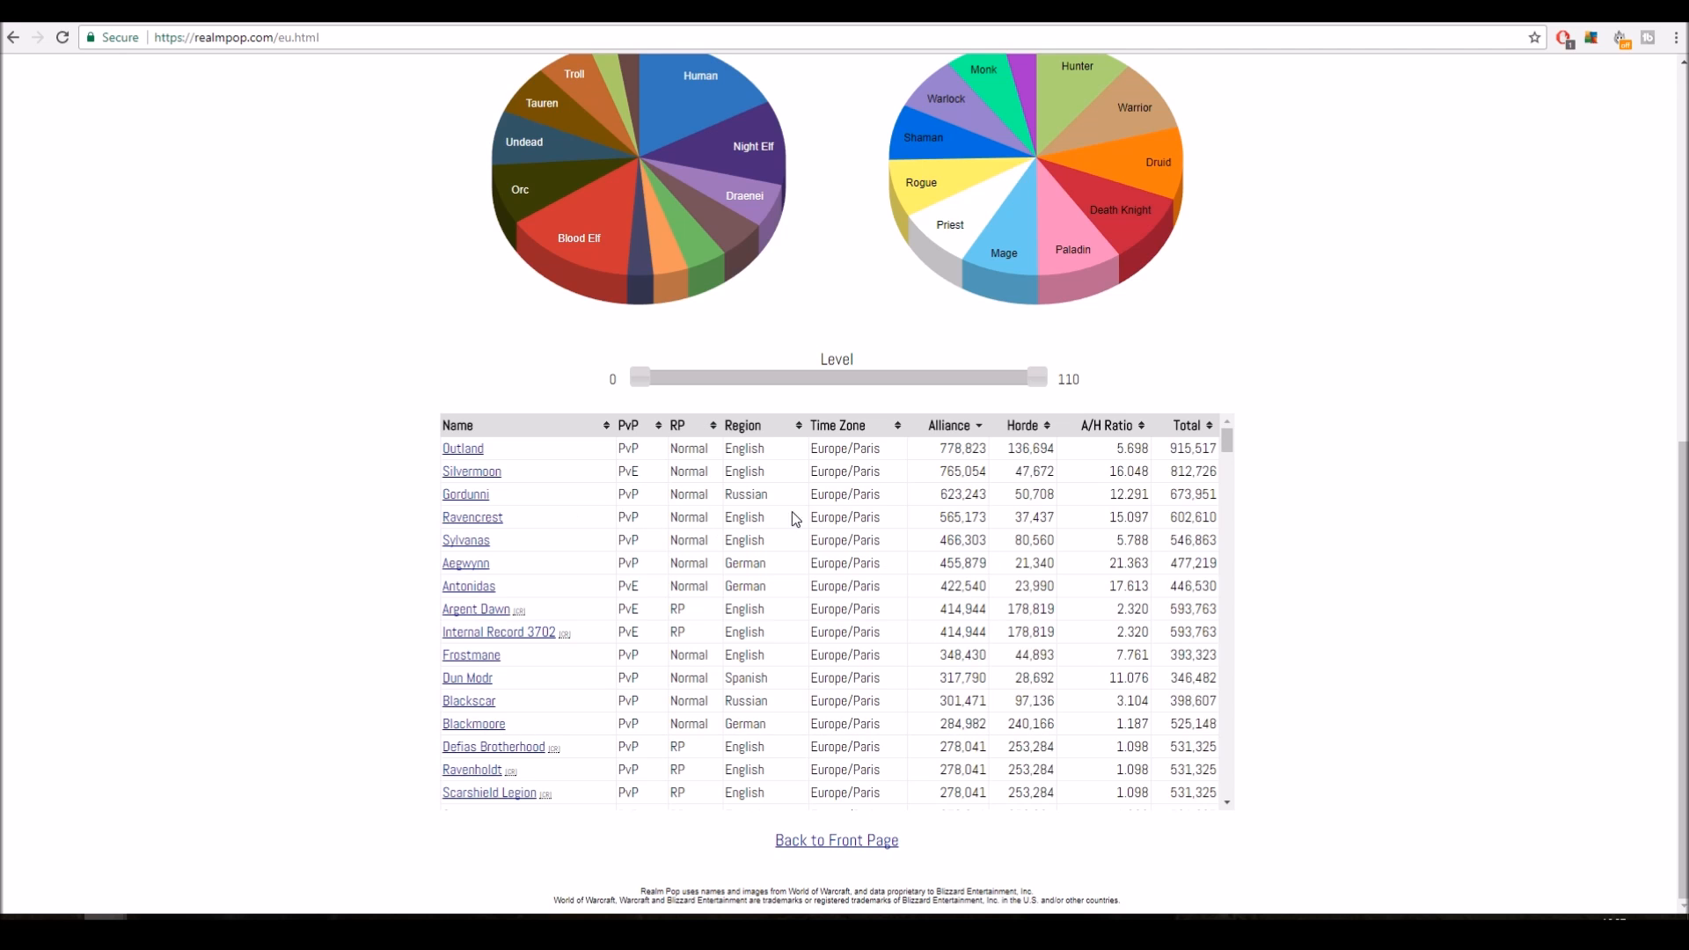
pyautogui.moveTo(736, 495)
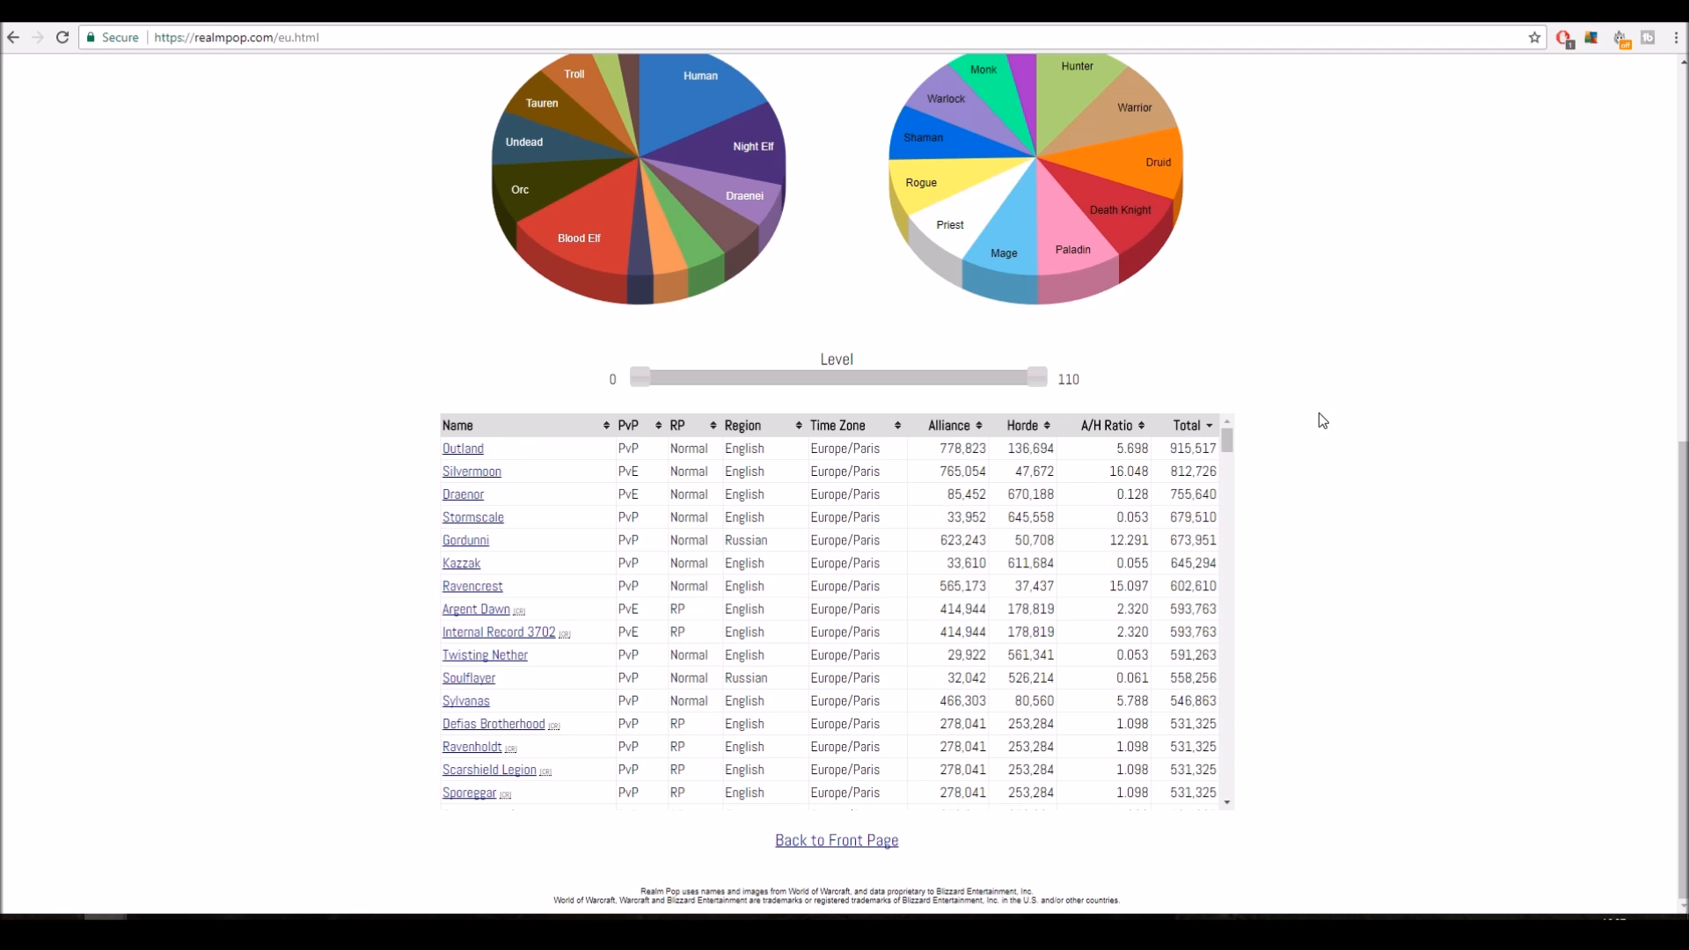
pyautogui.moveTo(1344, 419)
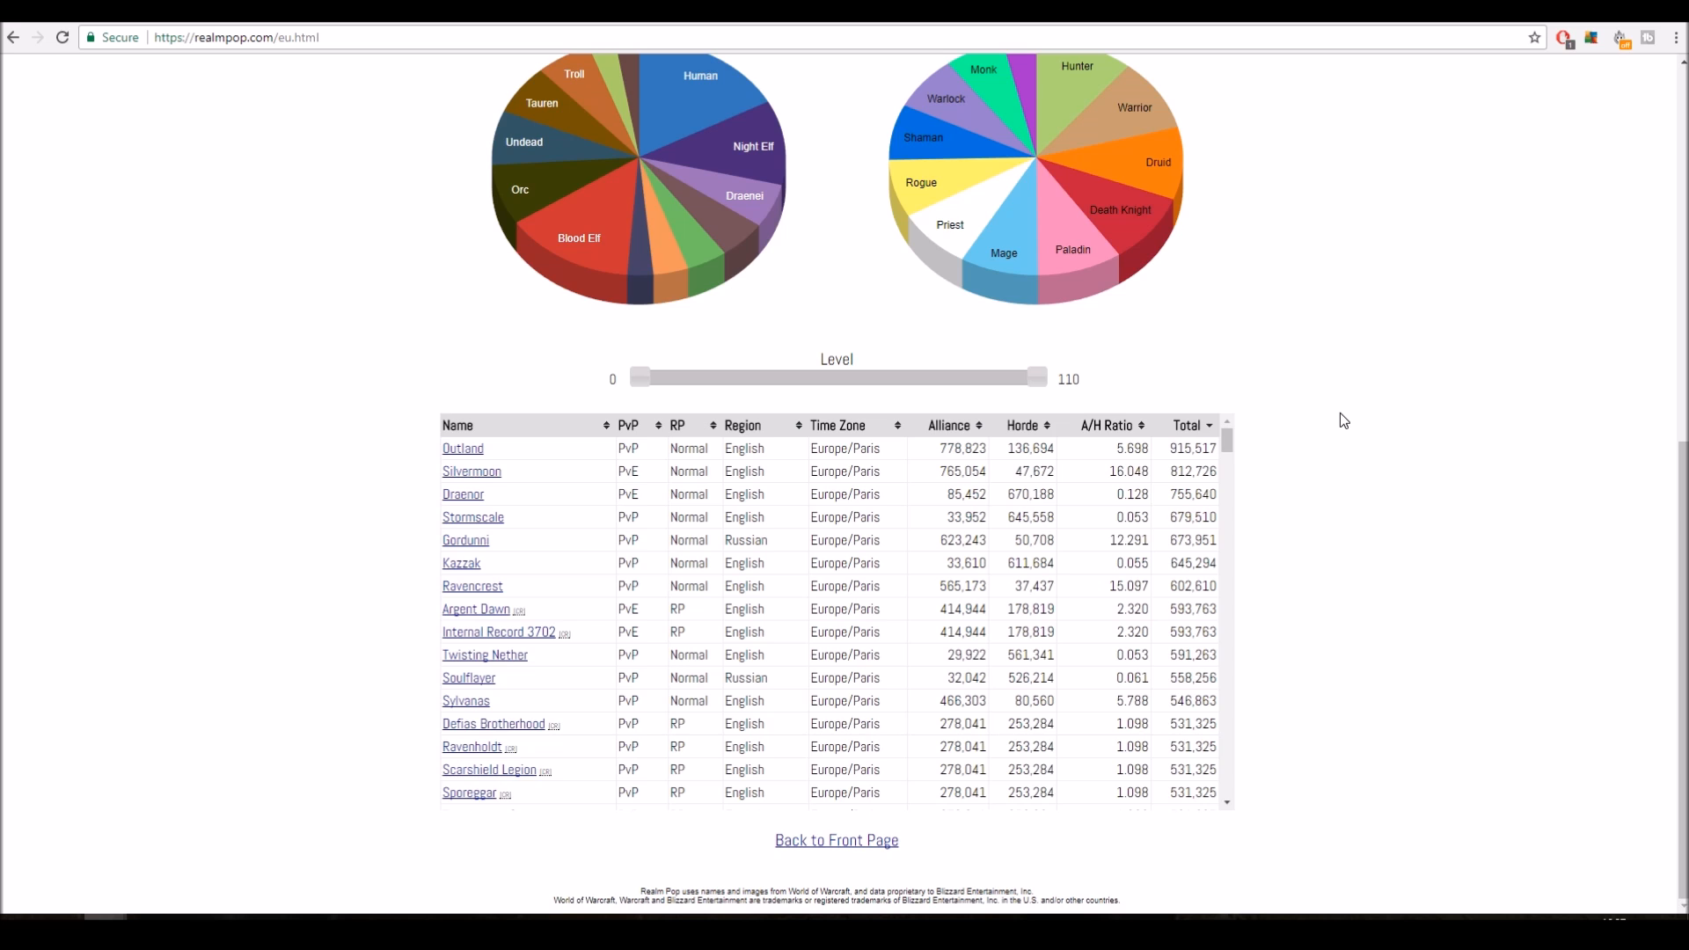
pyautogui.moveTo(1243, 461)
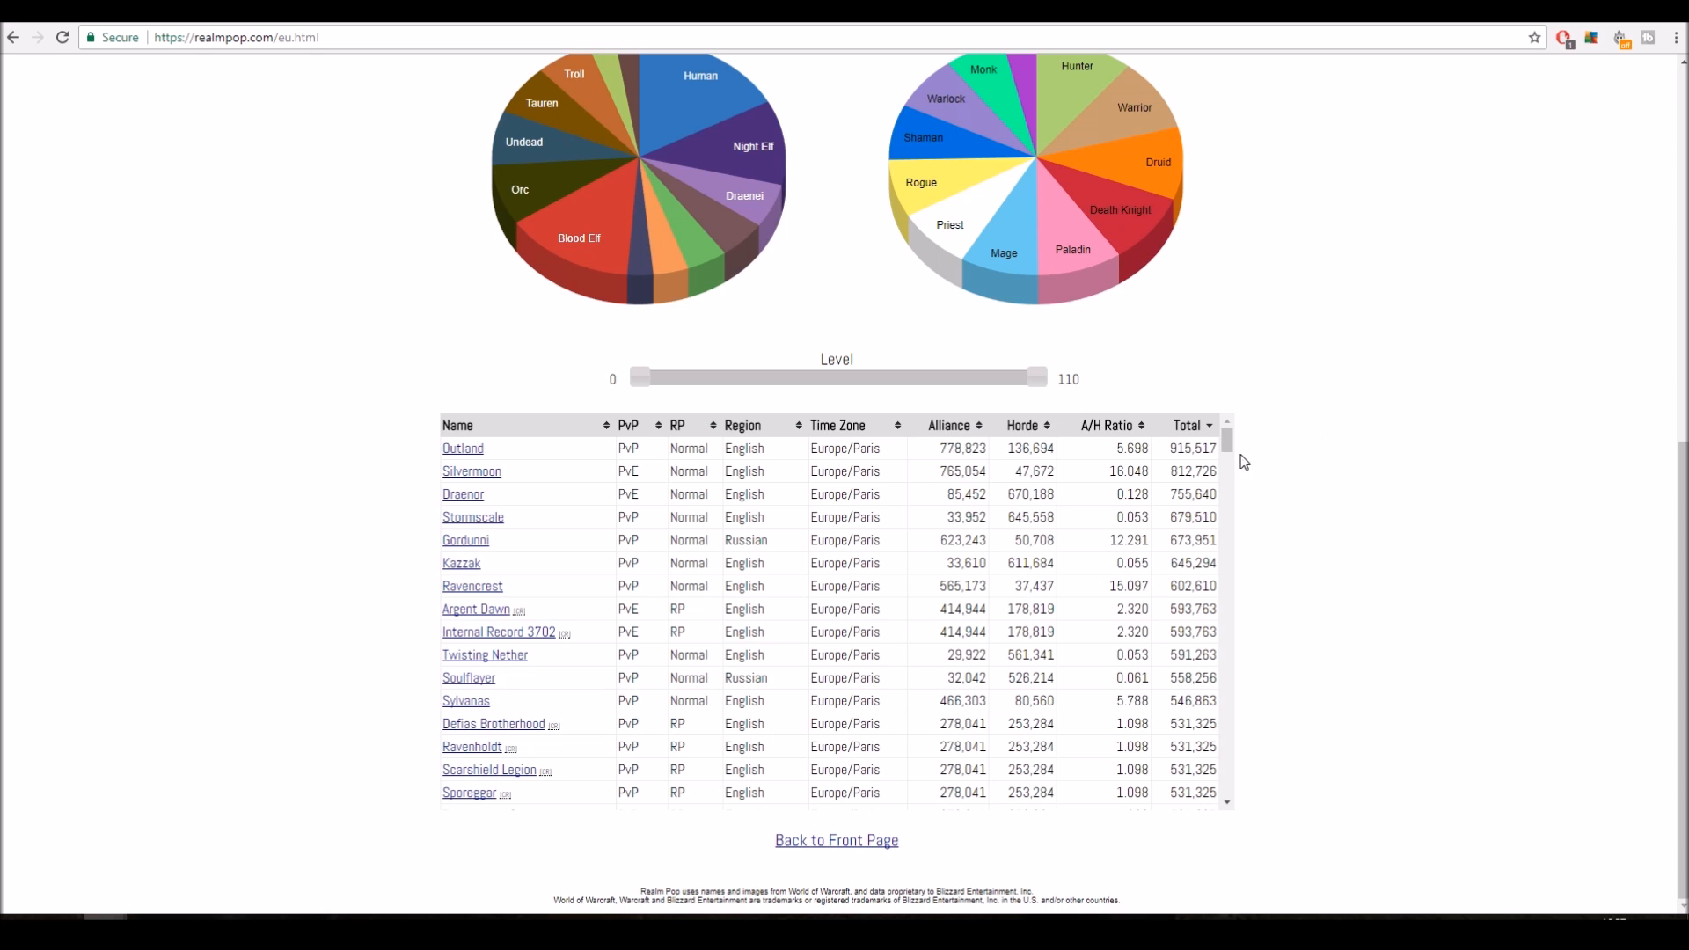
pyautogui.moveTo(1564, 504)
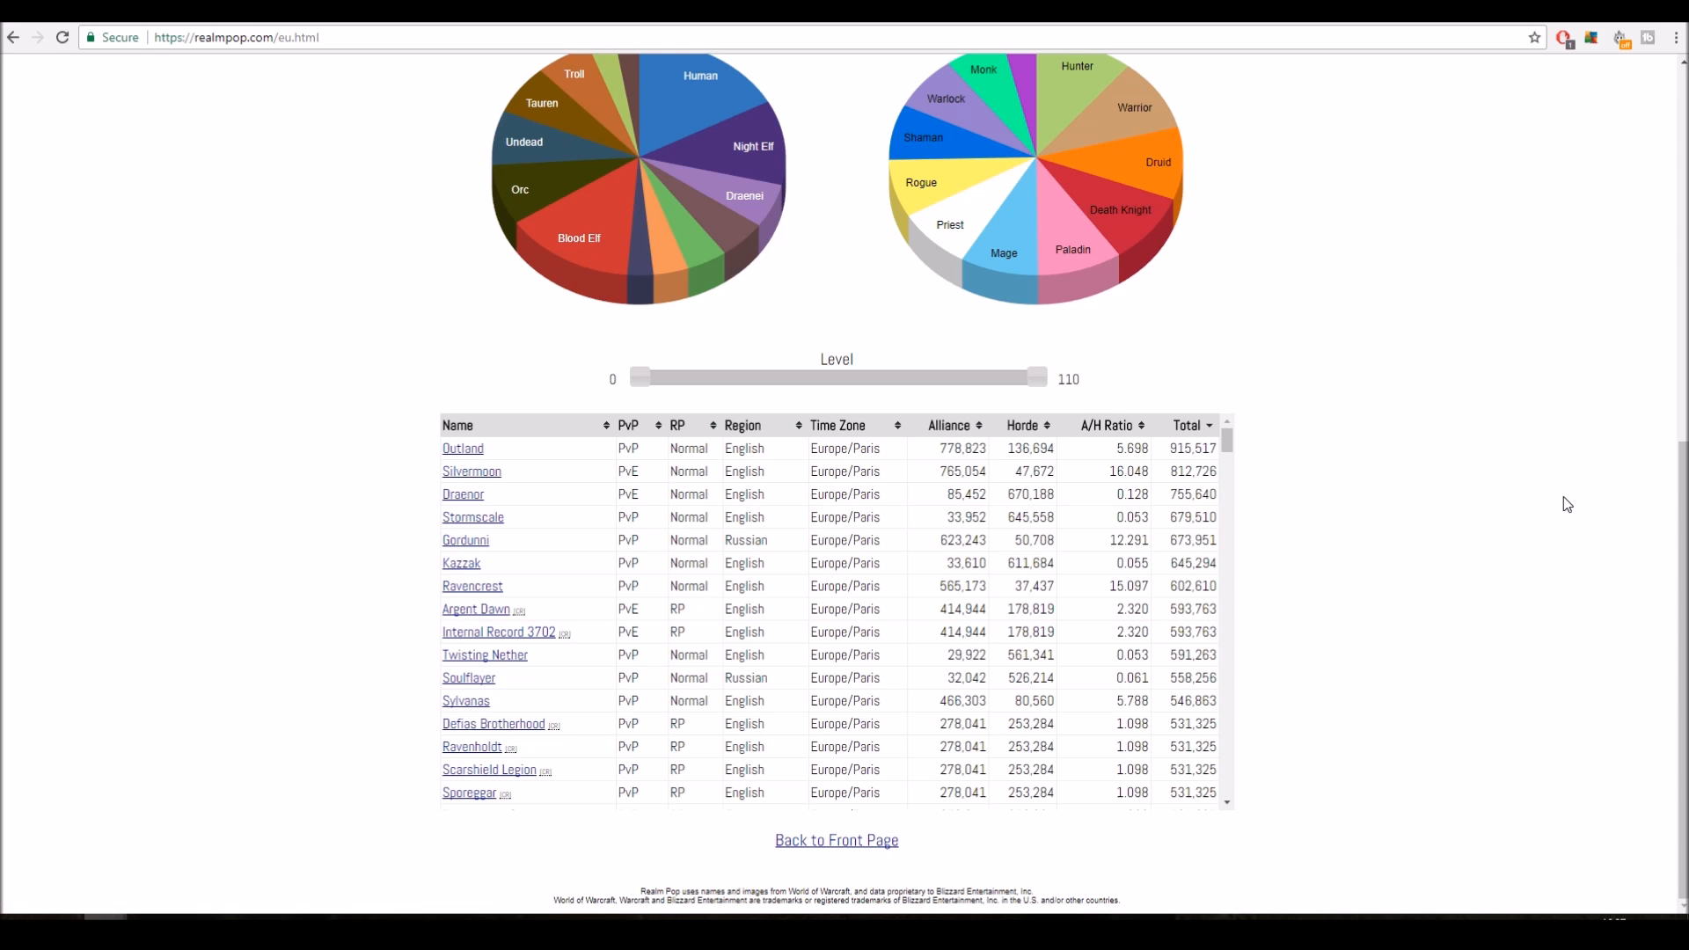
pyautogui.moveTo(1493, 486)
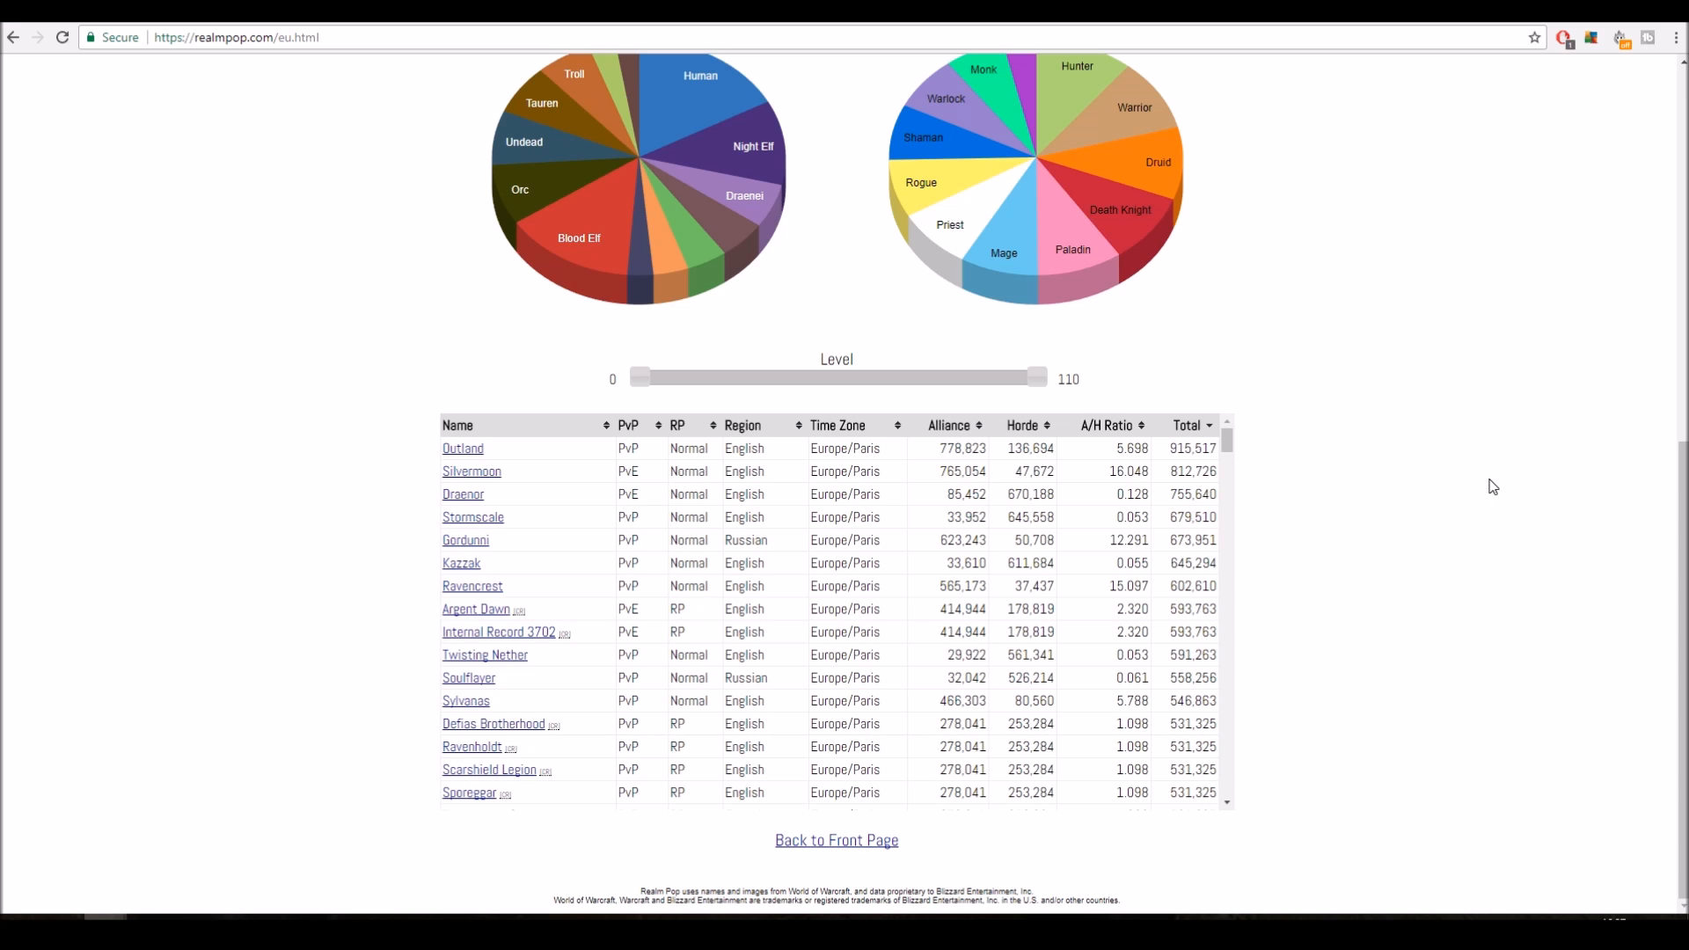
pyautogui.moveTo(1260, 470)
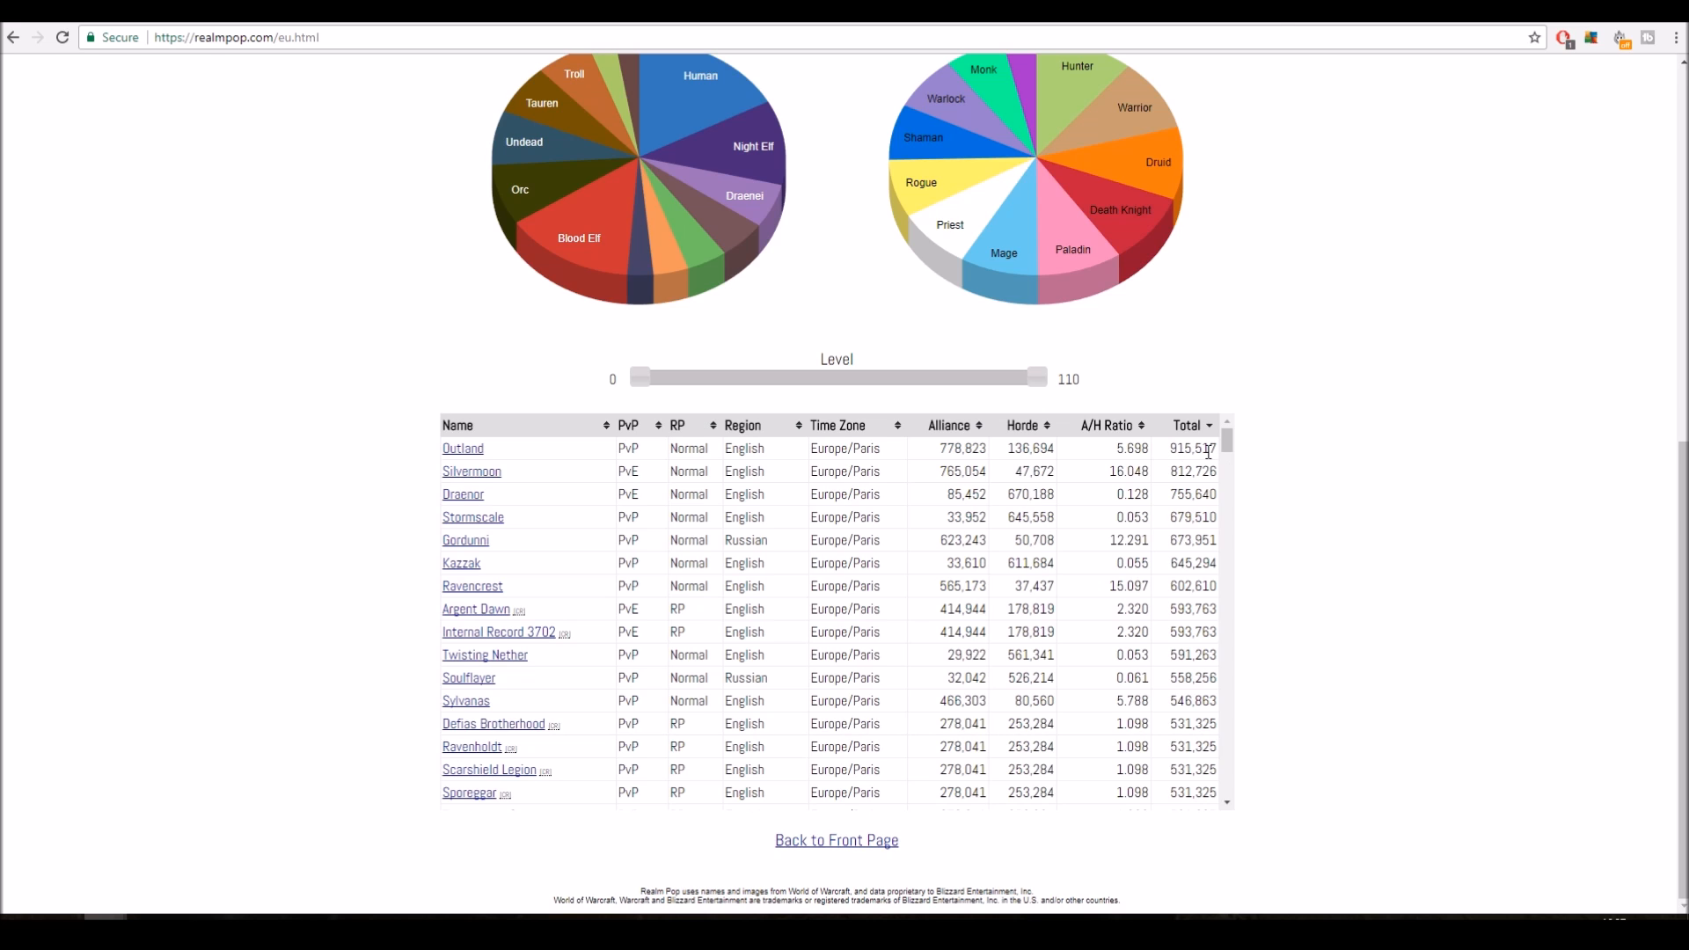
pyautogui.moveTo(1257, 383)
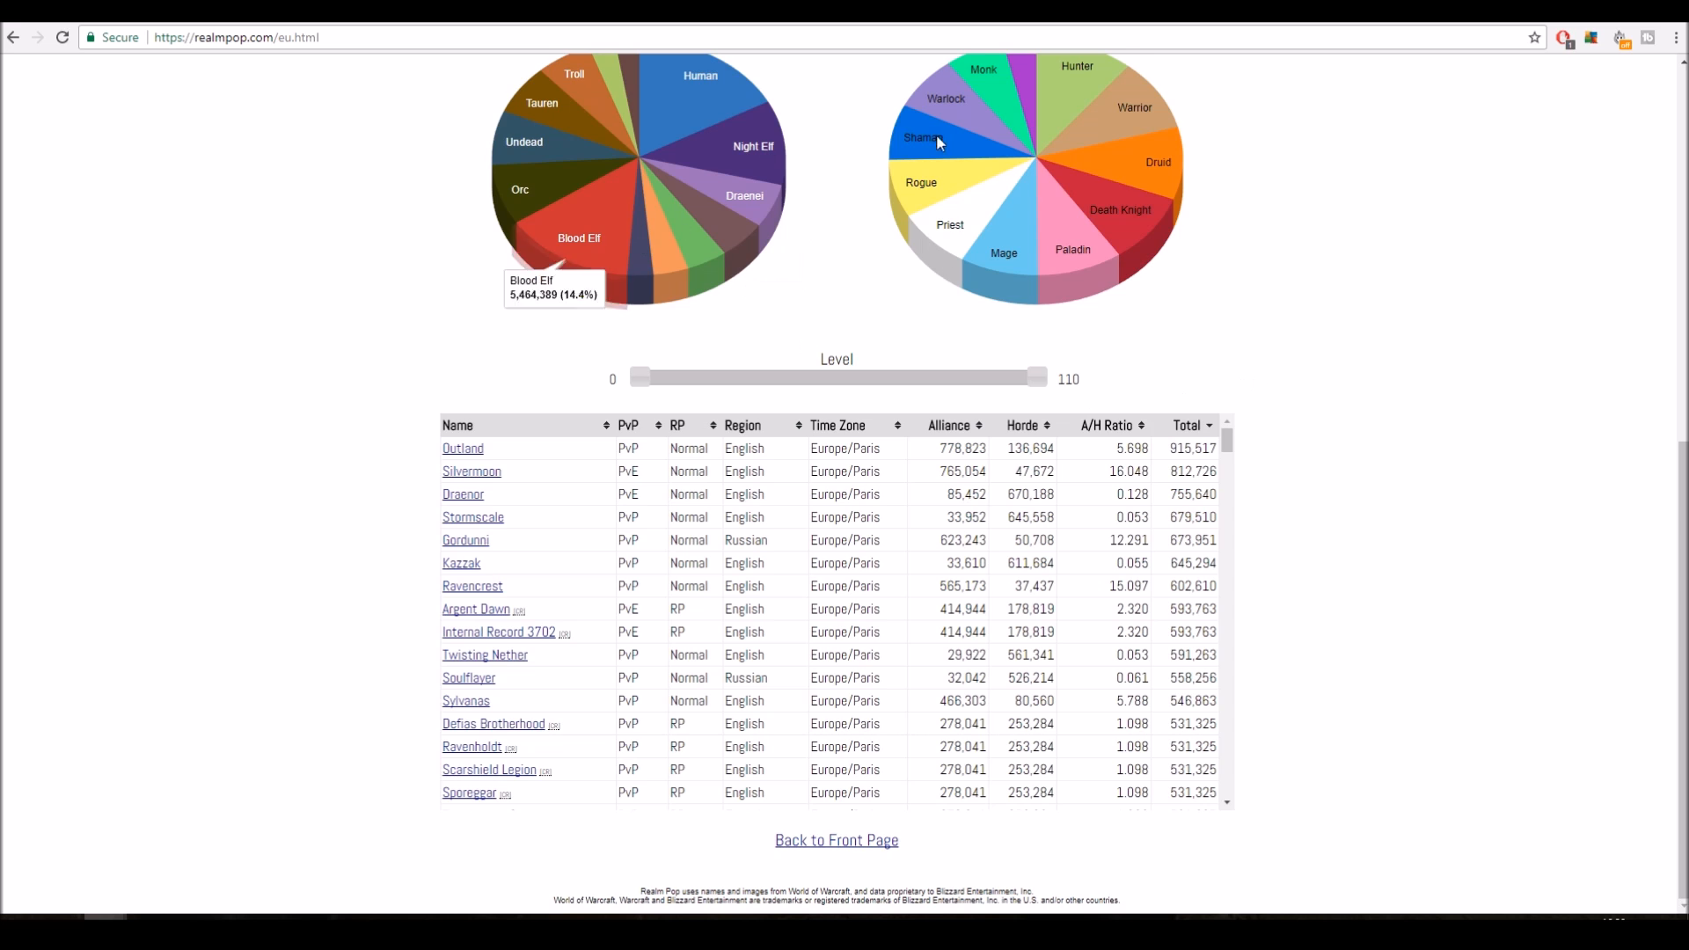
pyautogui.moveTo(1269, 497)
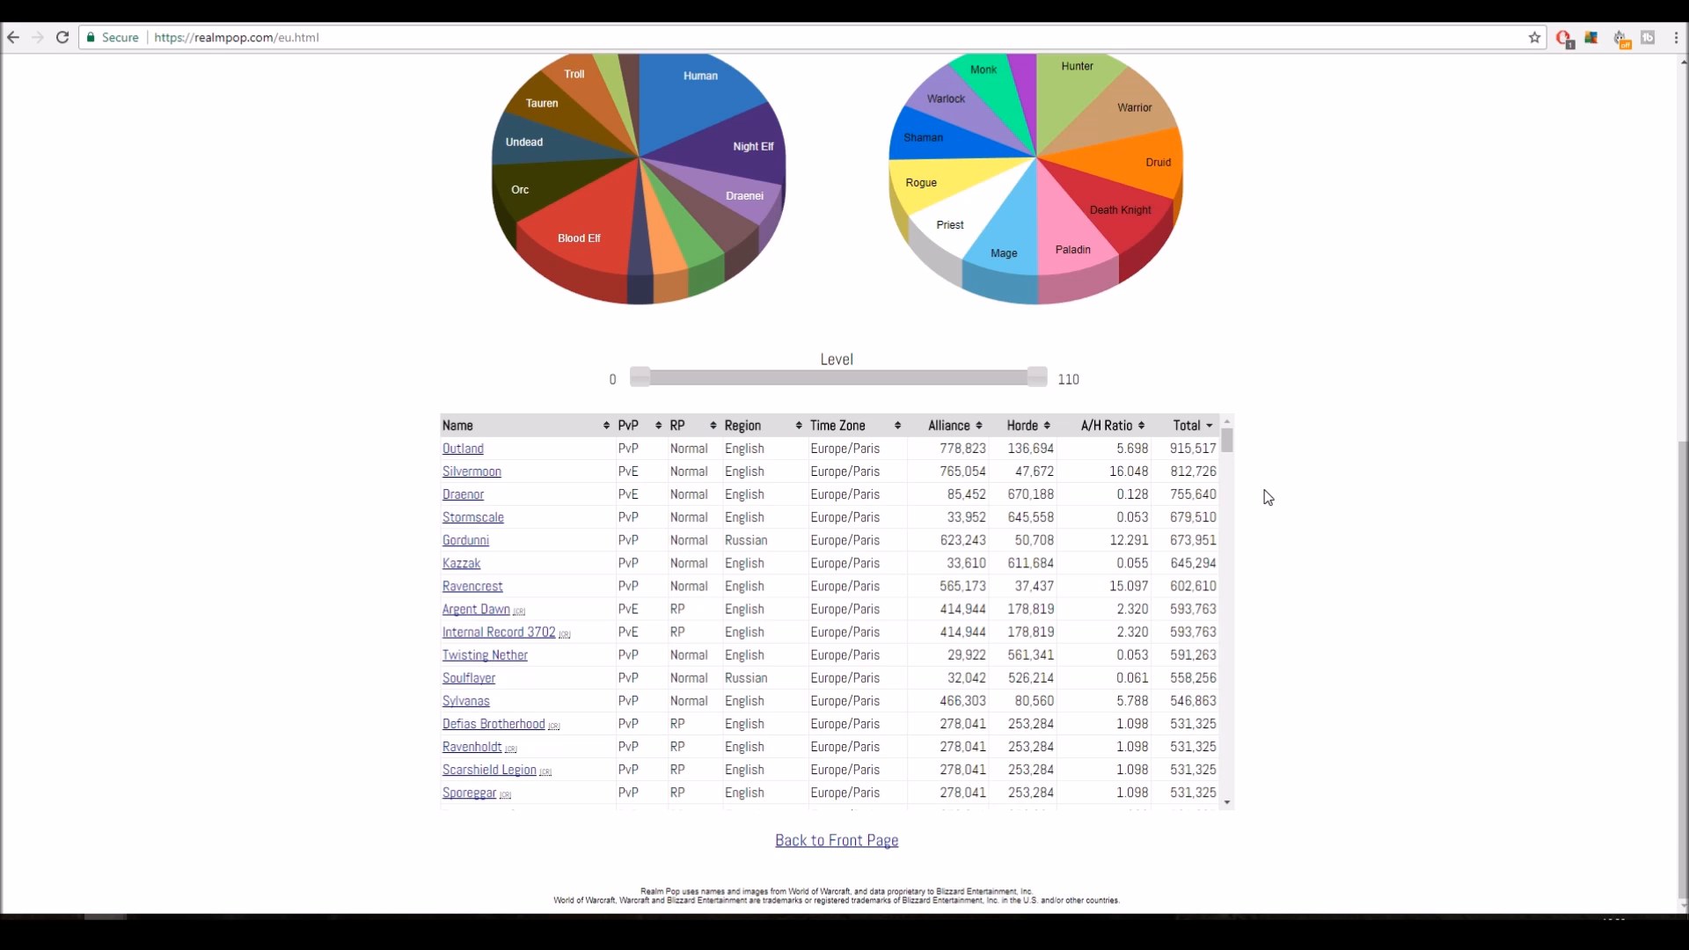
pyautogui.moveTo(499, 461)
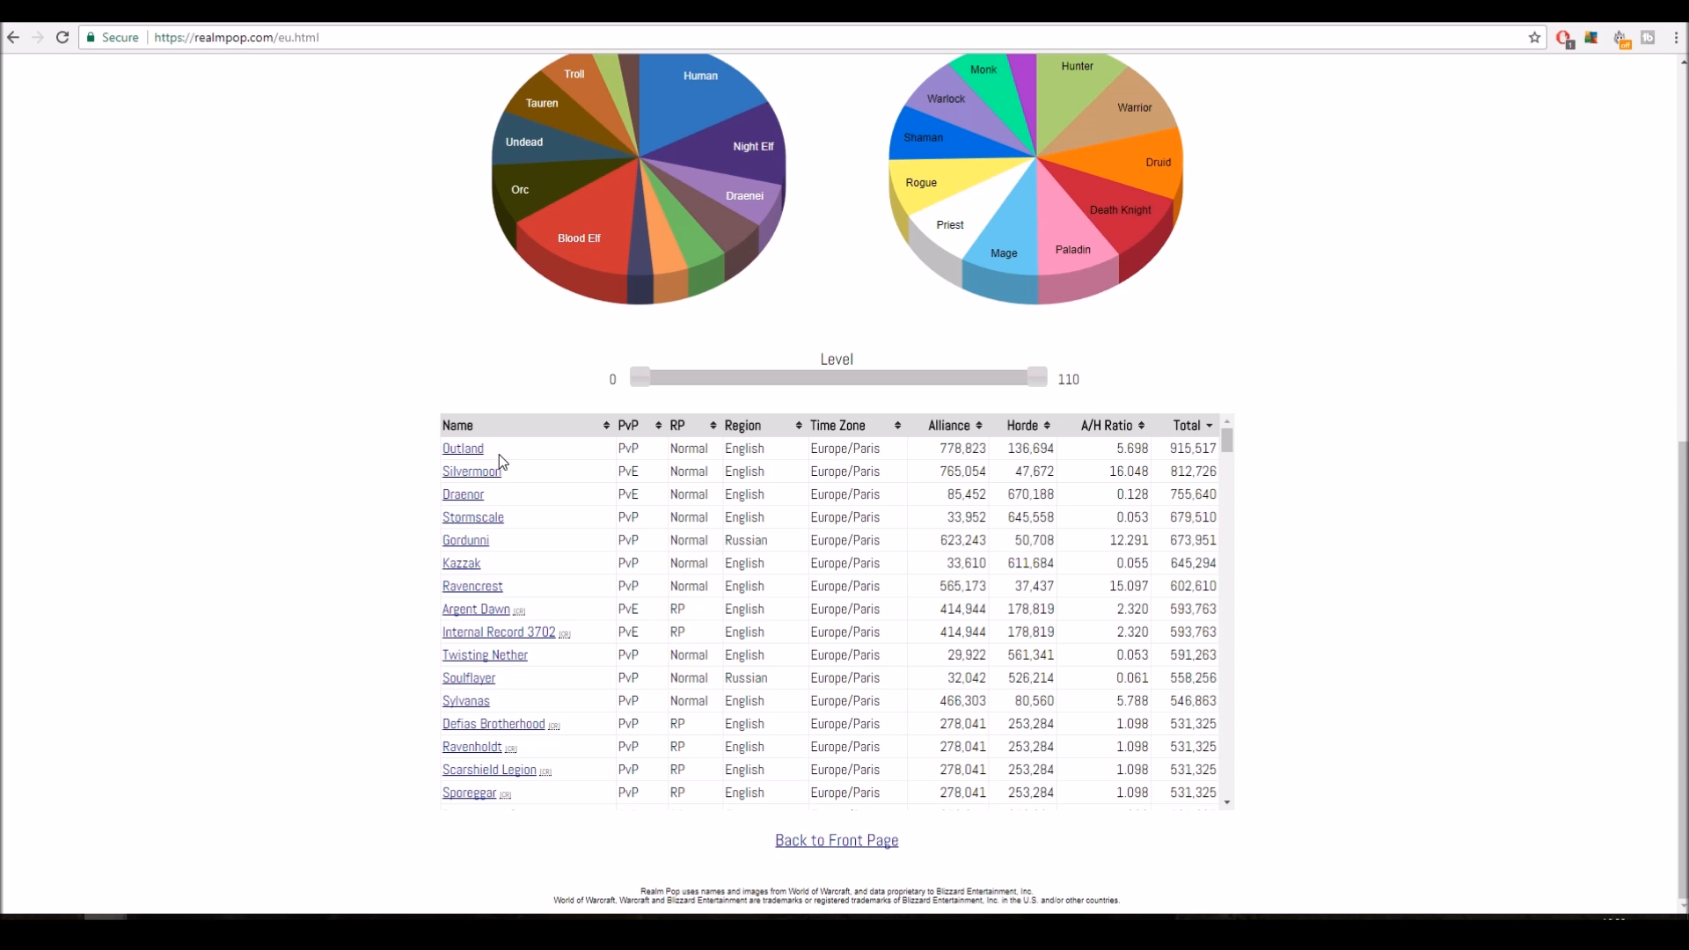
pyautogui.moveTo(979, 490)
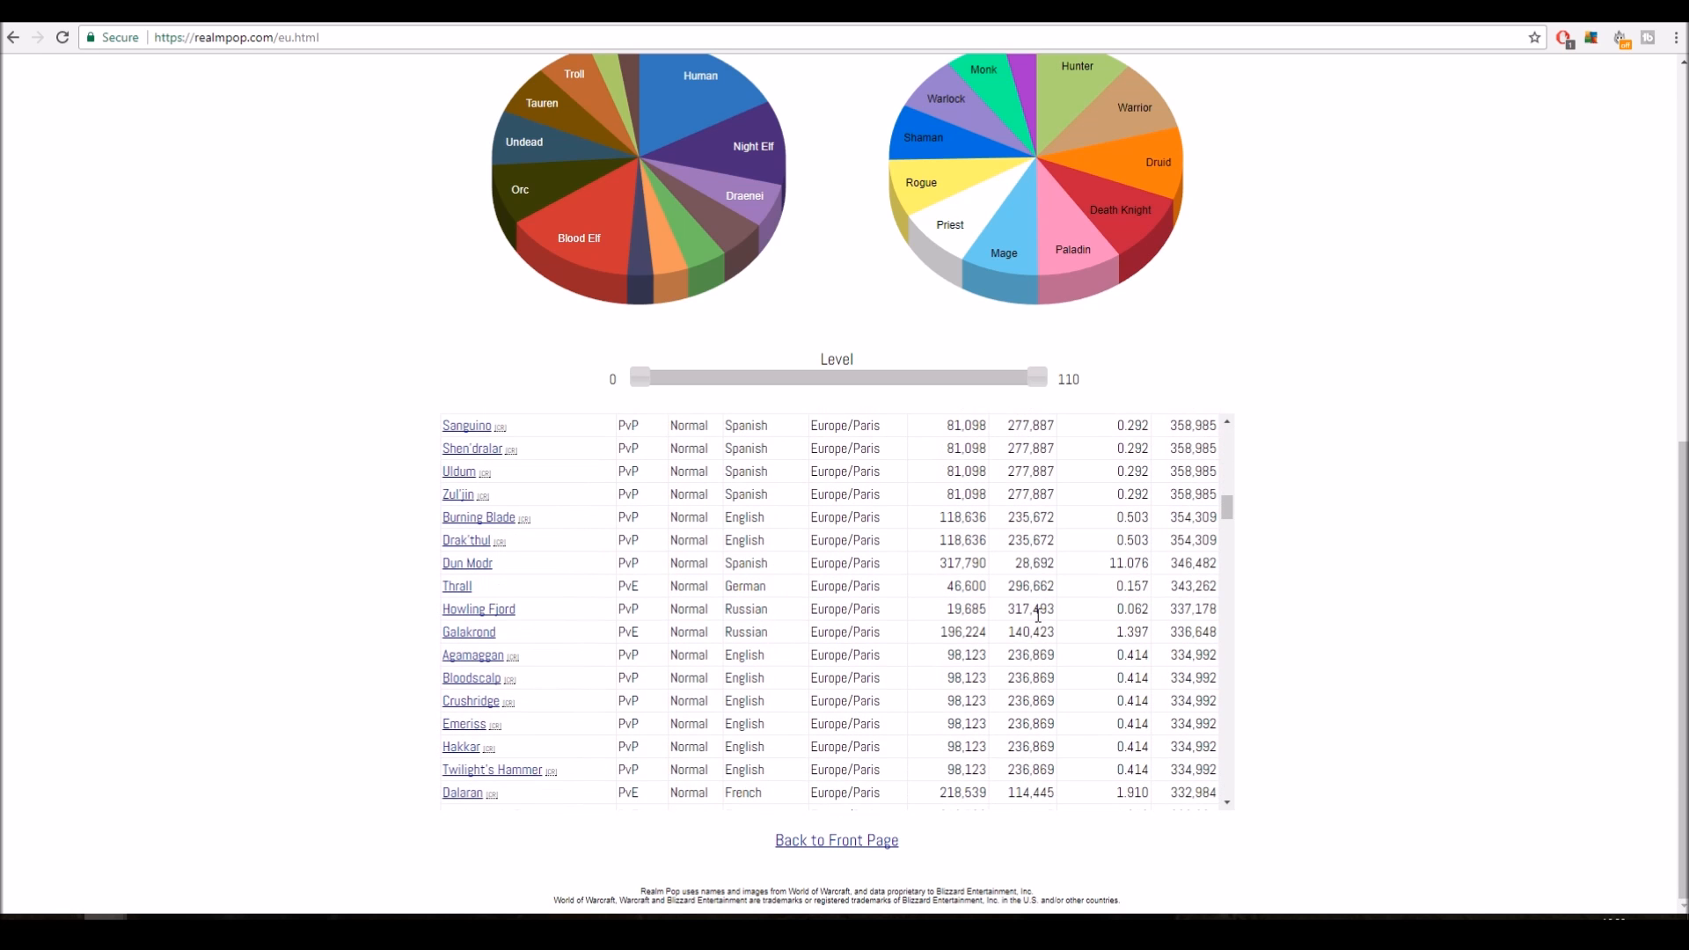
pyautogui.scroll(-3)
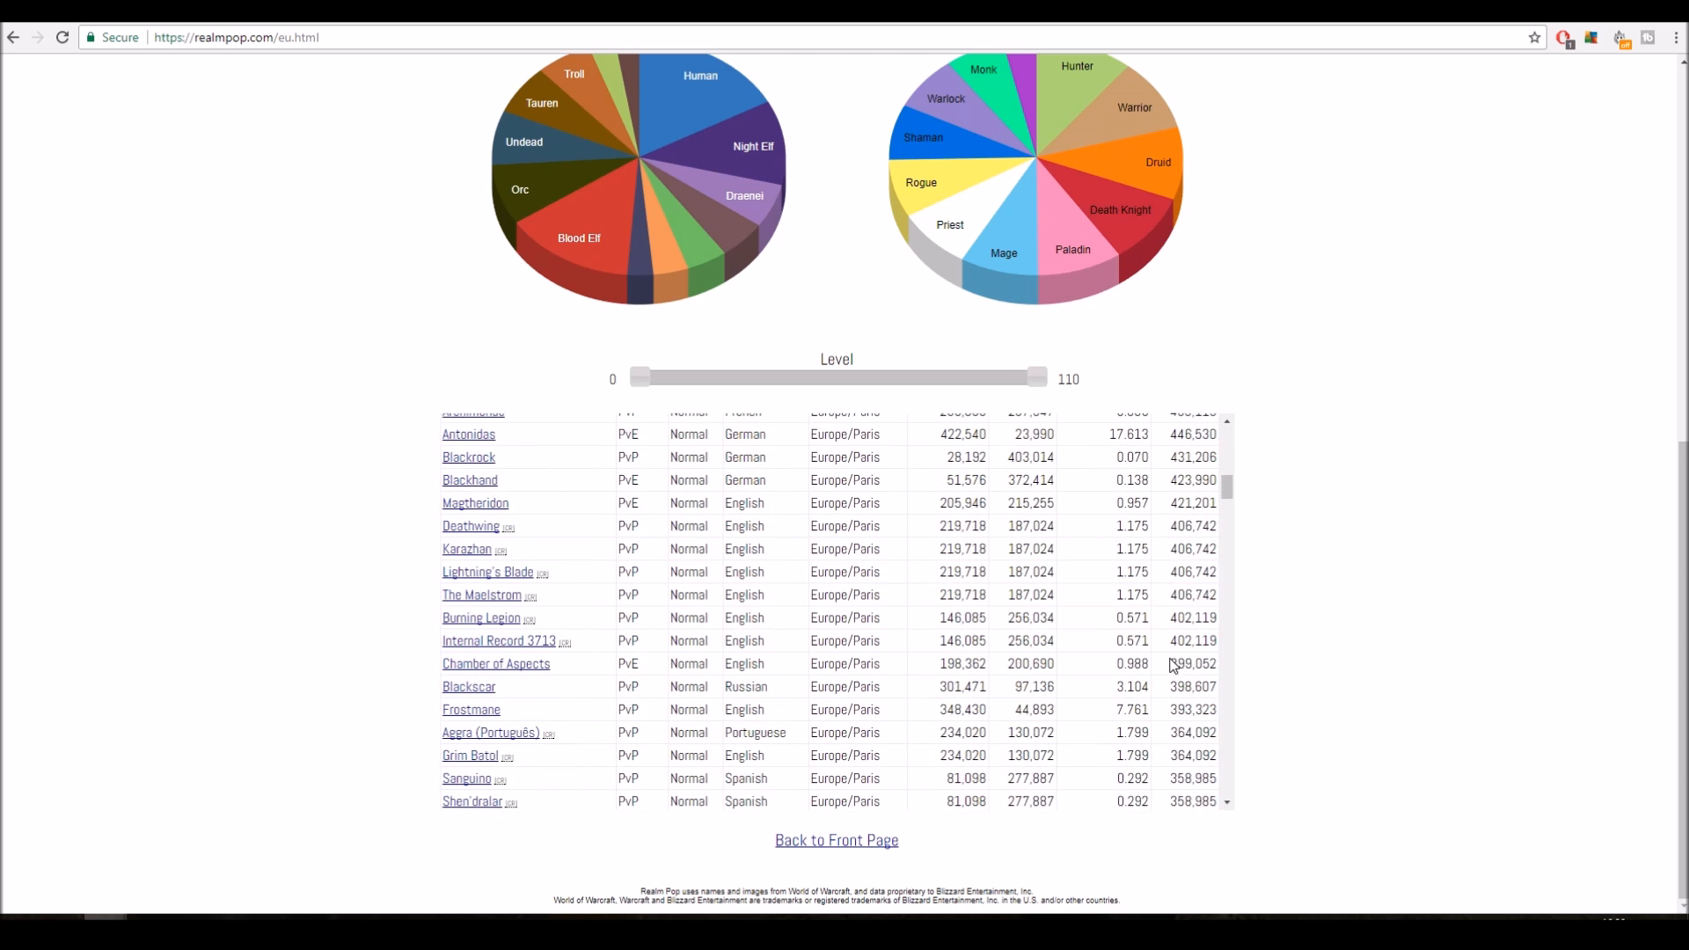
pyautogui.moveTo(1186, 659)
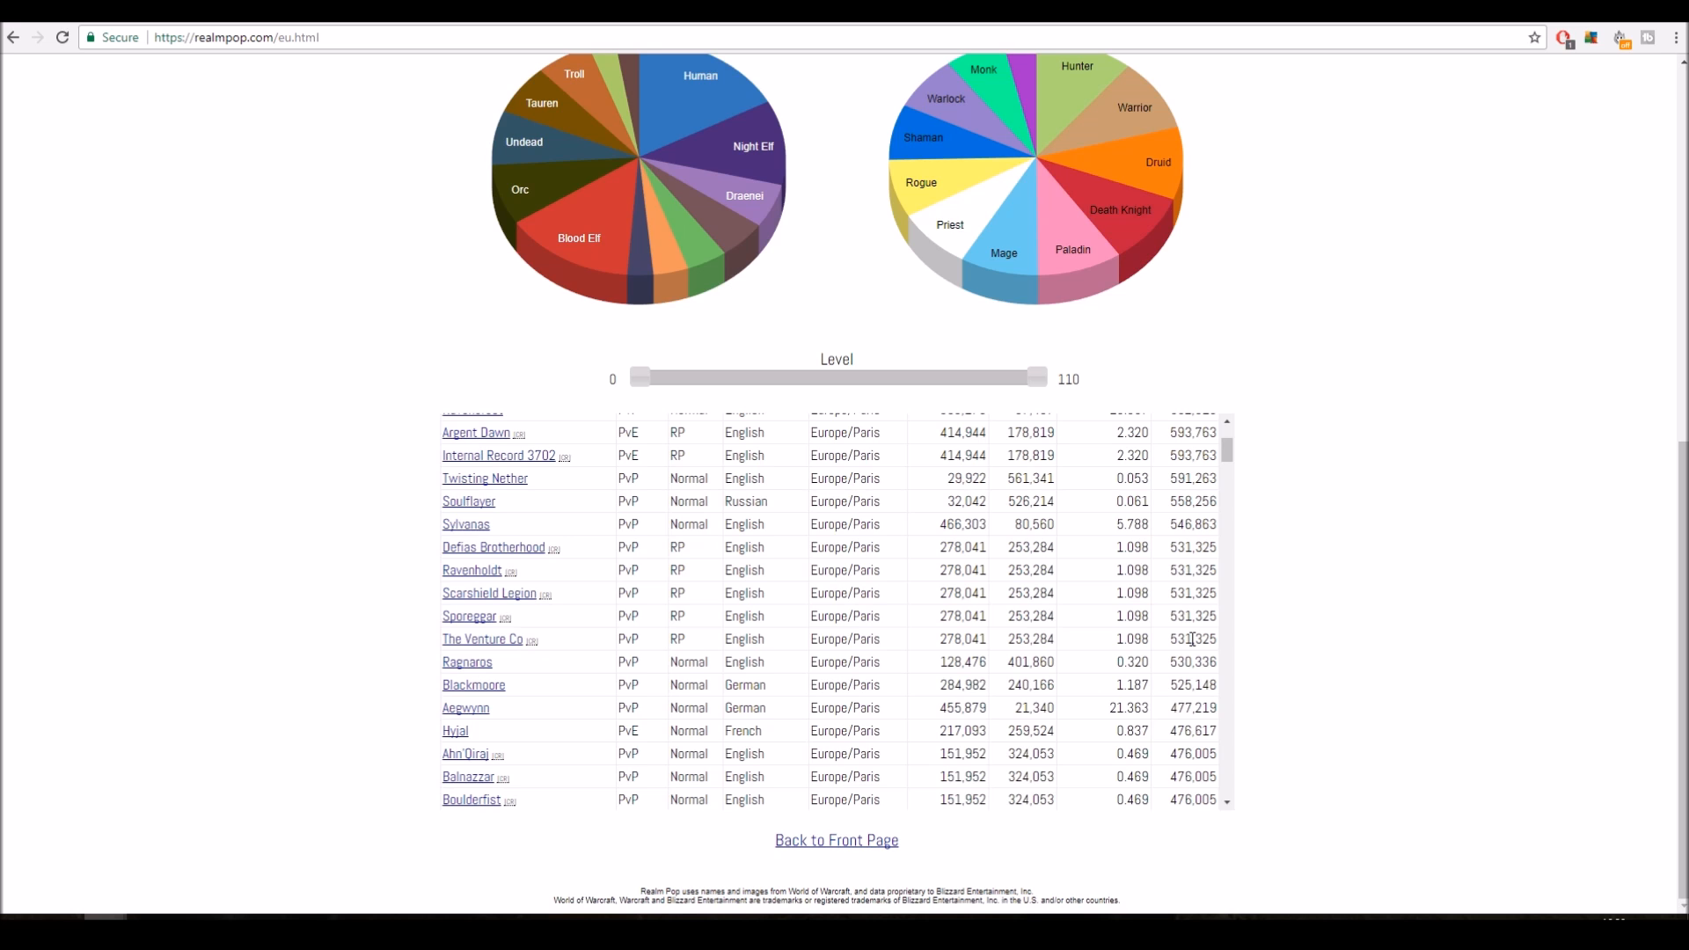
pyautogui.moveTo(1178, 681)
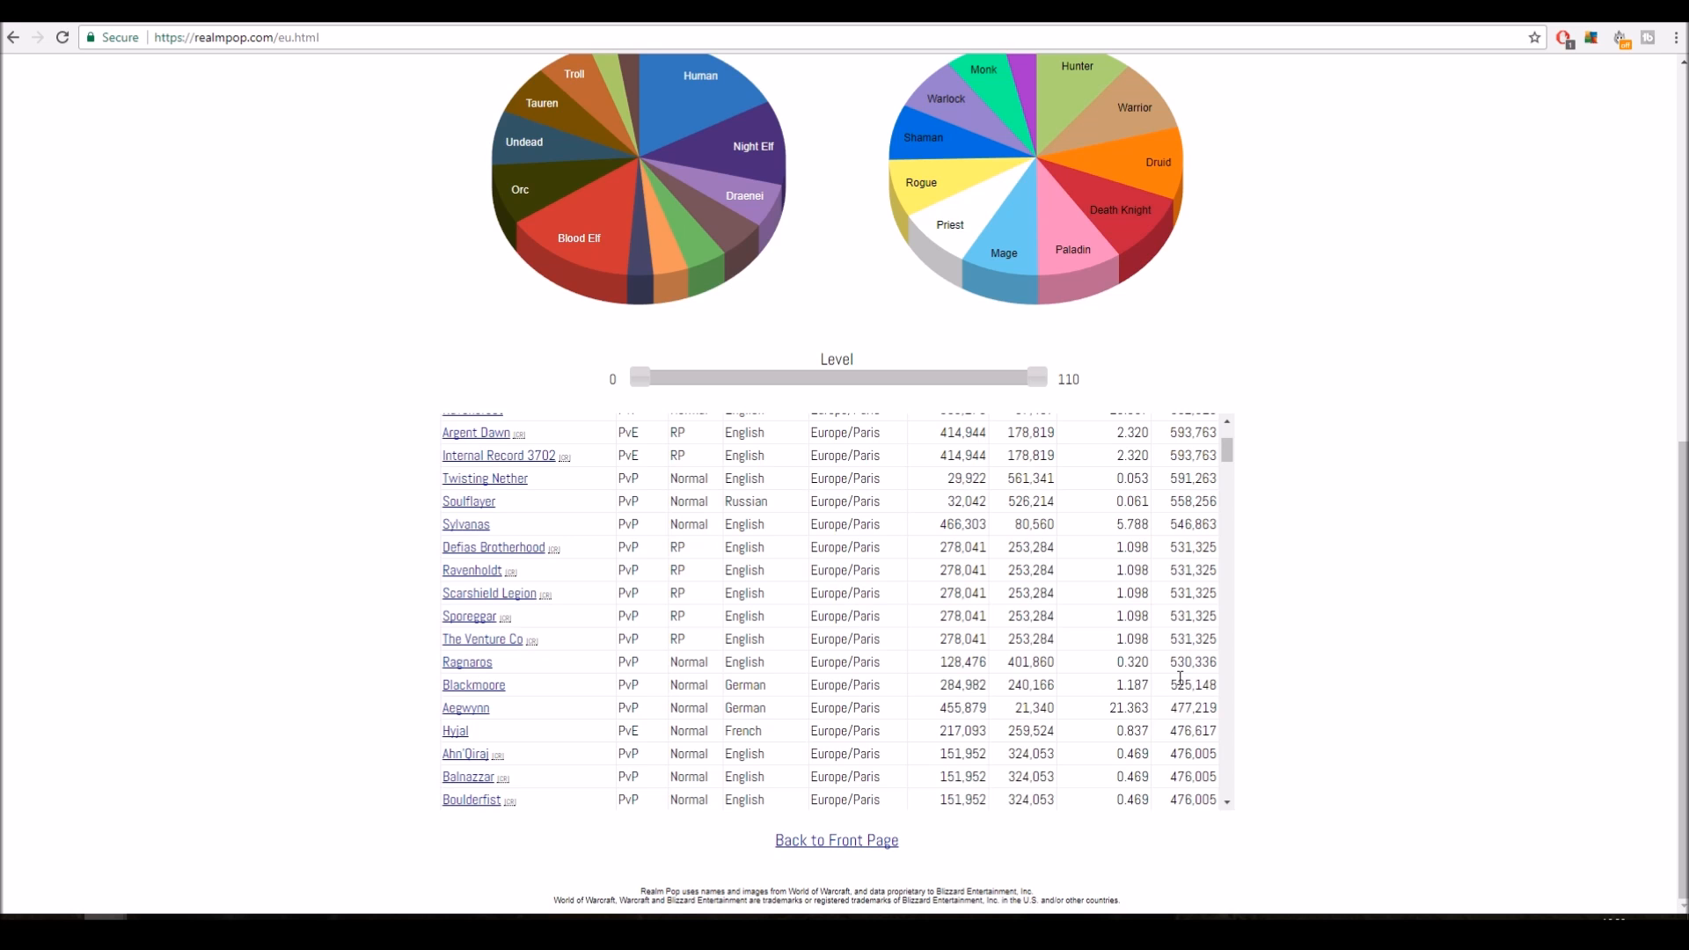
pyautogui.moveTo(1214, 734)
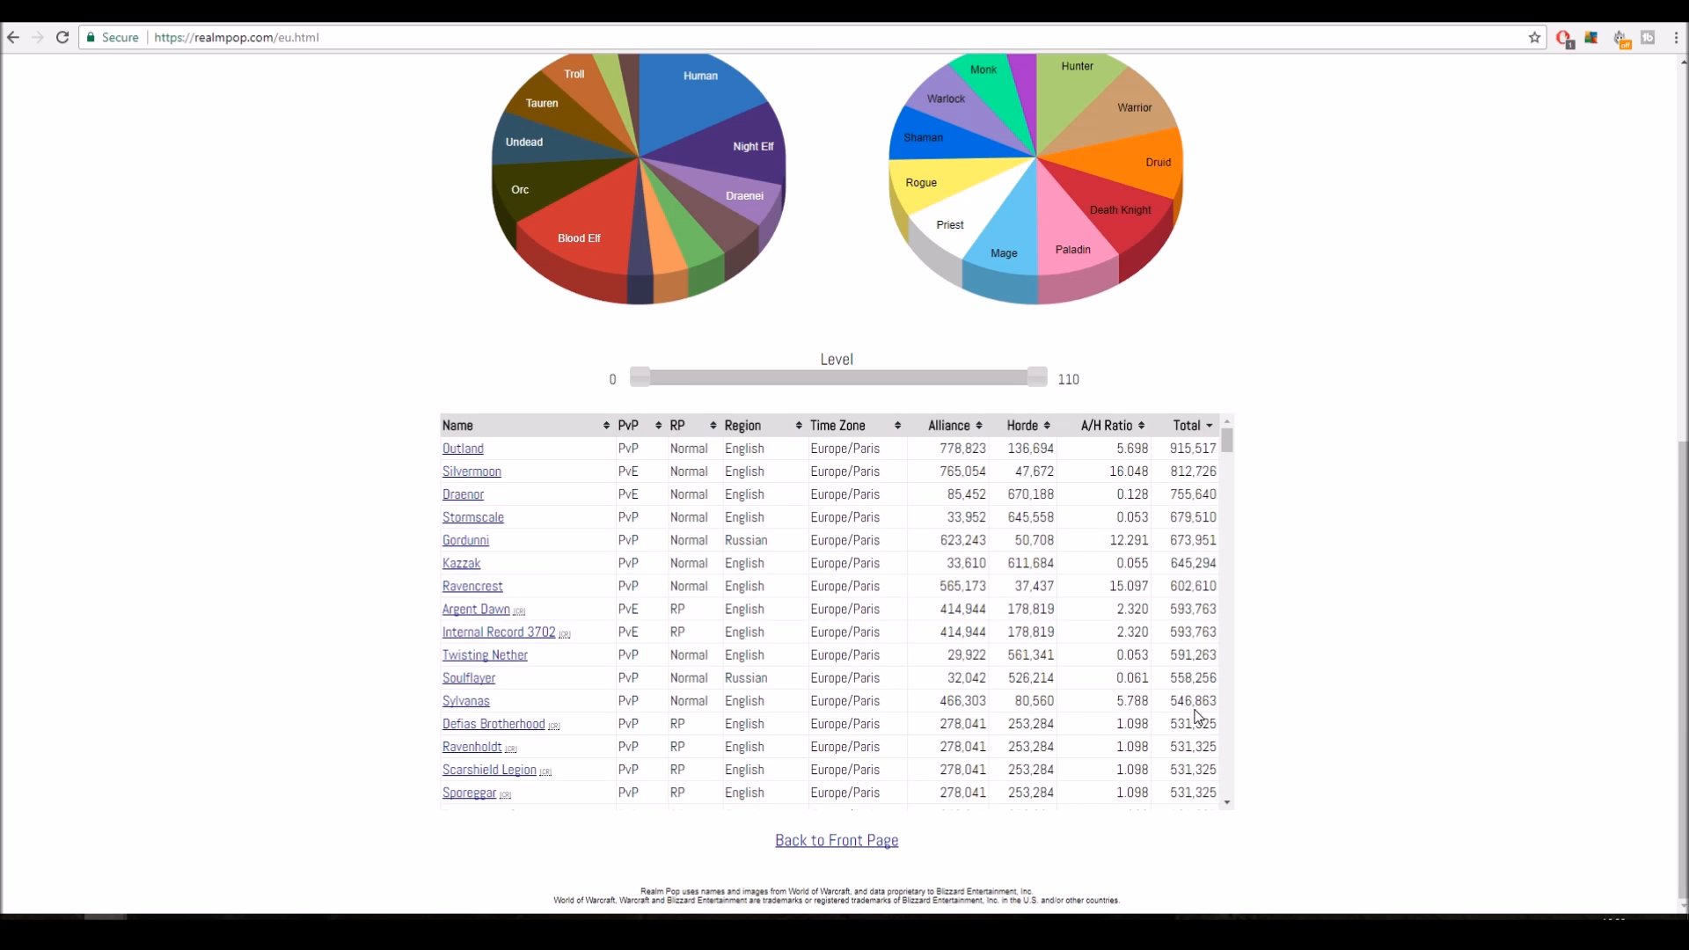
pyautogui.moveTo(1133, 700)
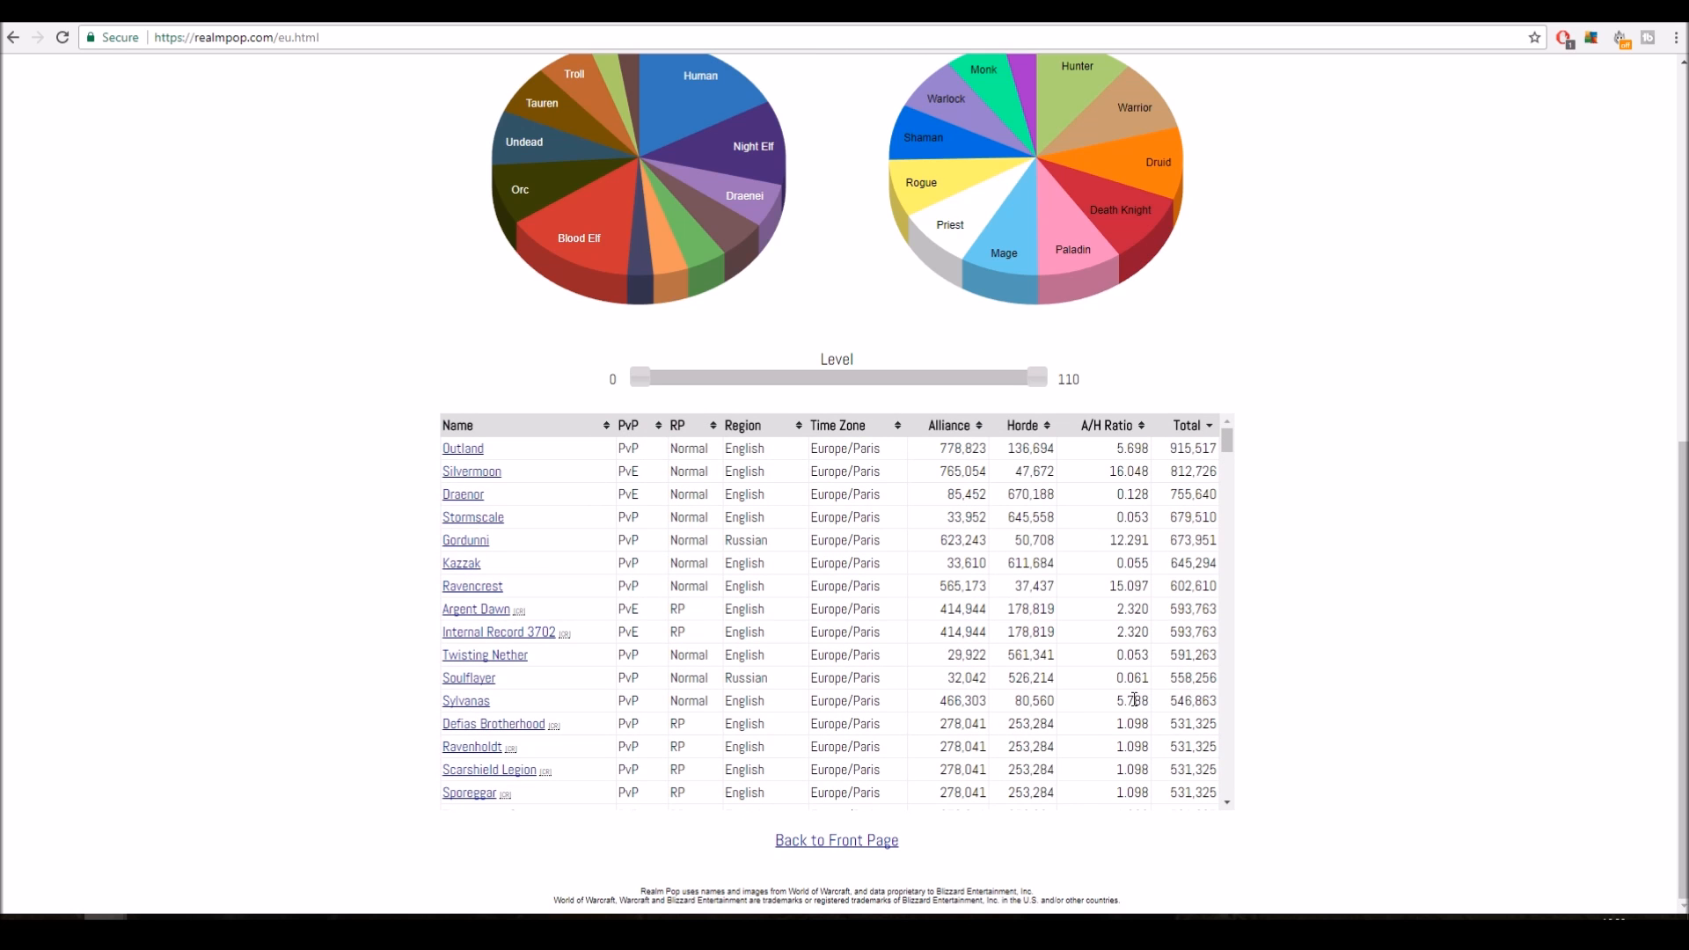
pyautogui.moveTo(1357, 727)
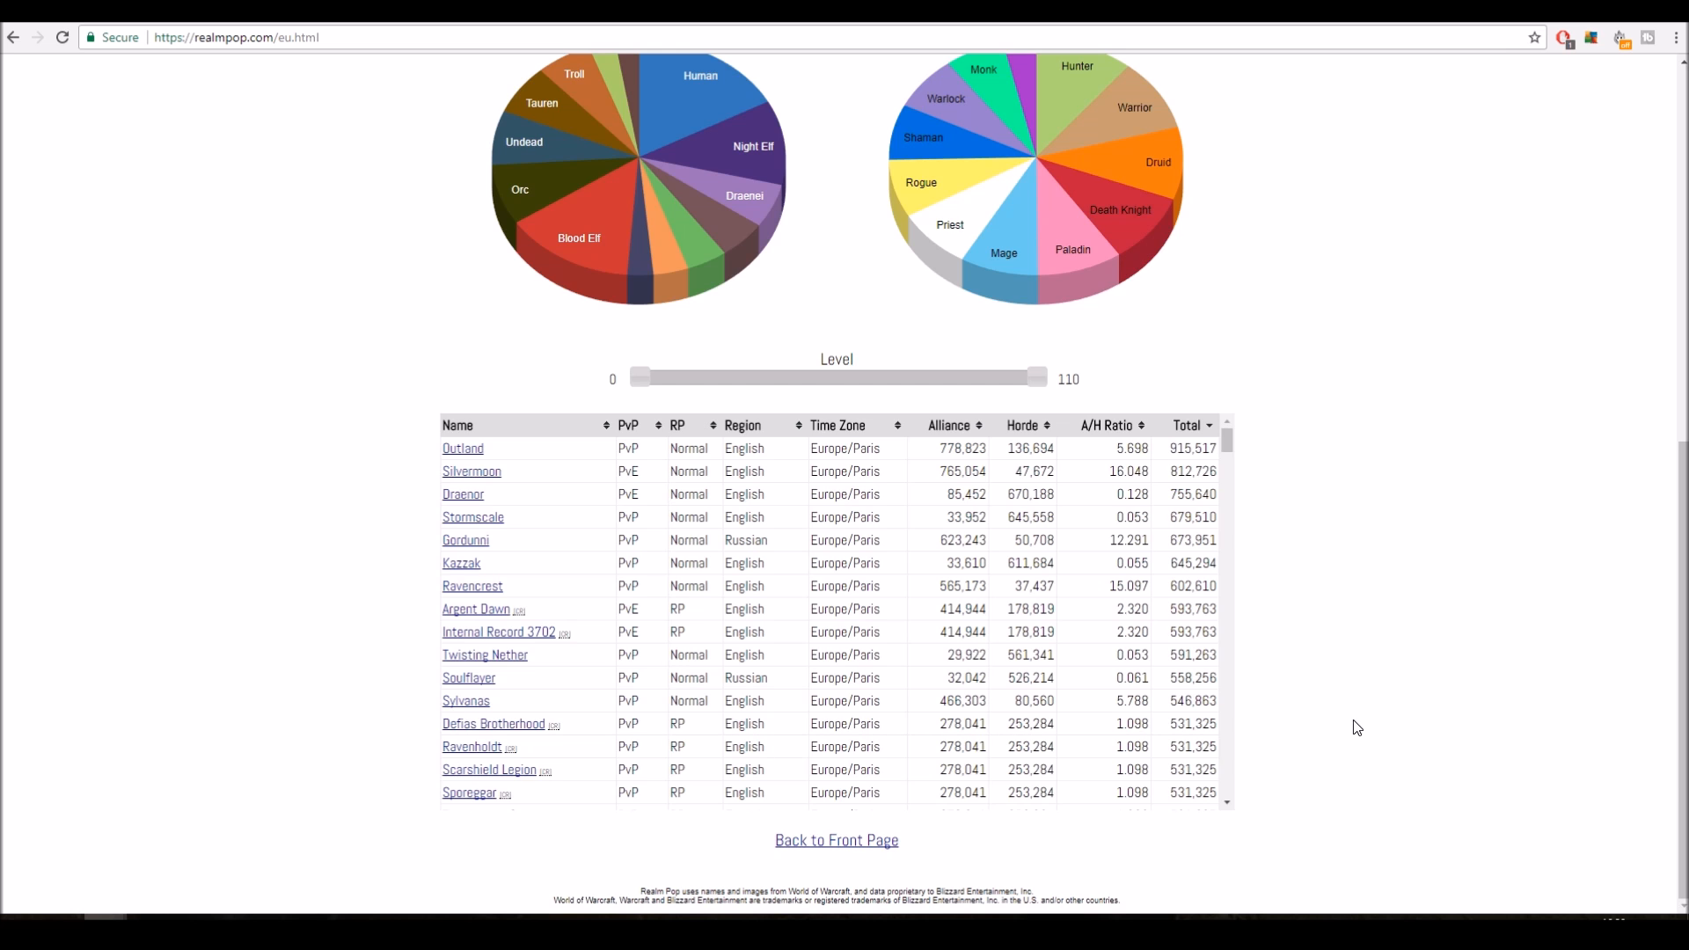
pyautogui.moveTo(1033, 436)
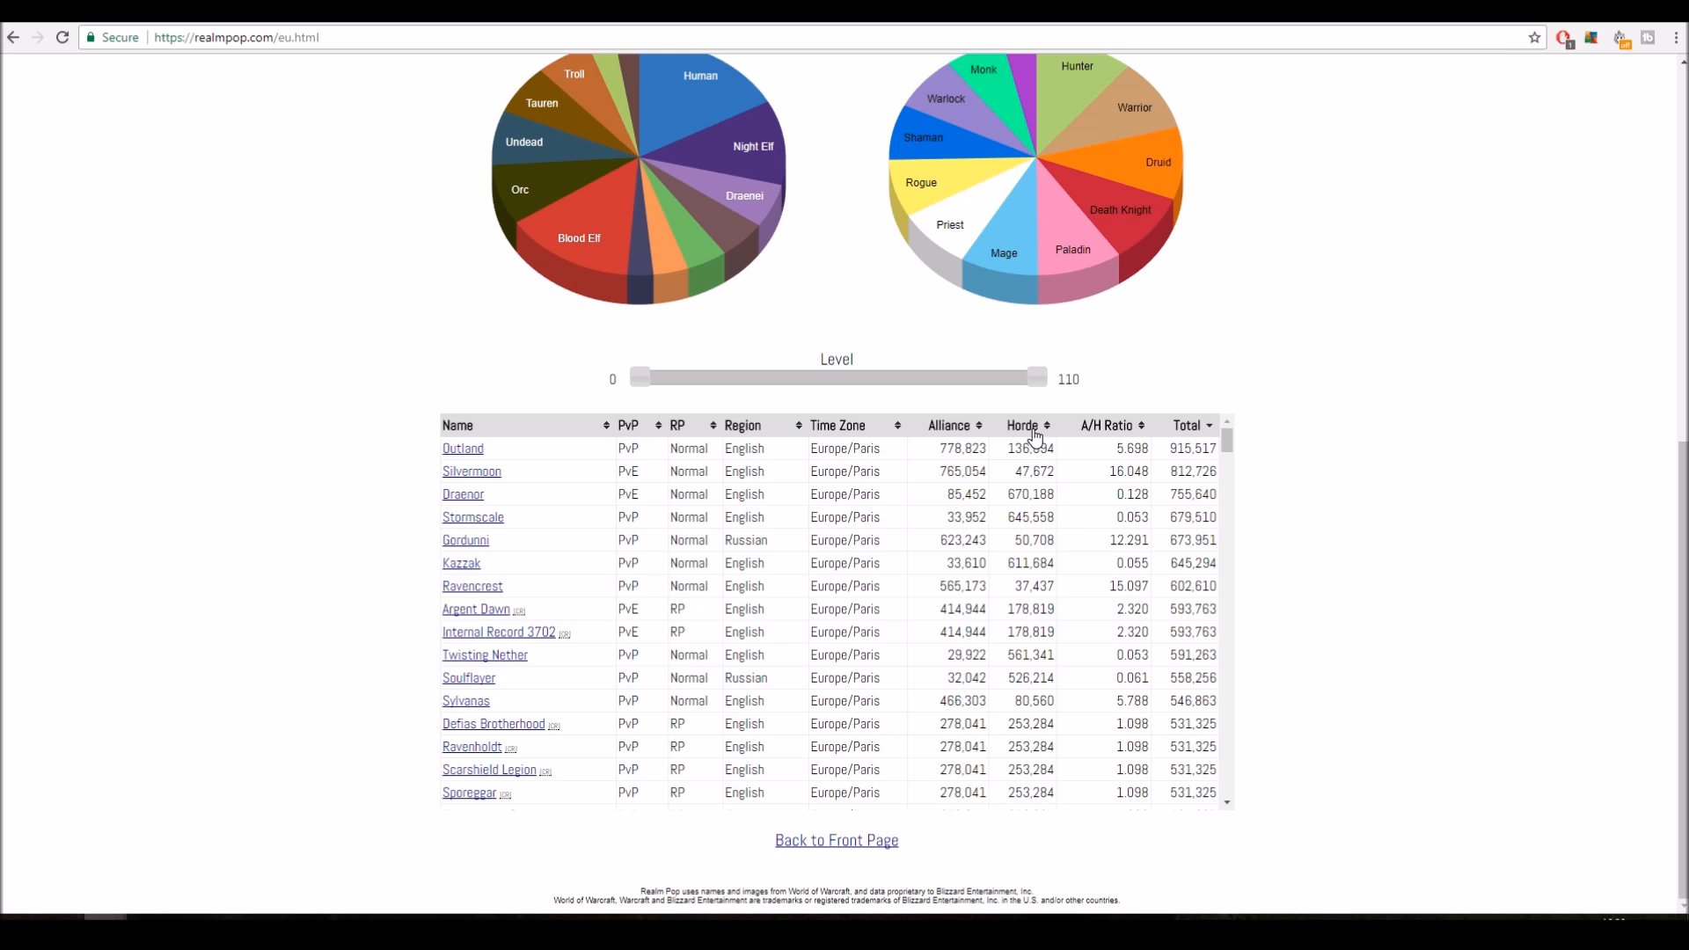
# - Try sorting by Horde population, then rank by Total with Outland (915,517) first
pyautogui.click(1022, 424)
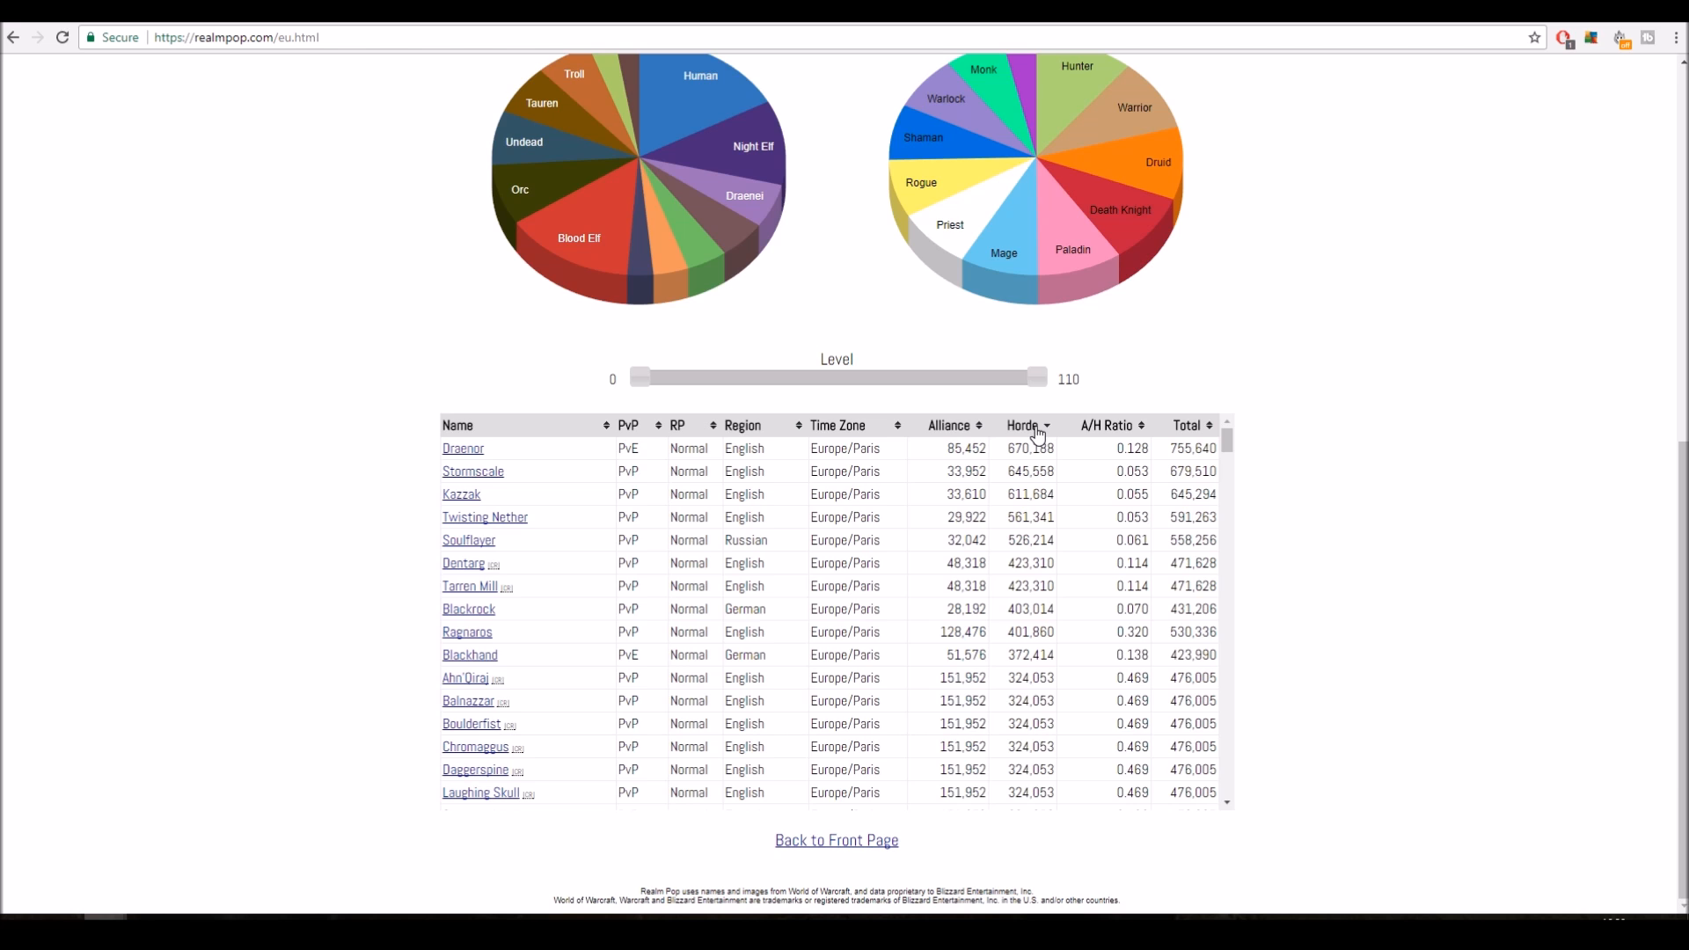
pyautogui.moveTo(1140, 454)
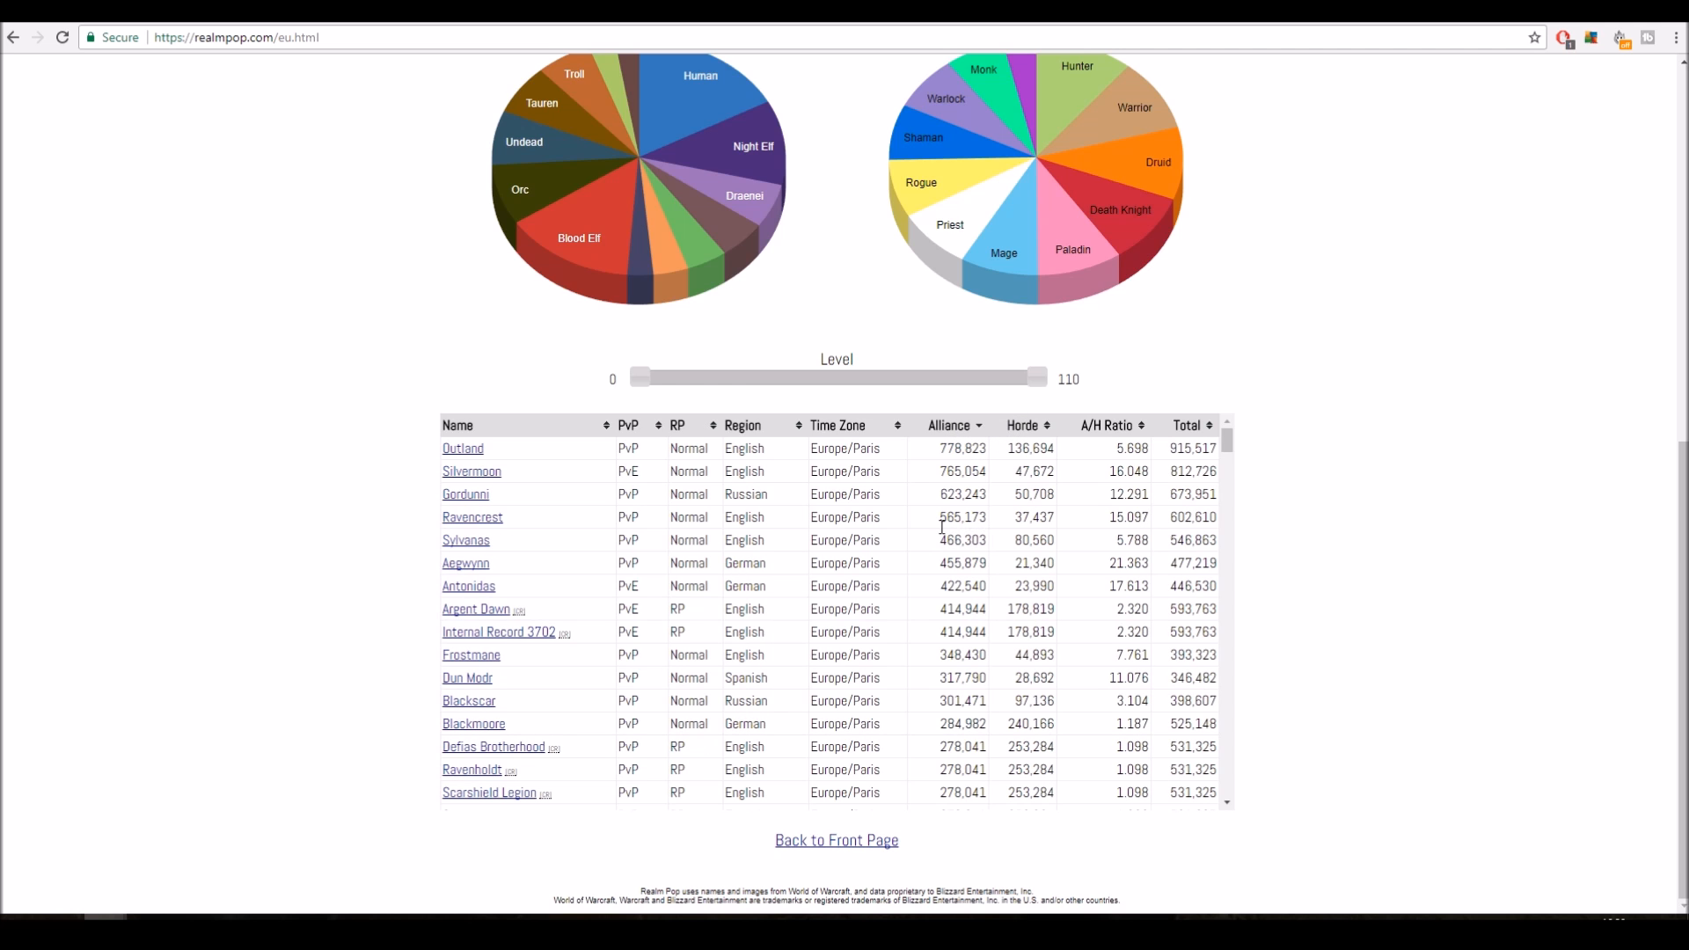
pyautogui.click(1023, 425)
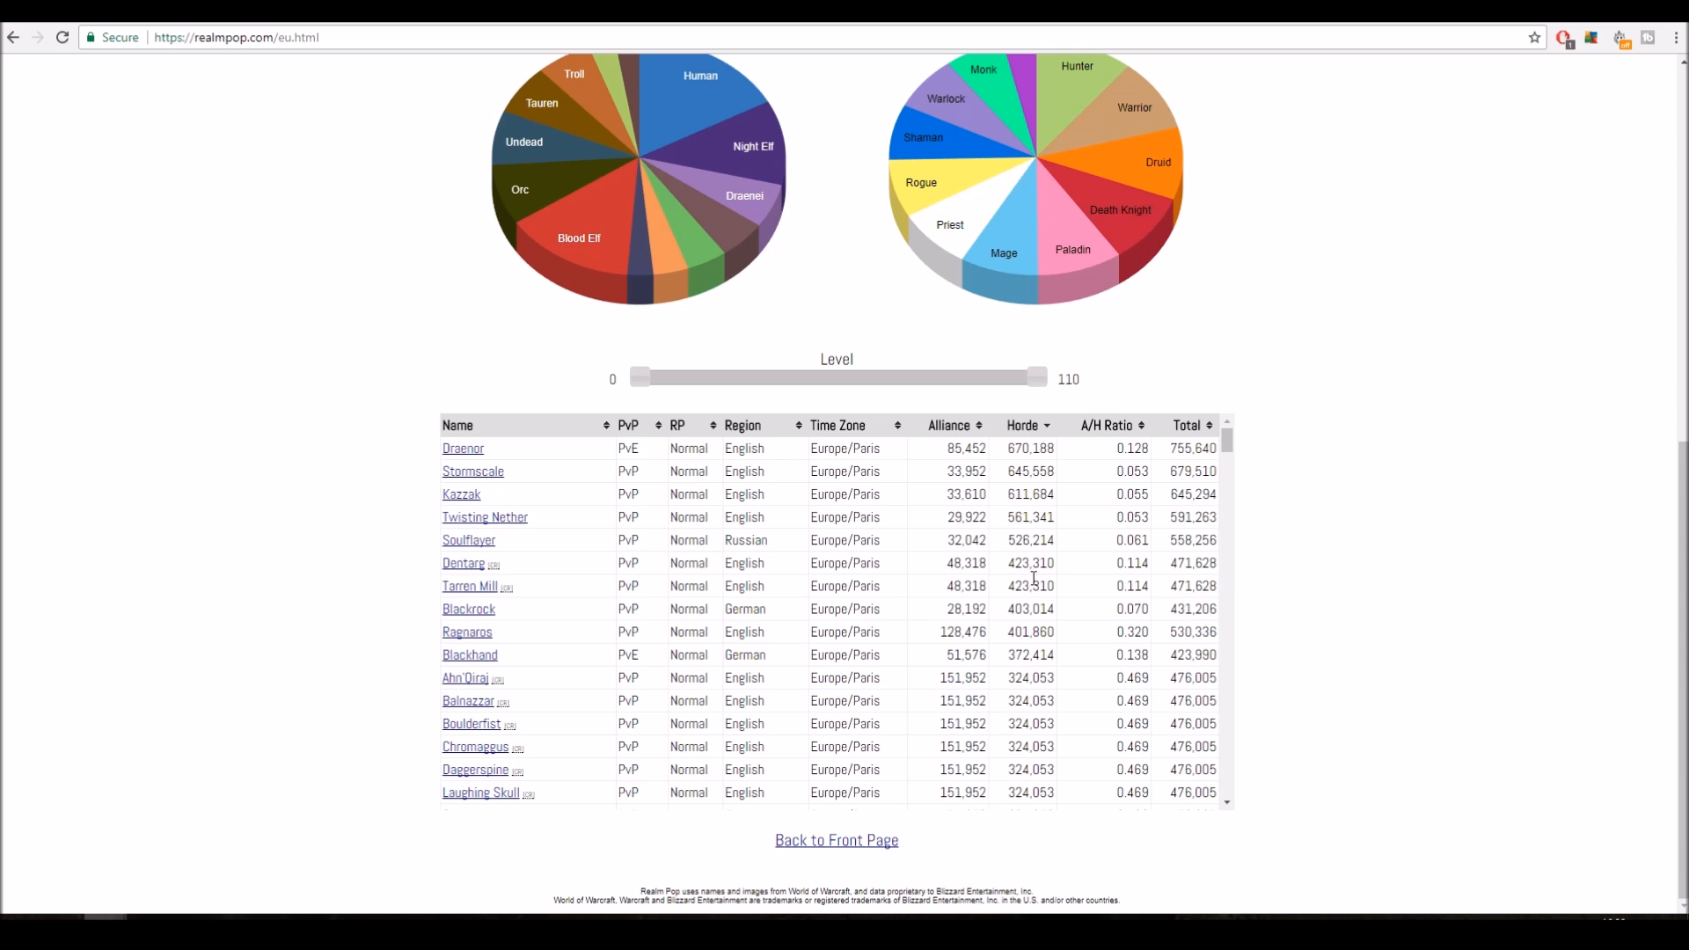
pyautogui.moveTo(1031, 545)
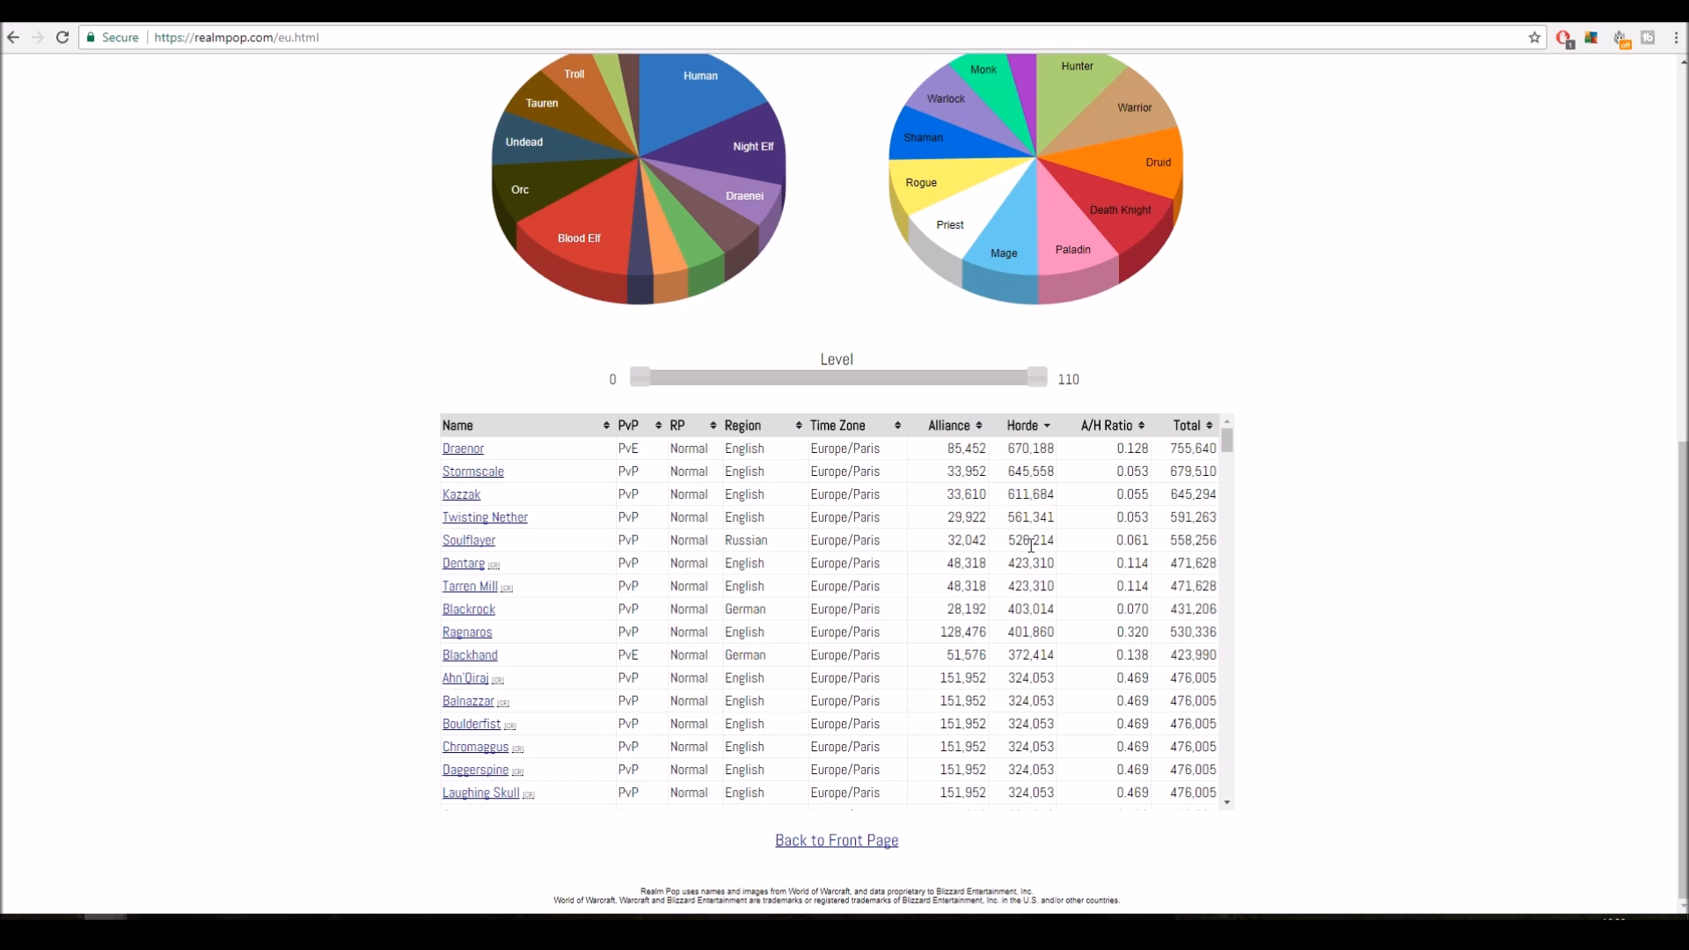
pyautogui.moveTo(764, 559)
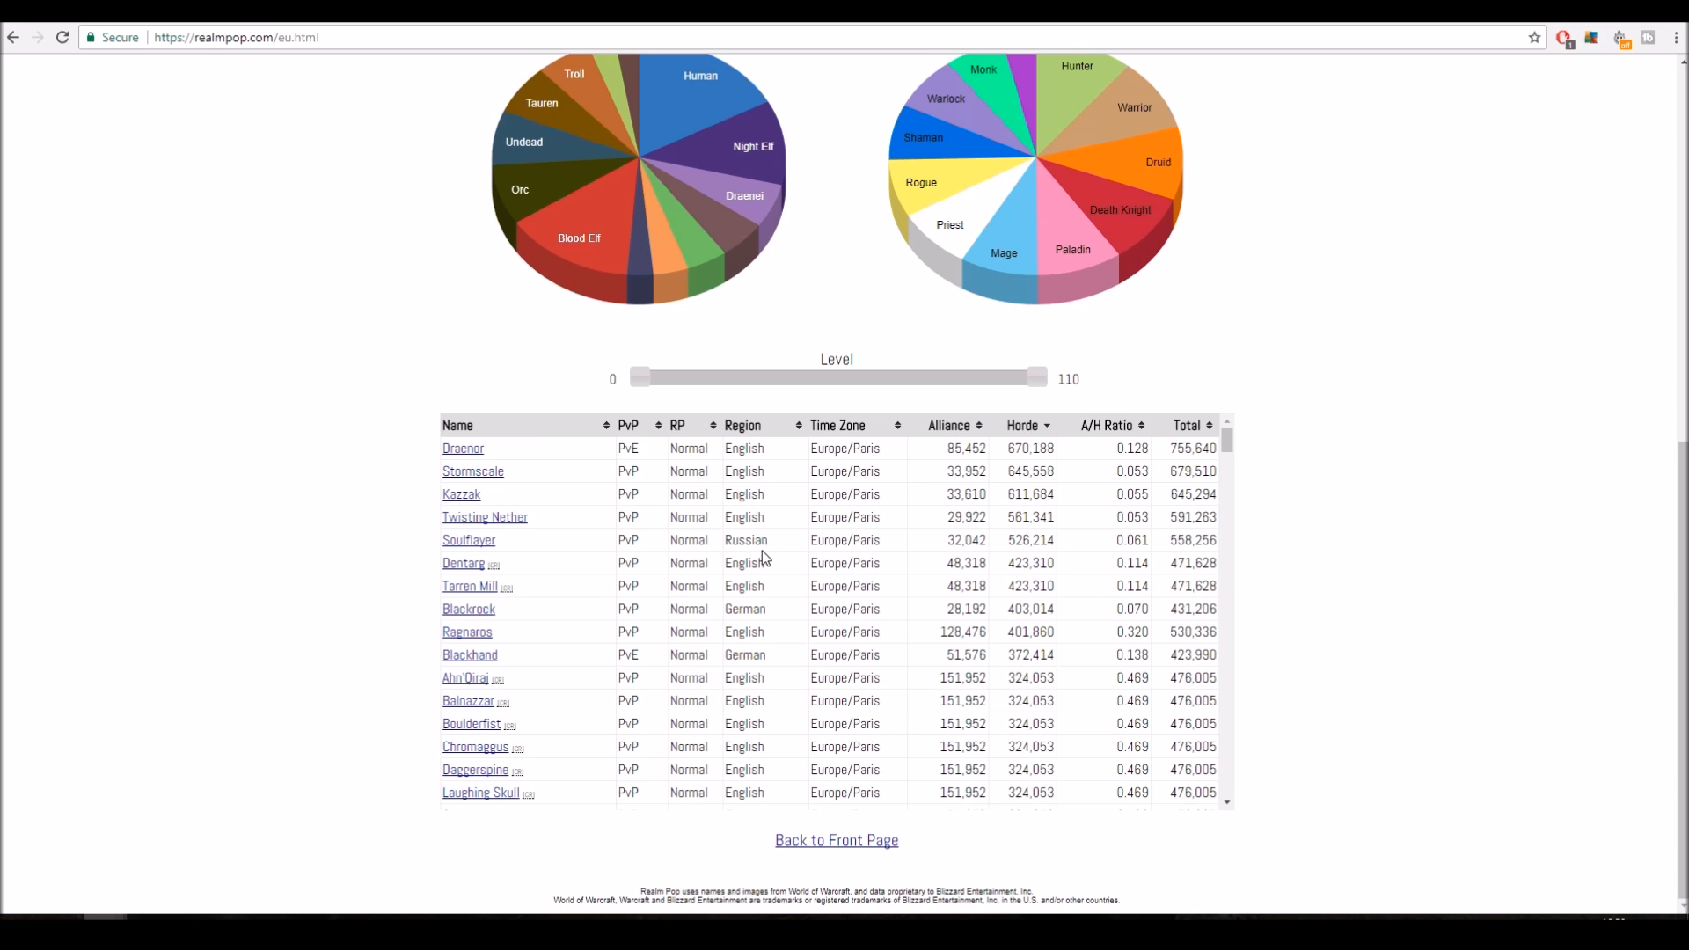
pyautogui.moveTo(613, 620)
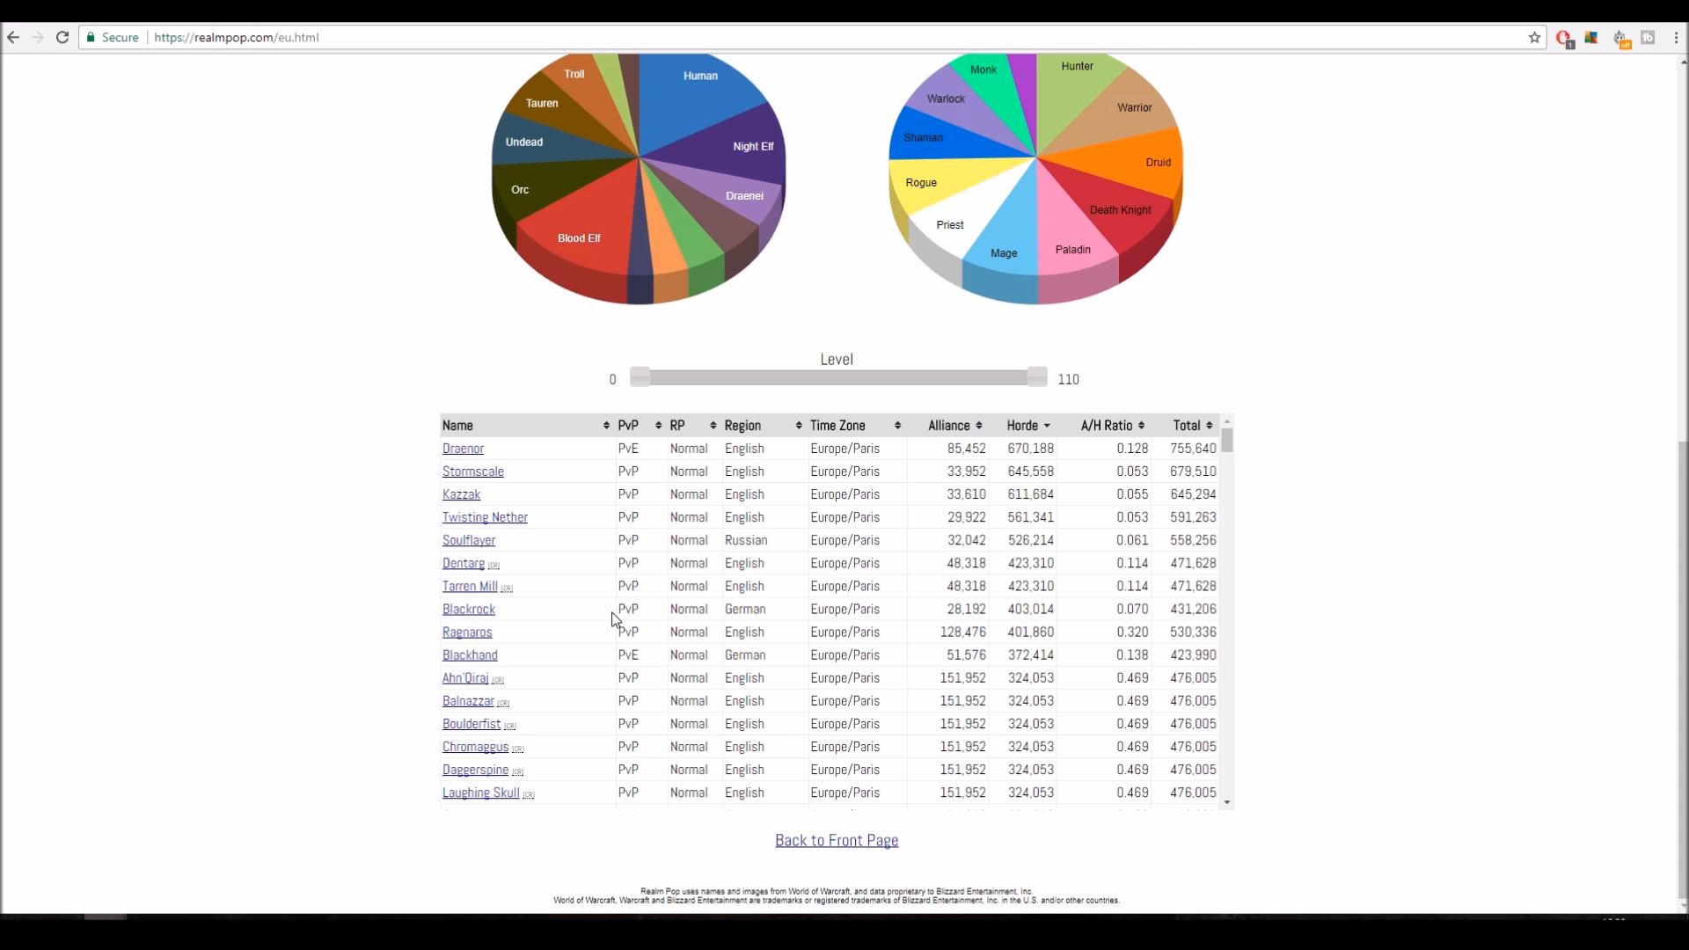
pyautogui.moveTo(1088, 574)
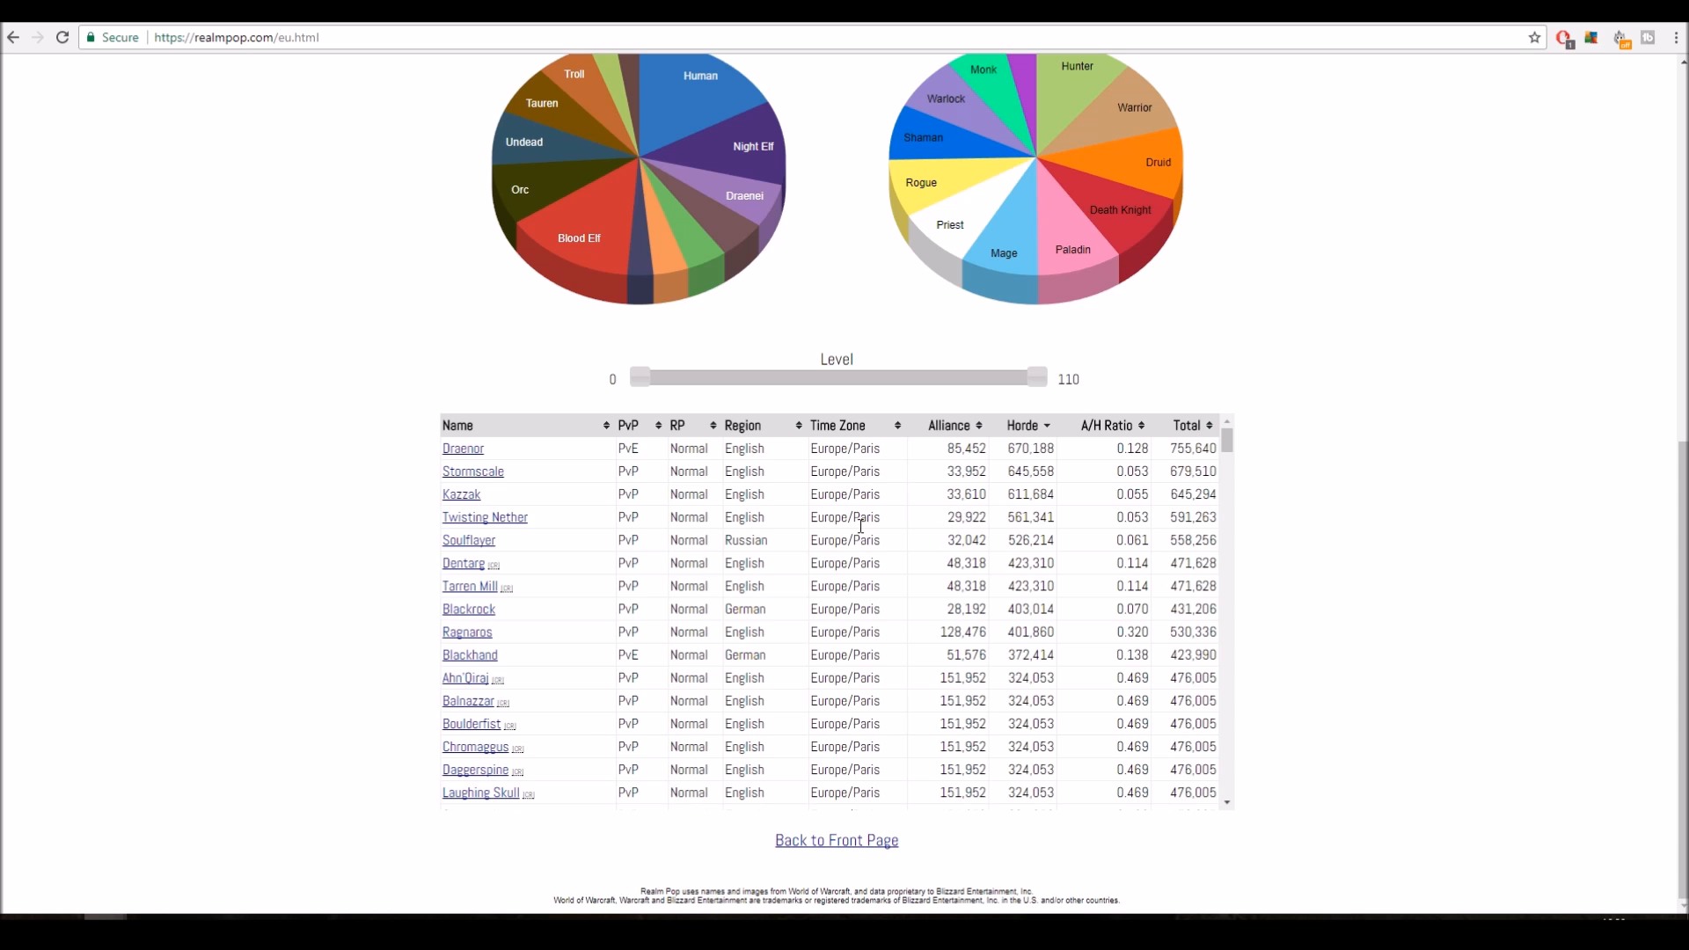
pyautogui.moveTo(1033, 517)
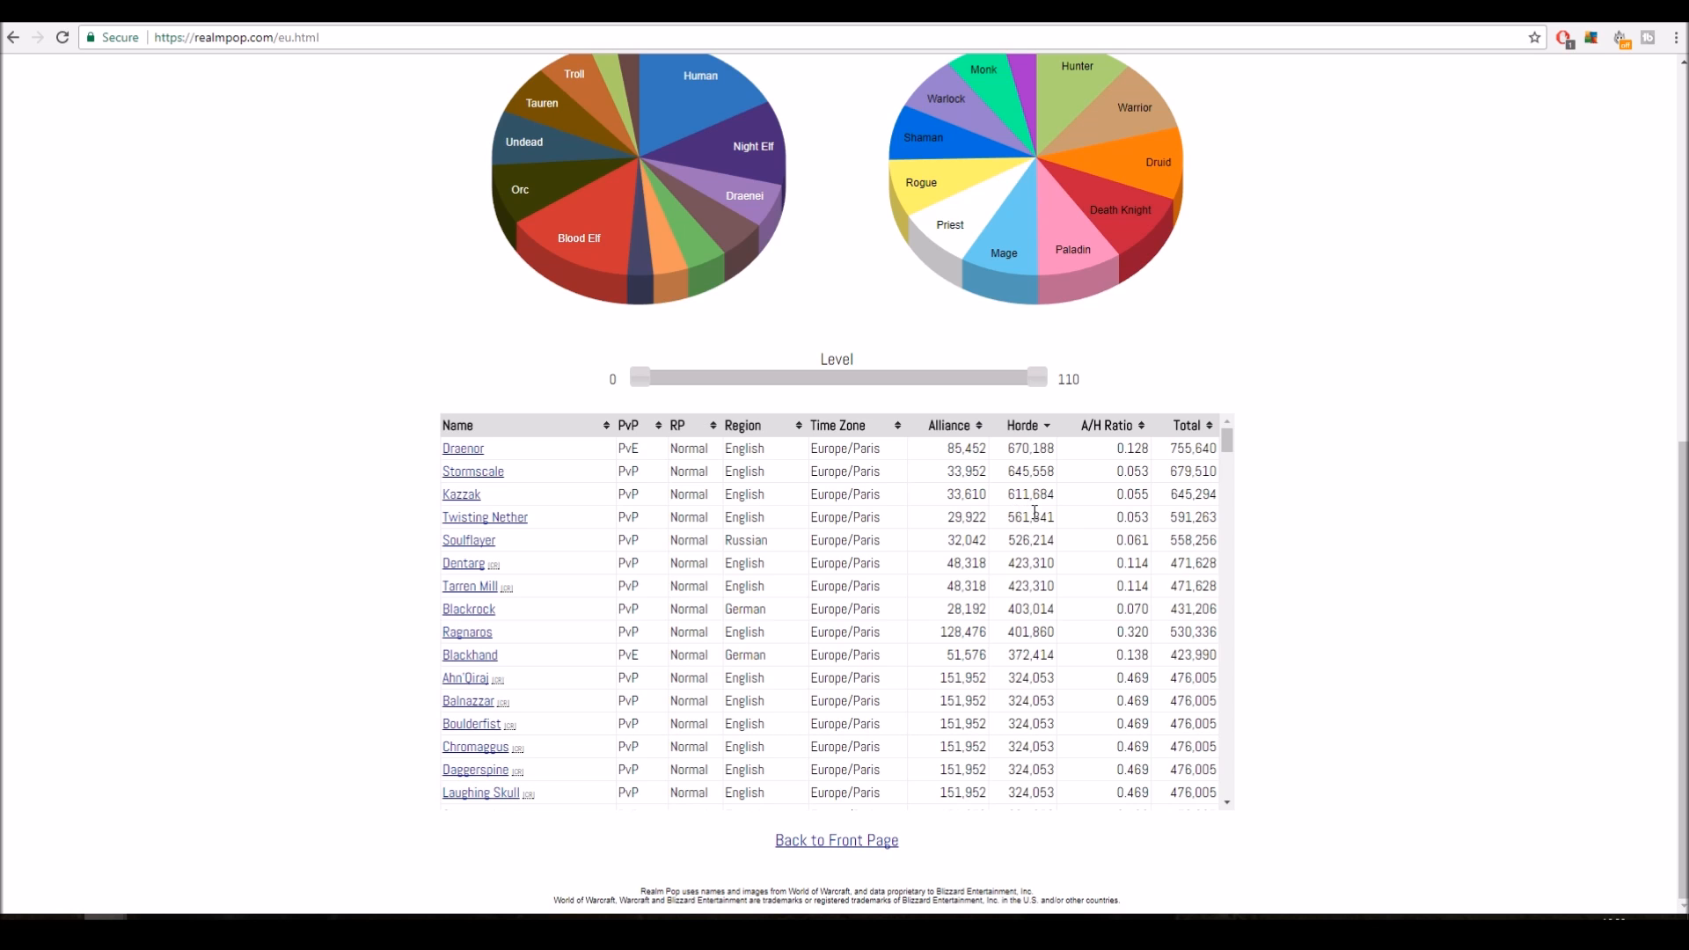
pyautogui.click(949, 425)
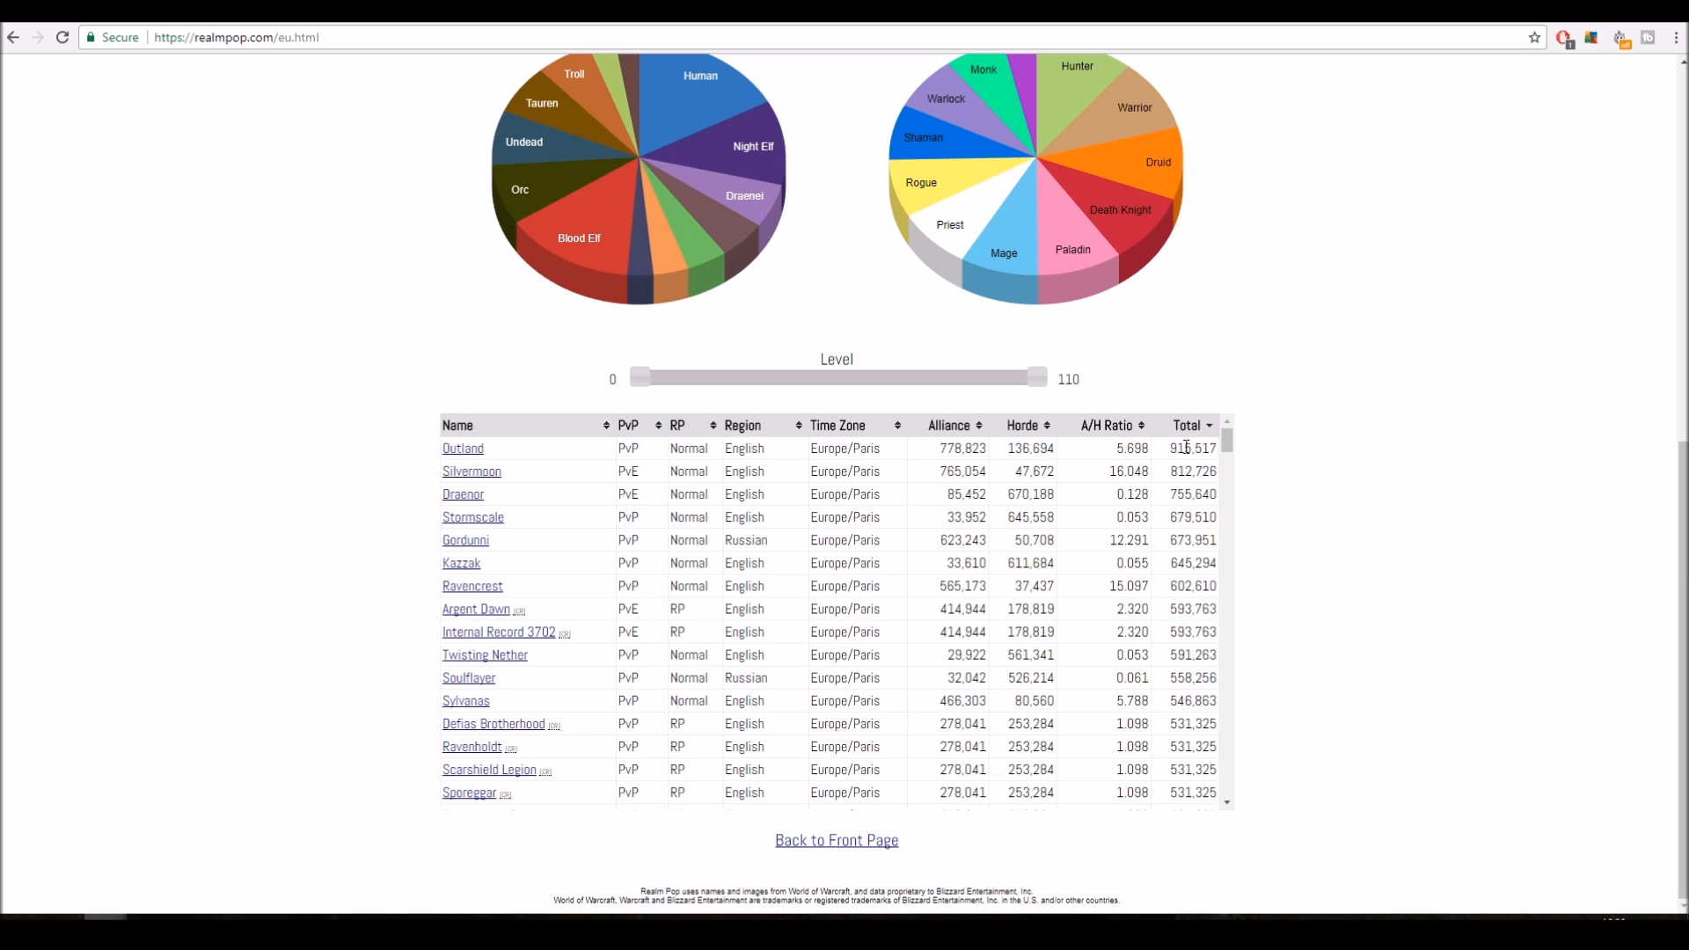
pyautogui.scroll(-3)
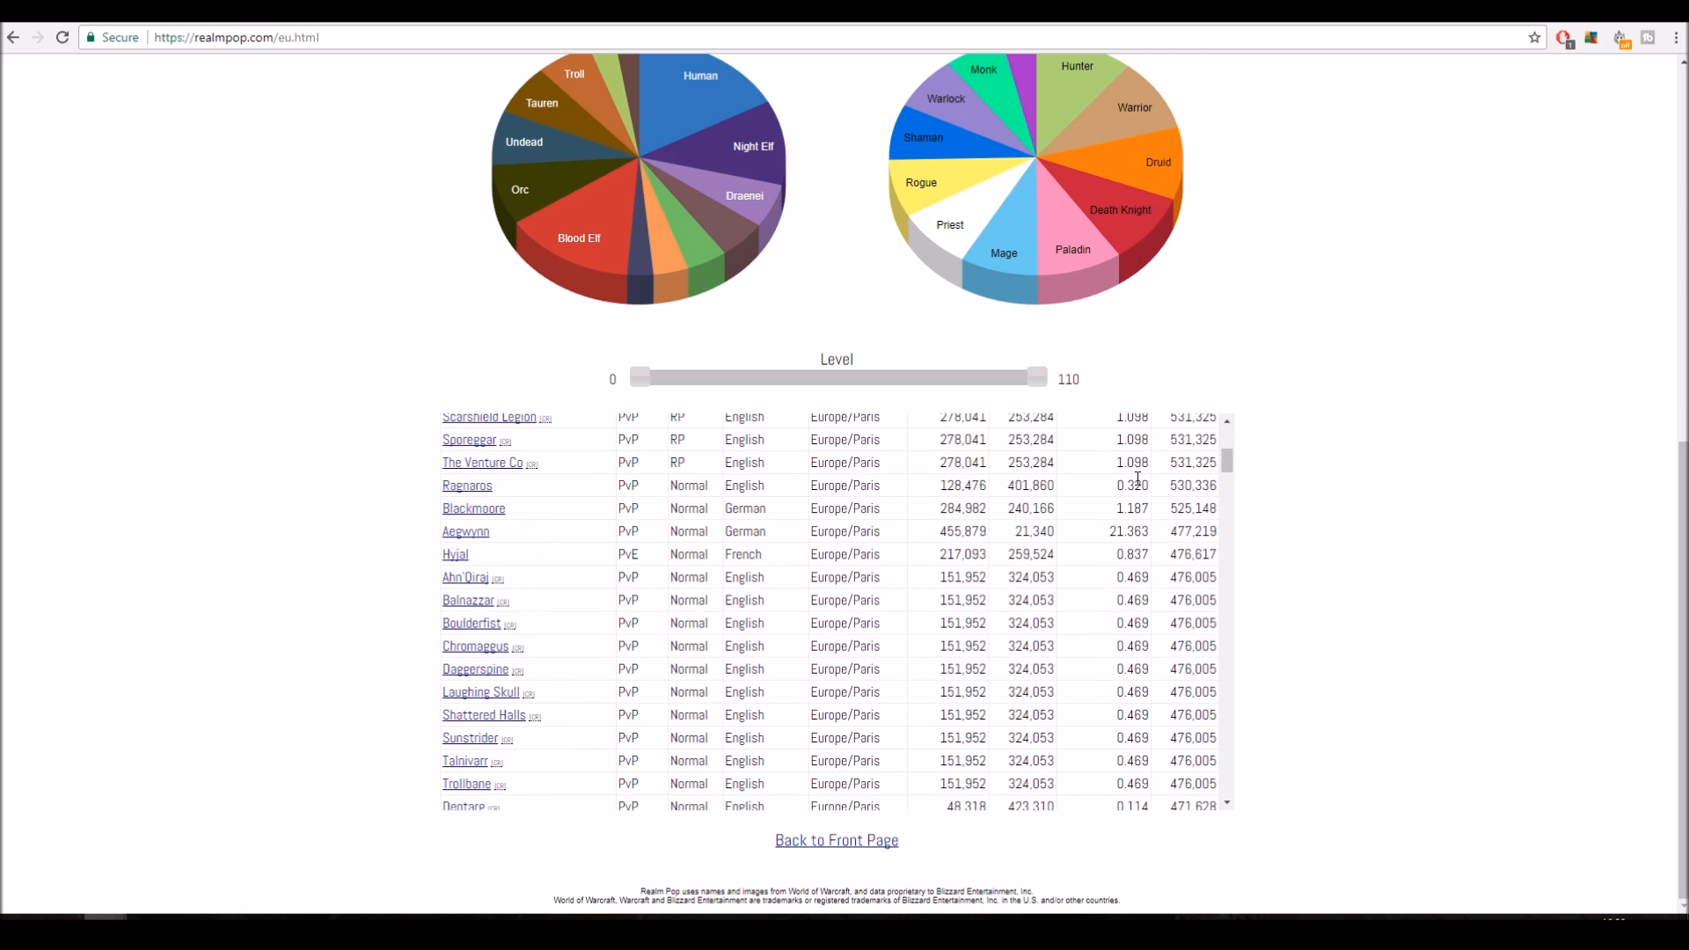
pyautogui.scroll(-3)
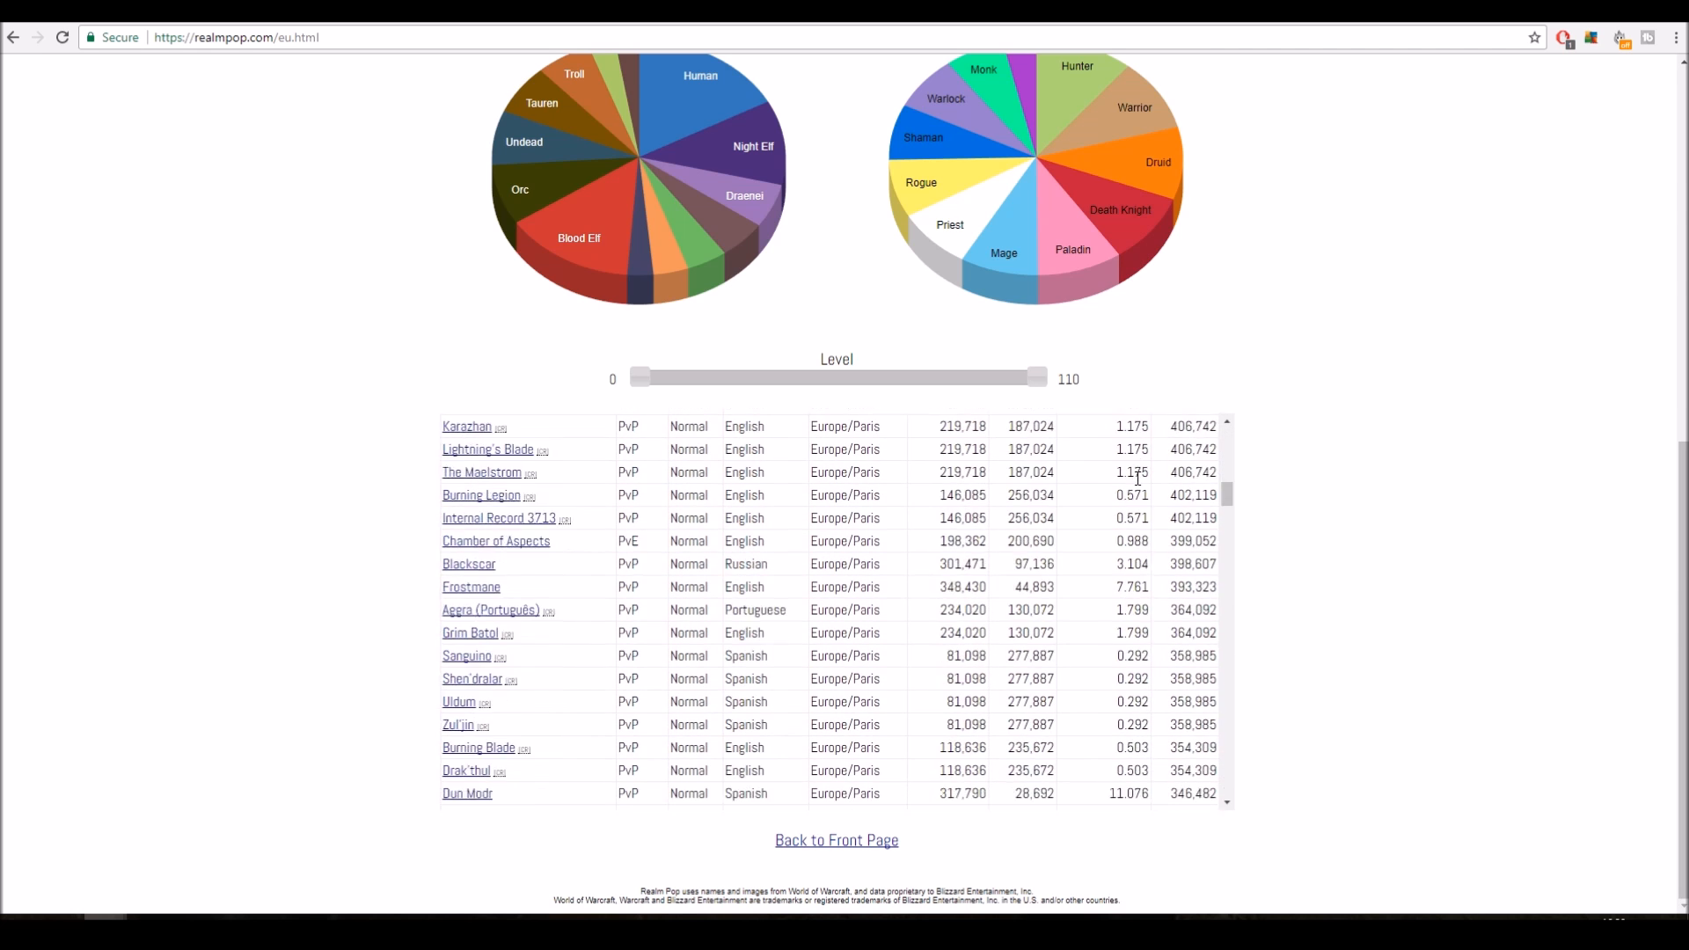
pyautogui.scroll(-3)
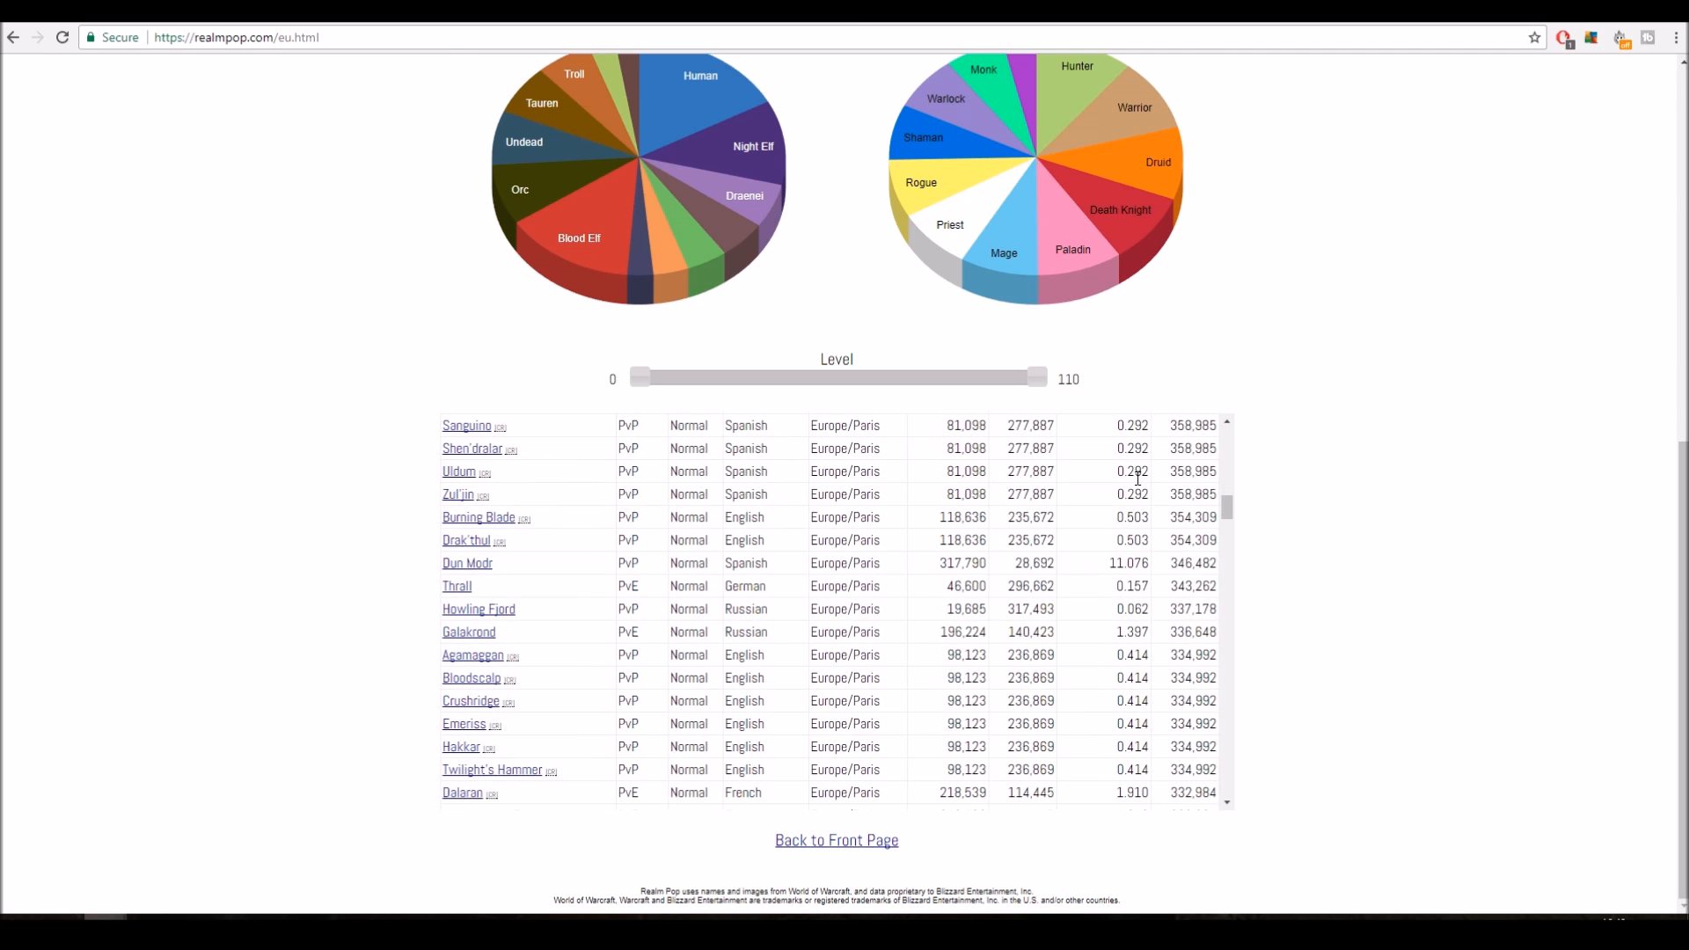
pyautogui.scroll(-3)
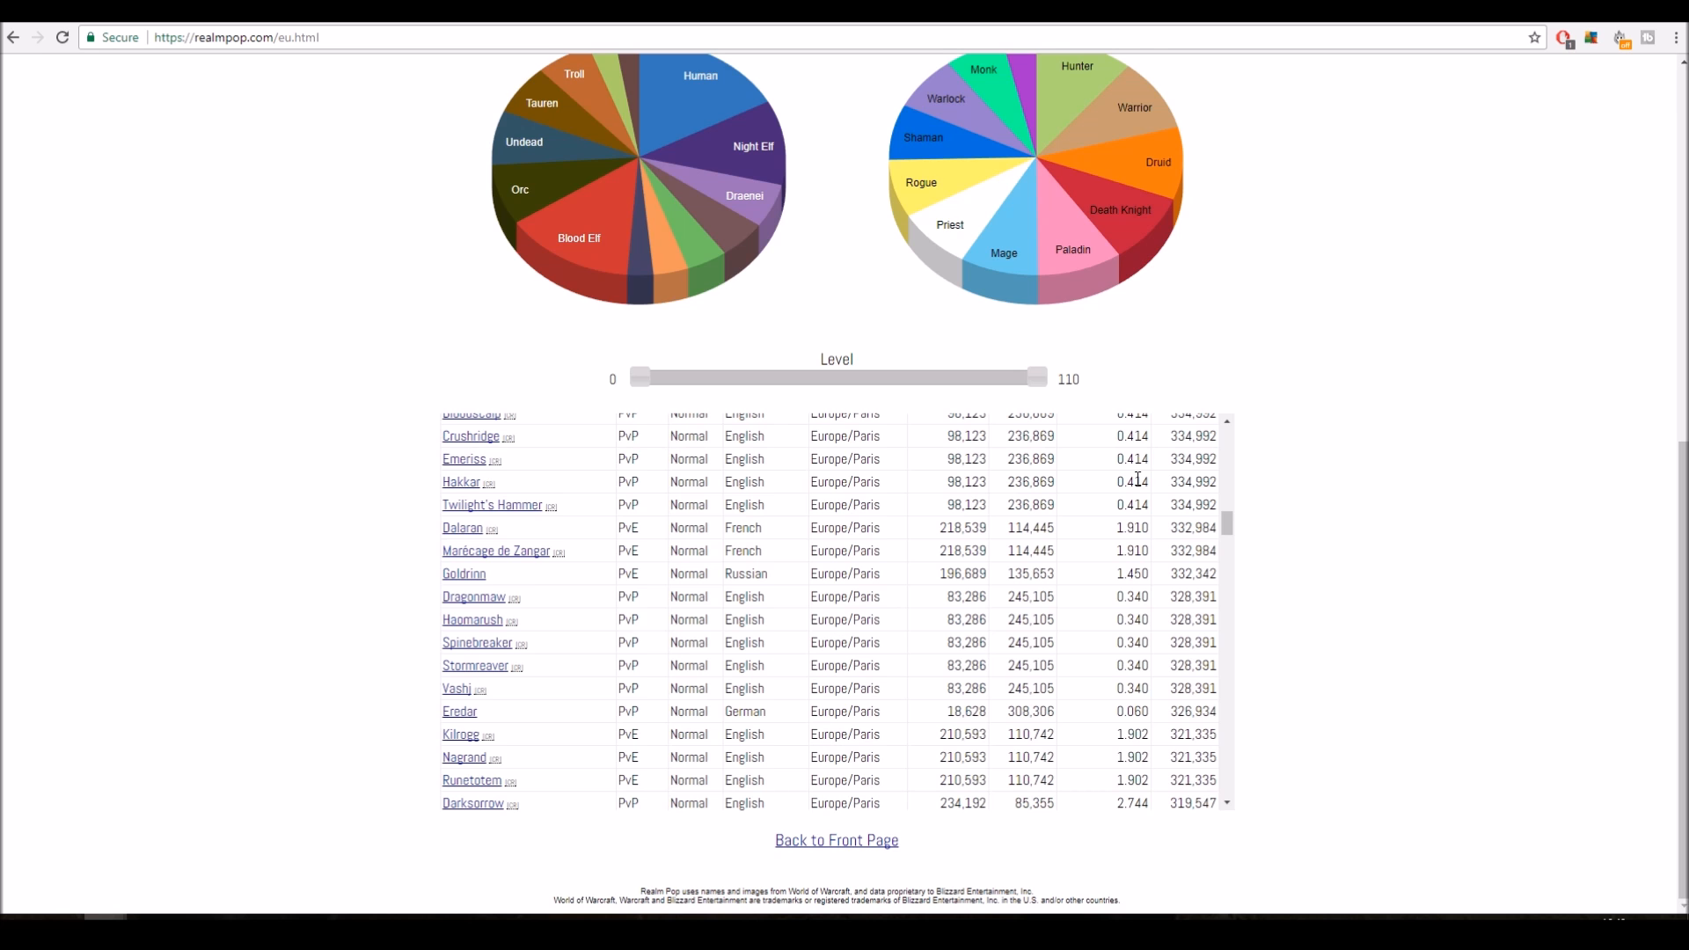
pyautogui.scroll(-3)
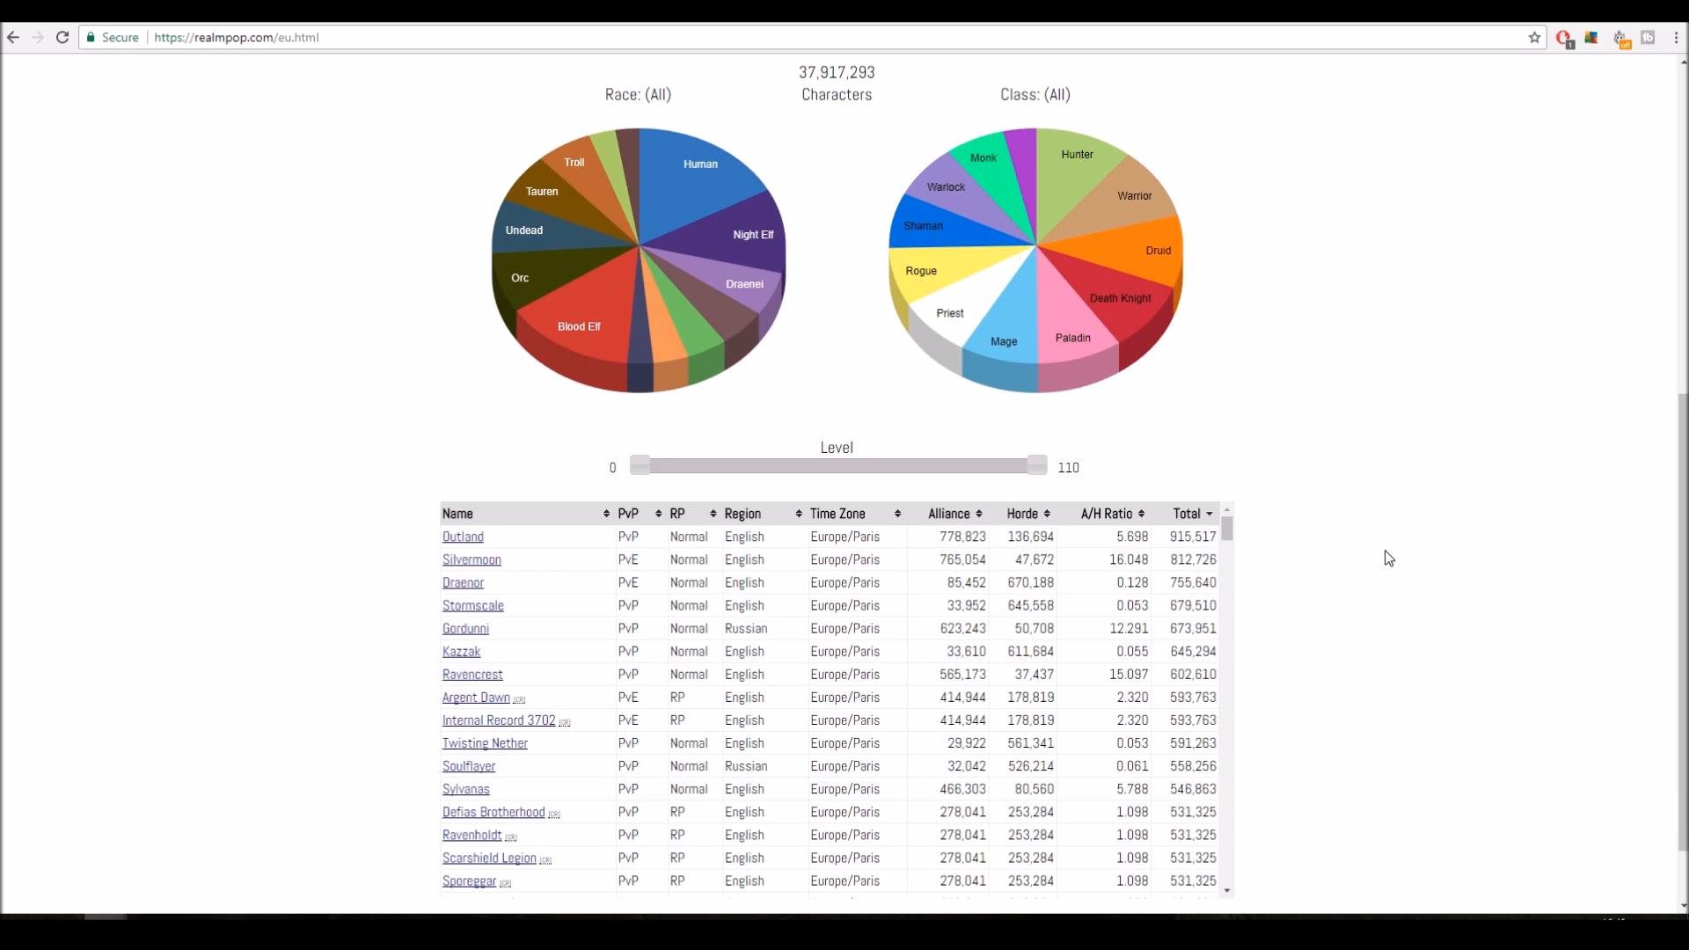
pyautogui.moveTo(1184, 539)
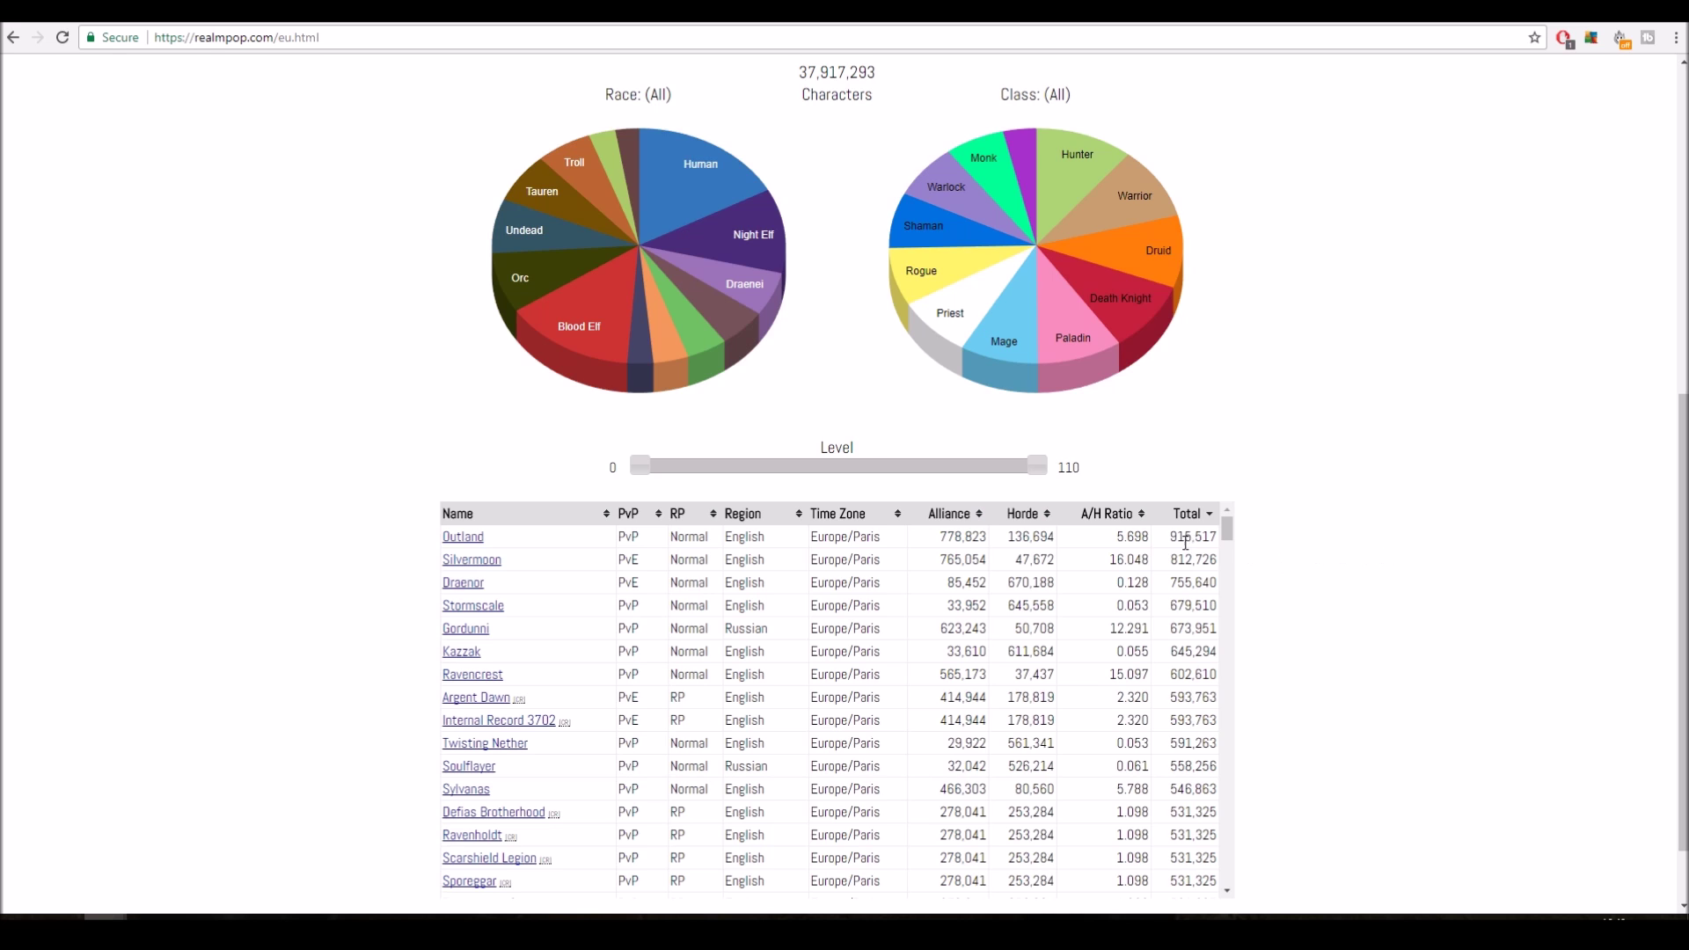
pyautogui.moveTo(1510, 559)
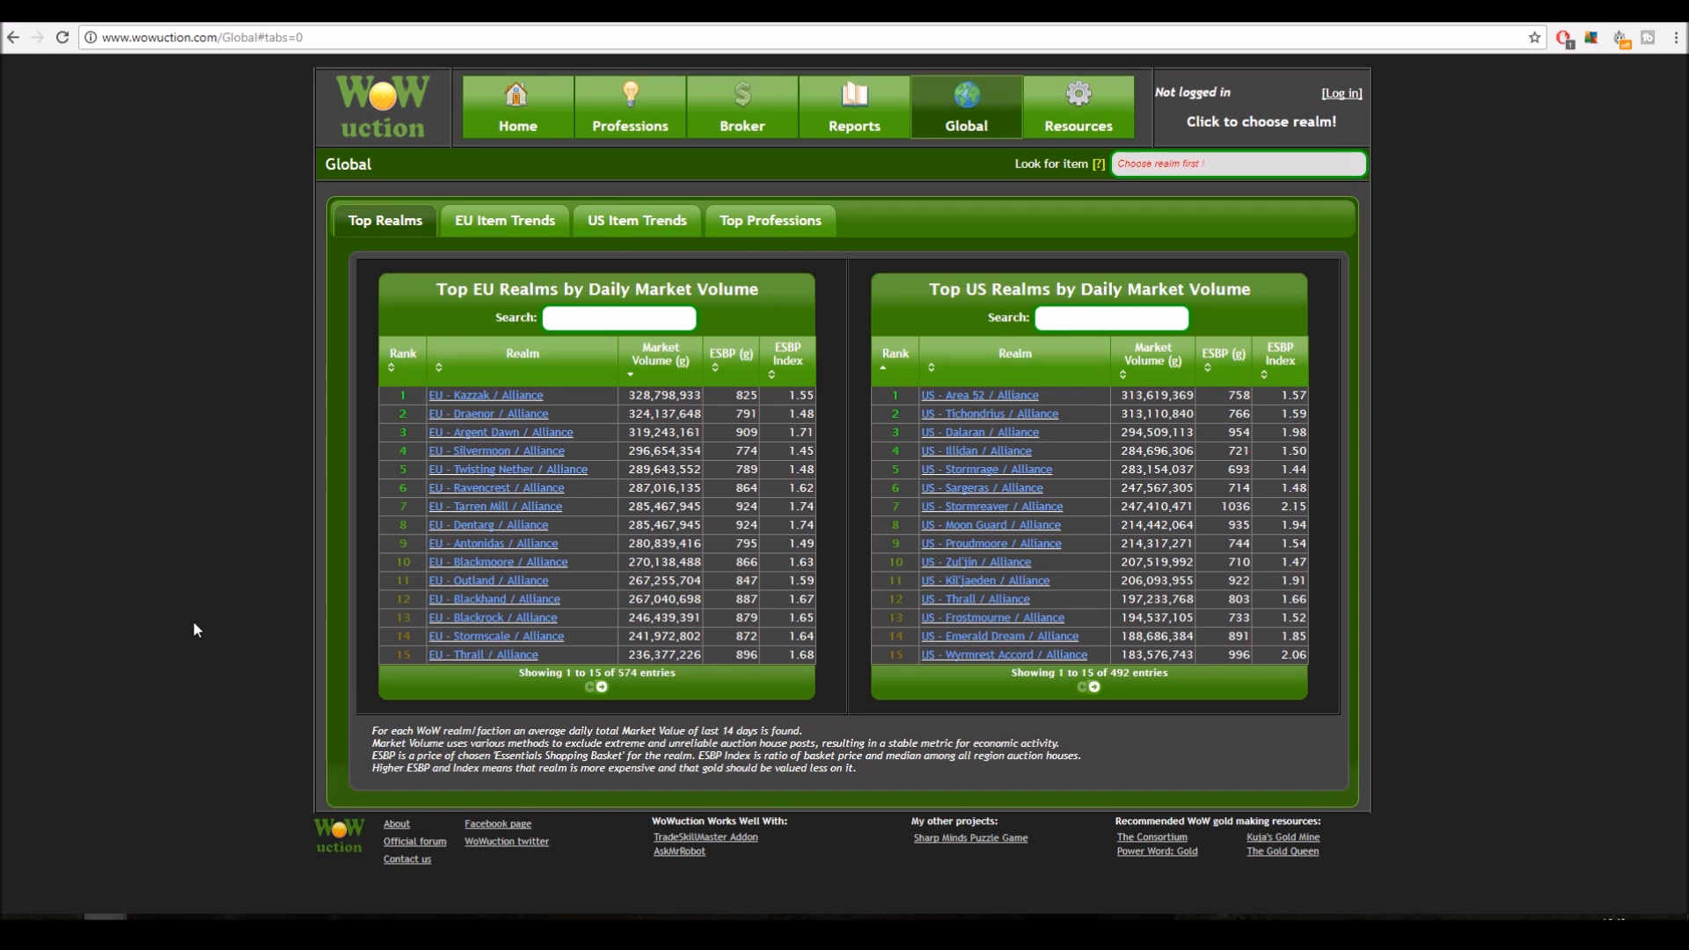
pyautogui.moveTo(279, 620)
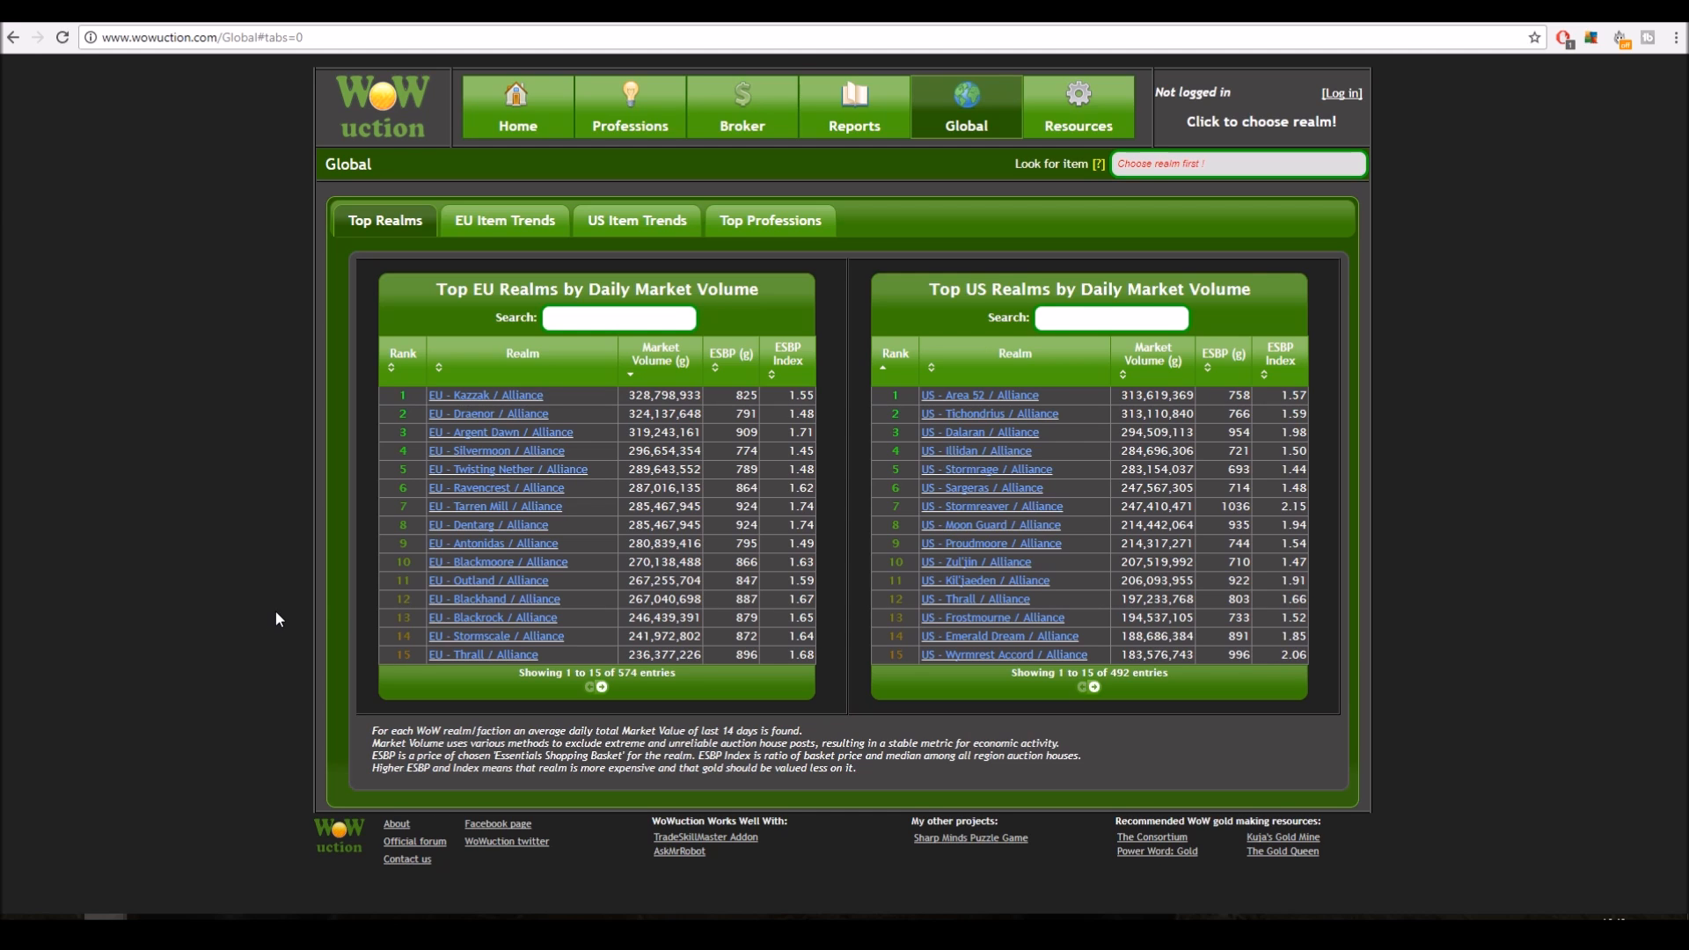
pyautogui.moveTo(600, 338)
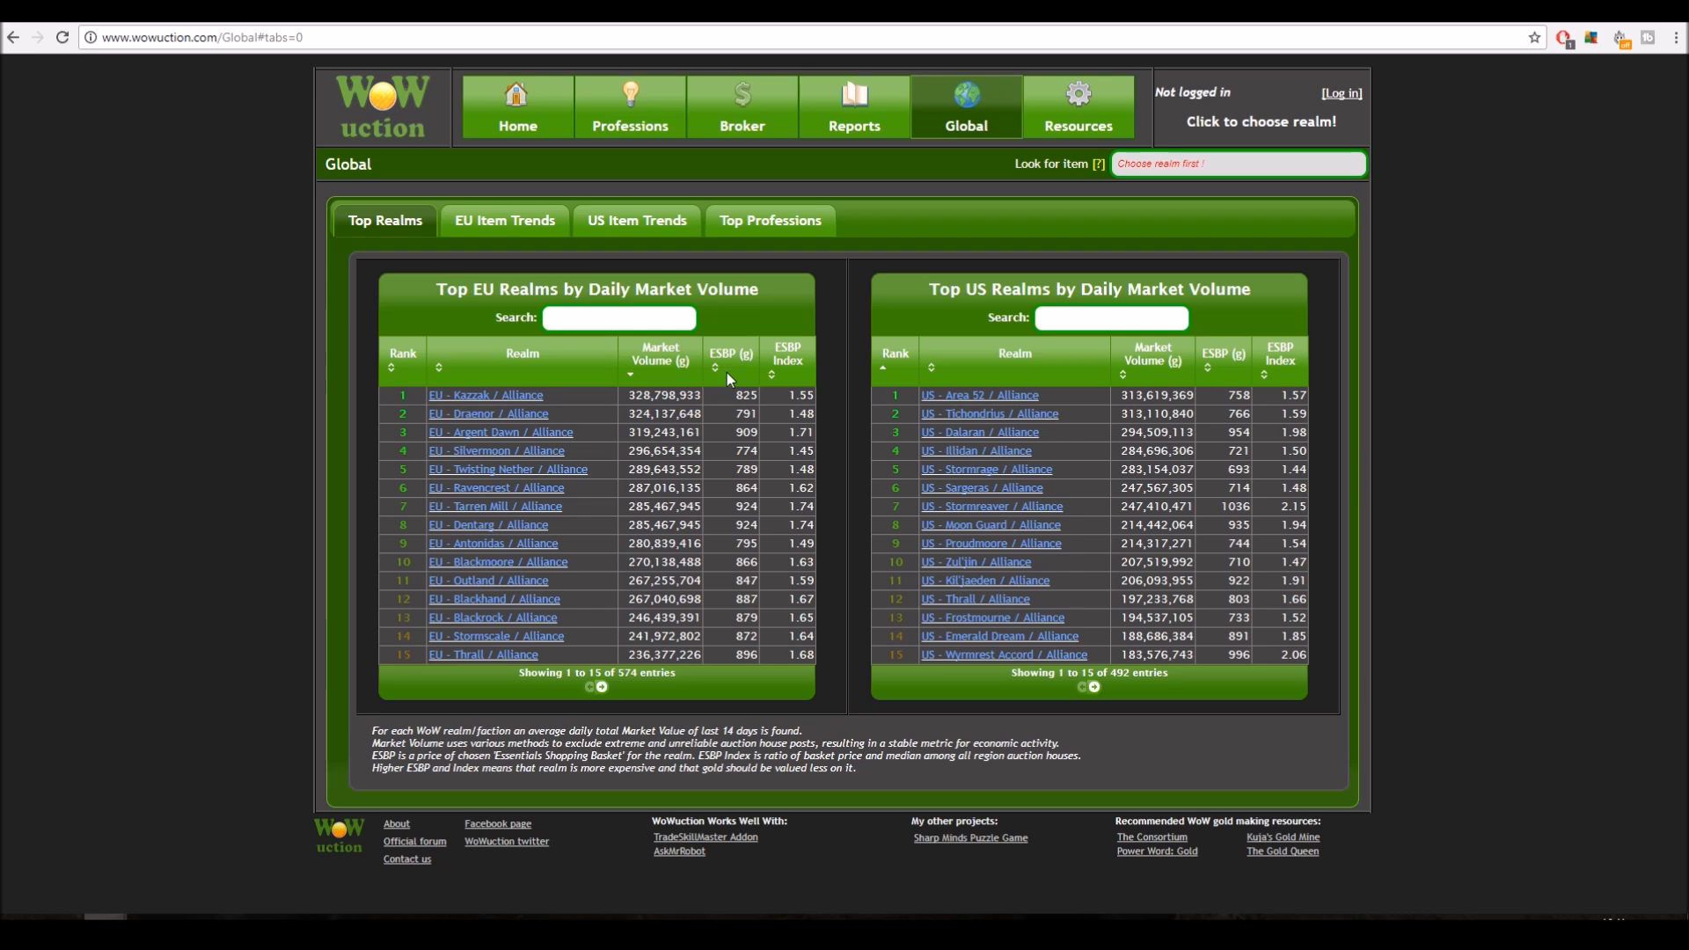
pyautogui.moveTo(744, 350)
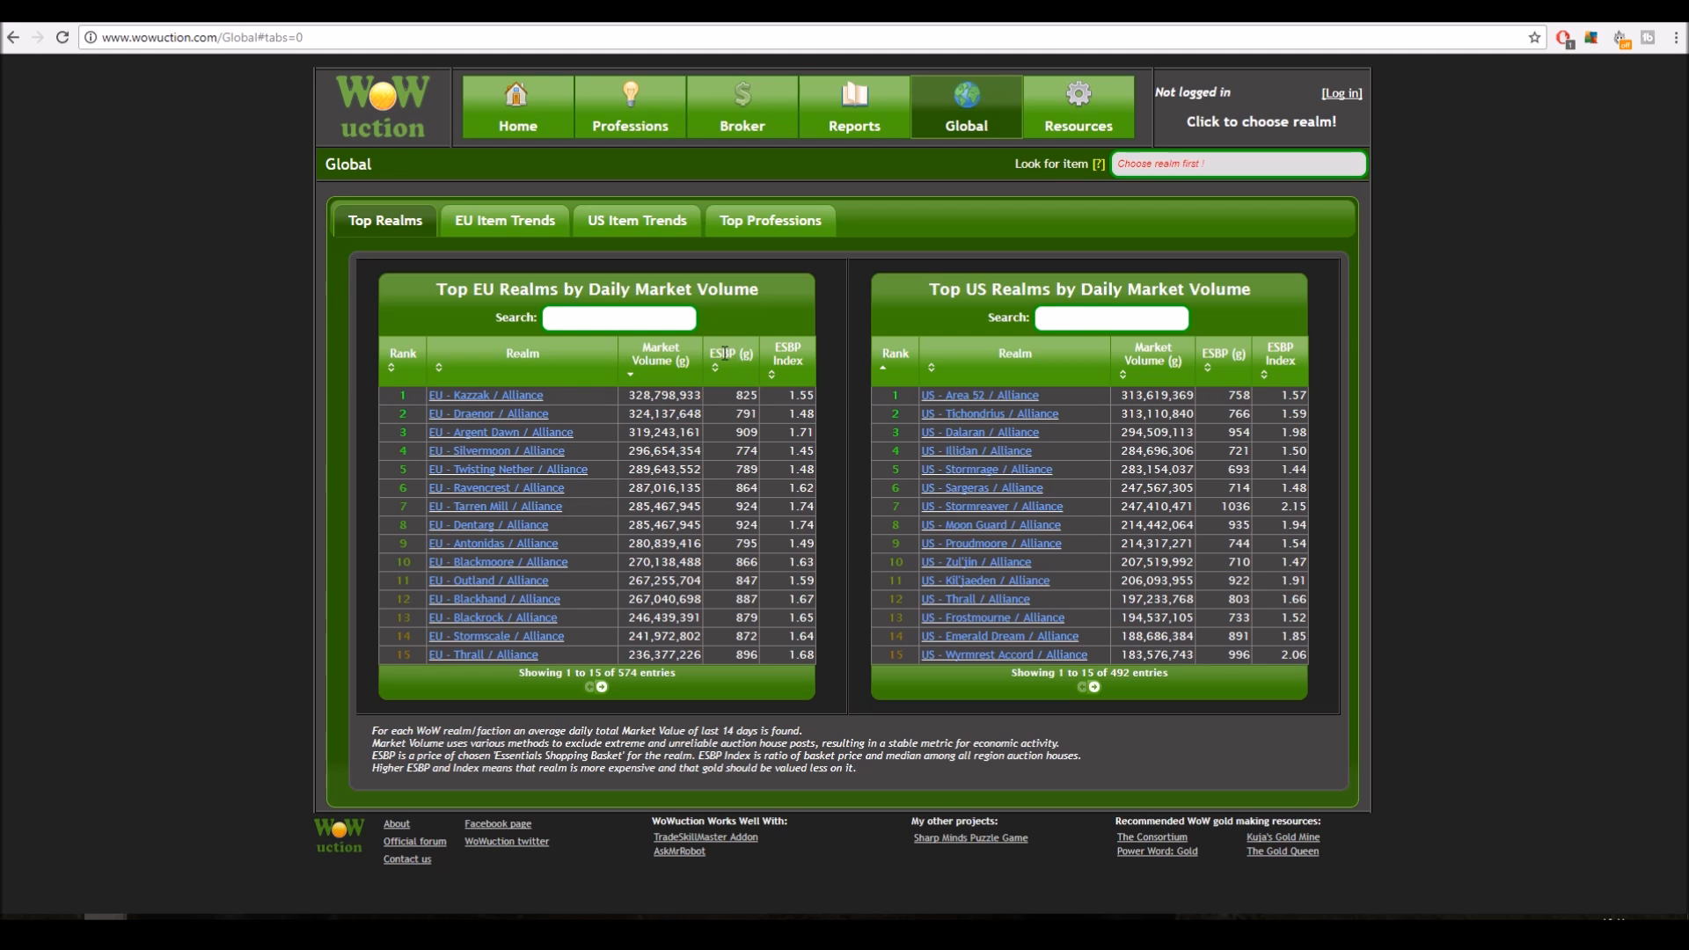
pyautogui.moveTo(691, 353)
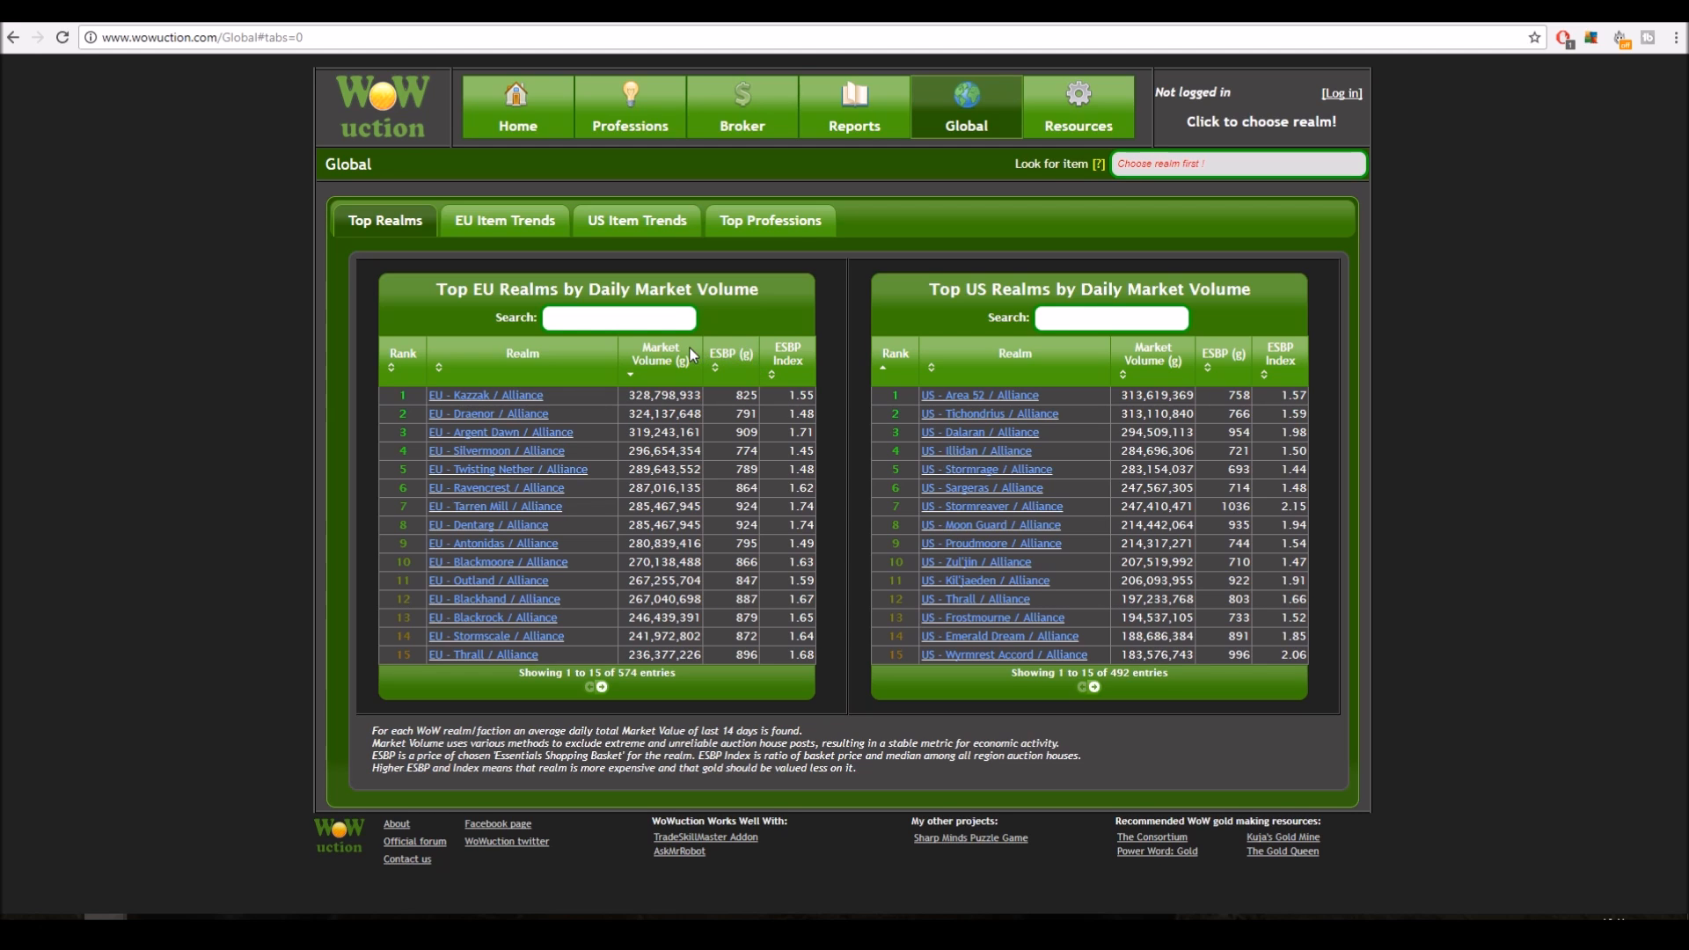
pyautogui.moveTo(771, 372)
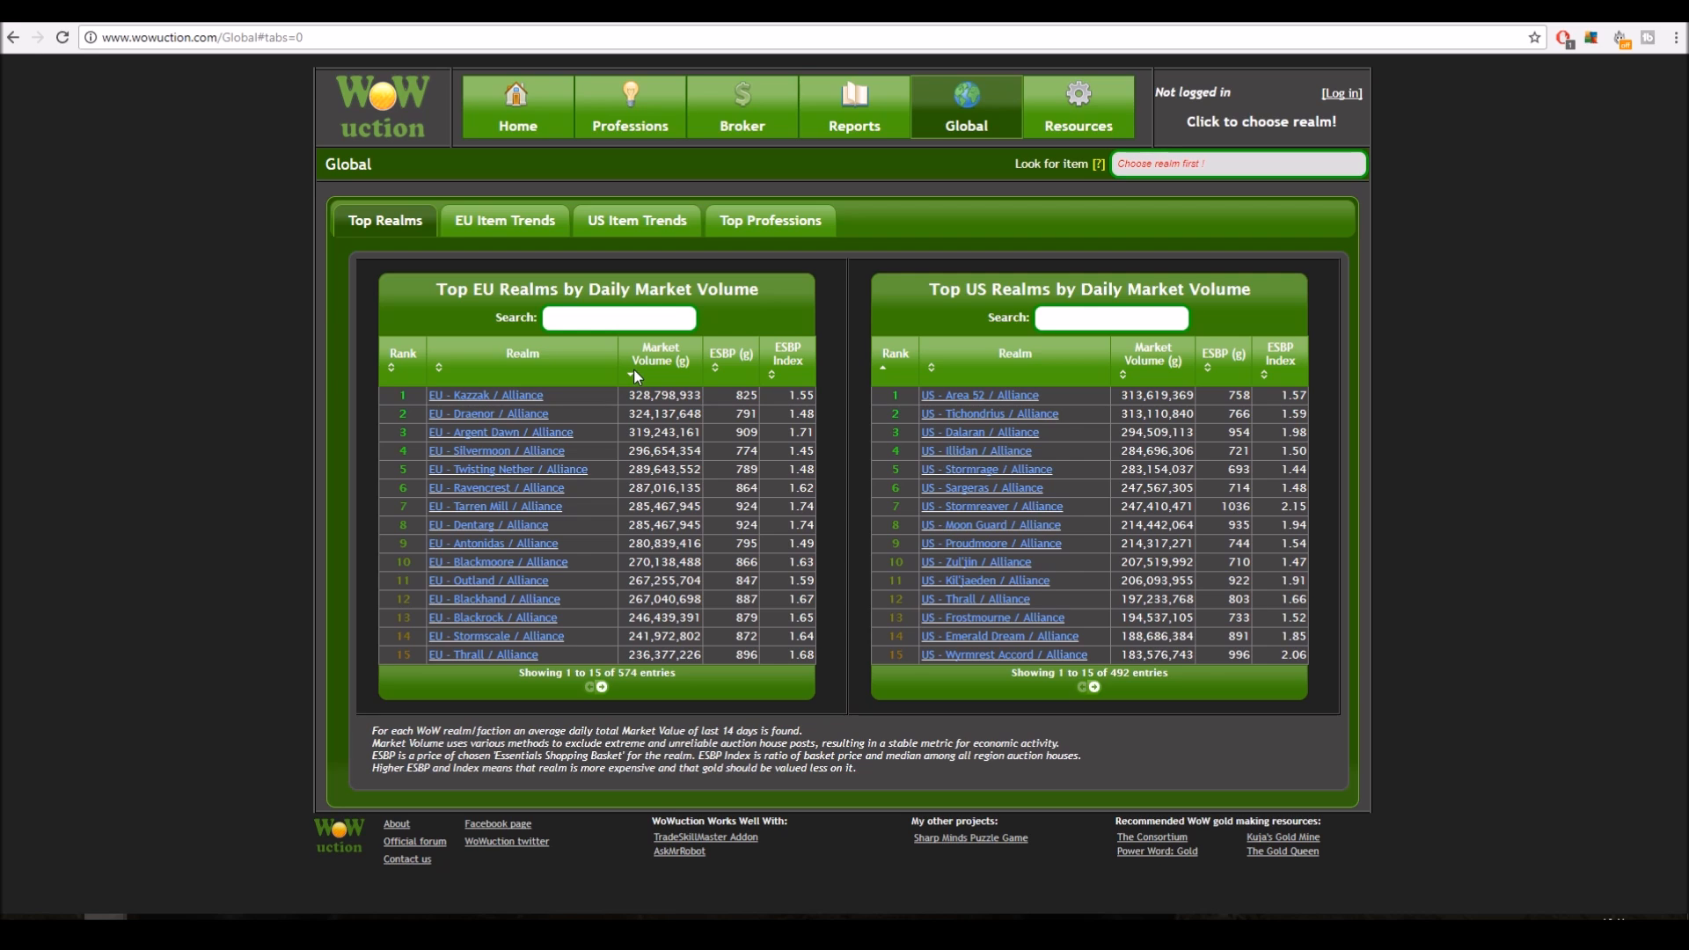
pyautogui.moveTo(532, 397)
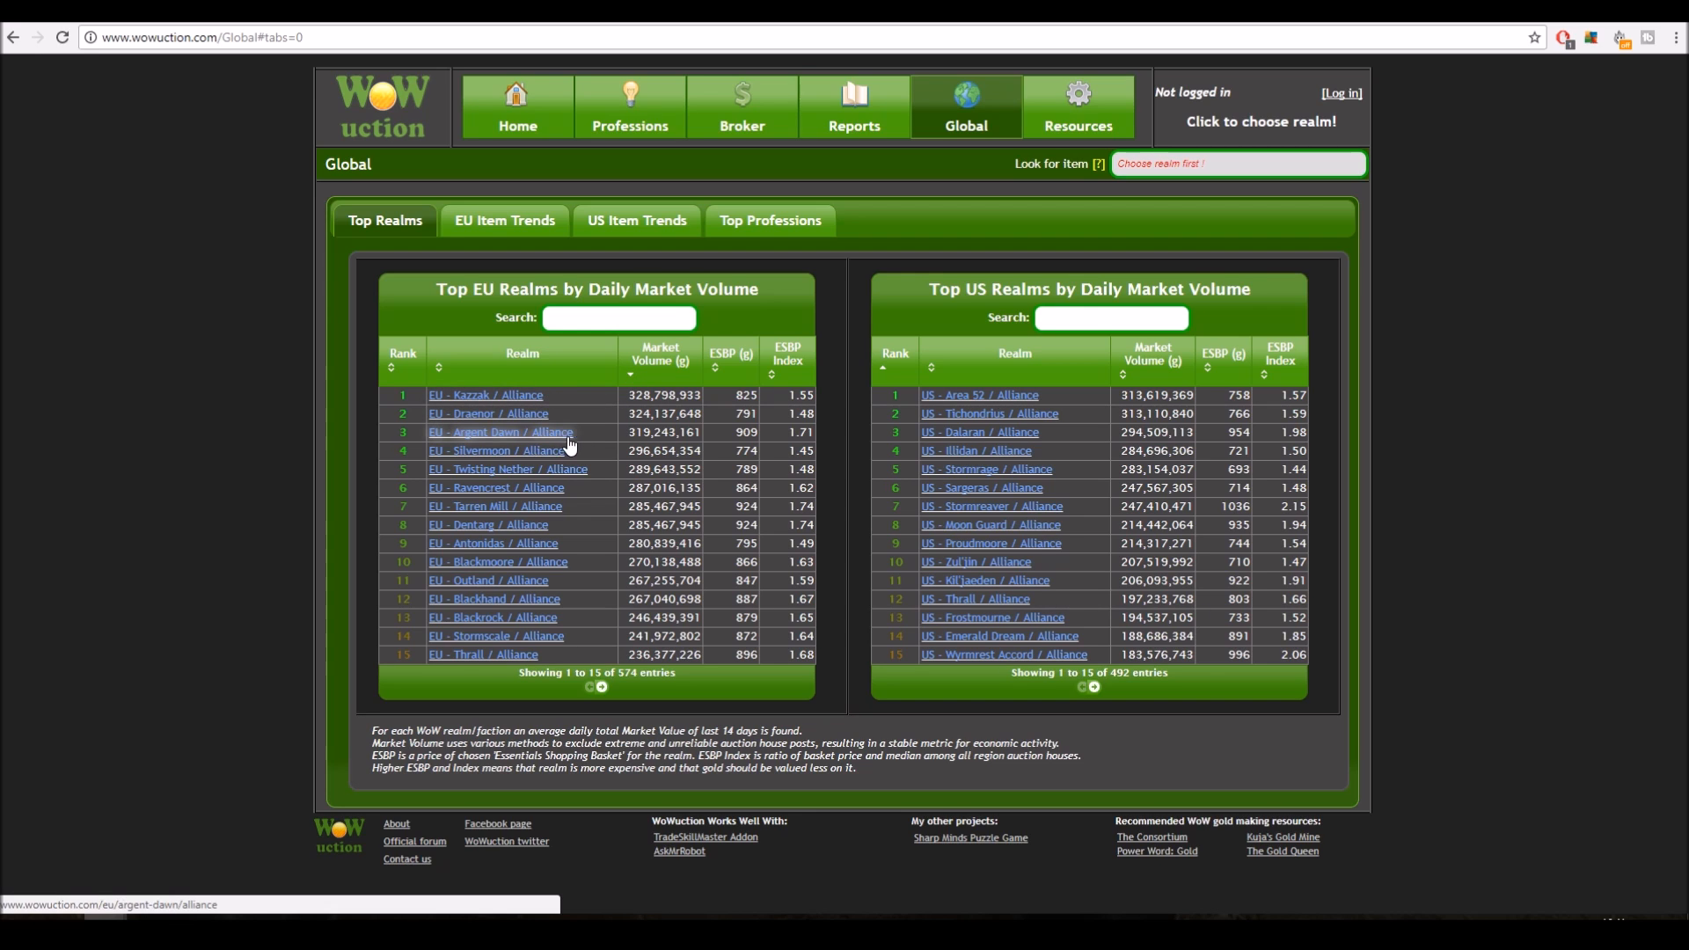
pyautogui.moveTo(555, 445)
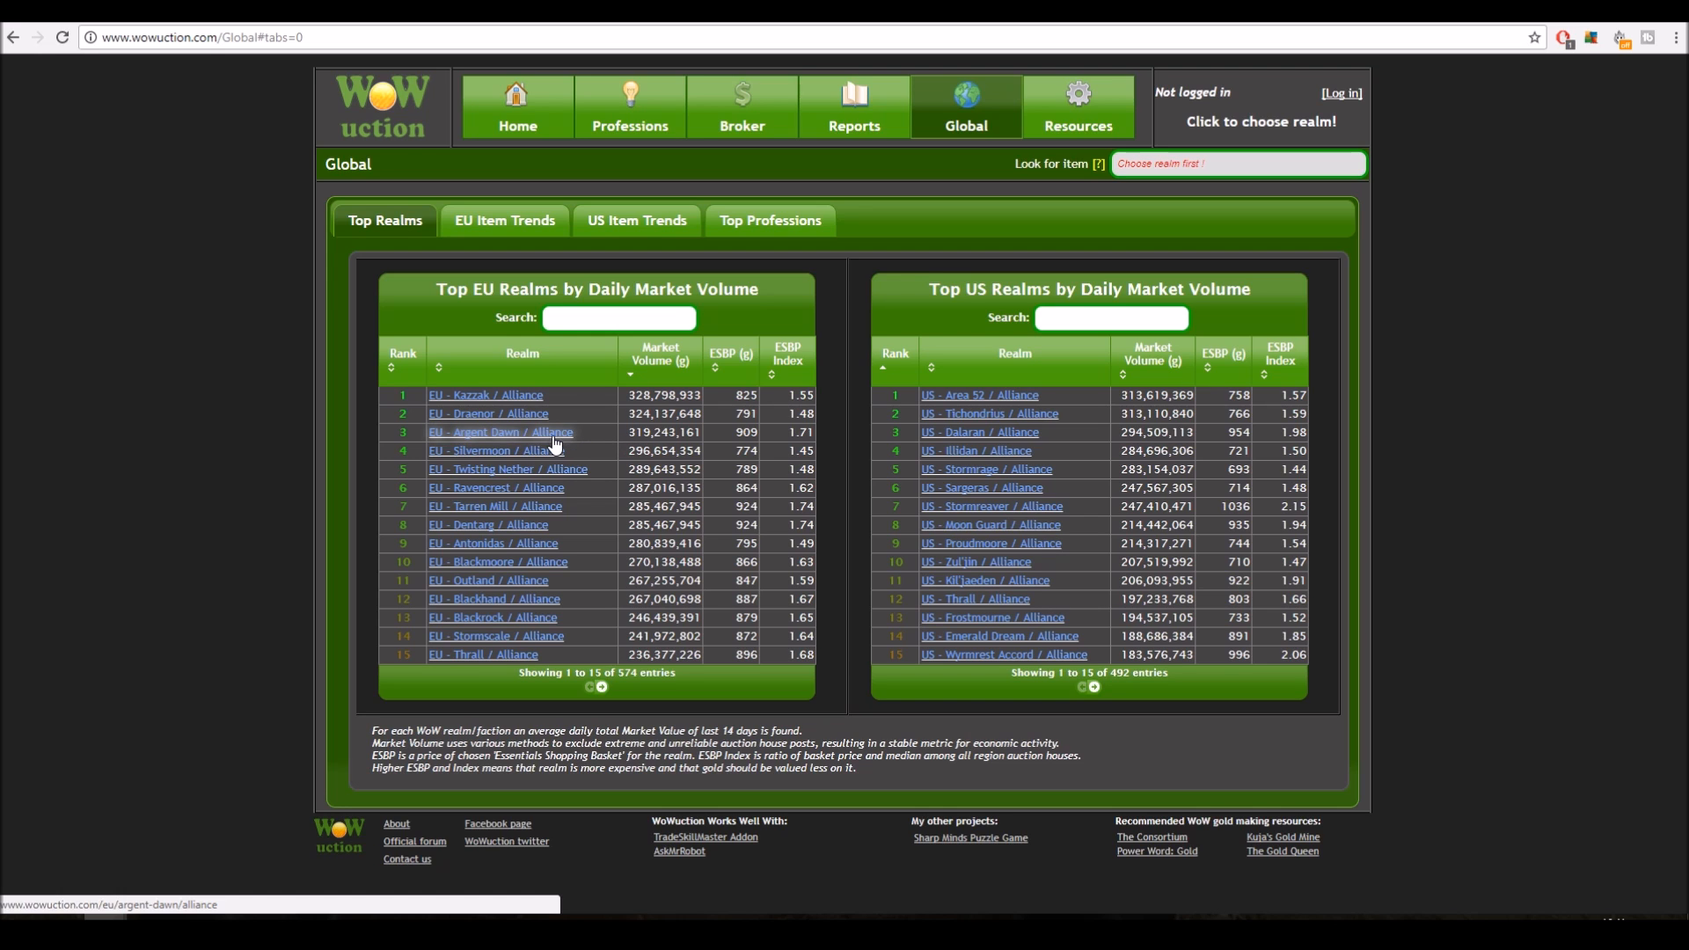
pyautogui.moveTo(537, 511)
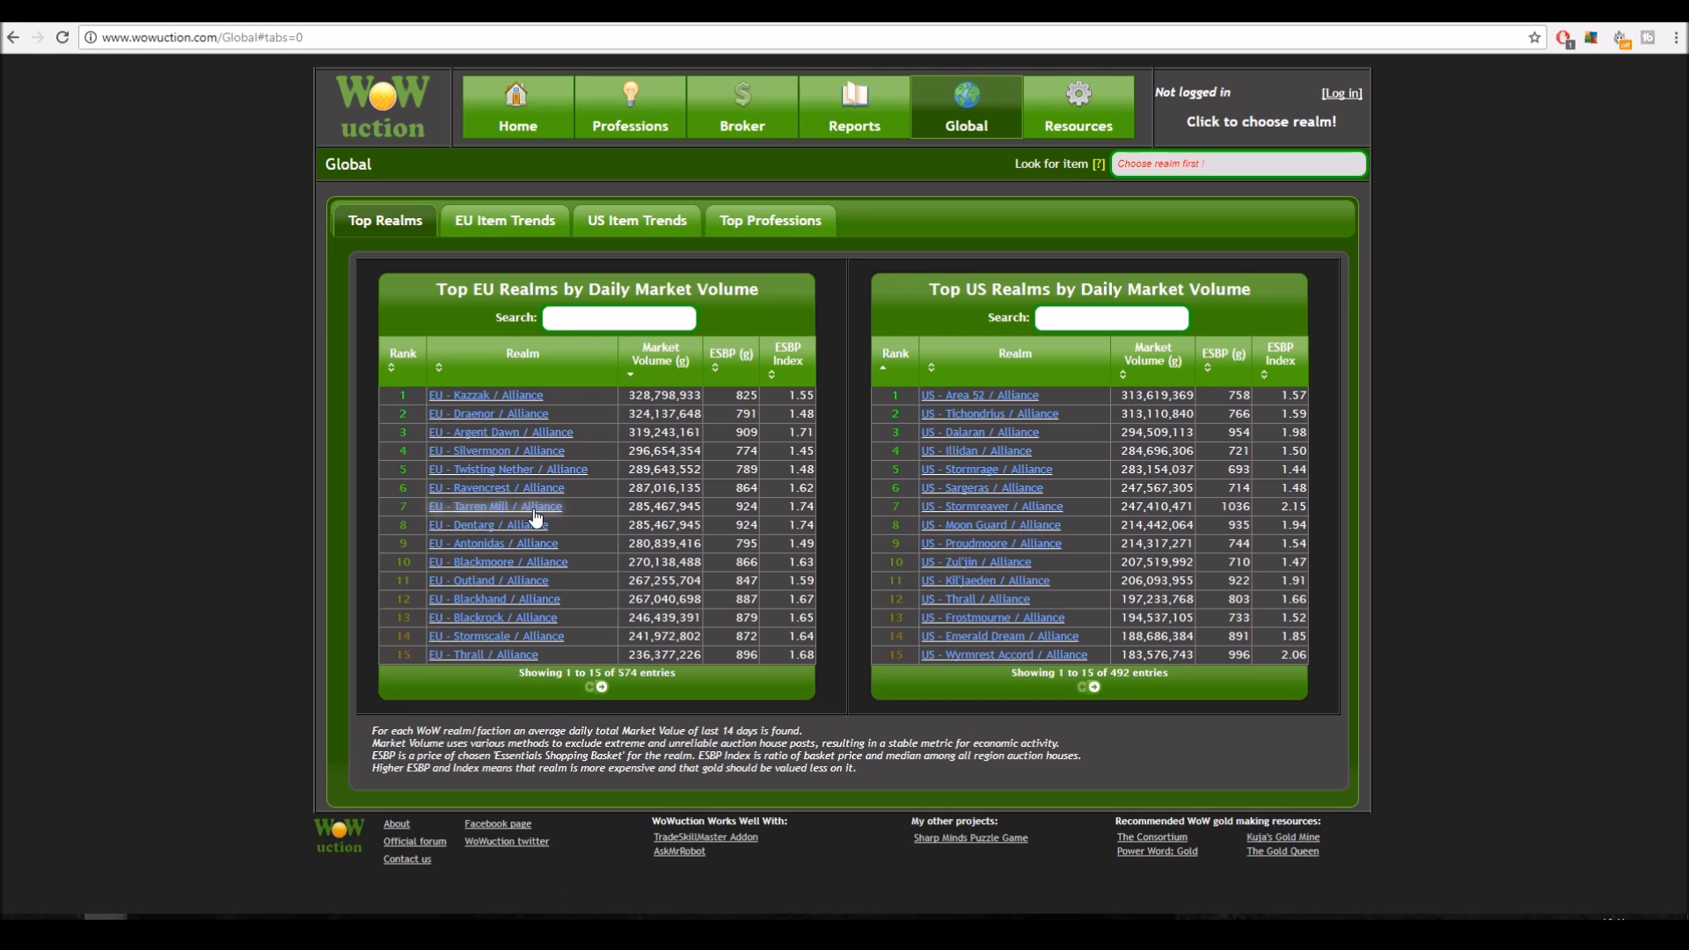
pyautogui.moveTo(524, 394)
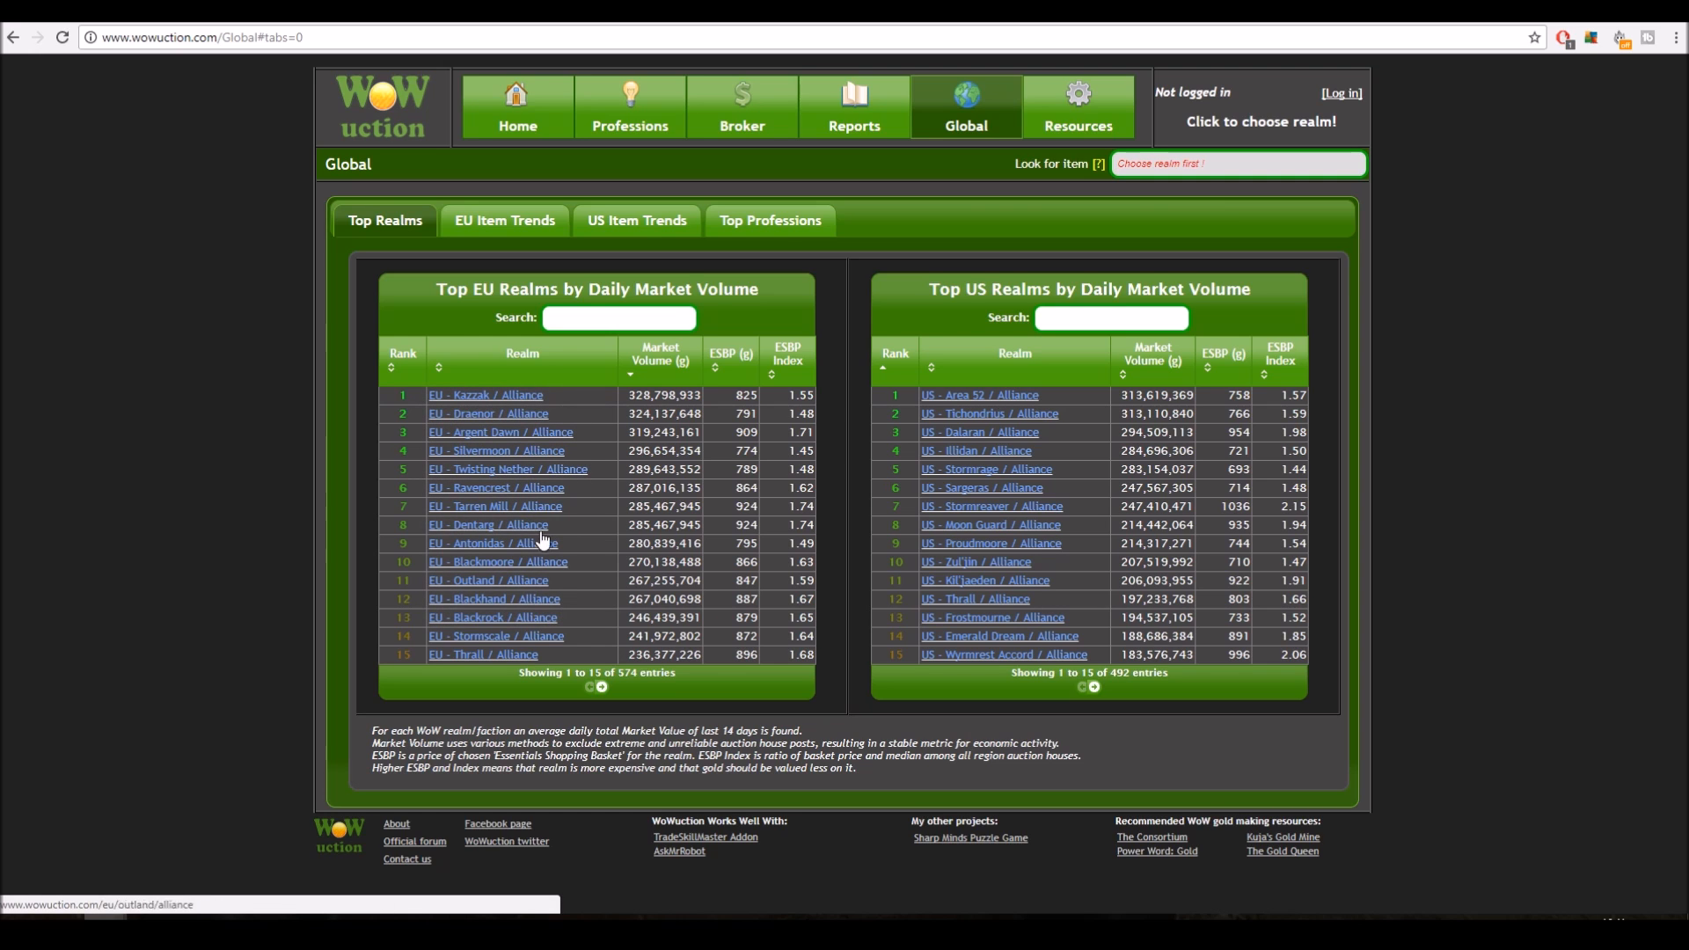
pyautogui.moveTo(537, 586)
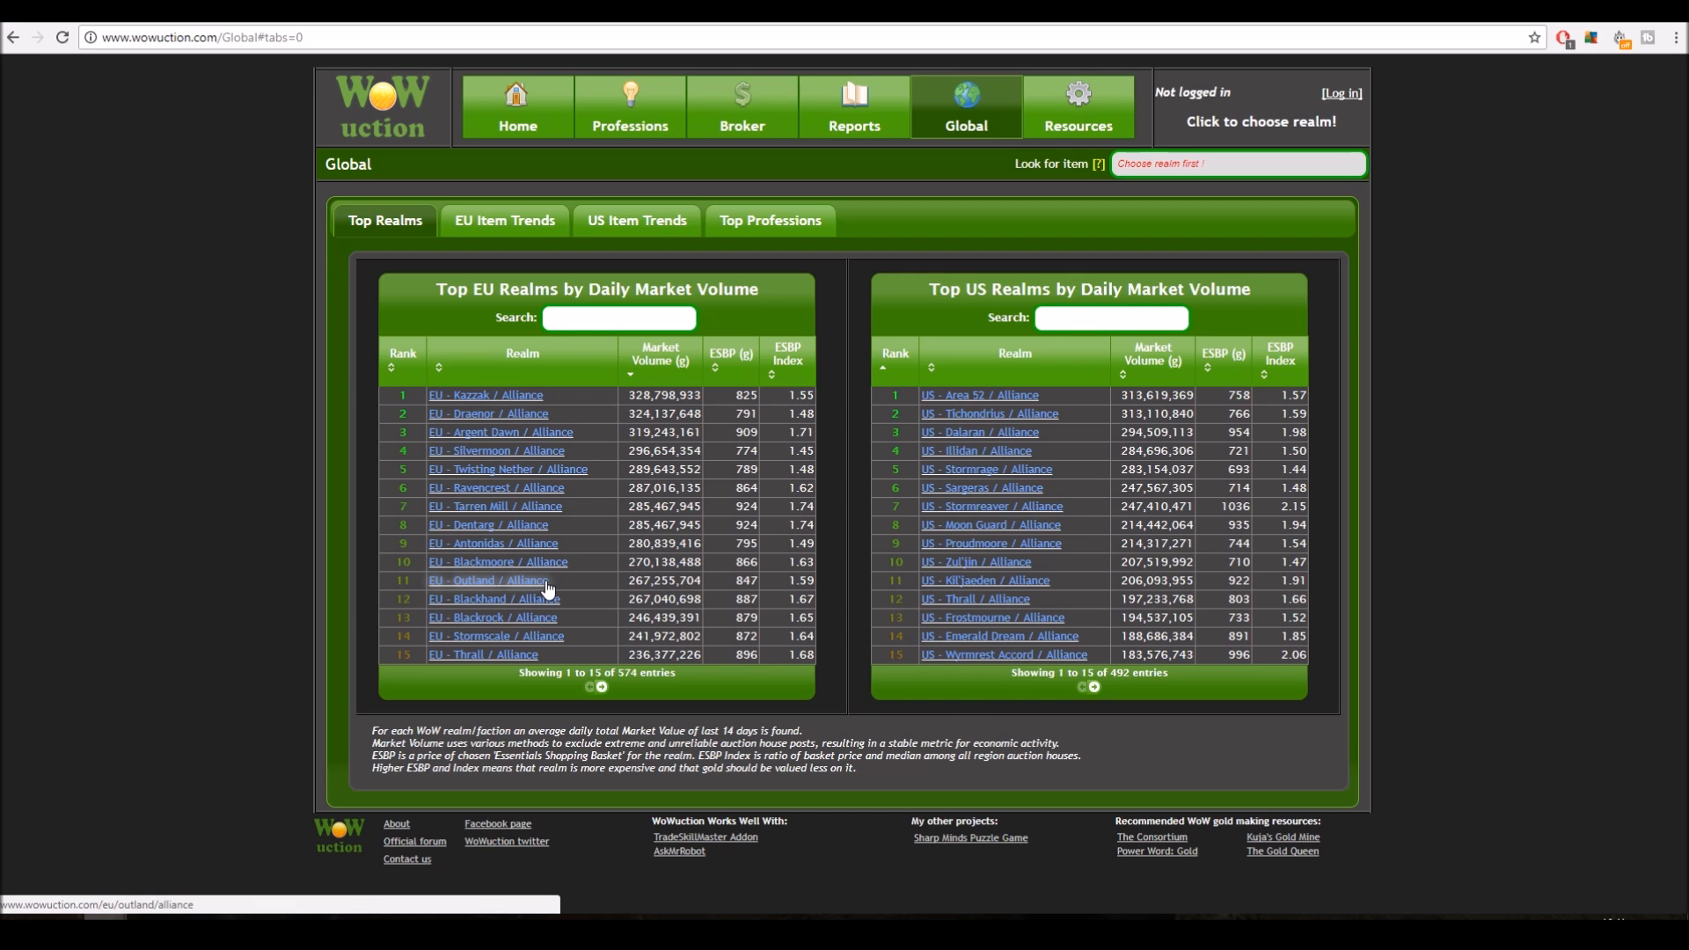
pyautogui.moveTo(616, 714)
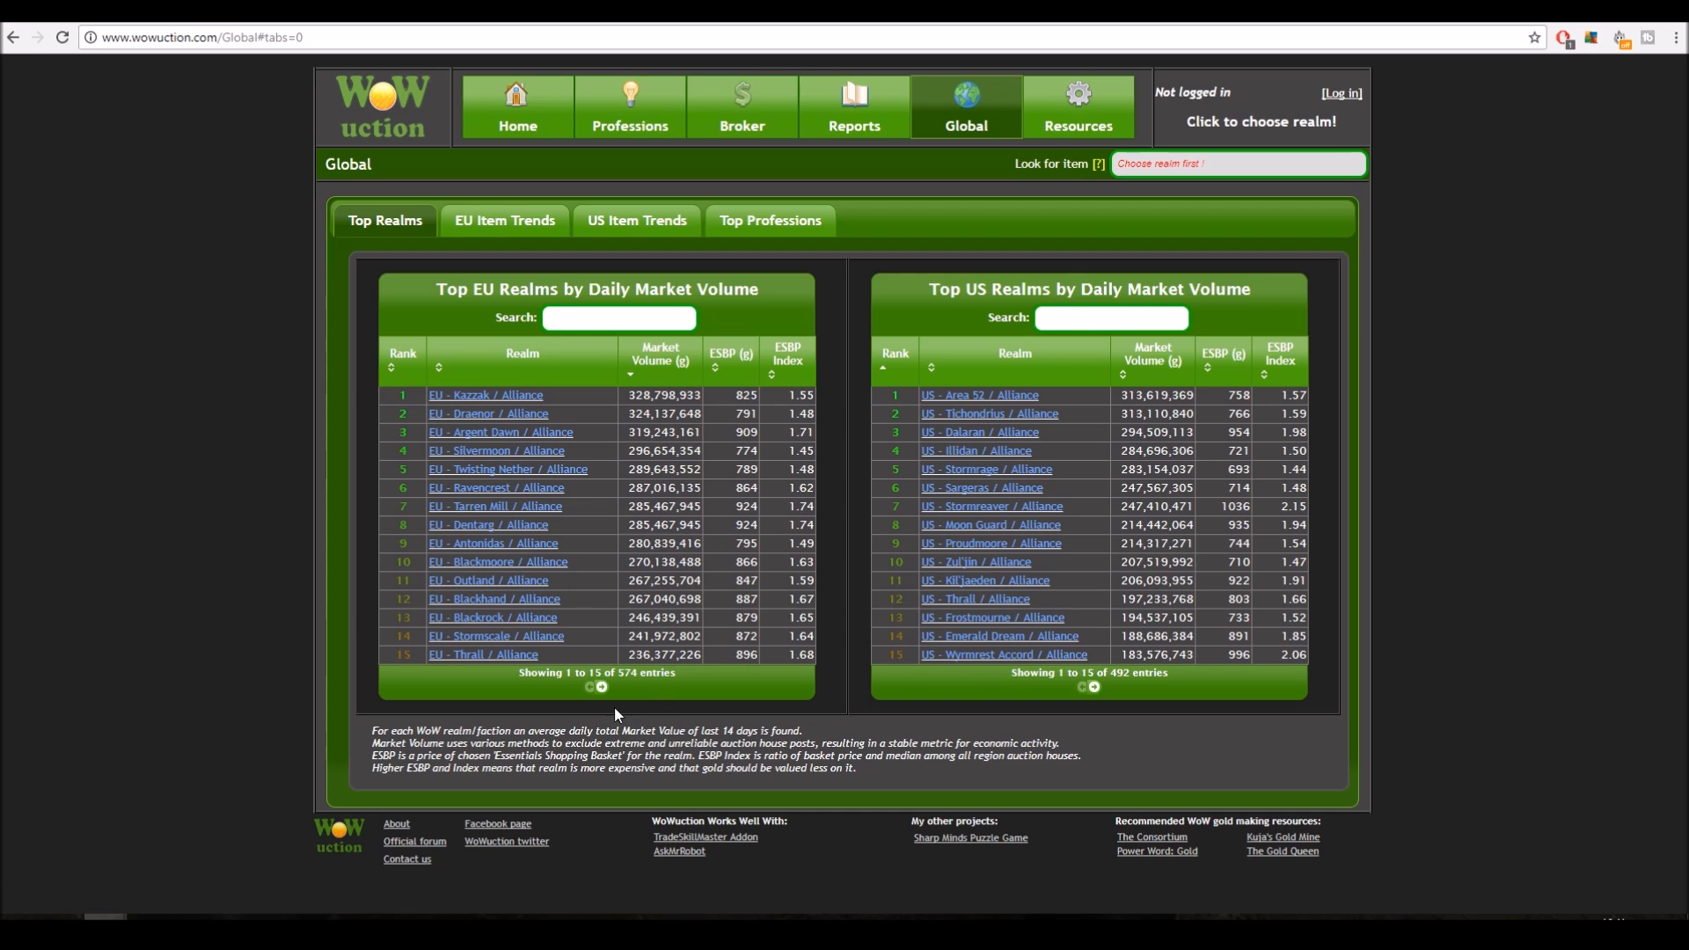
# - Page the EU market-volume list through ranks 16–45 and back to top 15, Kazzak leading
pyautogui.click(601, 686)
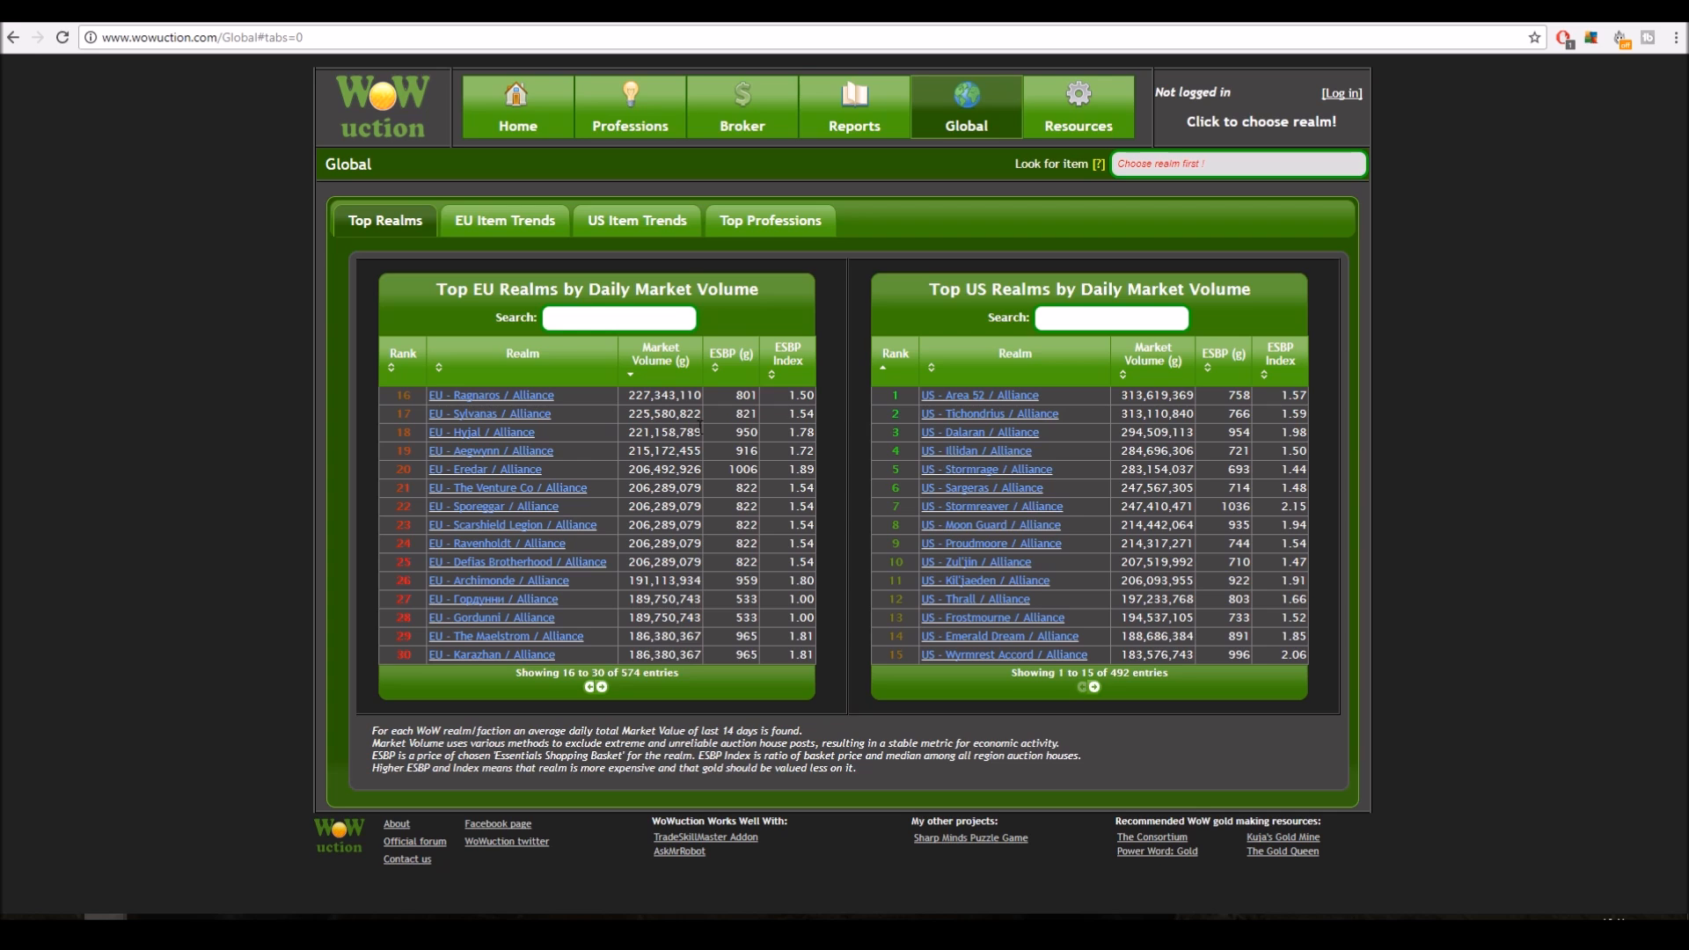
pyautogui.moveTo(608, 413)
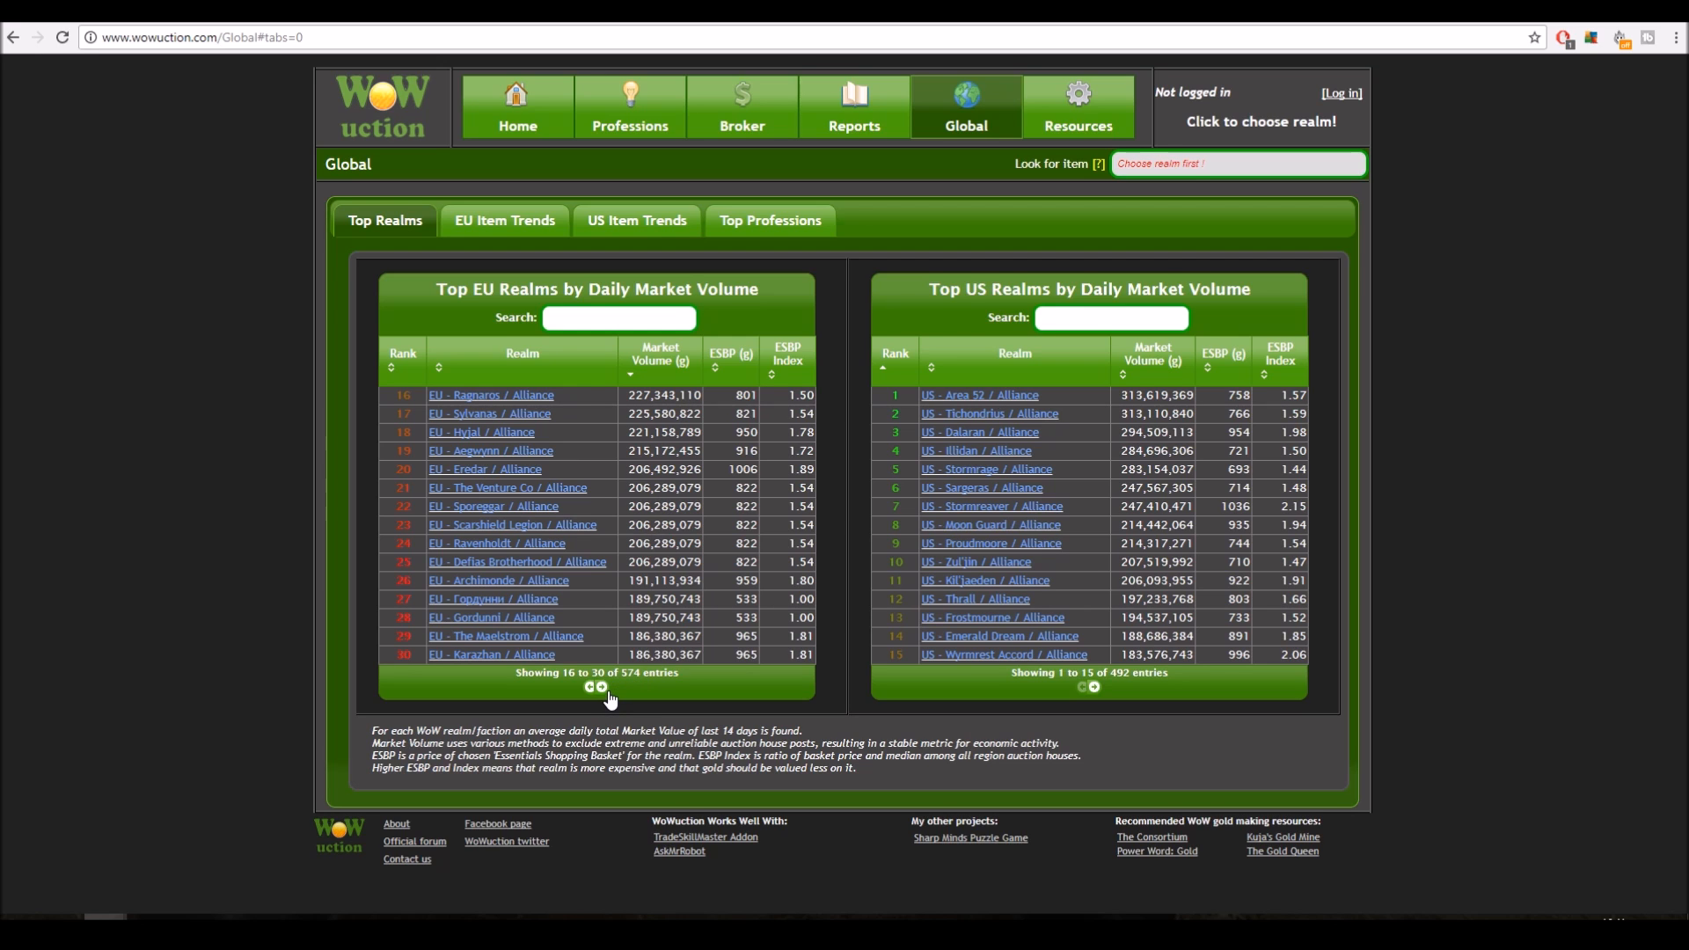
pyautogui.click(601, 687)
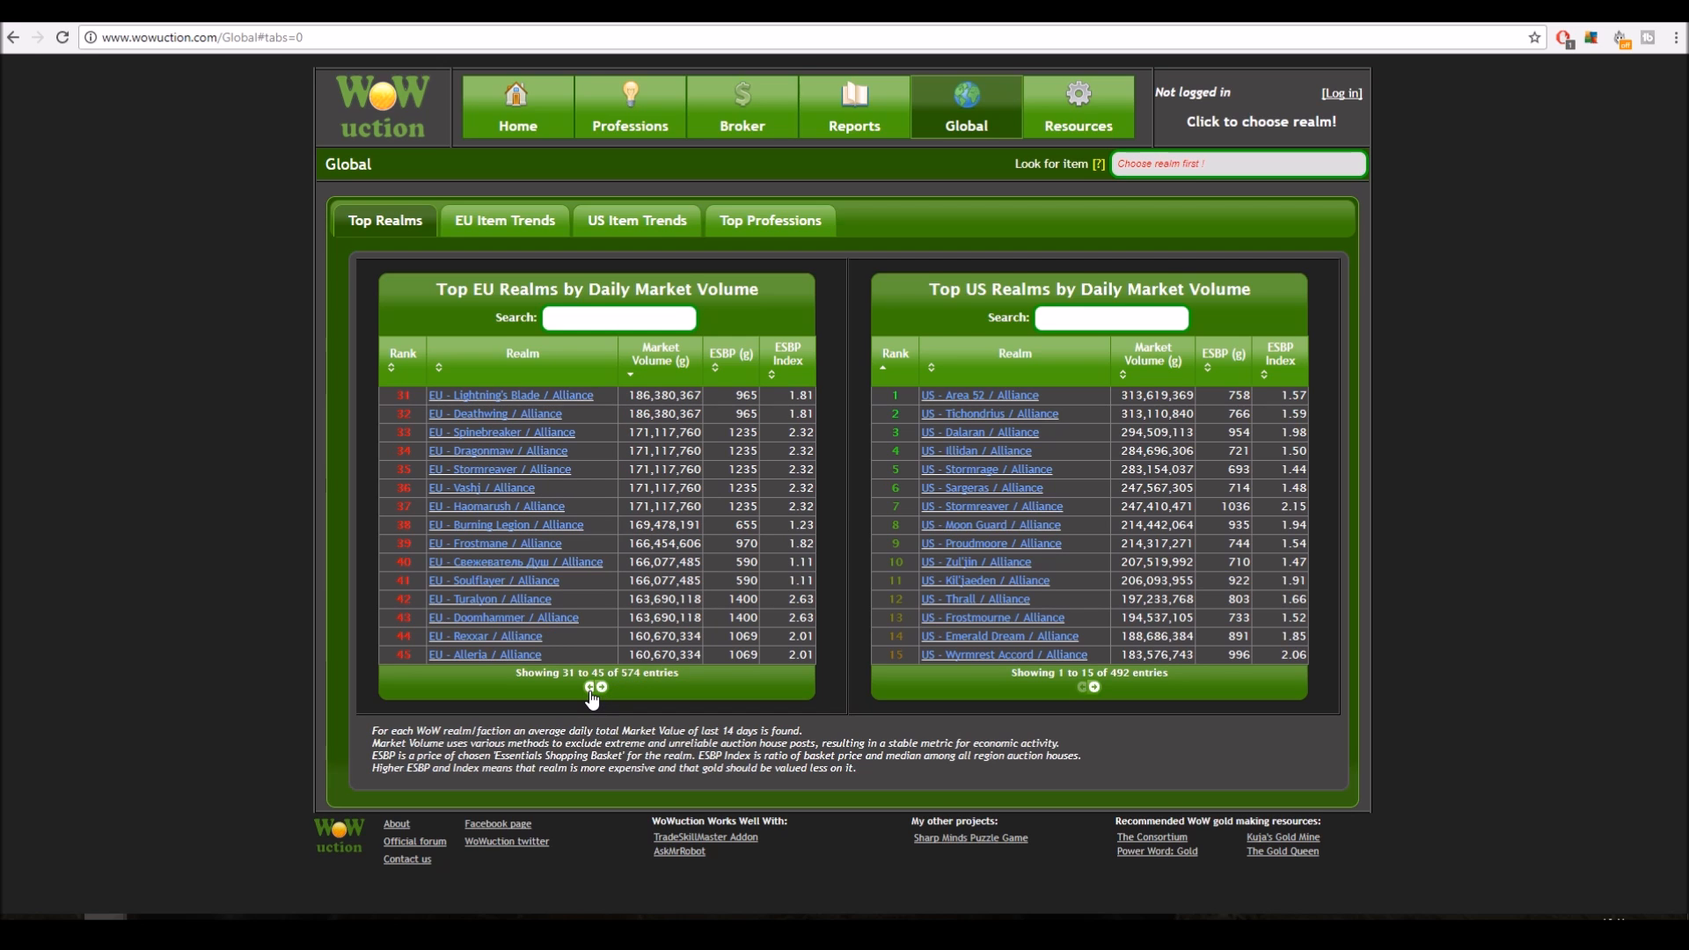
pyautogui.moveTo(623, 656)
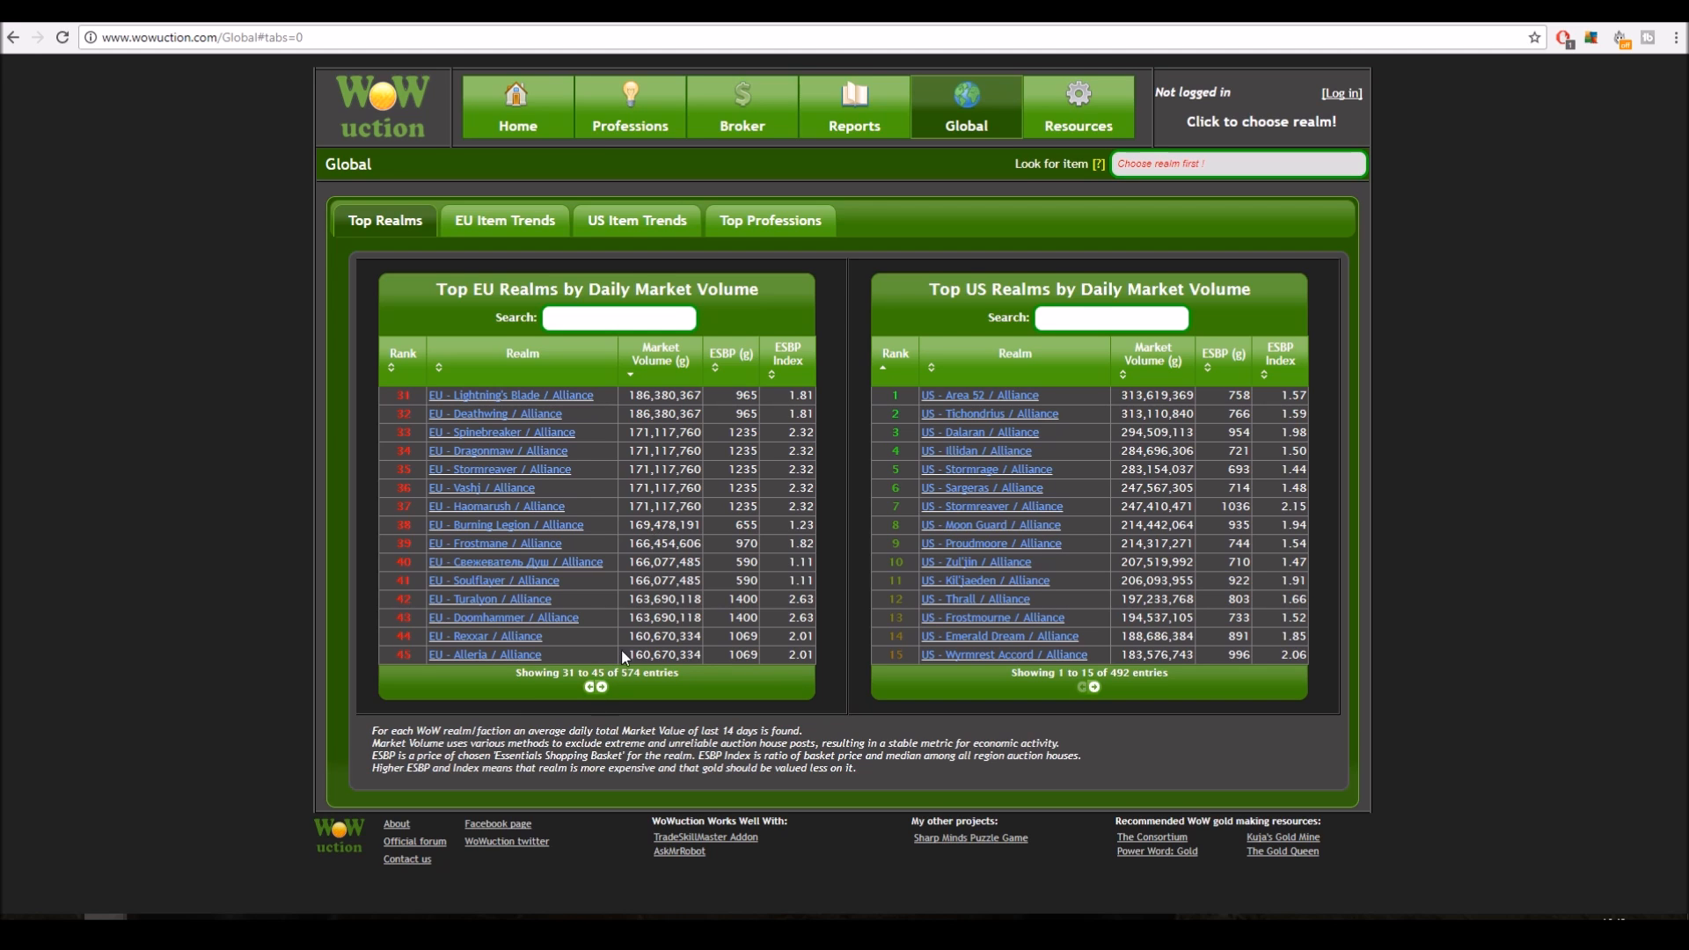
pyautogui.click(587, 686)
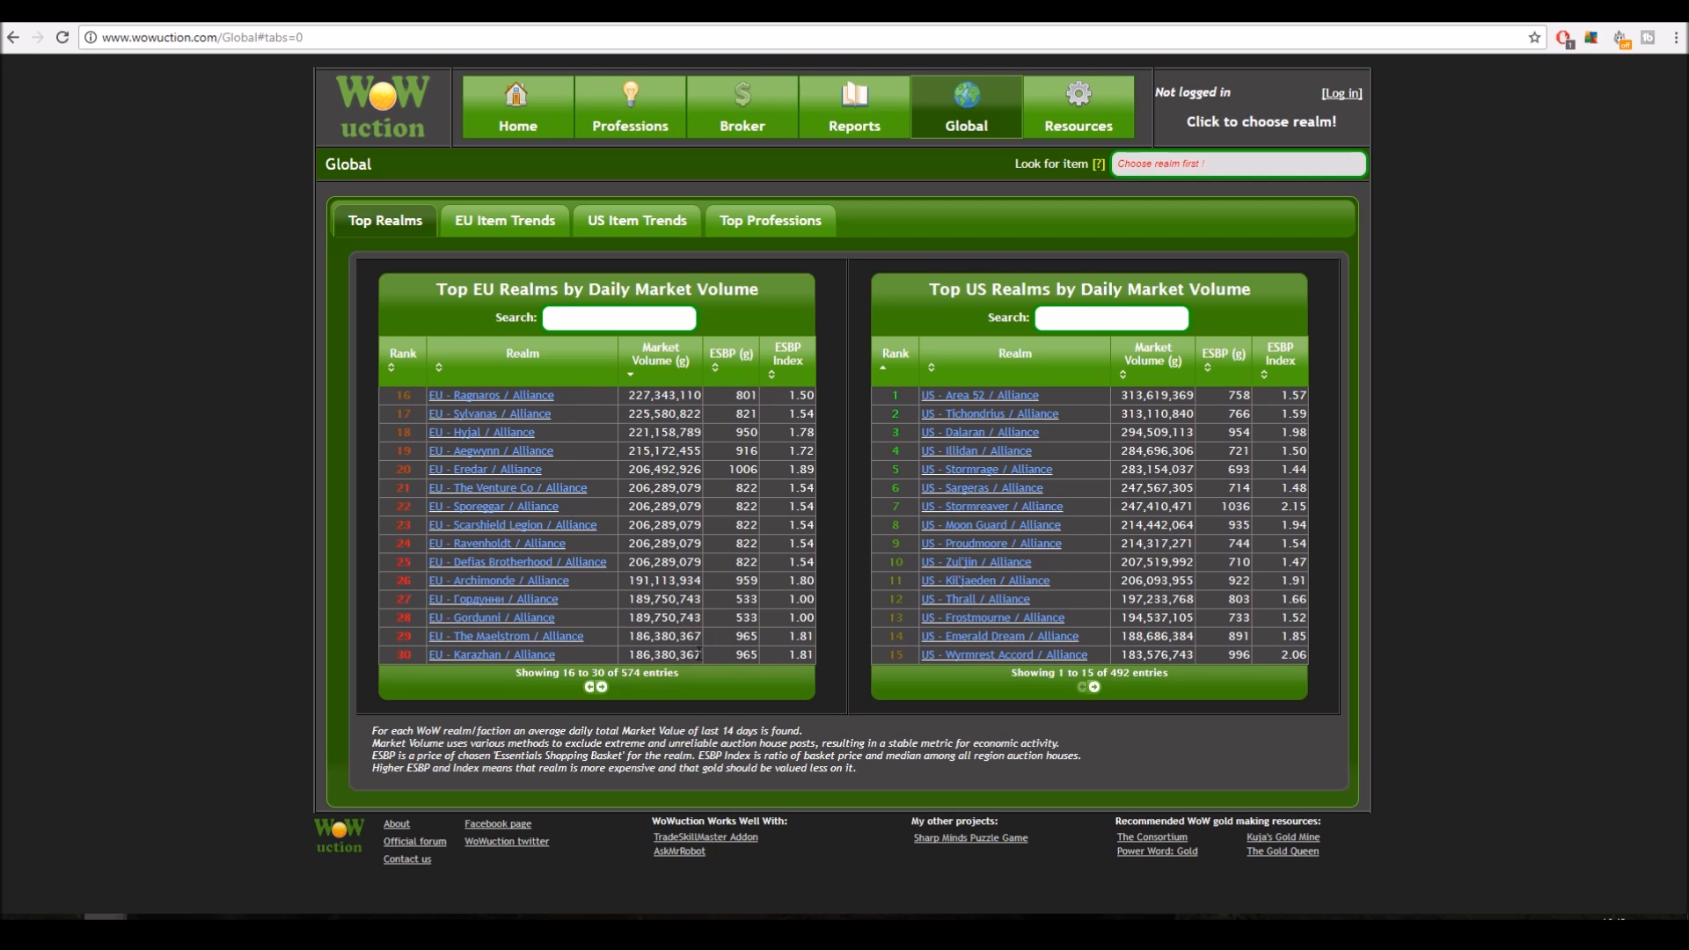
pyautogui.click(600, 687)
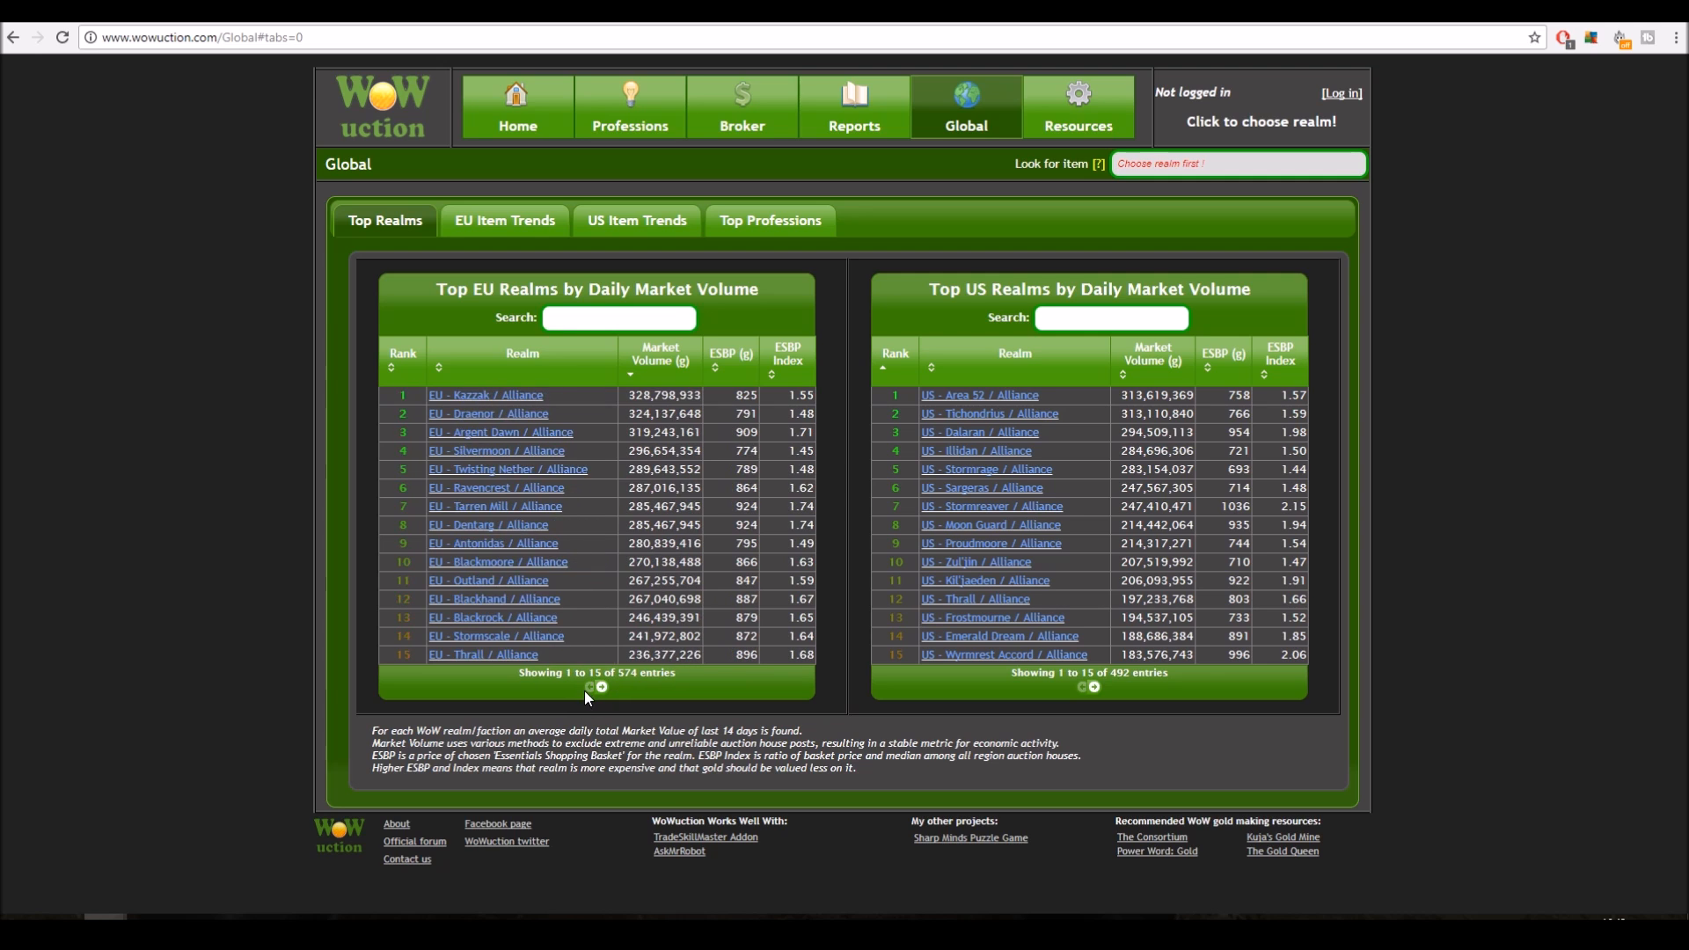
pyautogui.moveTo(642, 487)
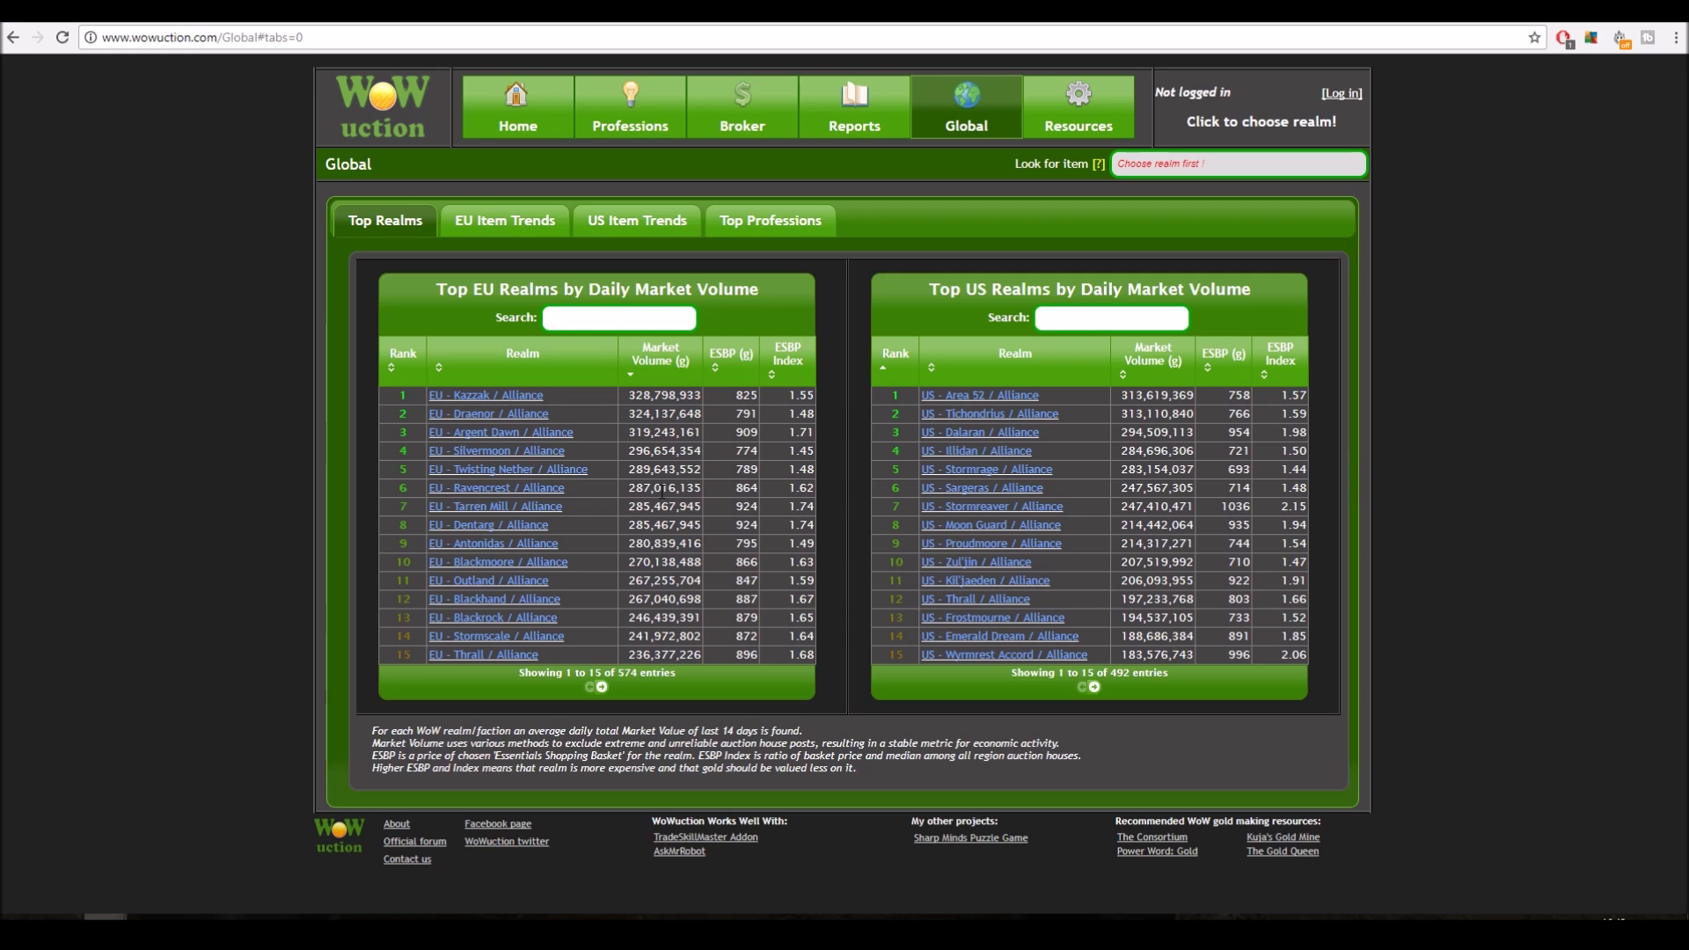
pyautogui.moveTo(592, 458)
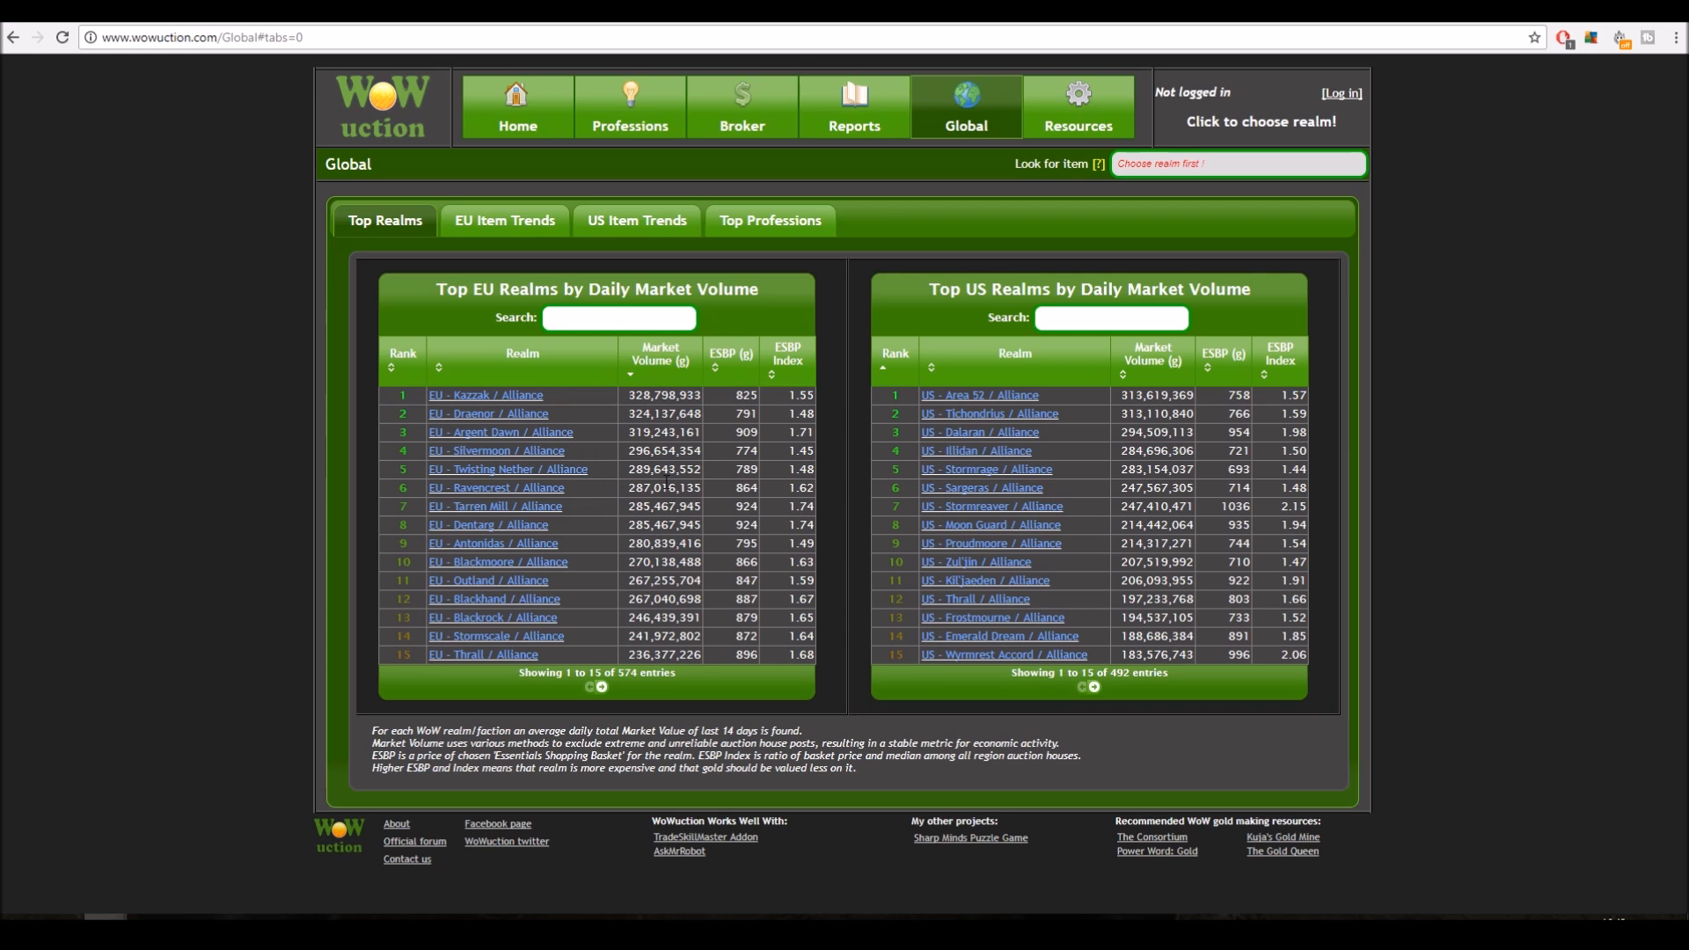
pyautogui.moveTo(512, 397)
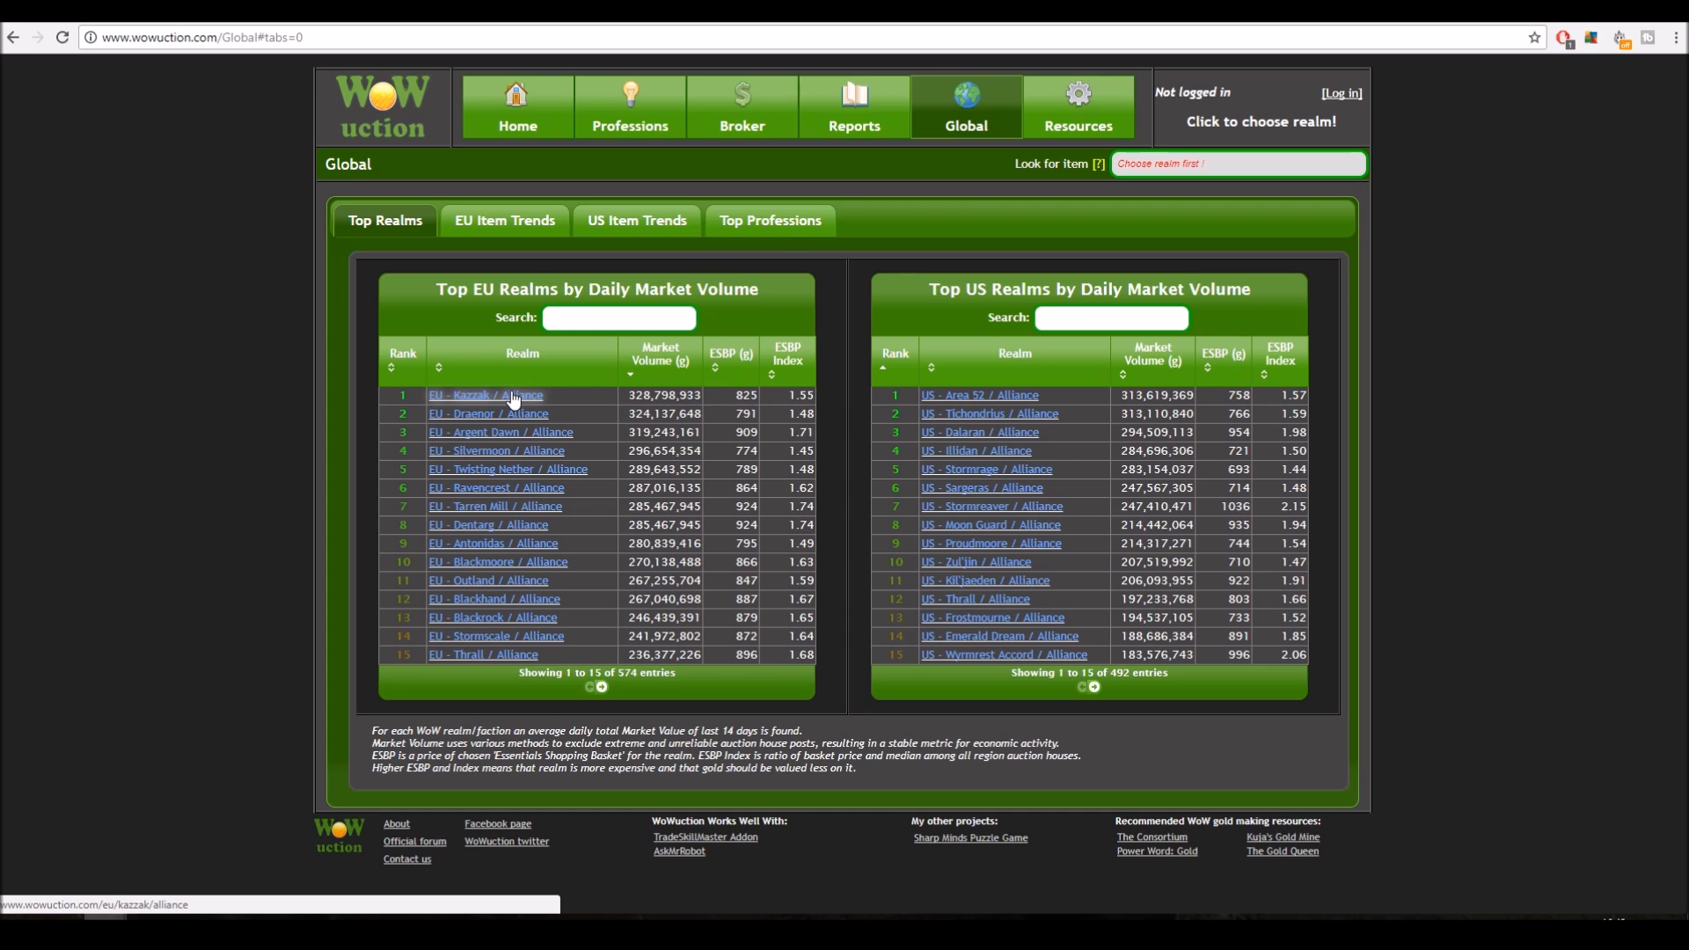
pyautogui.moveTo(613, 403)
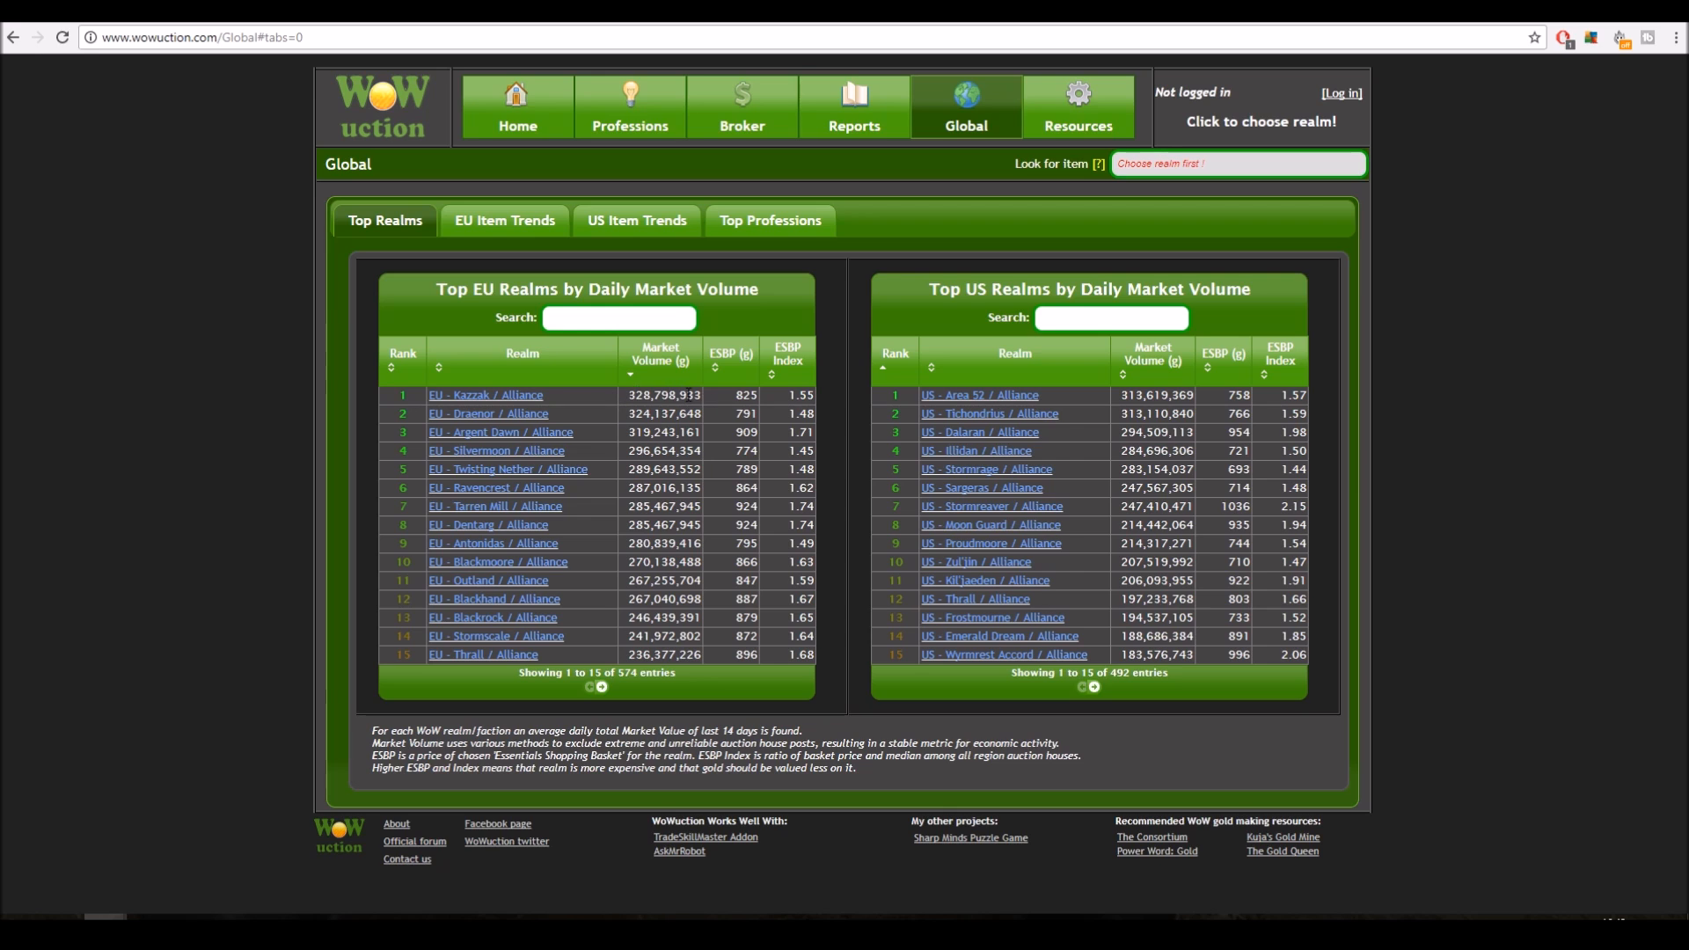
pyautogui.moveTo(604, 404)
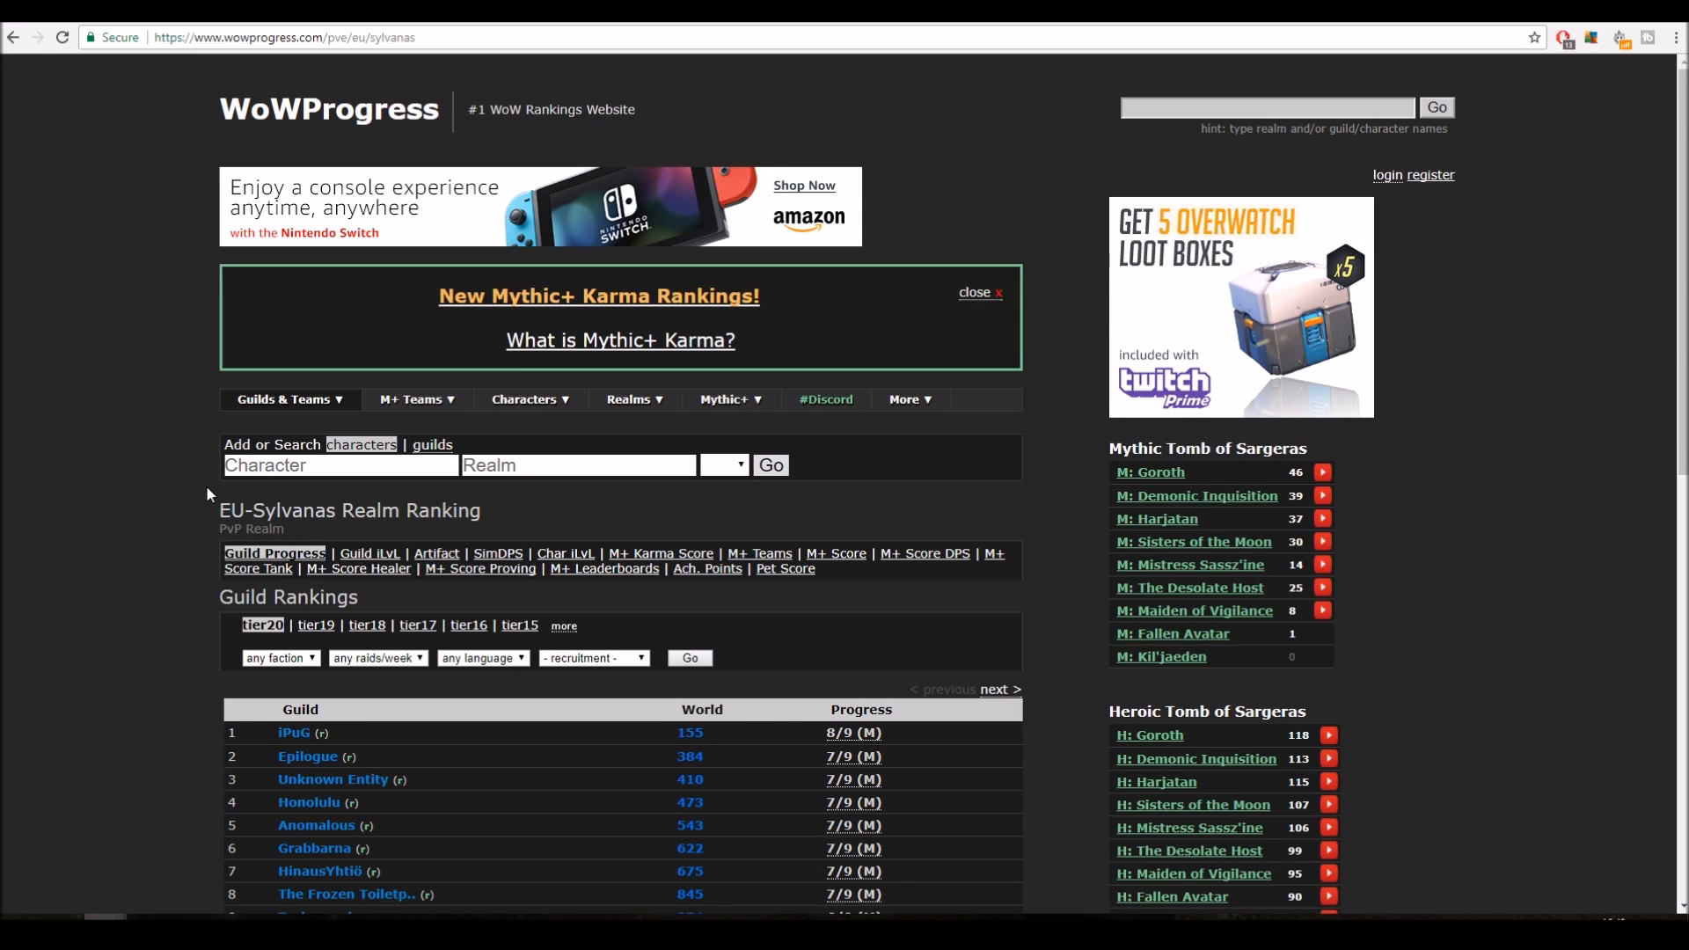
pyautogui.moveTo(474, 485)
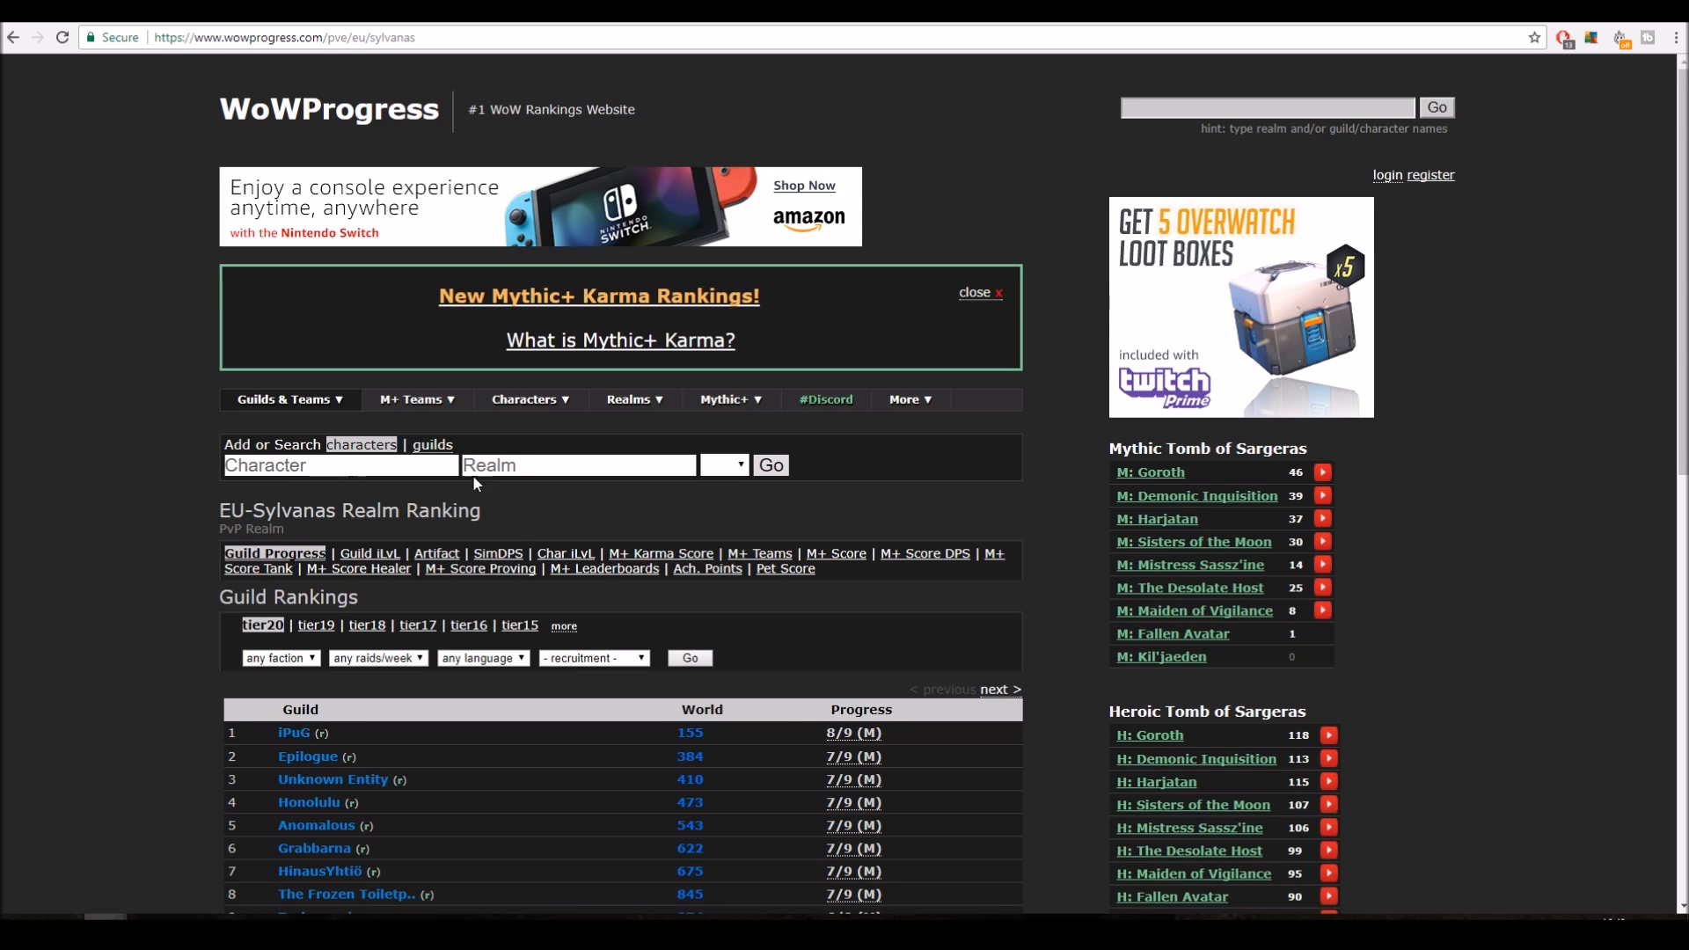
# - Open the EU-Sylvanas realm page and scroll to its top 20 guilds, led by iPuG
pyautogui.click(578, 464)
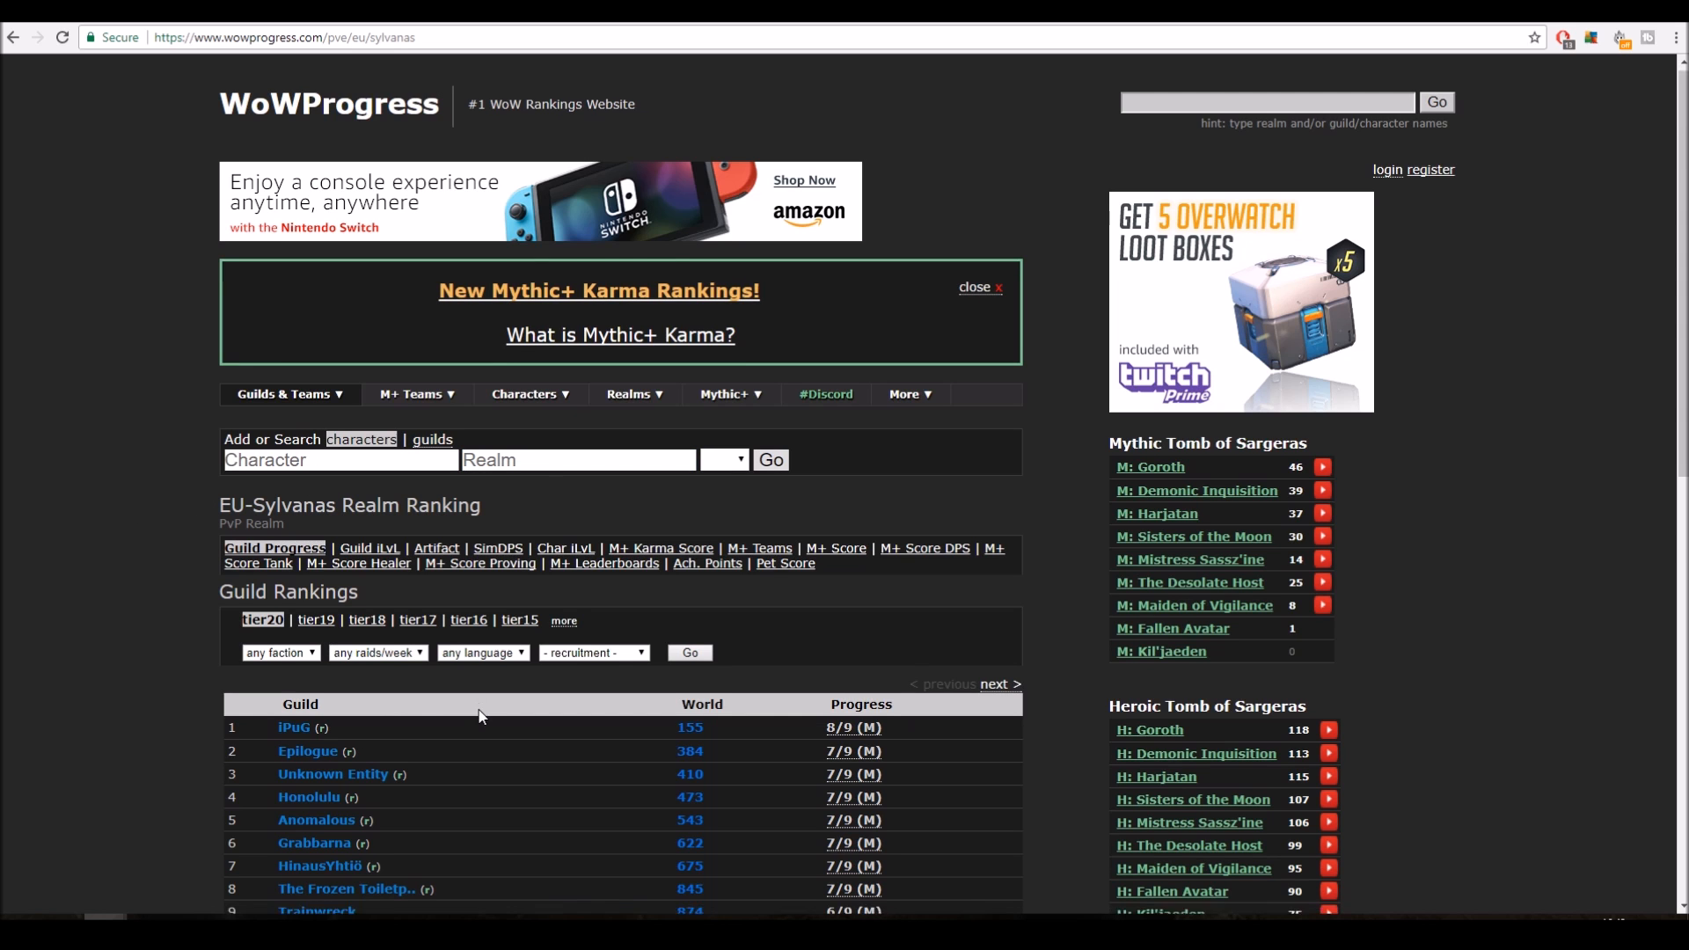
pyautogui.scroll(-3)
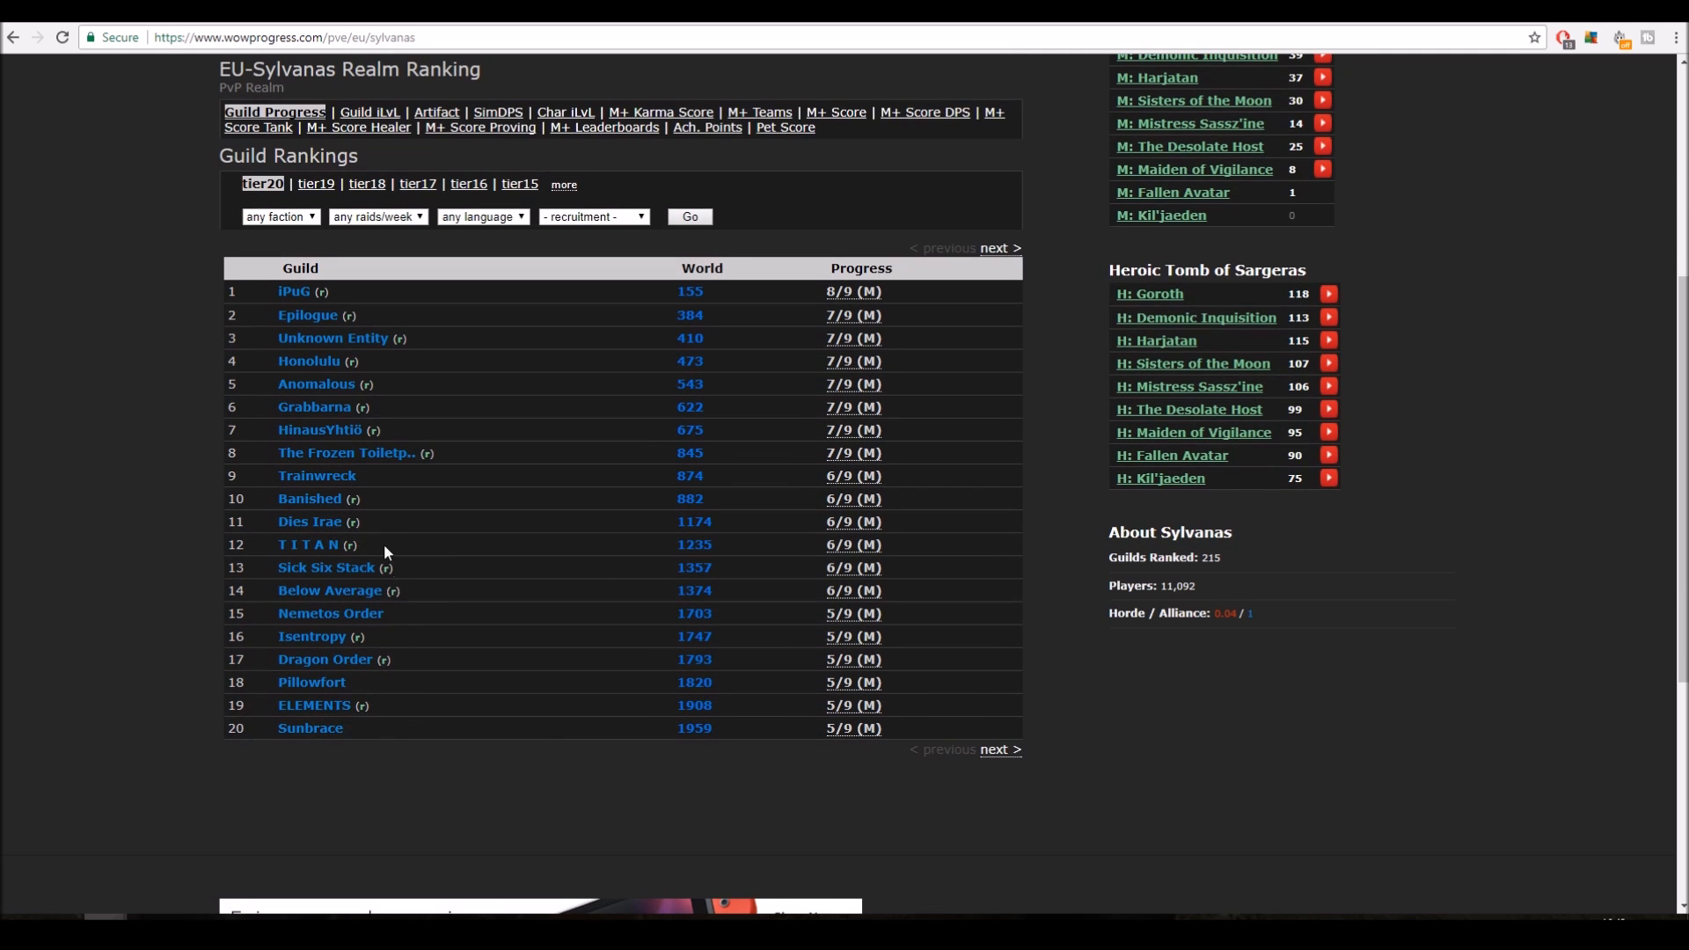
pyautogui.moveTo(367, 384)
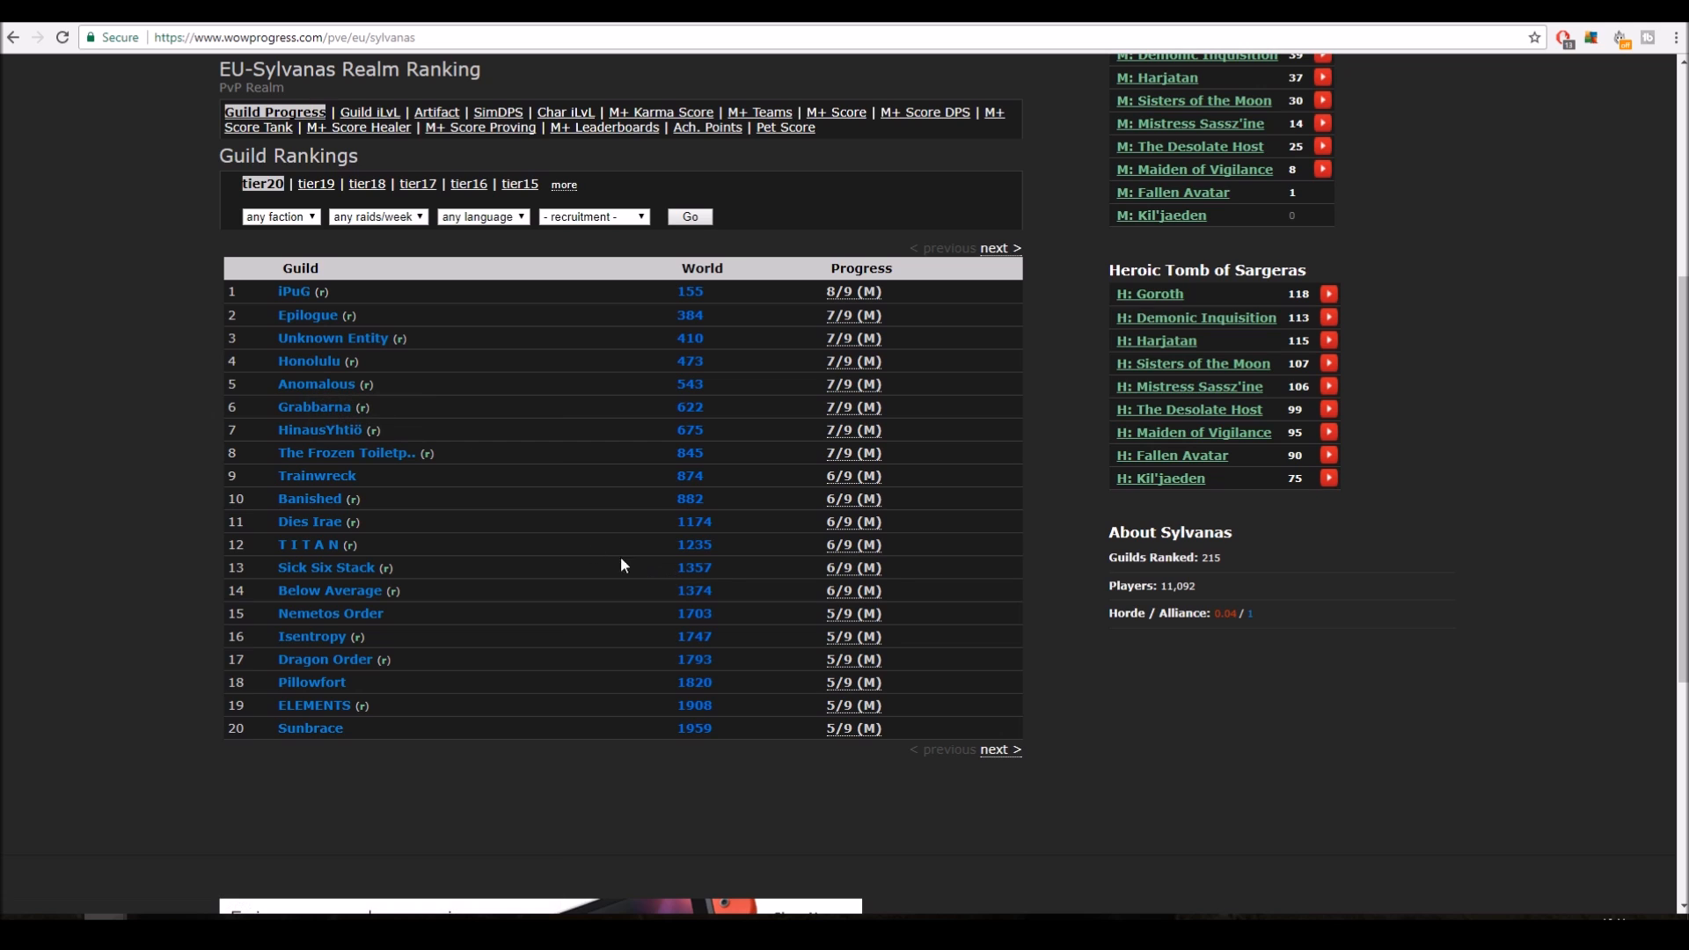
pyautogui.moveTo(319, 433)
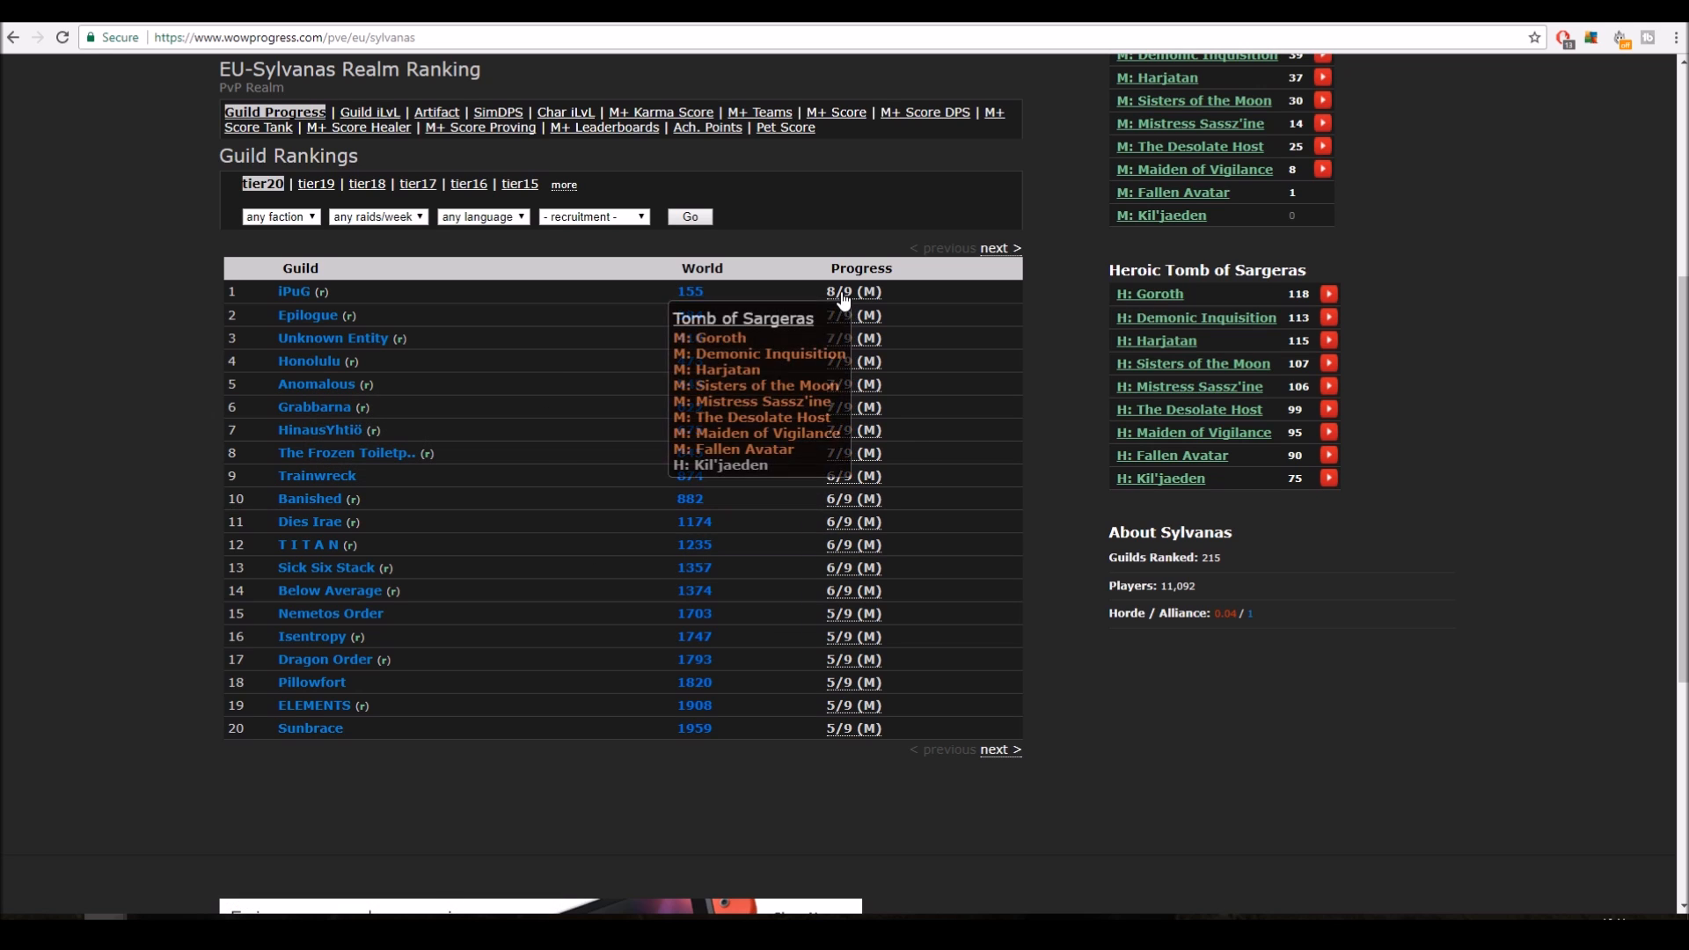
pyautogui.moveTo(1001, 749)
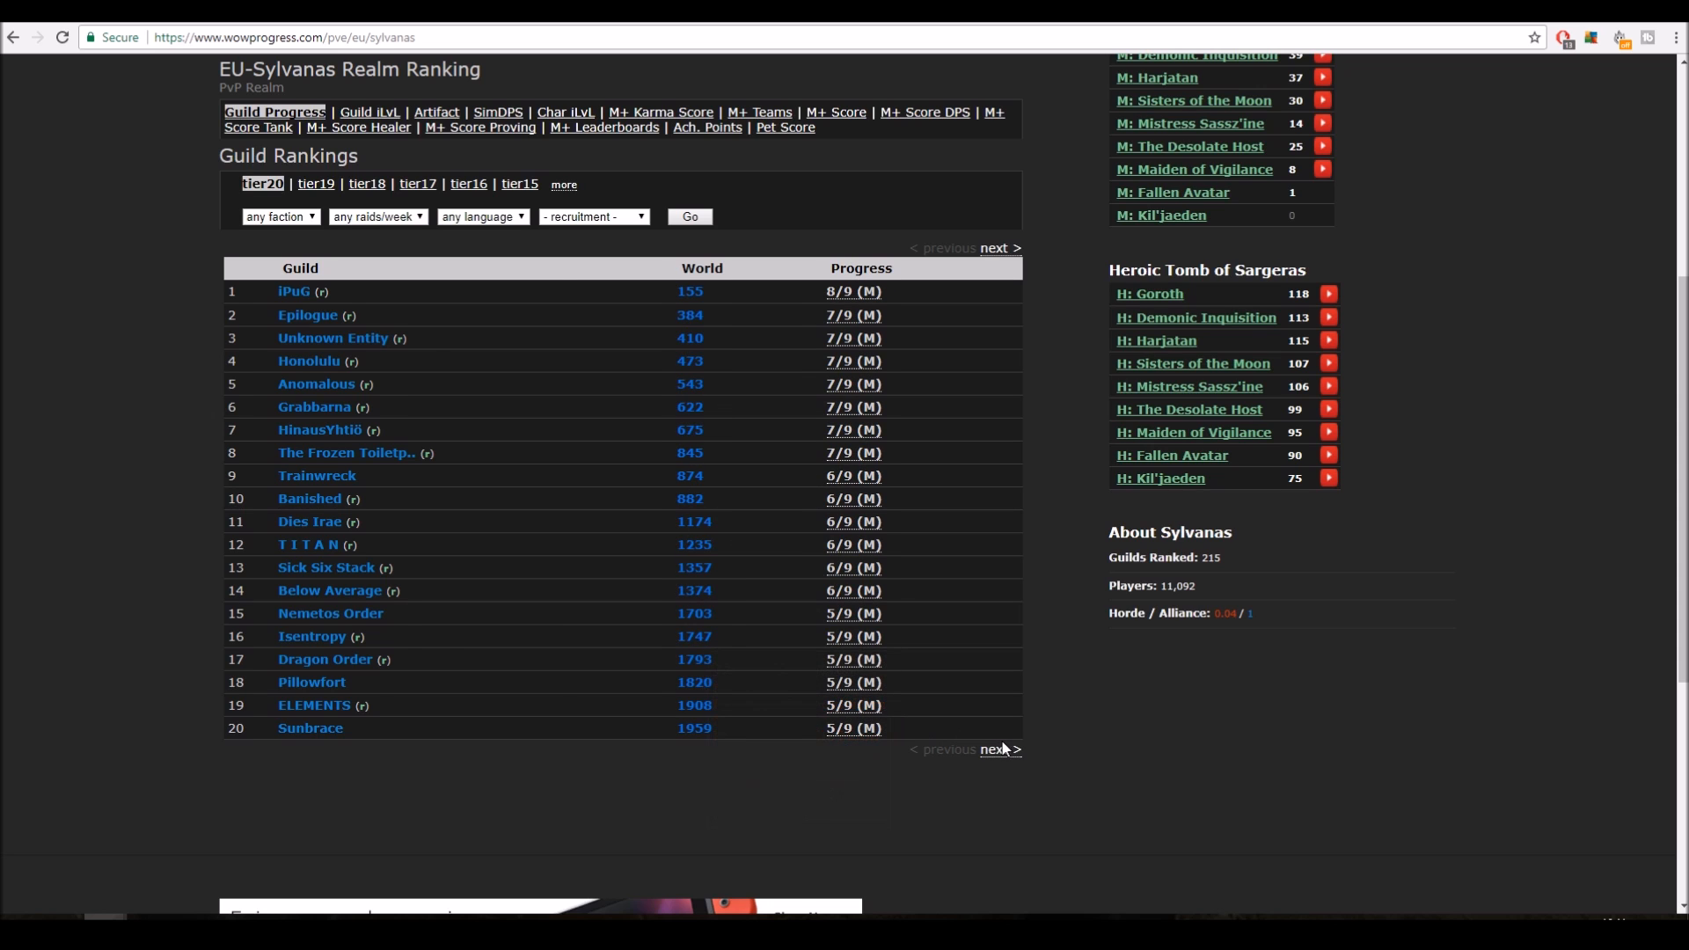
# - Page through Sylvanas guild ranks 21–40 and 41–60, returning to the top twenty
pyautogui.click(997, 749)
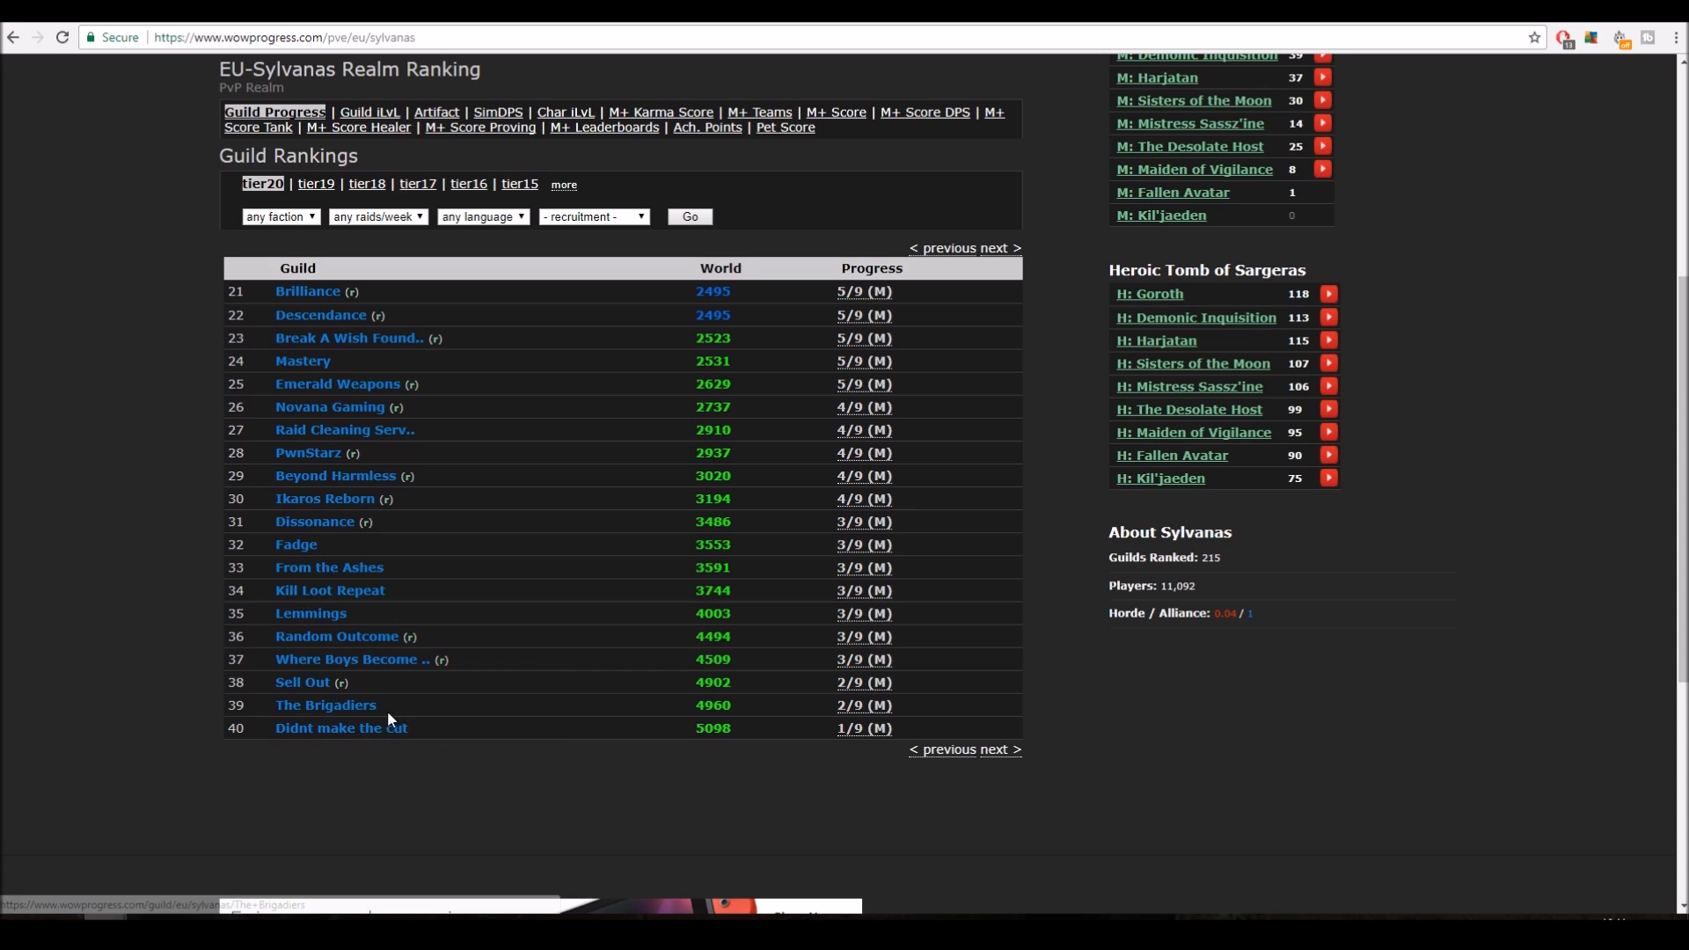
pyautogui.moveTo(461, 696)
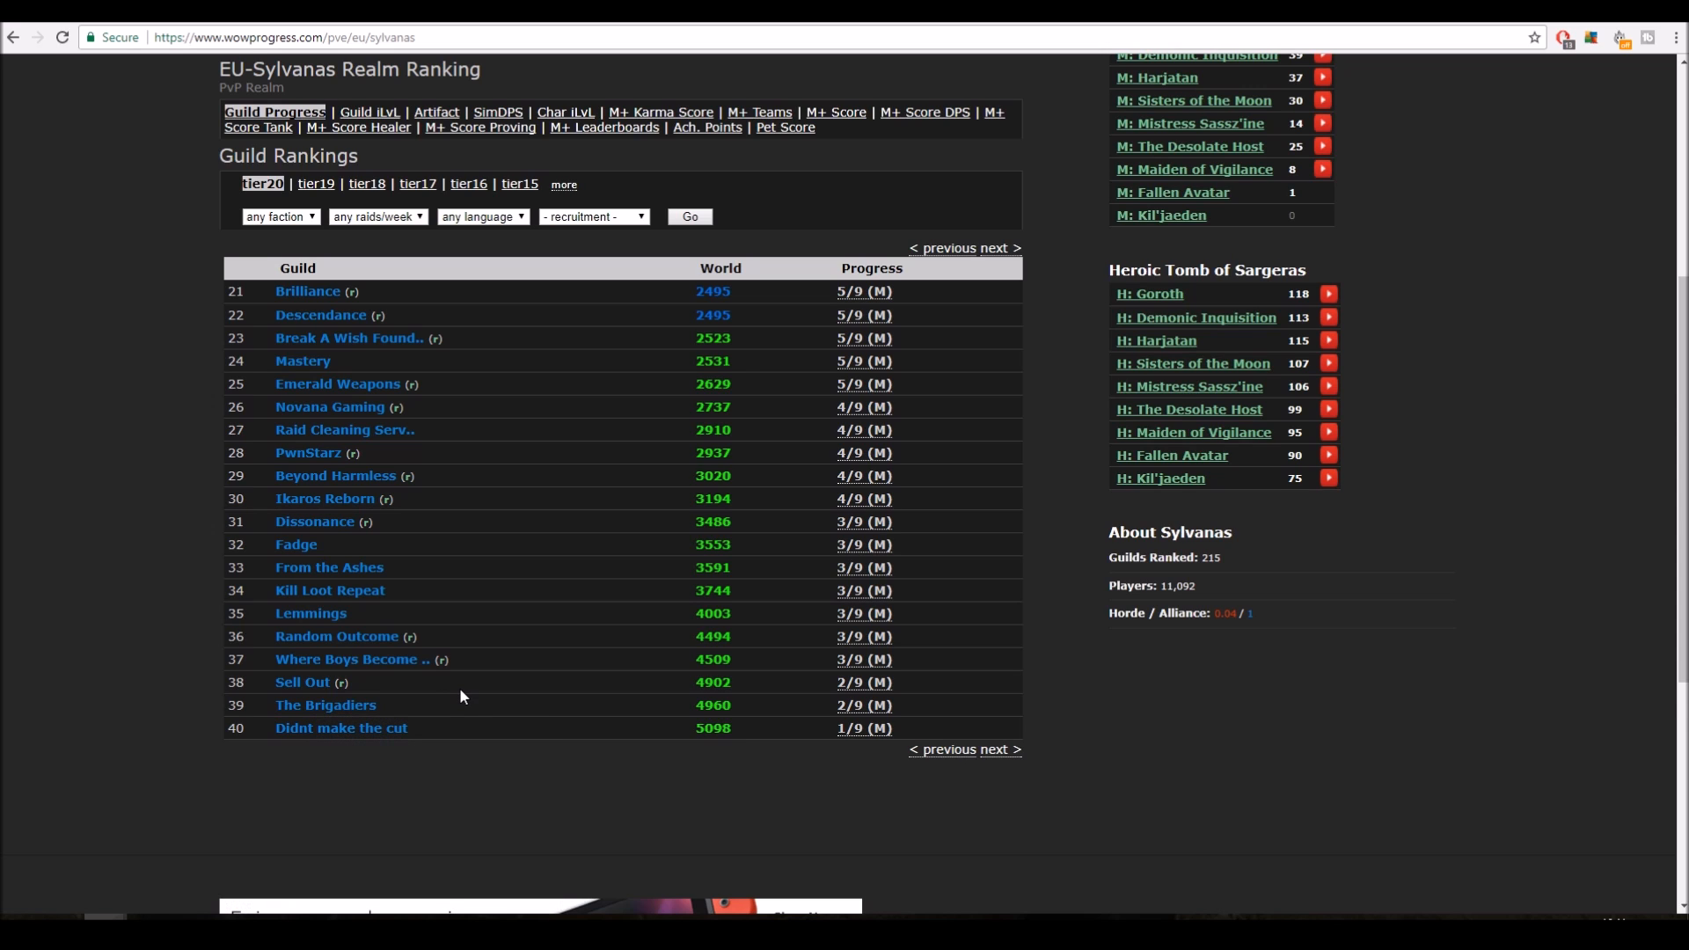
pyautogui.moveTo(929, 759)
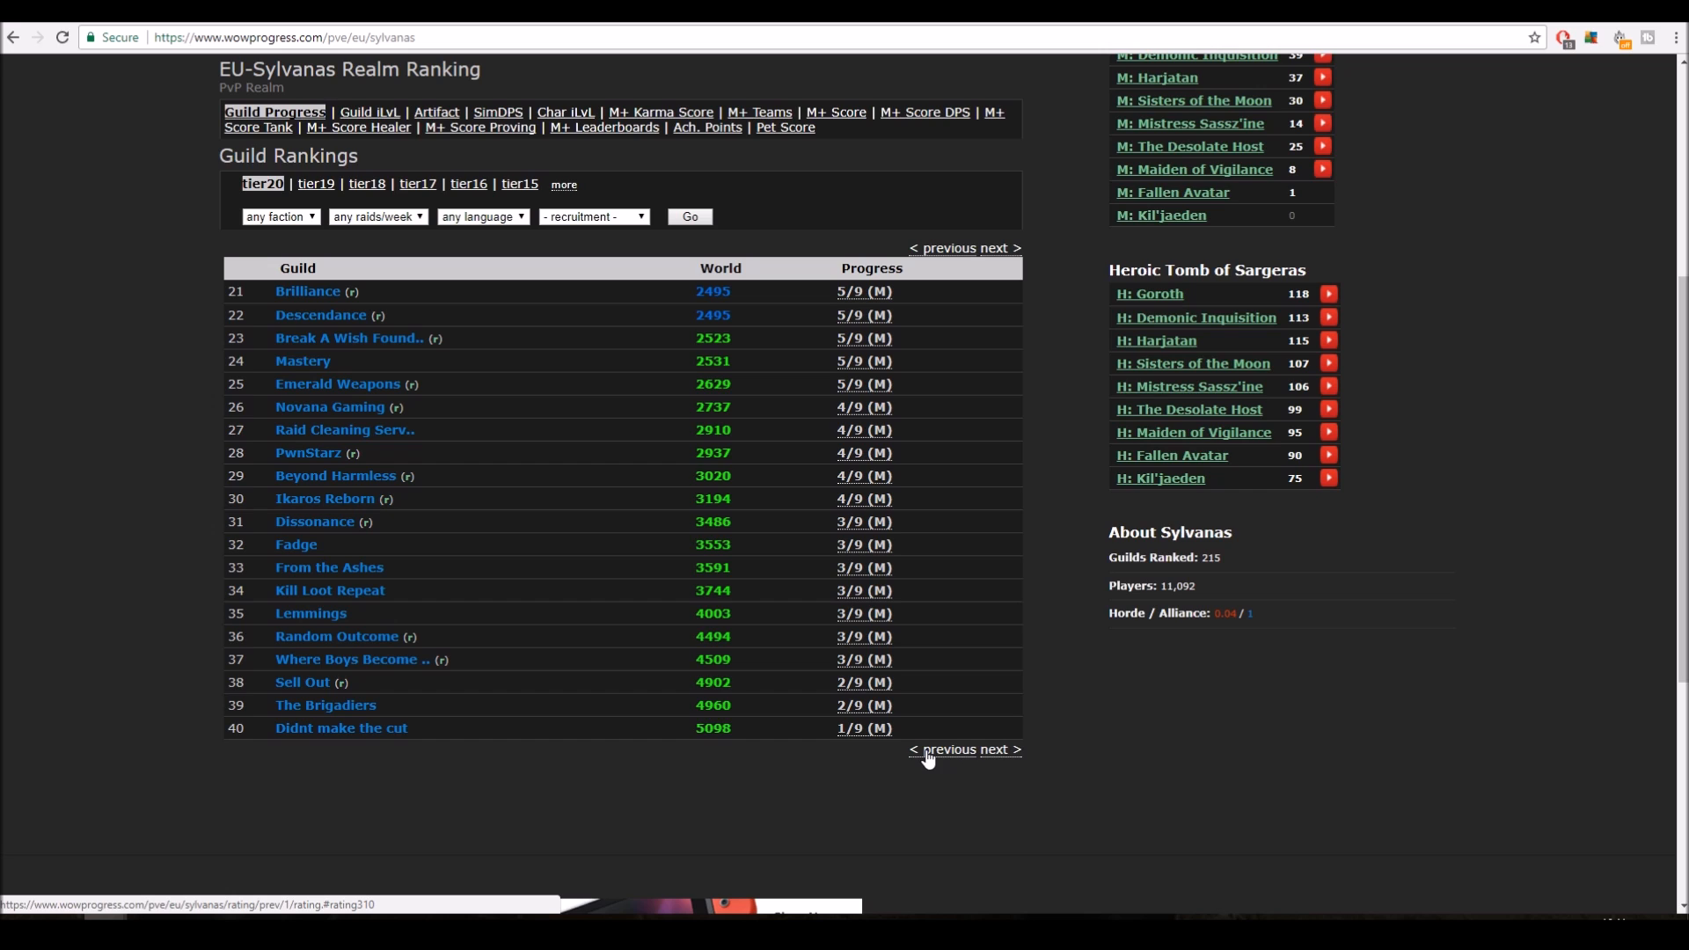
pyautogui.moveTo(935, 759)
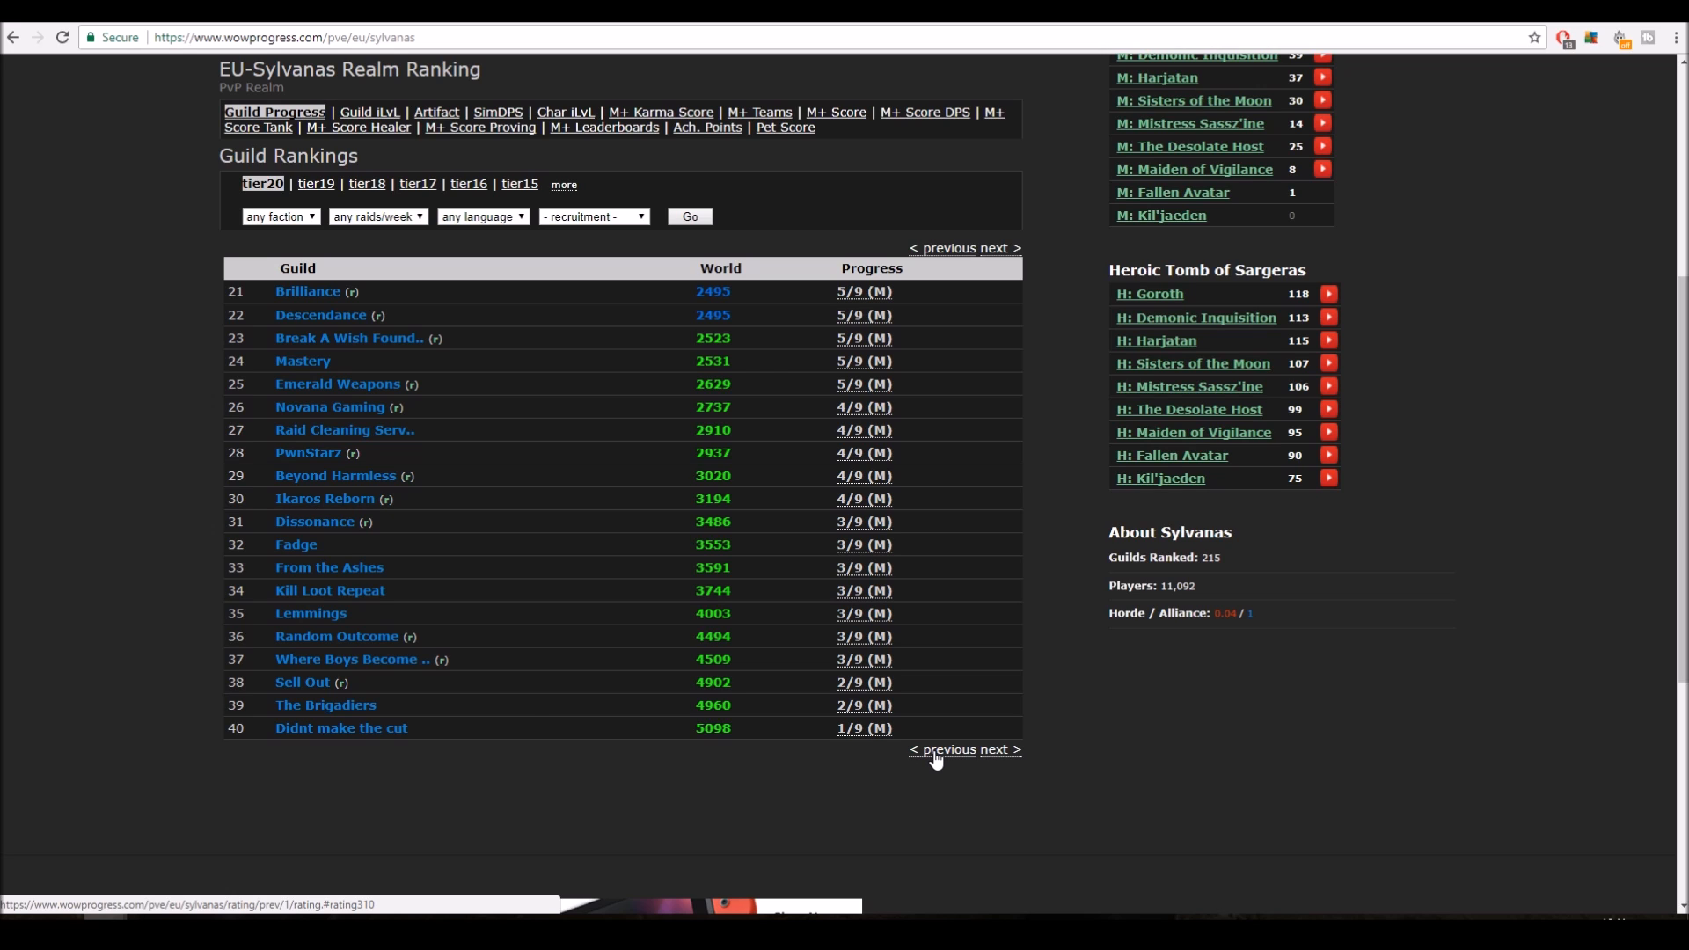
pyautogui.moveTo(894, 761)
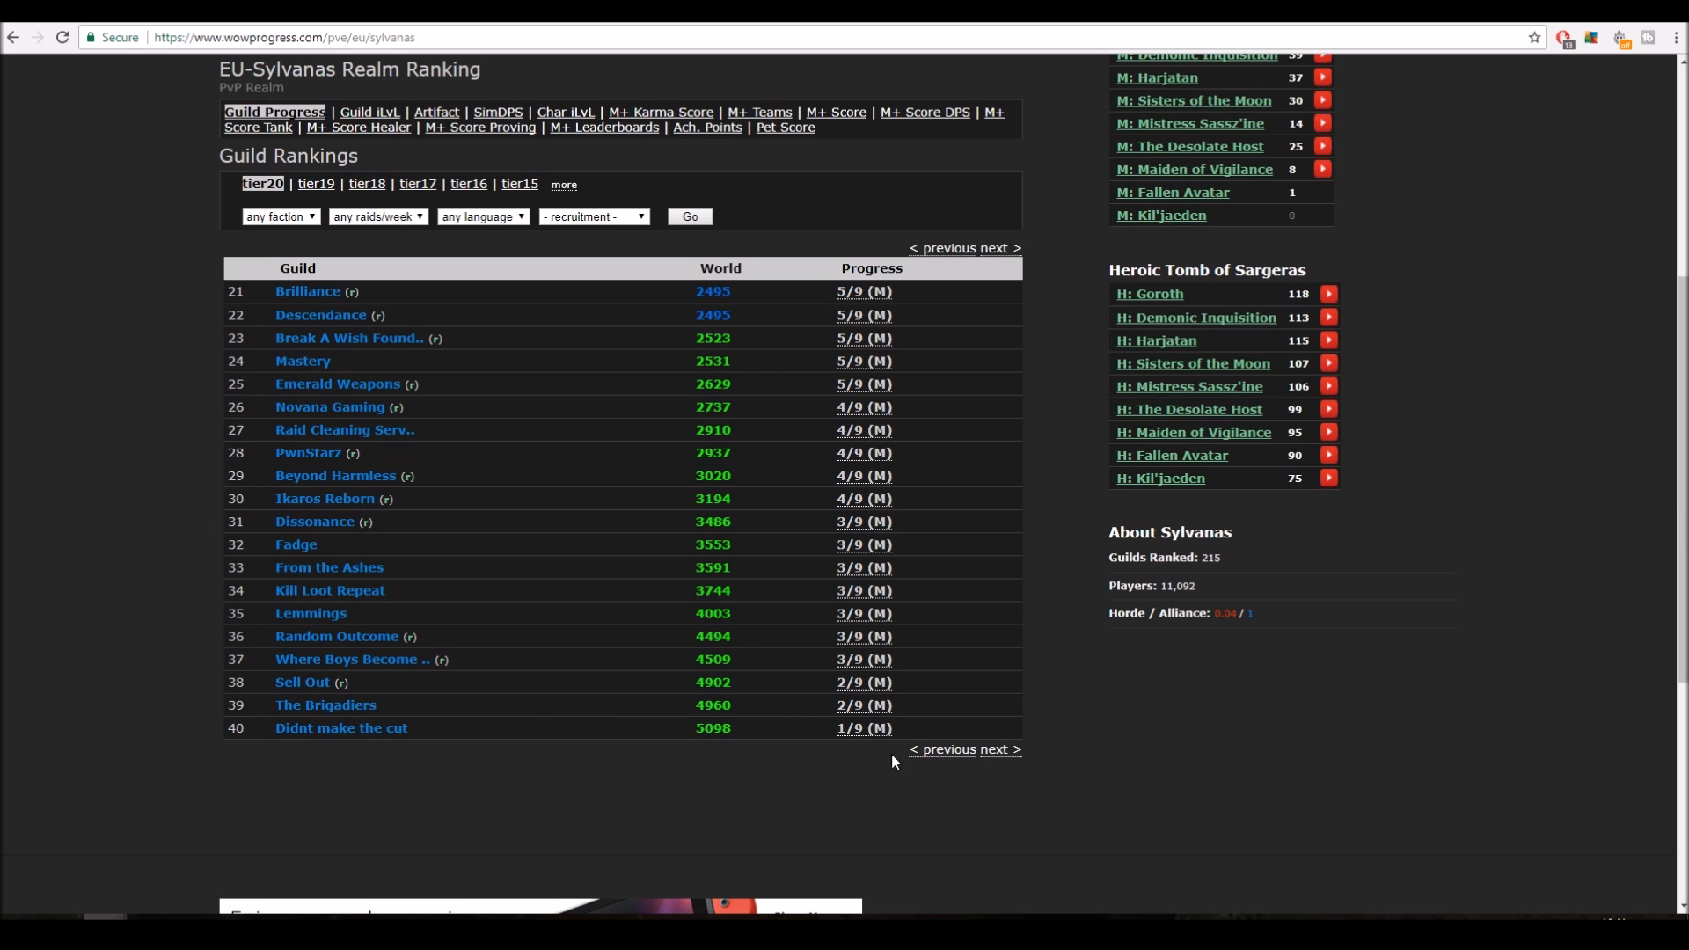
pyautogui.click(995, 749)
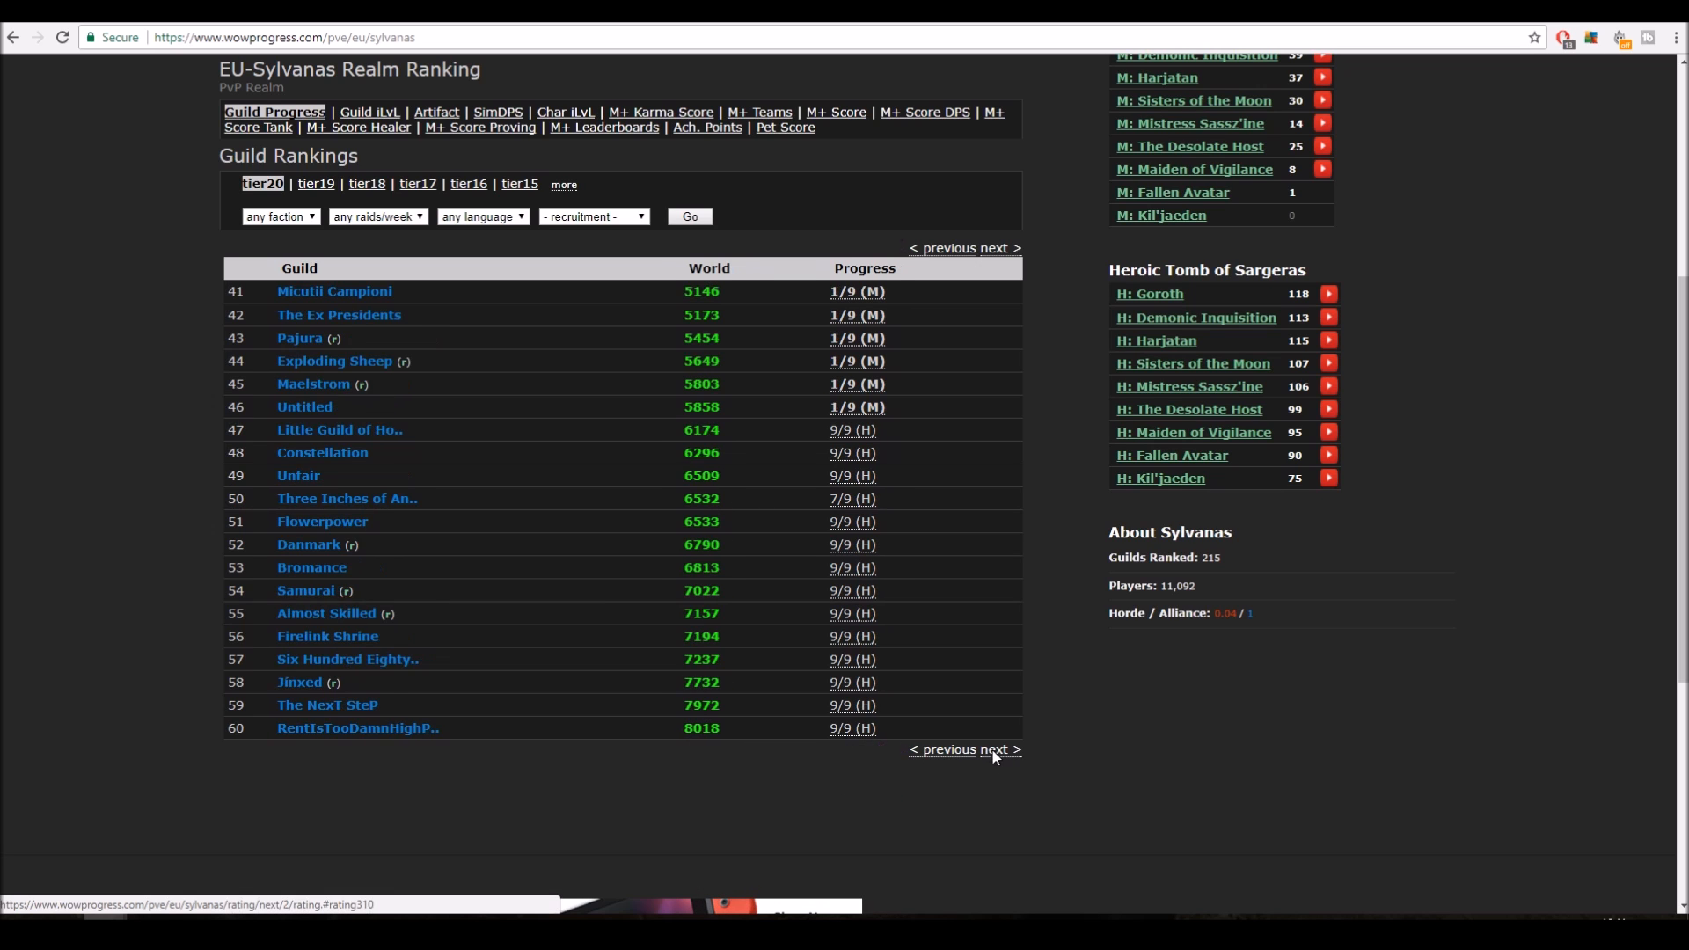
pyautogui.click(996, 749)
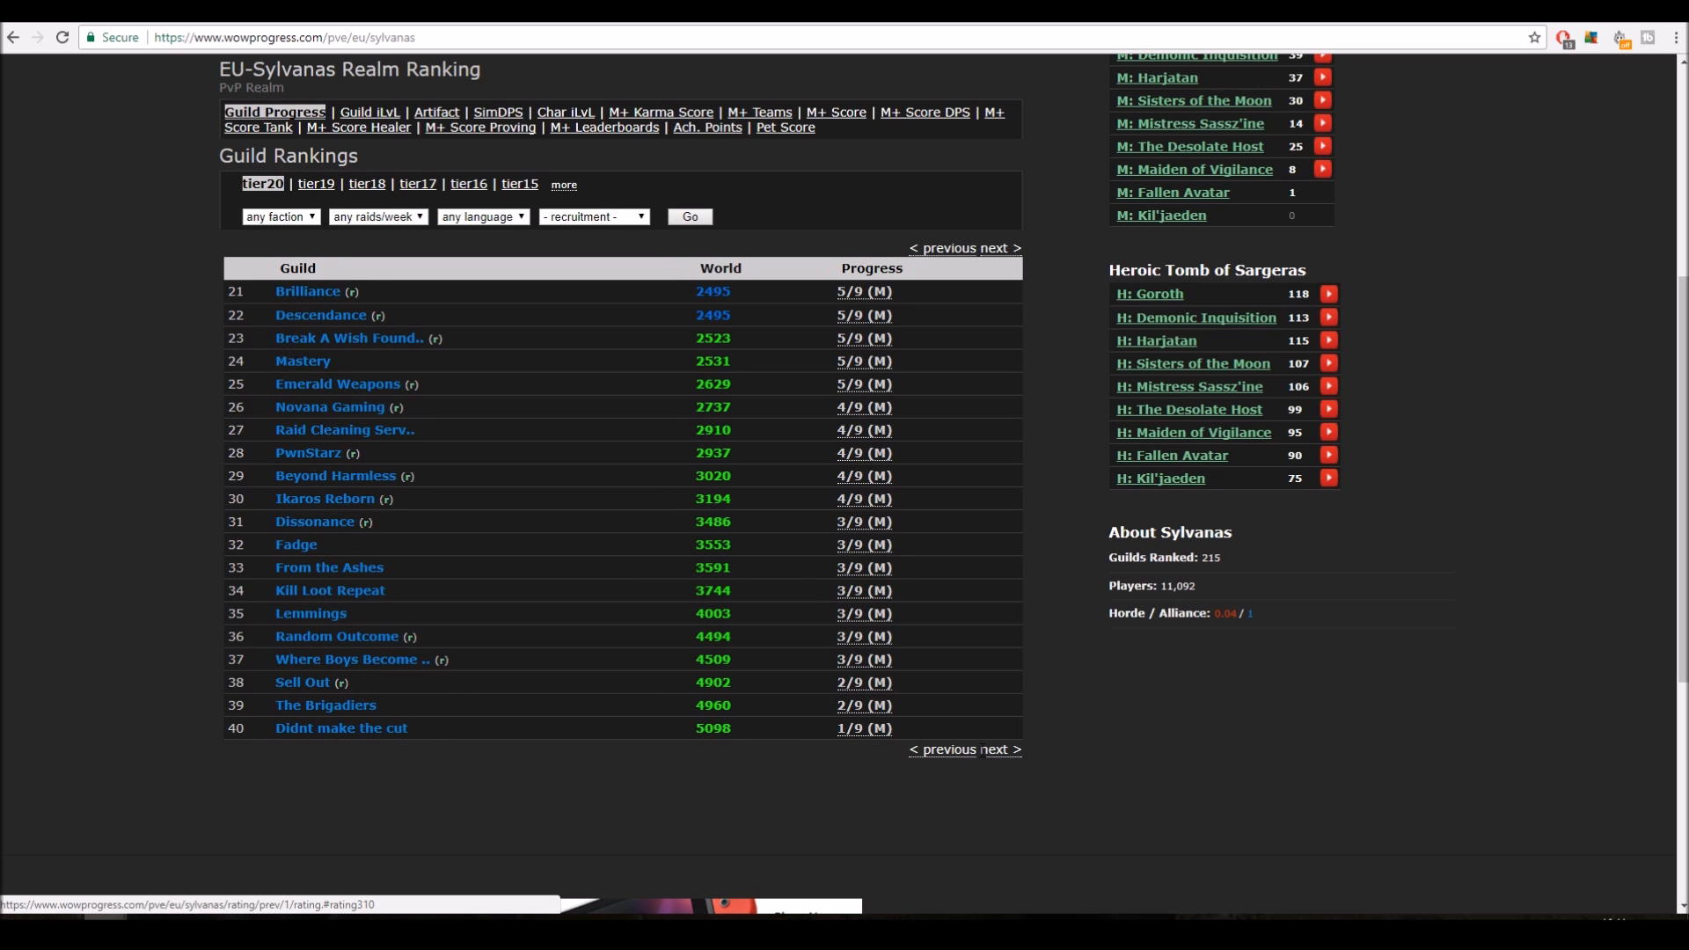
pyautogui.click(1000, 749)
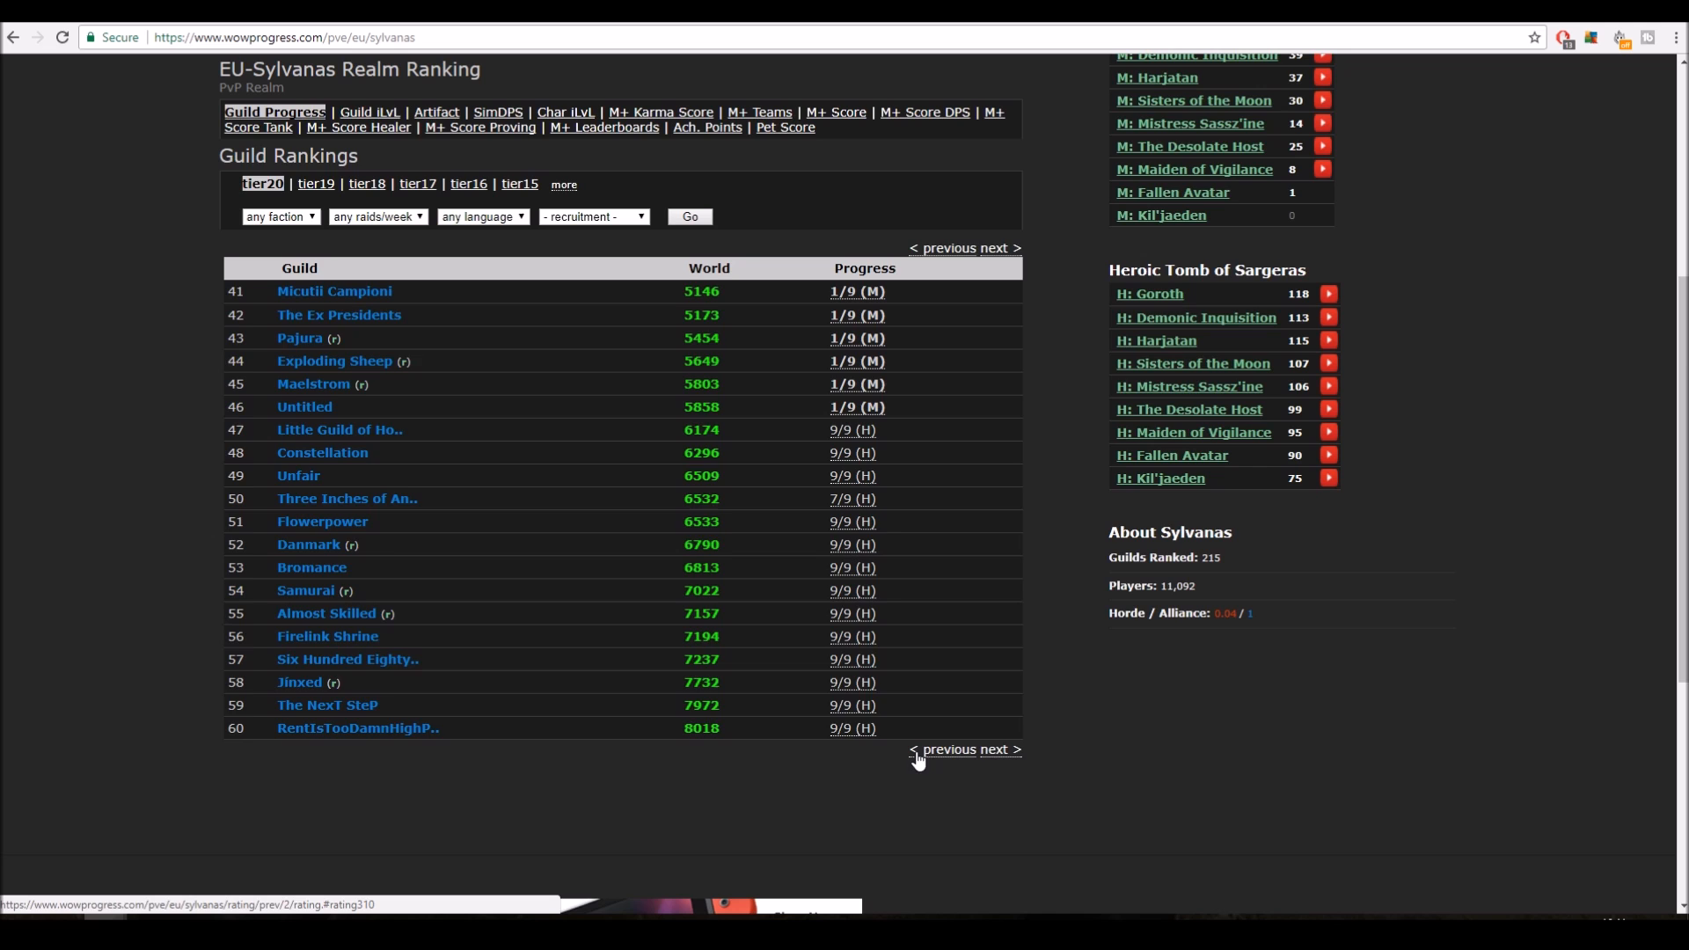
pyautogui.click(949, 749)
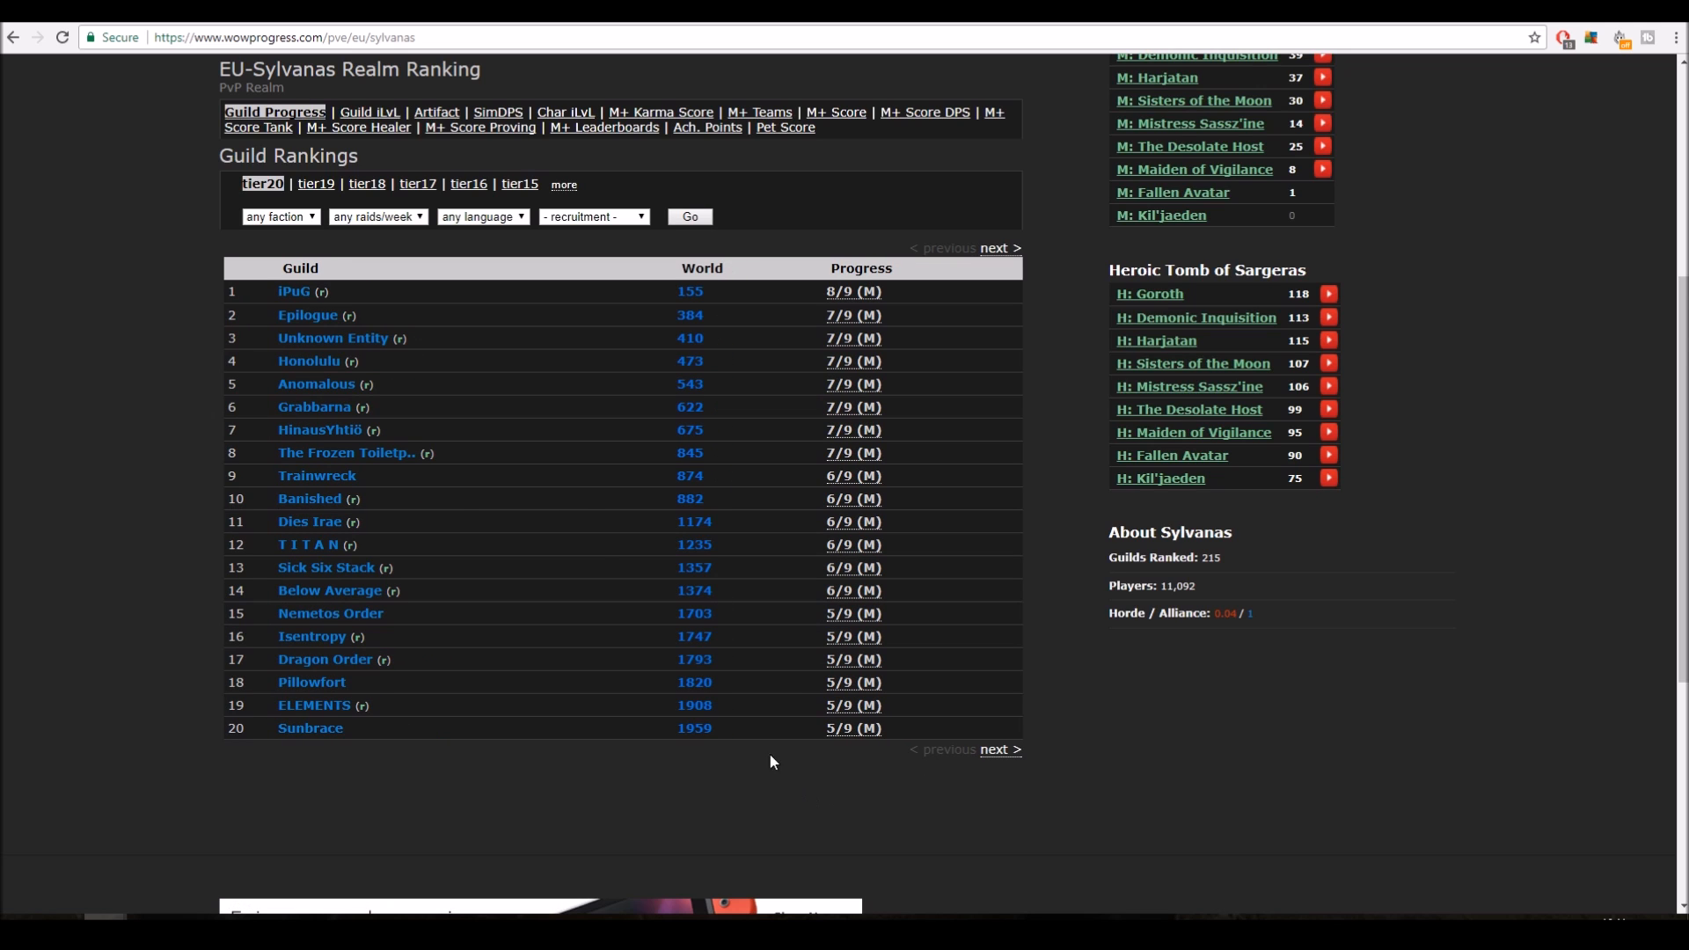
pyautogui.moveTo(591, 511)
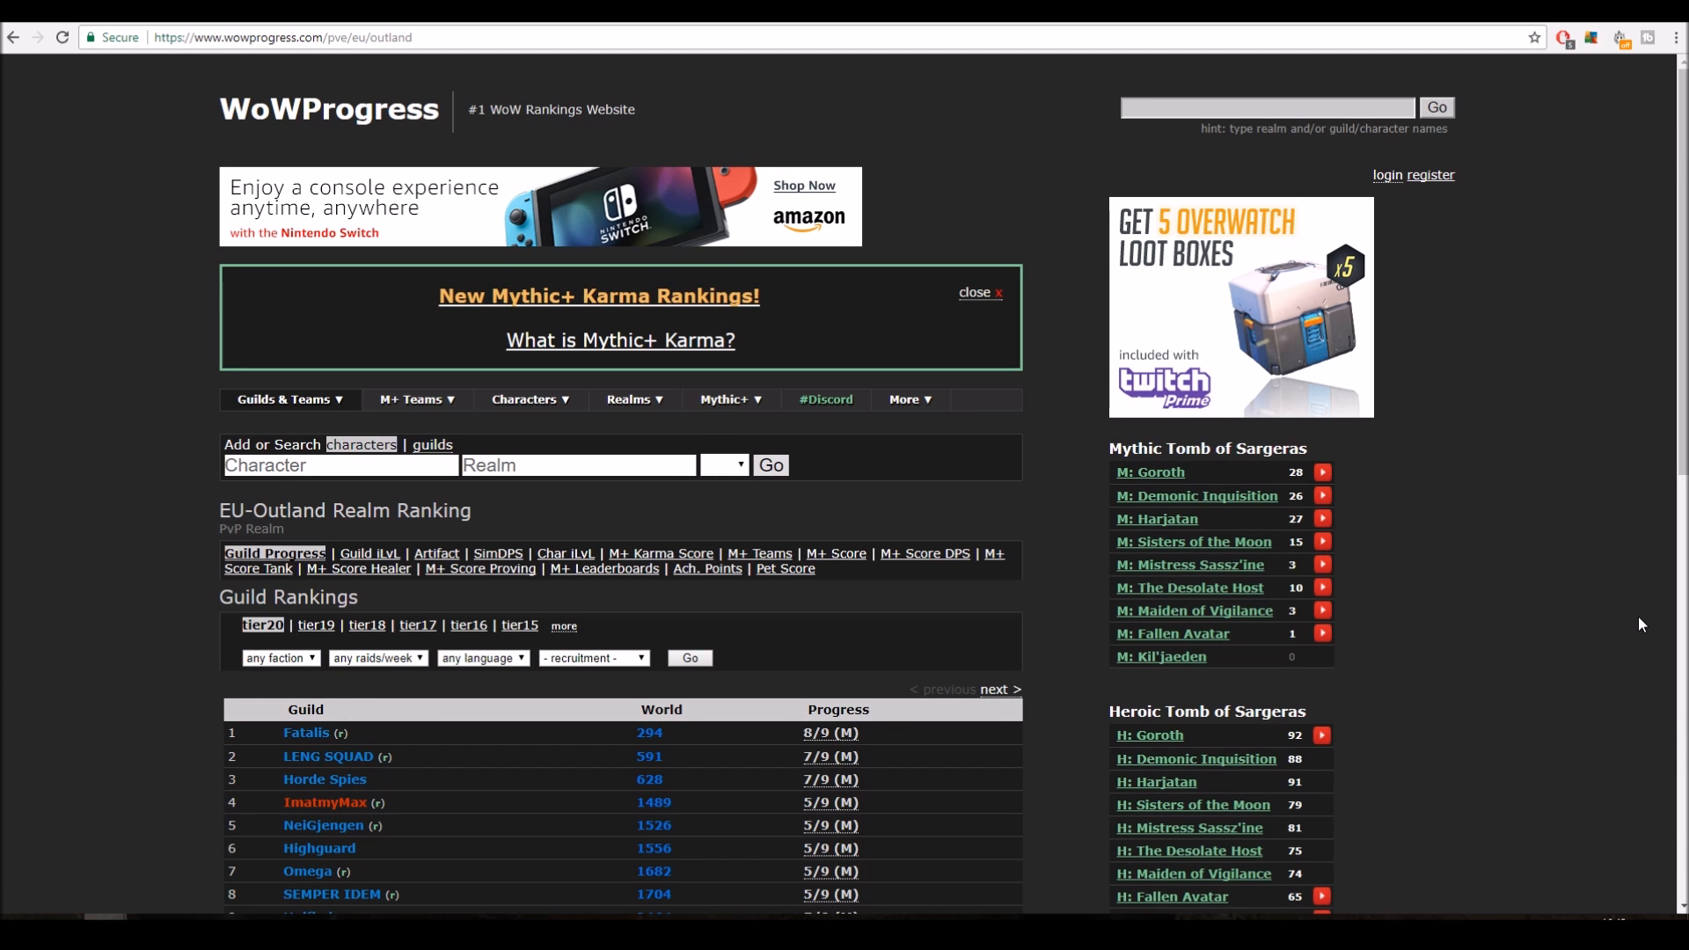
pyautogui.scroll(-3)
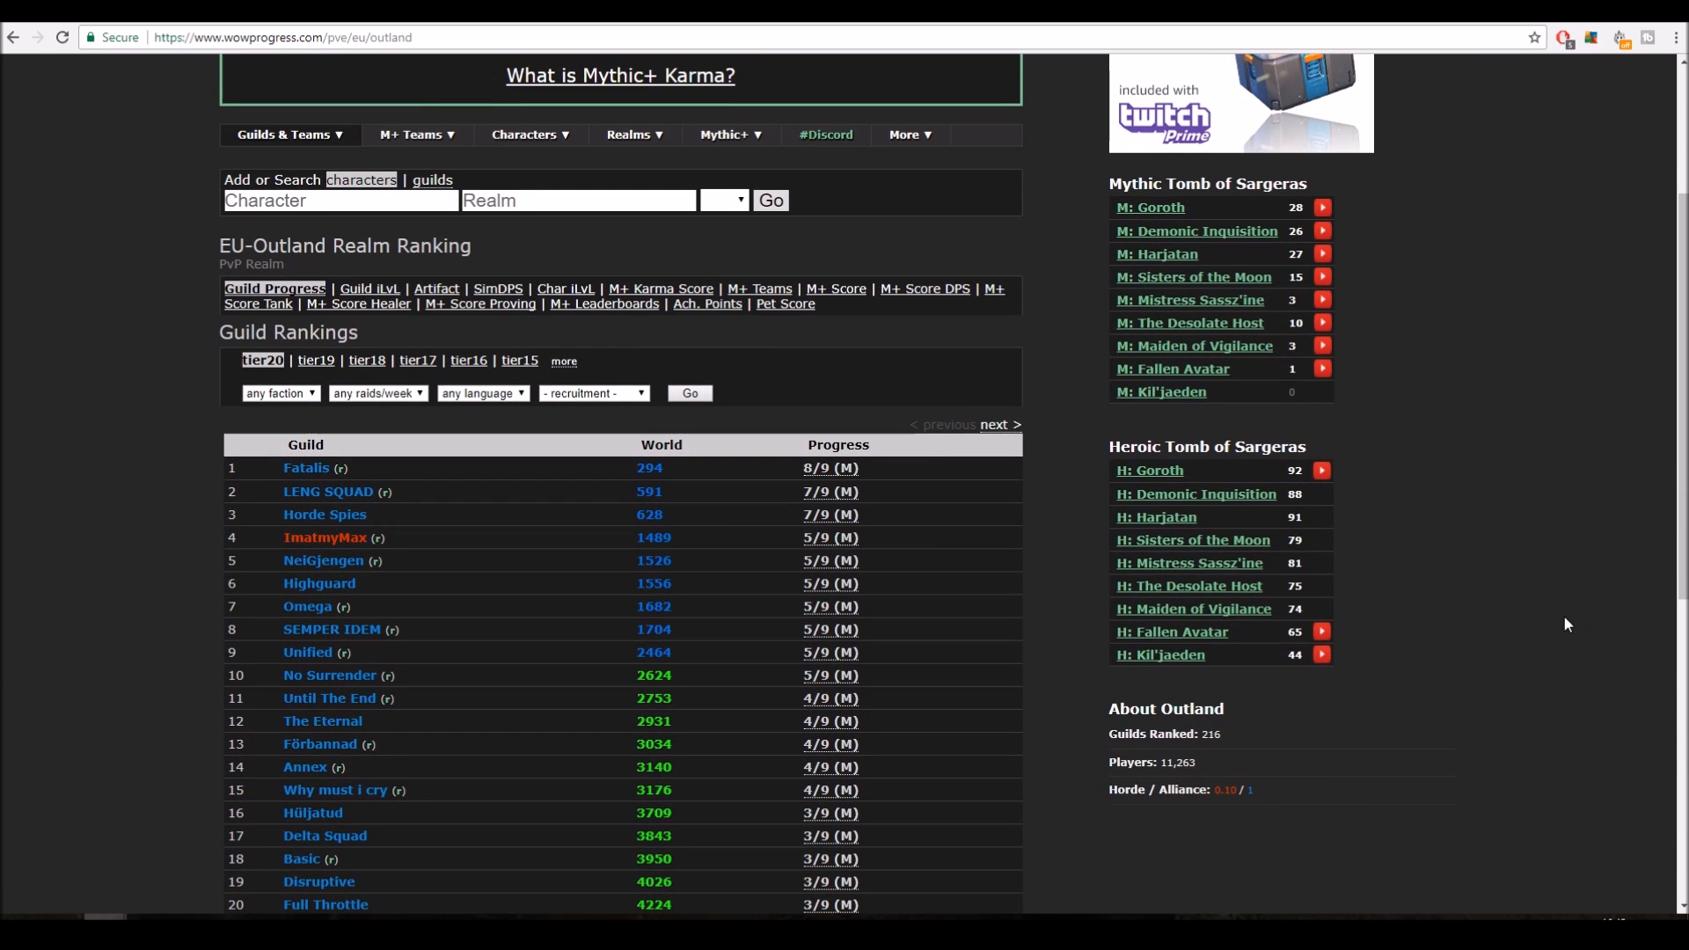
pyautogui.scroll(-3)
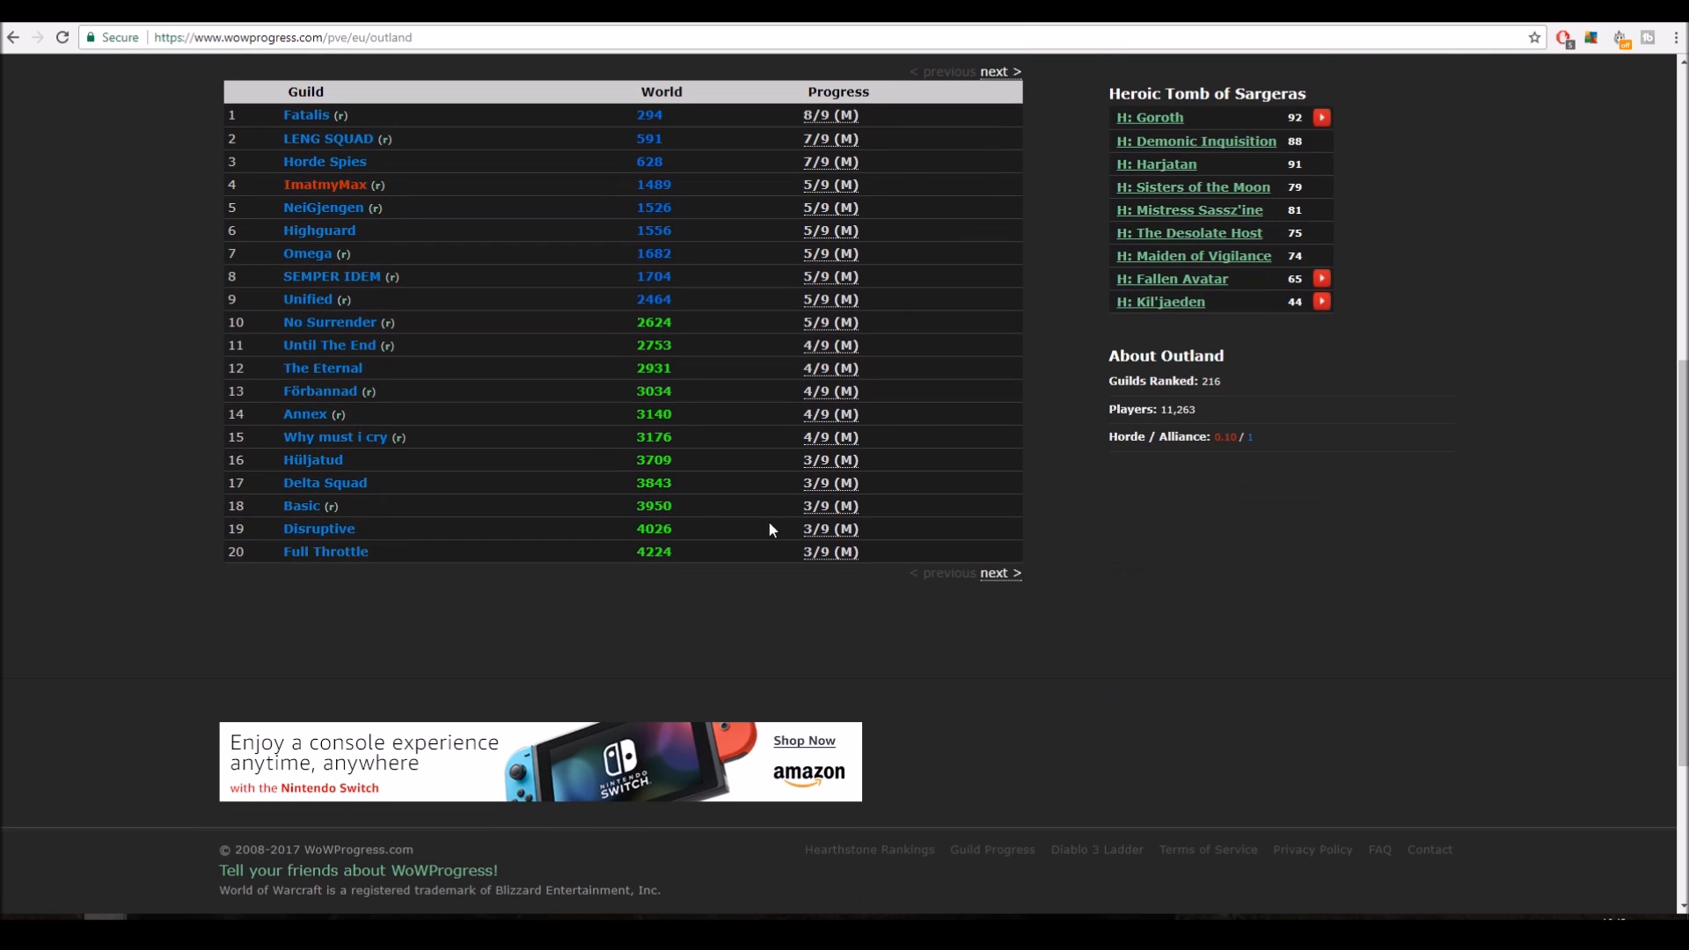
pyautogui.click(994, 573)
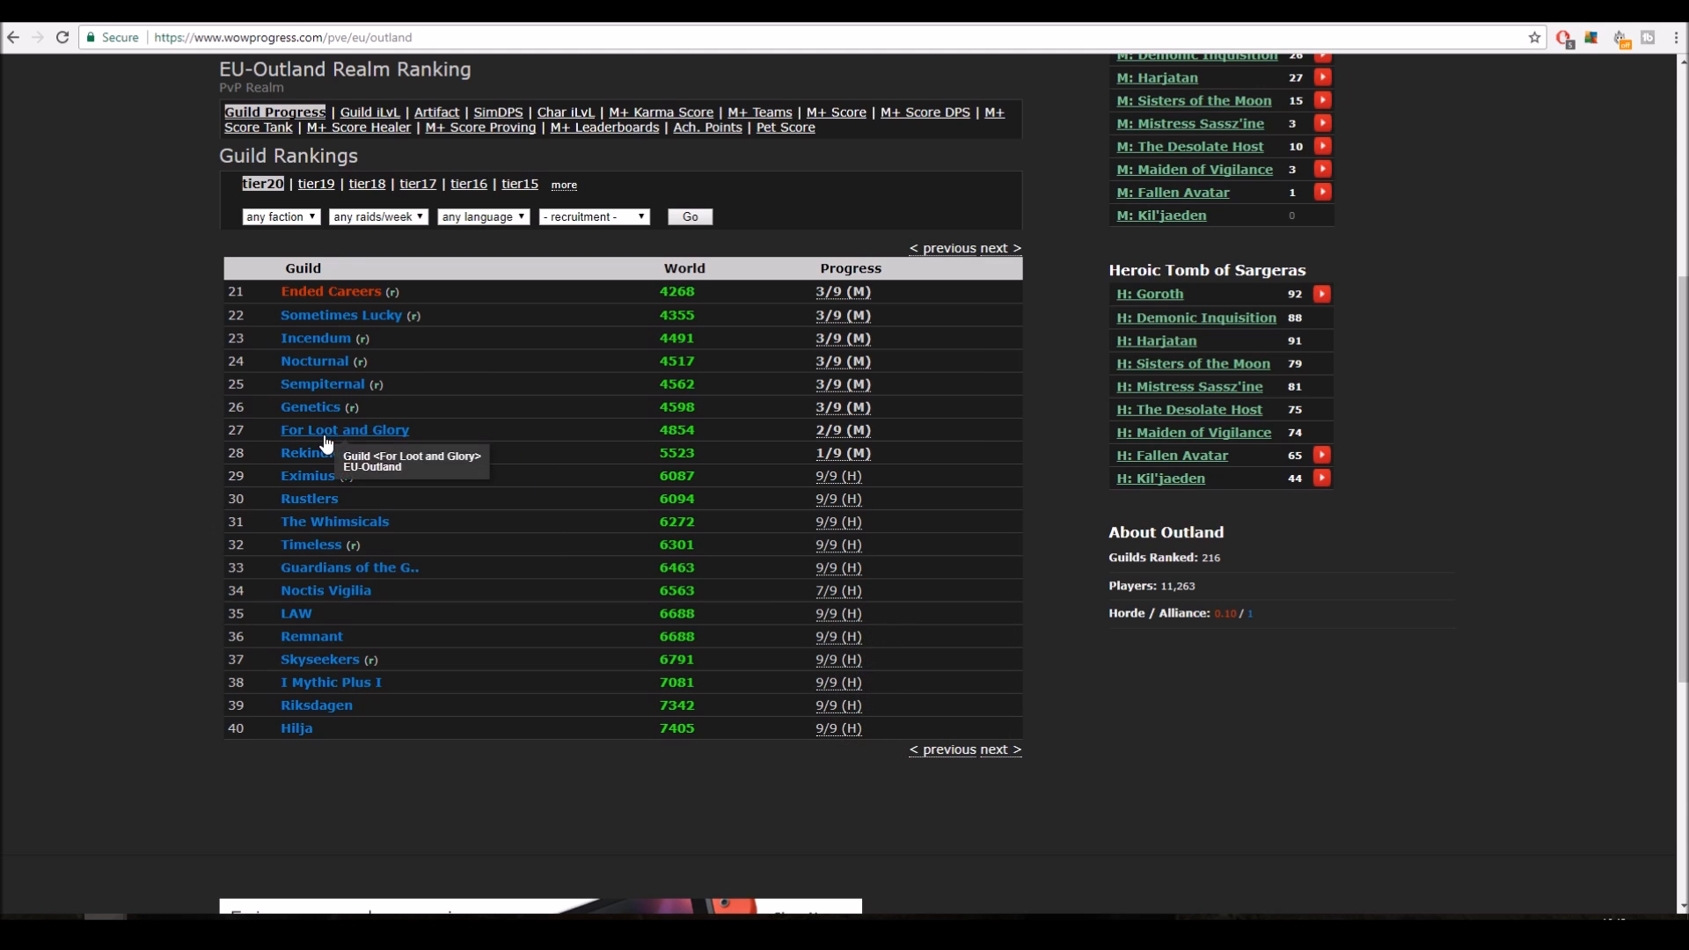
pyautogui.moveTo(819, 454)
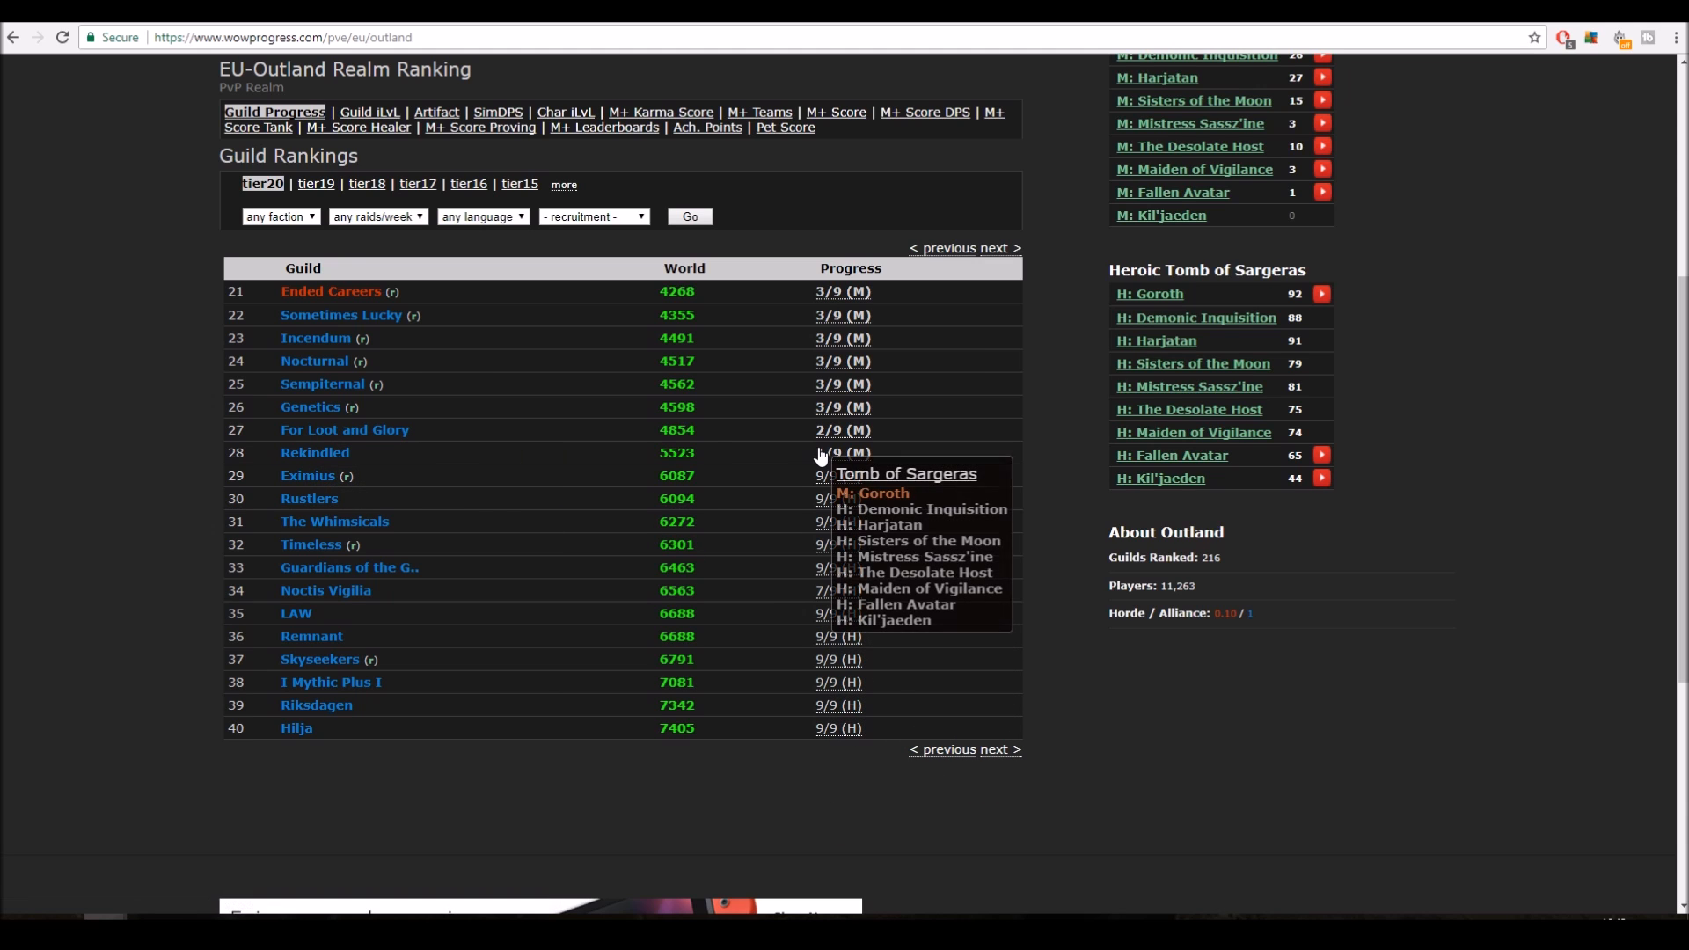
pyautogui.moveTo(943, 744)
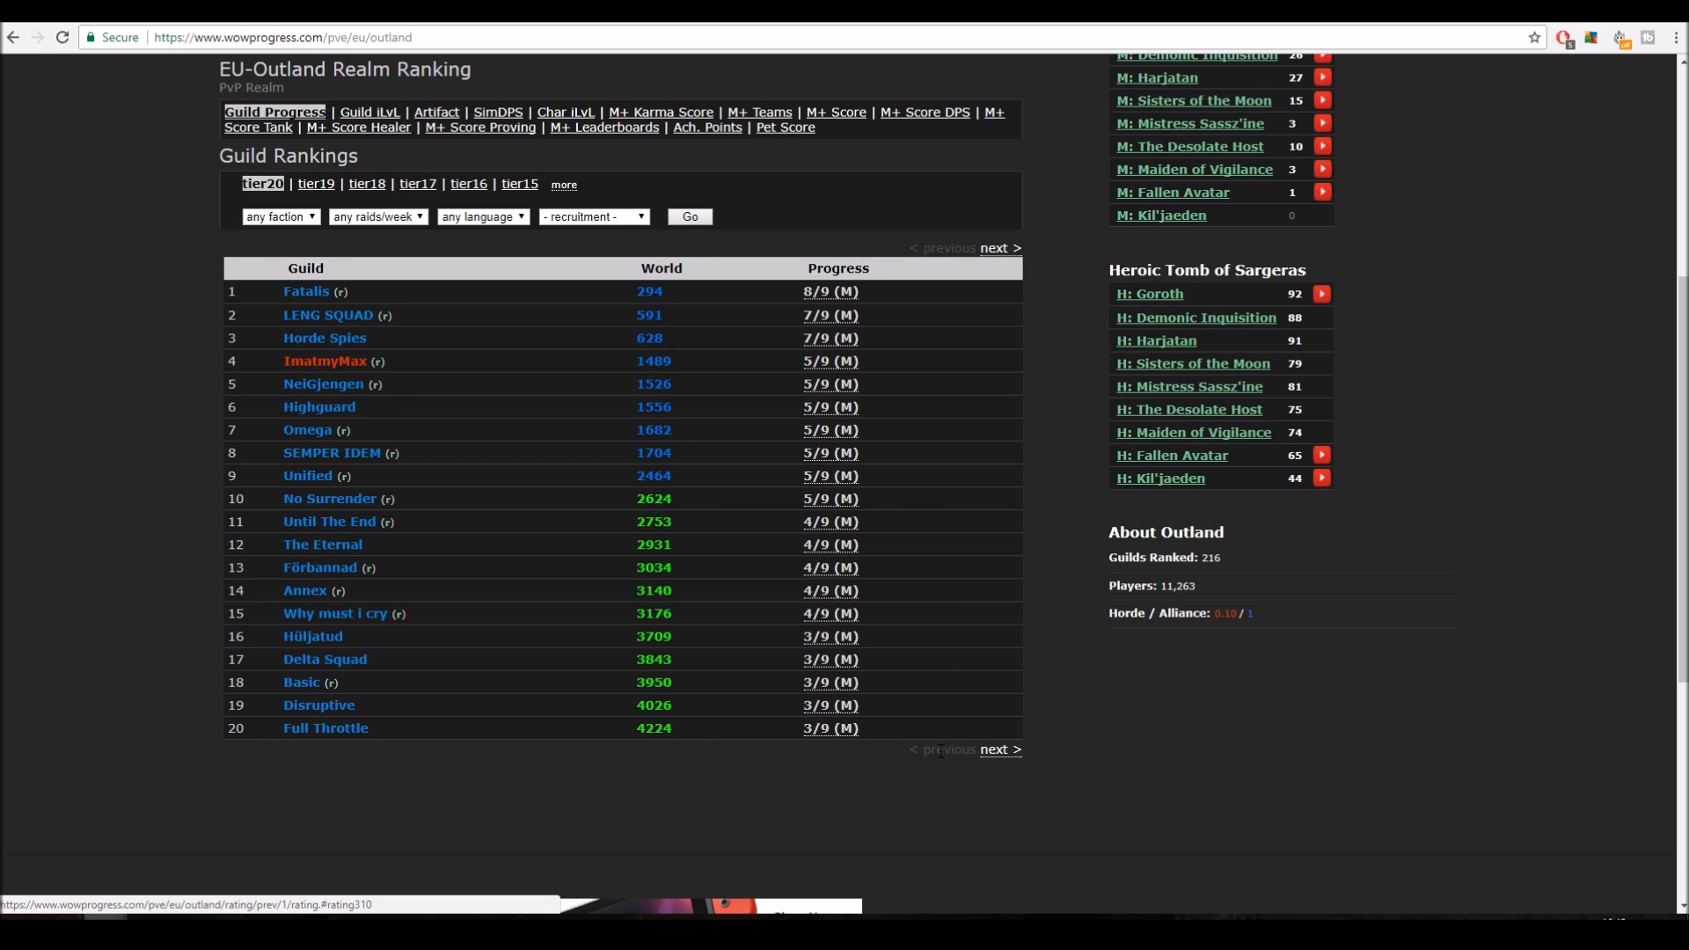
pyautogui.scroll(3)
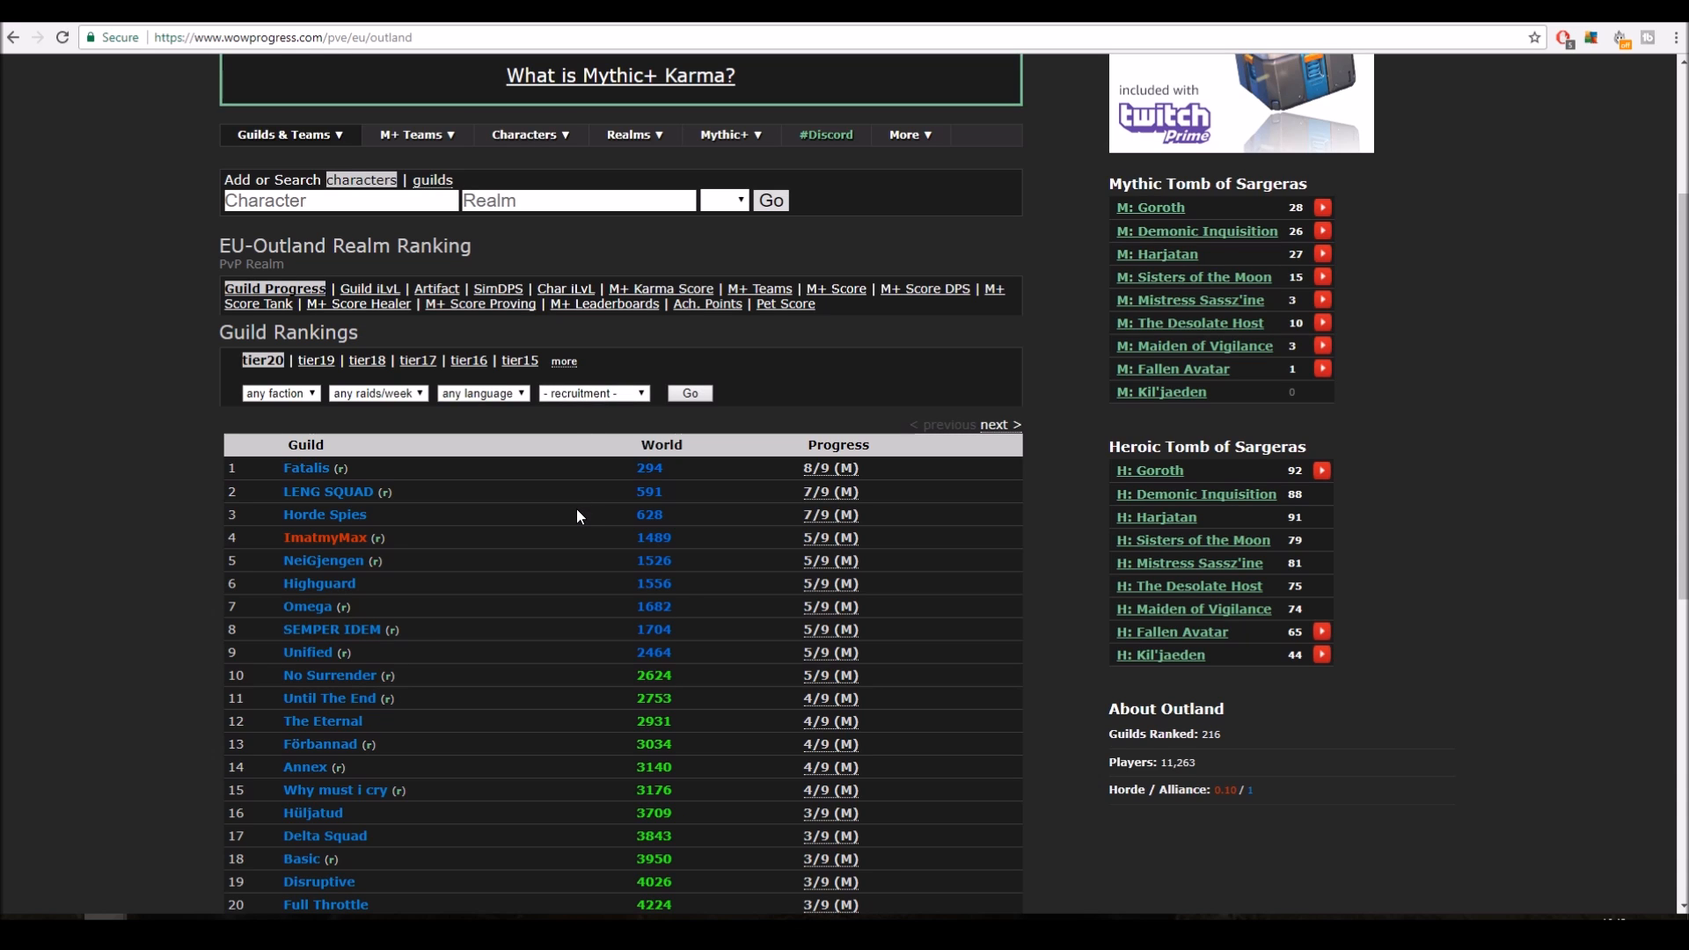
pyautogui.scroll(-3)
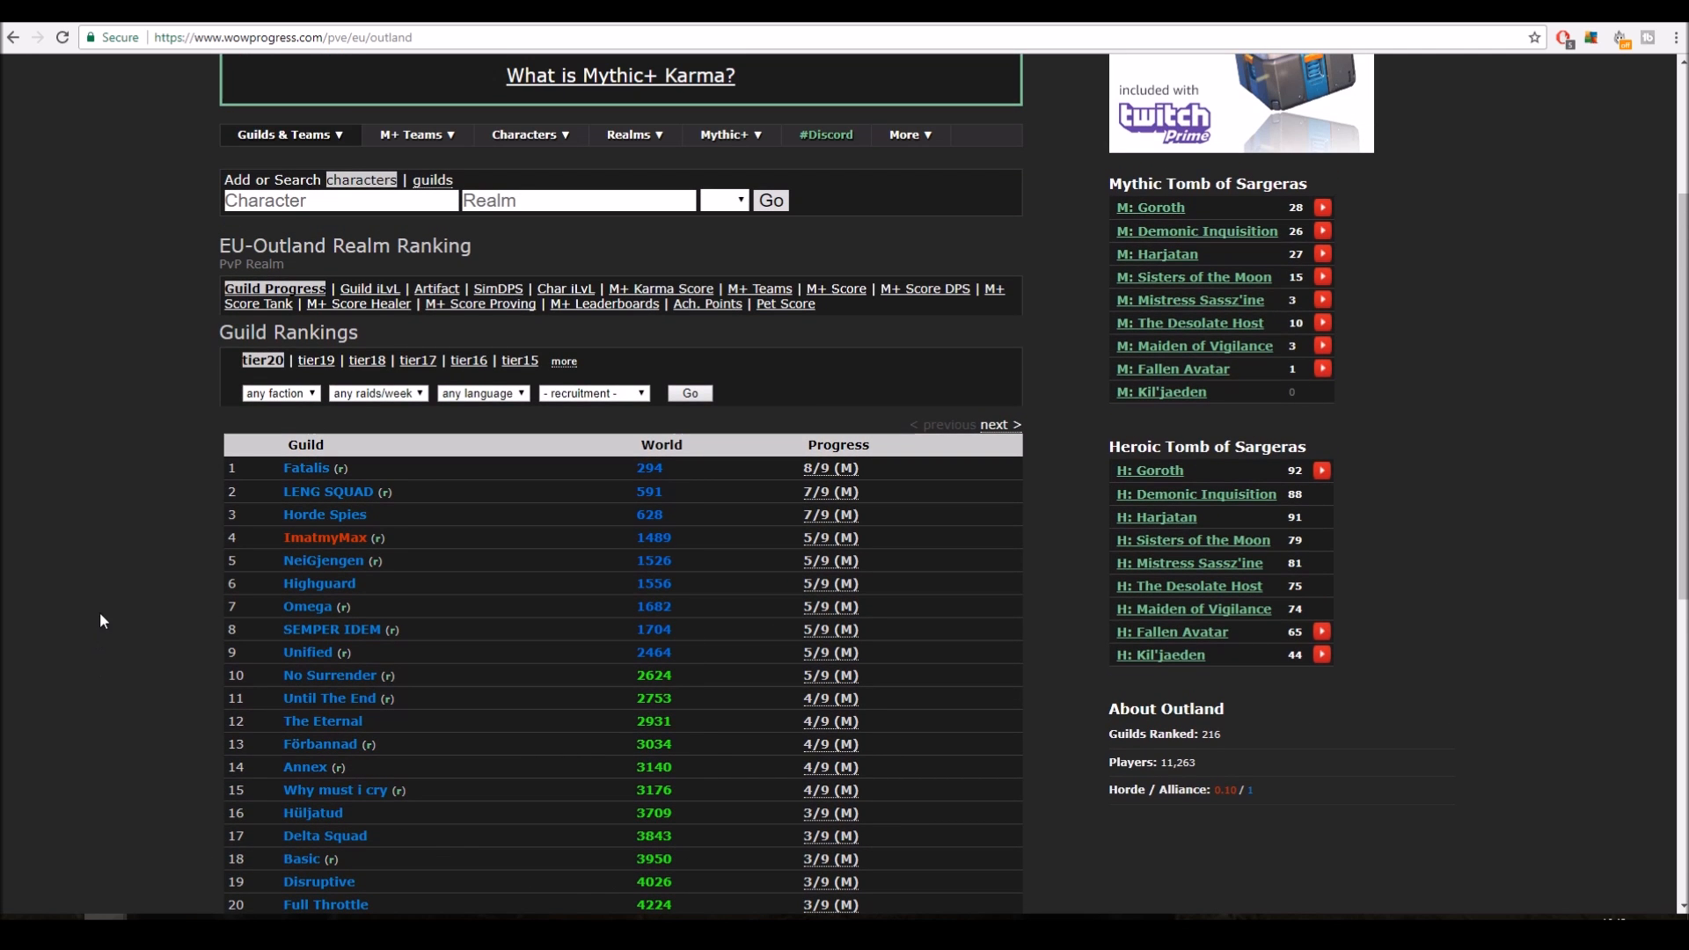
pyautogui.moveTo(119, 432)
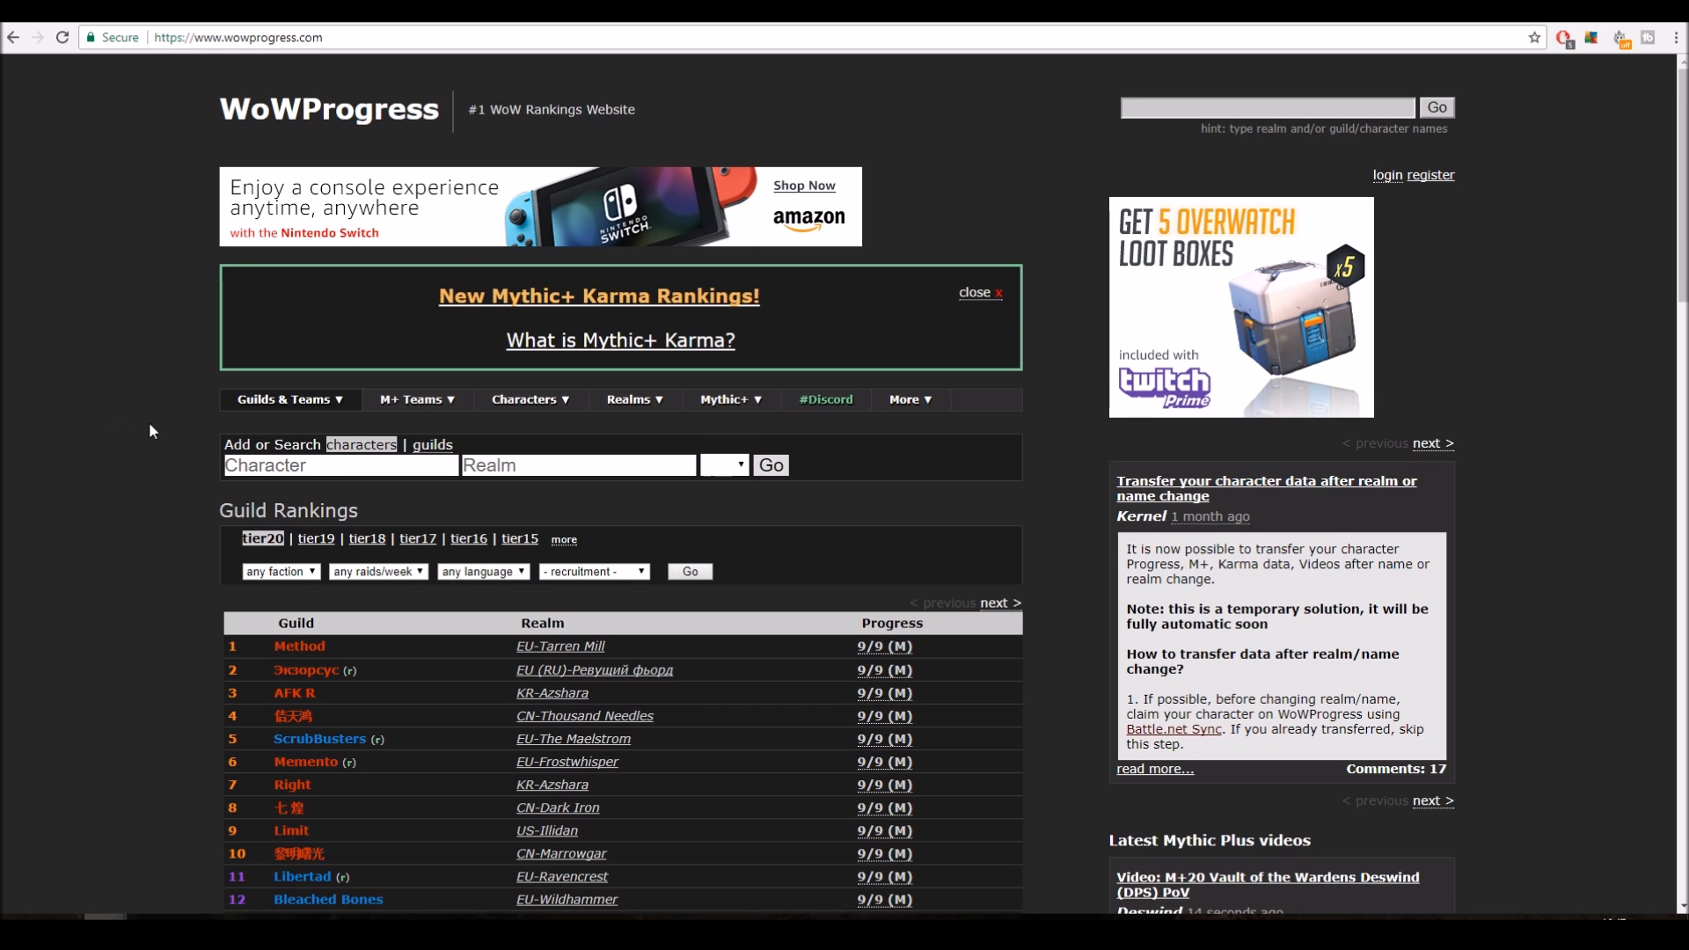
# - Show the EU realm ranking sorted by Score, highest first, Ravencrest leading at 28,750
pyautogui.click(633, 399)
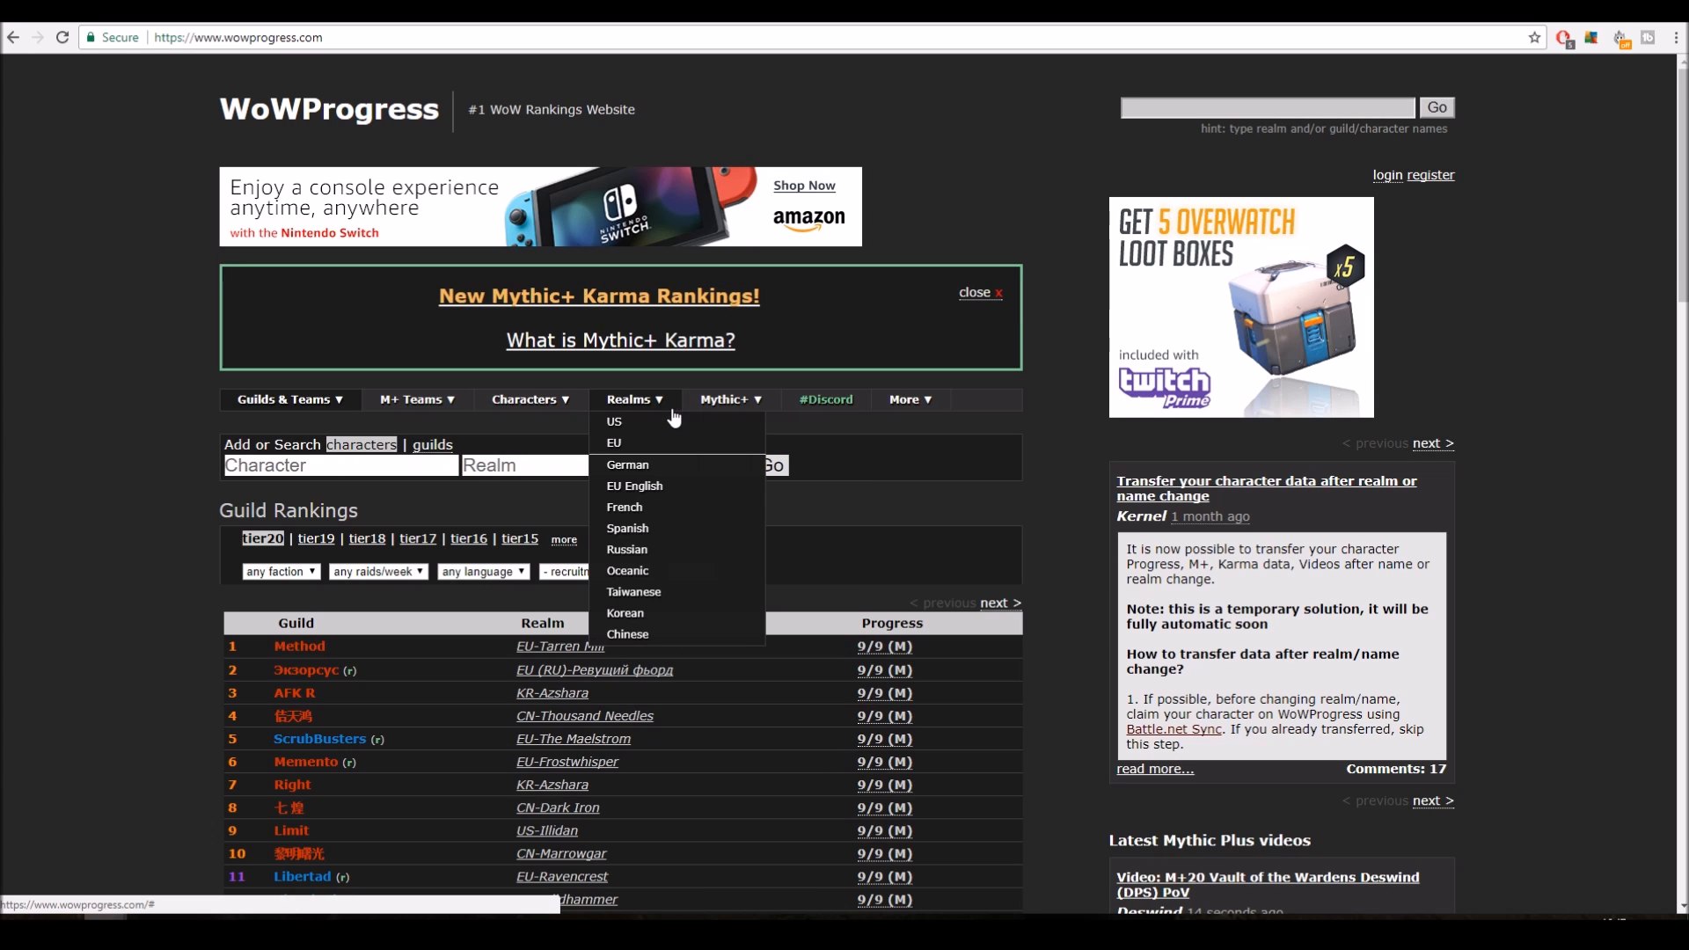
pyautogui.moveTo(621, 446)
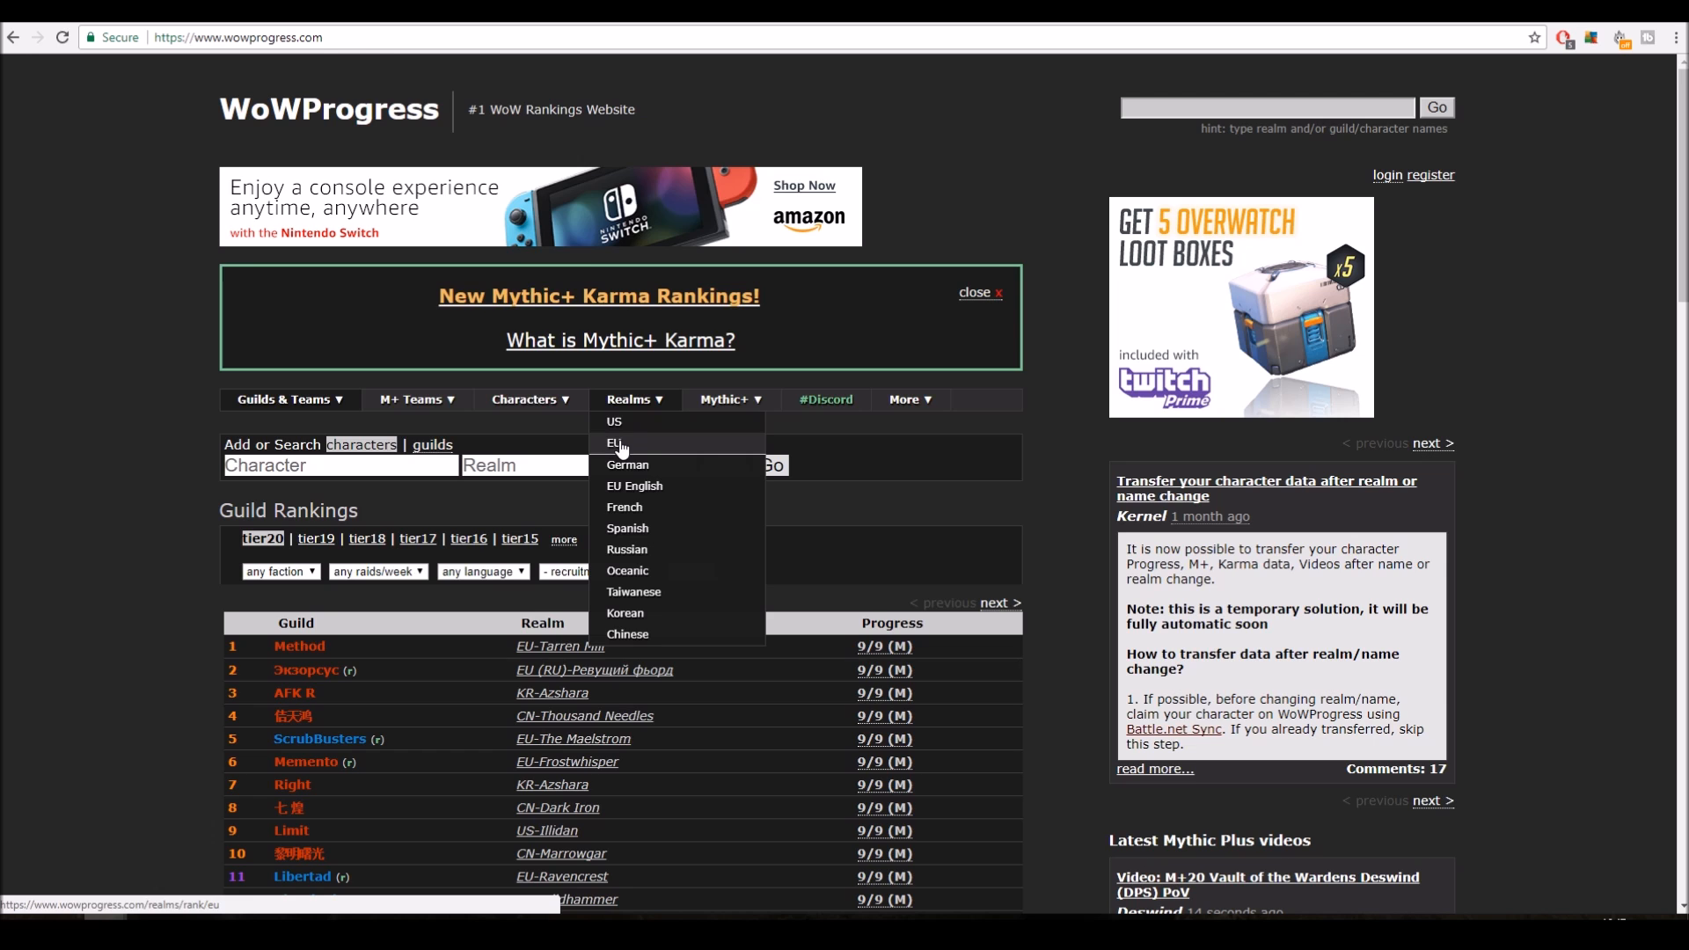
pyautogui.click(611, 443)
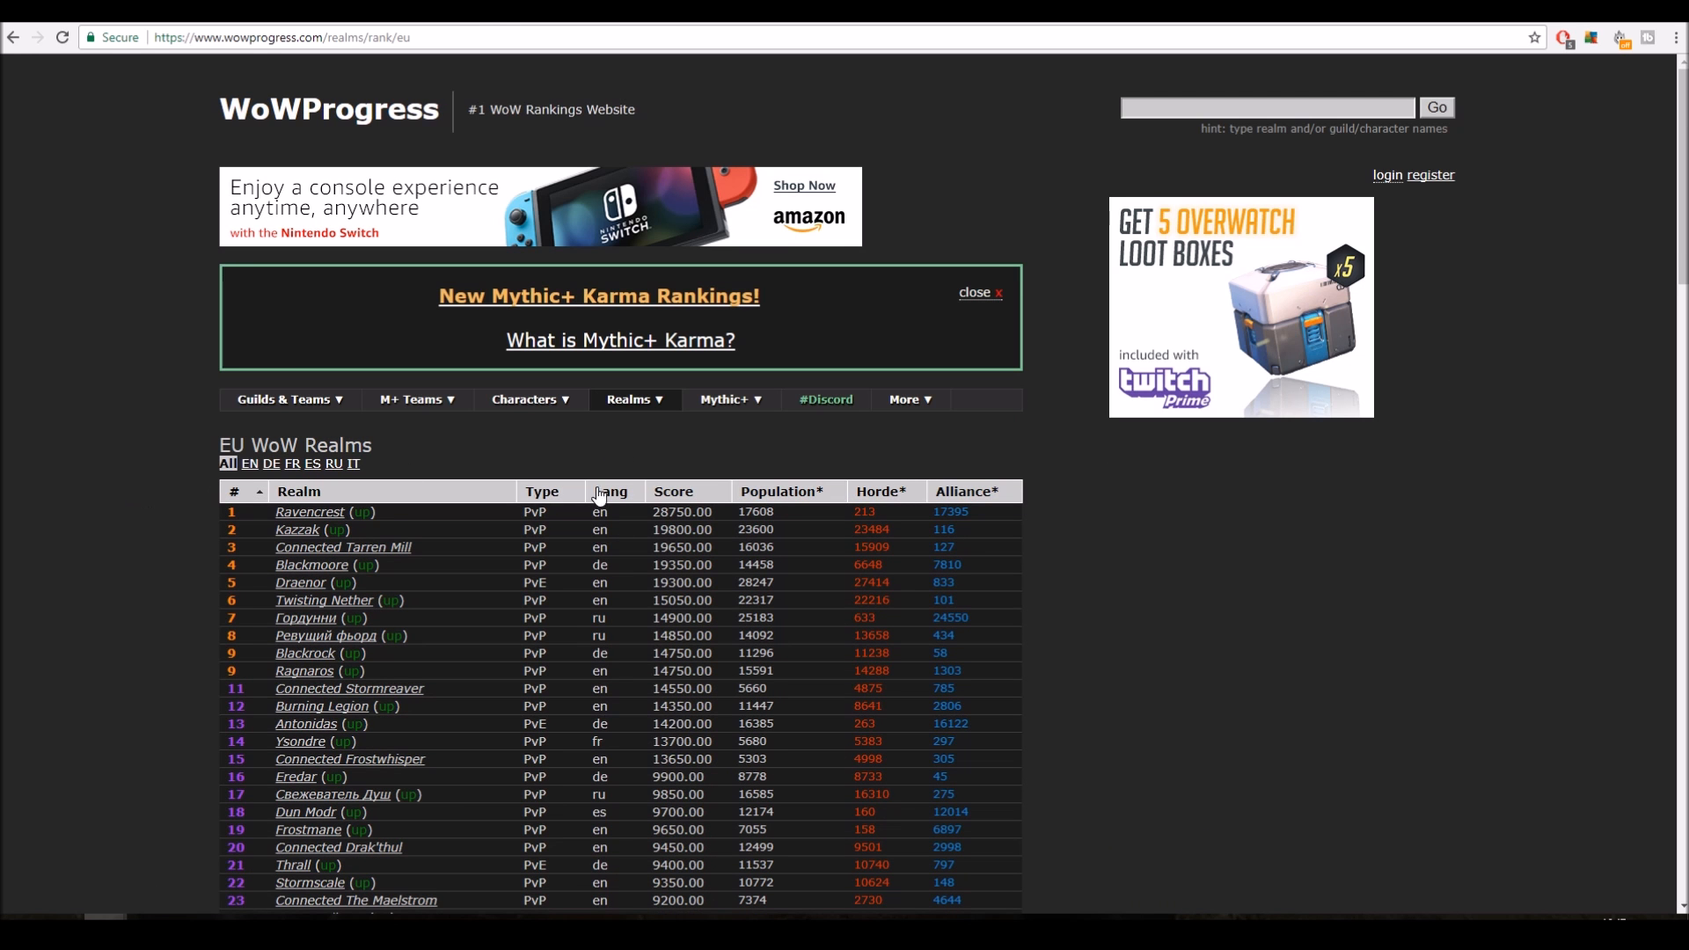
pyautogui.click(674, 491)
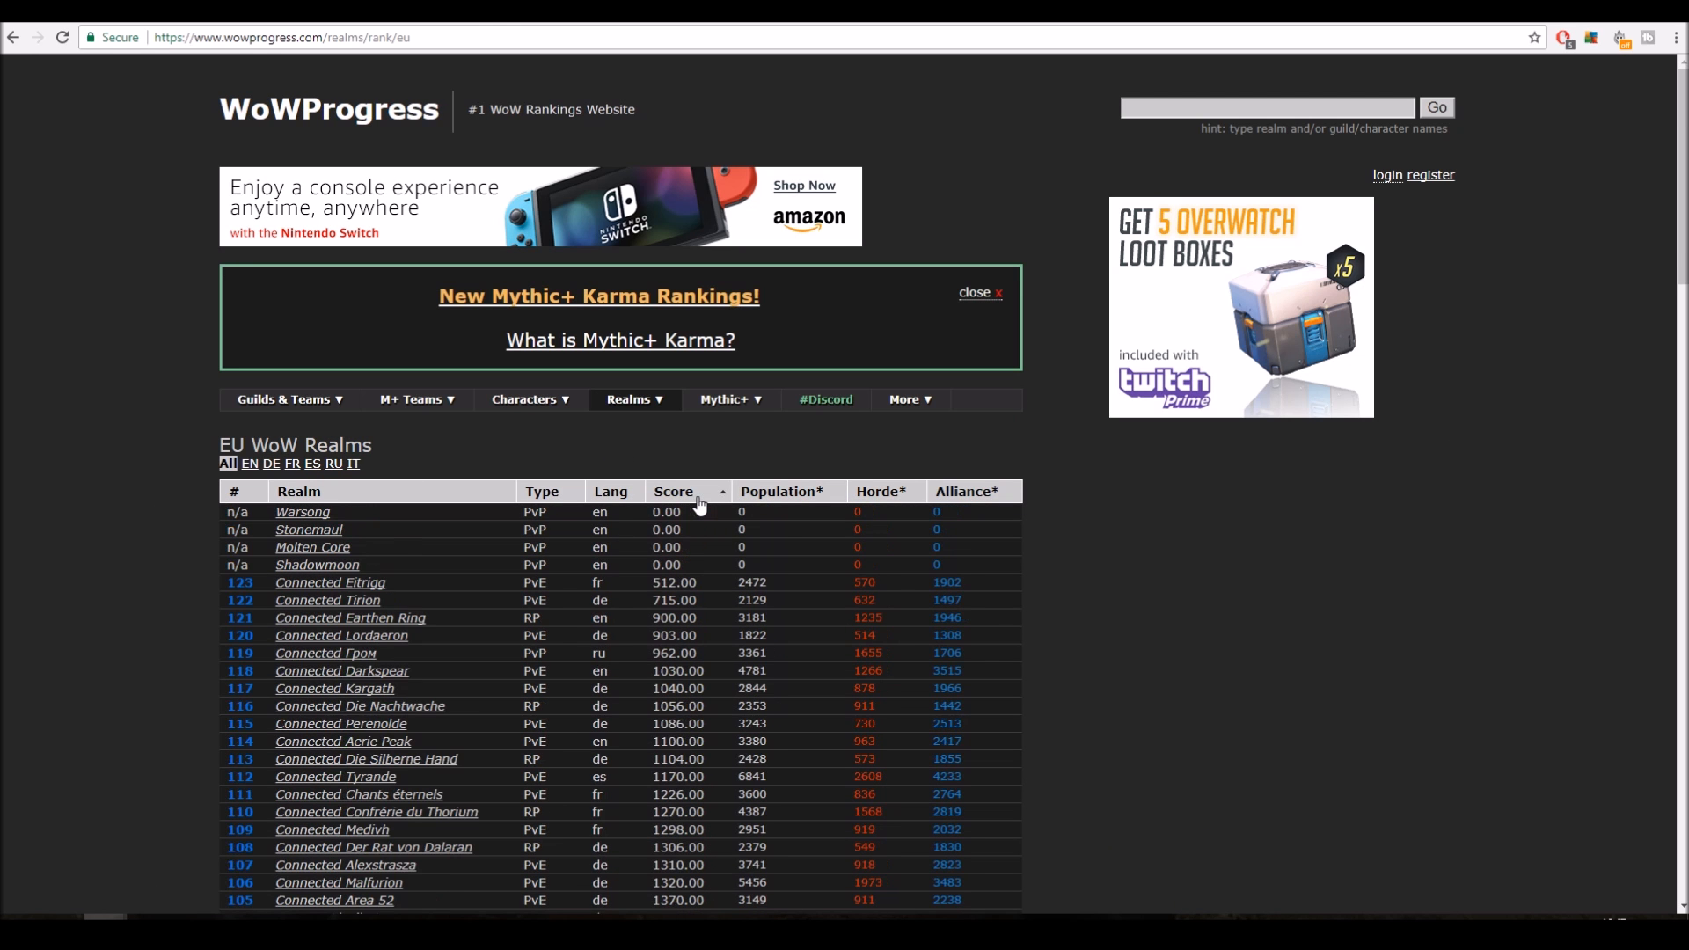
pyautogui.click(689, 490)
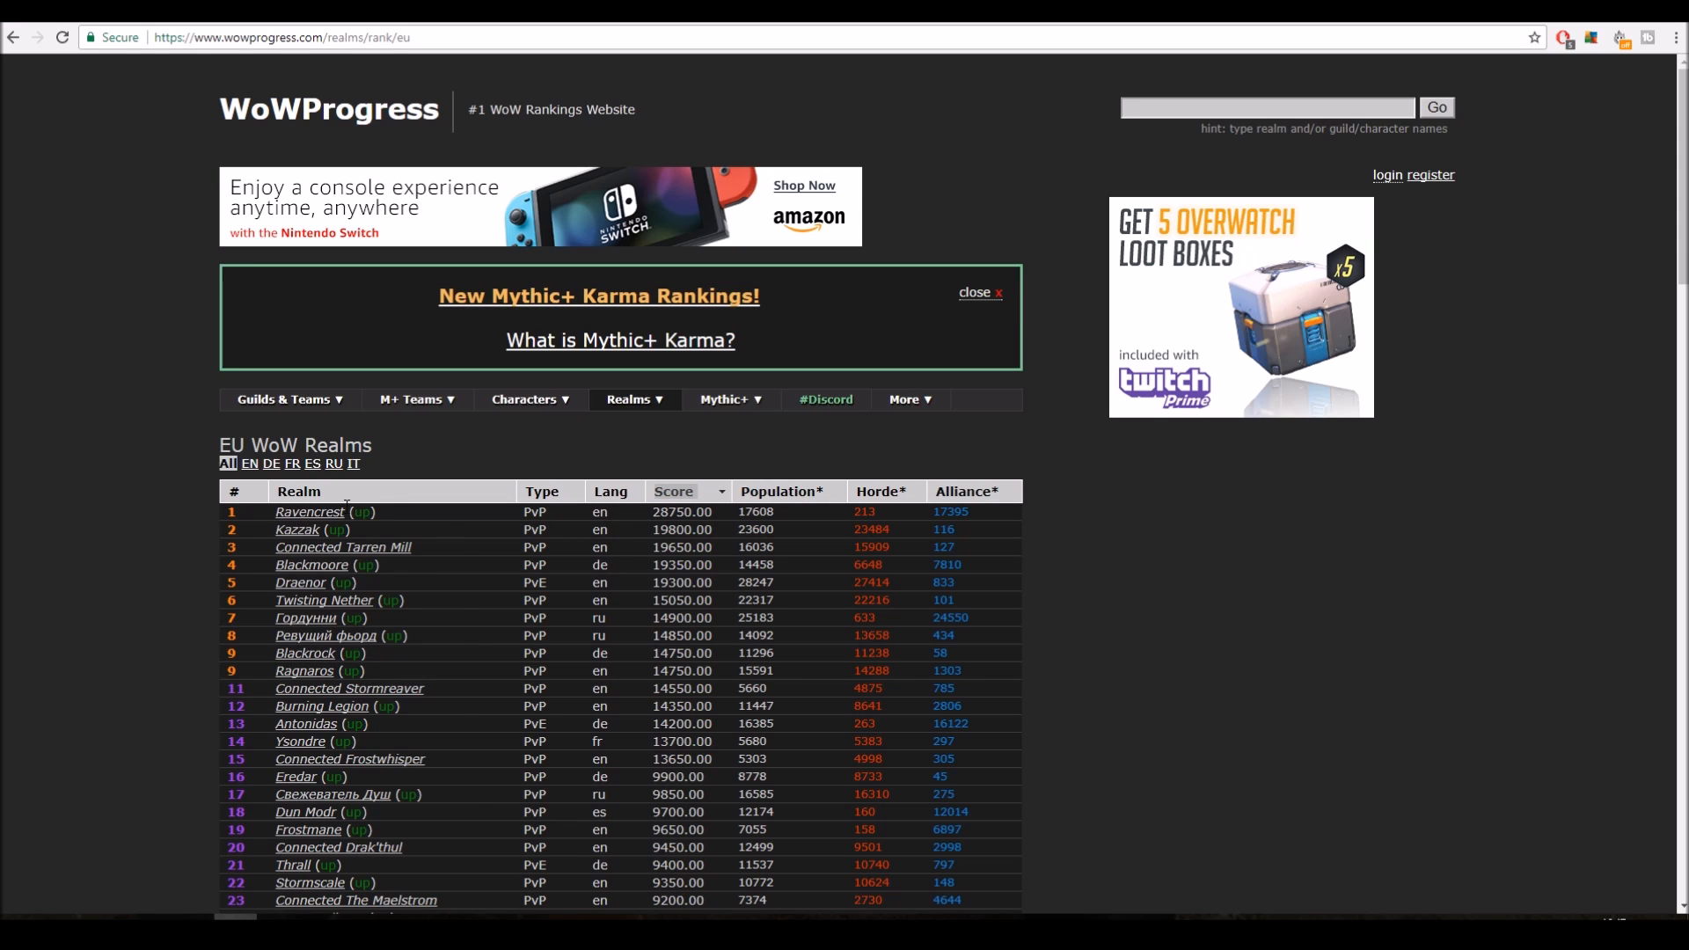
pyautogui.moveTo(619, 614)
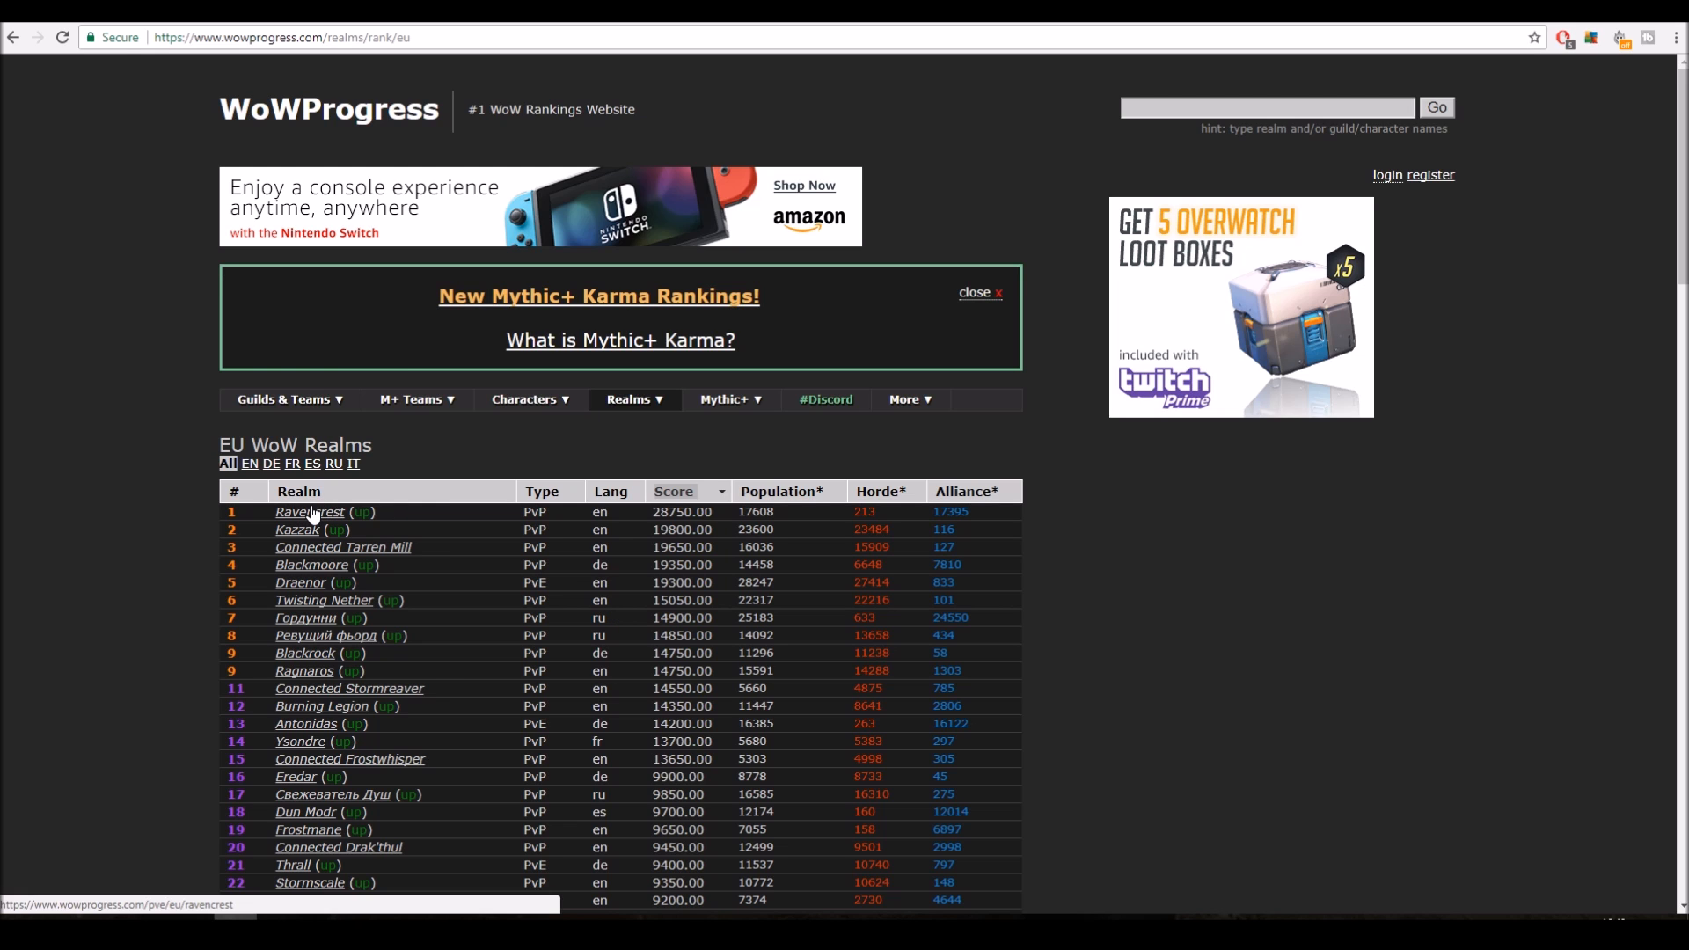
# - Open EU-Ravencrest's guild rankings, page through lower ranks, and return to Libertad at first
pyautogui.click(309, 511)
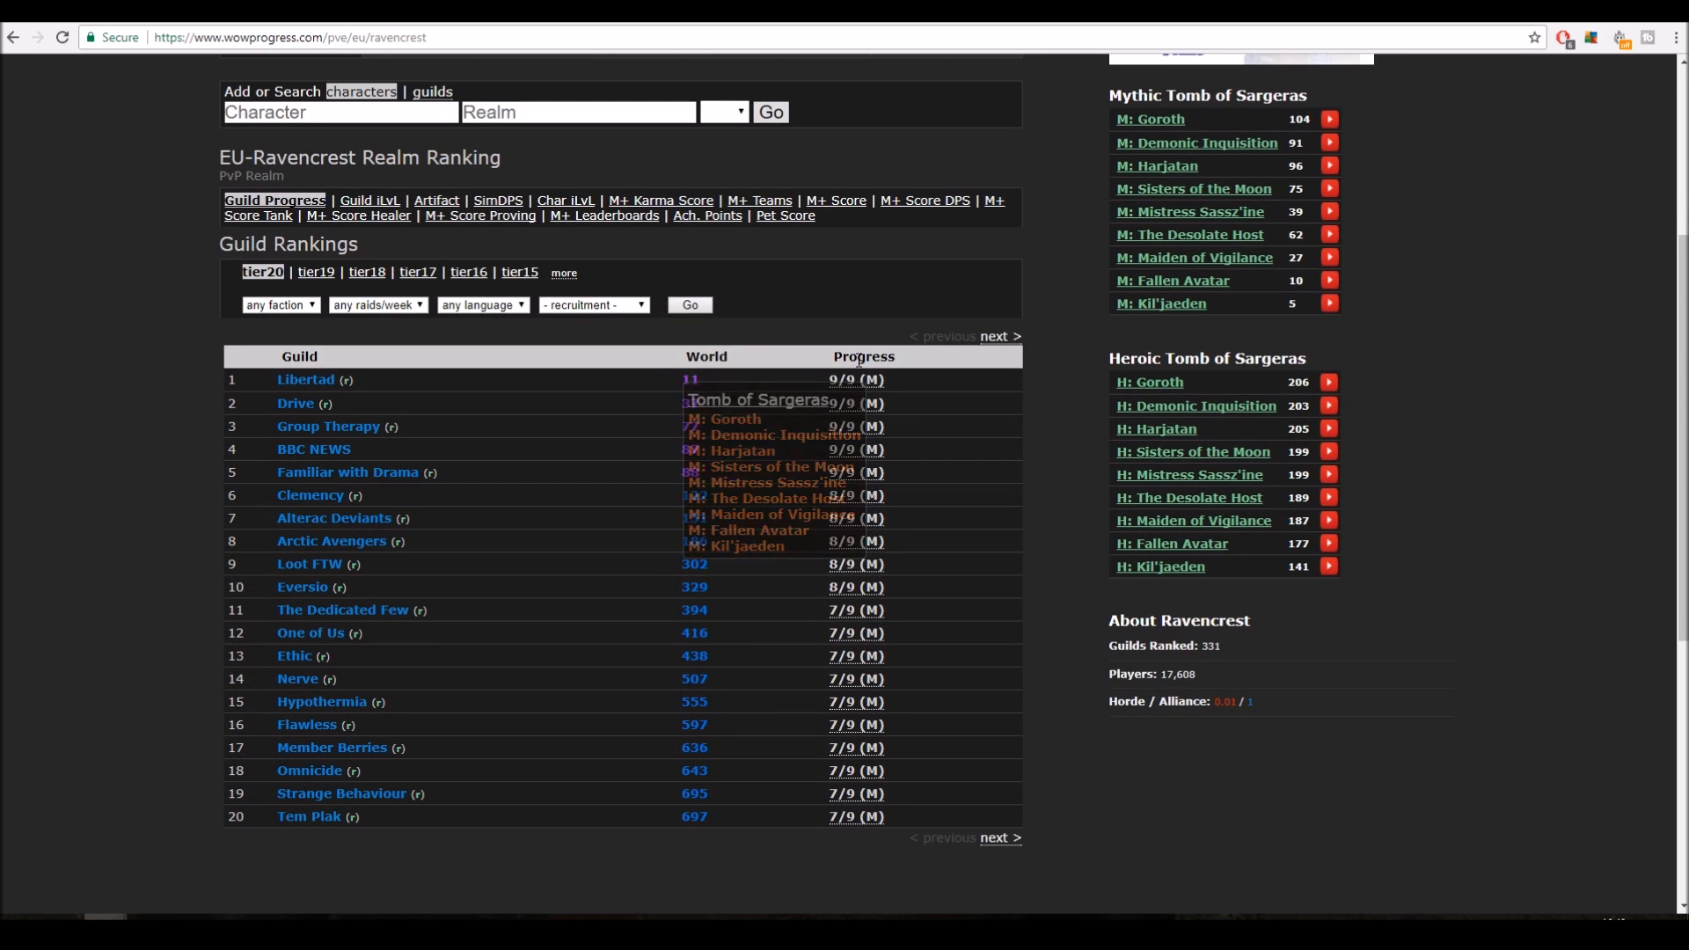
pyautogui.moveTo(997, 839)
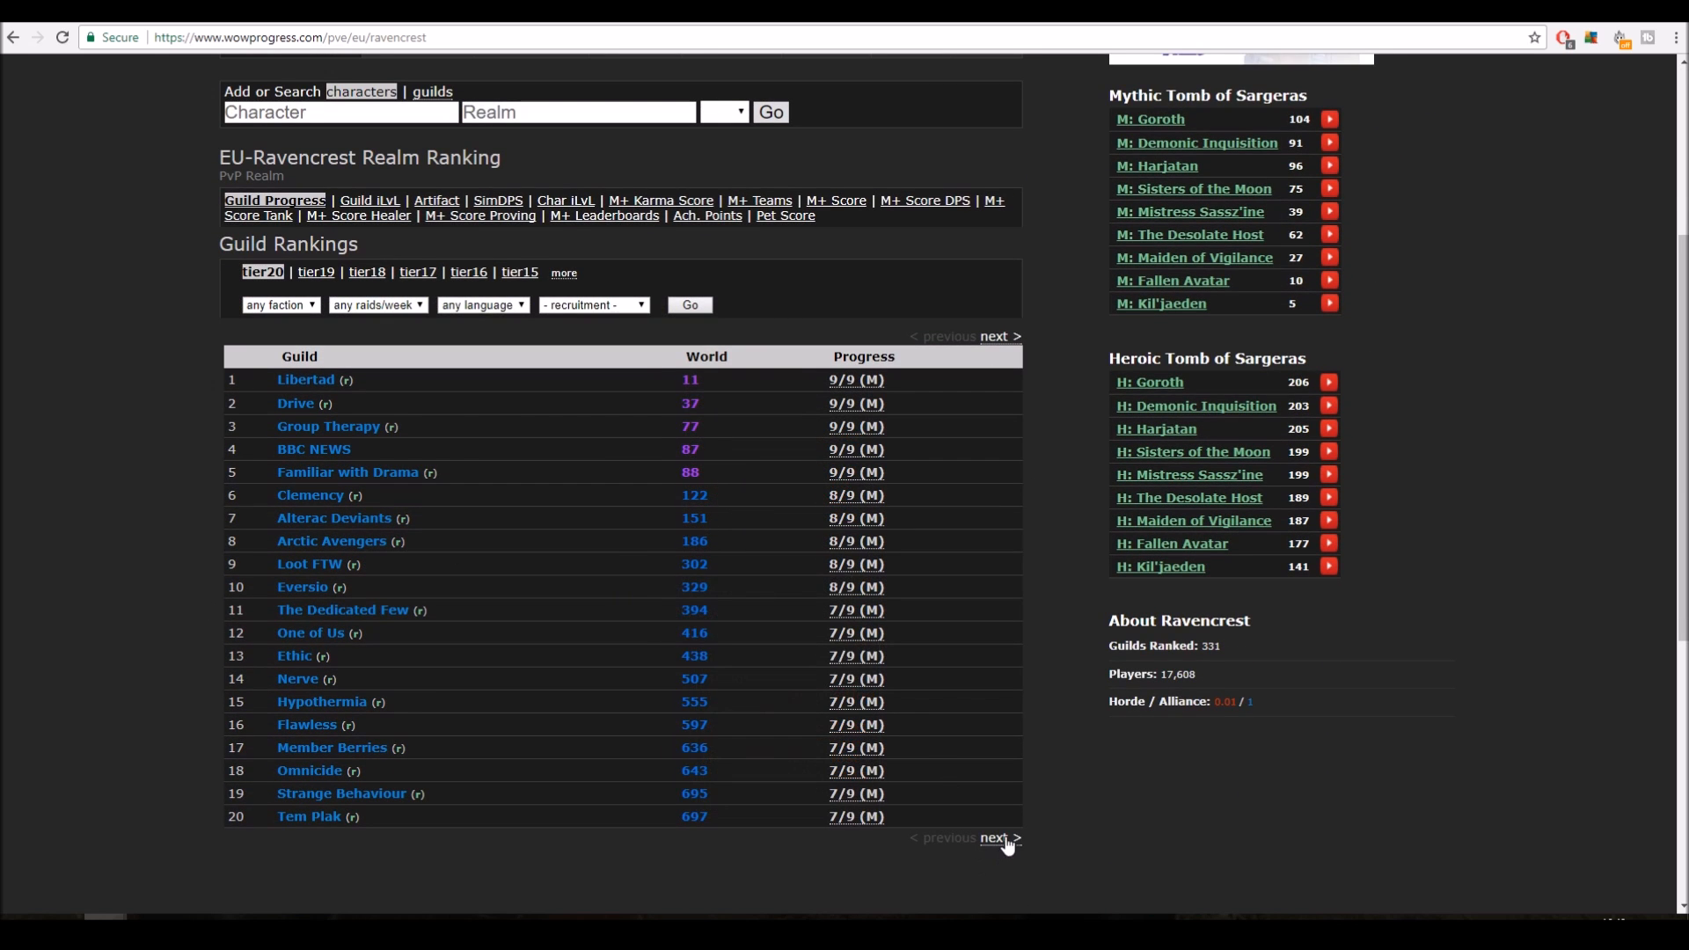
pyautogui.moveTo(995, 838)
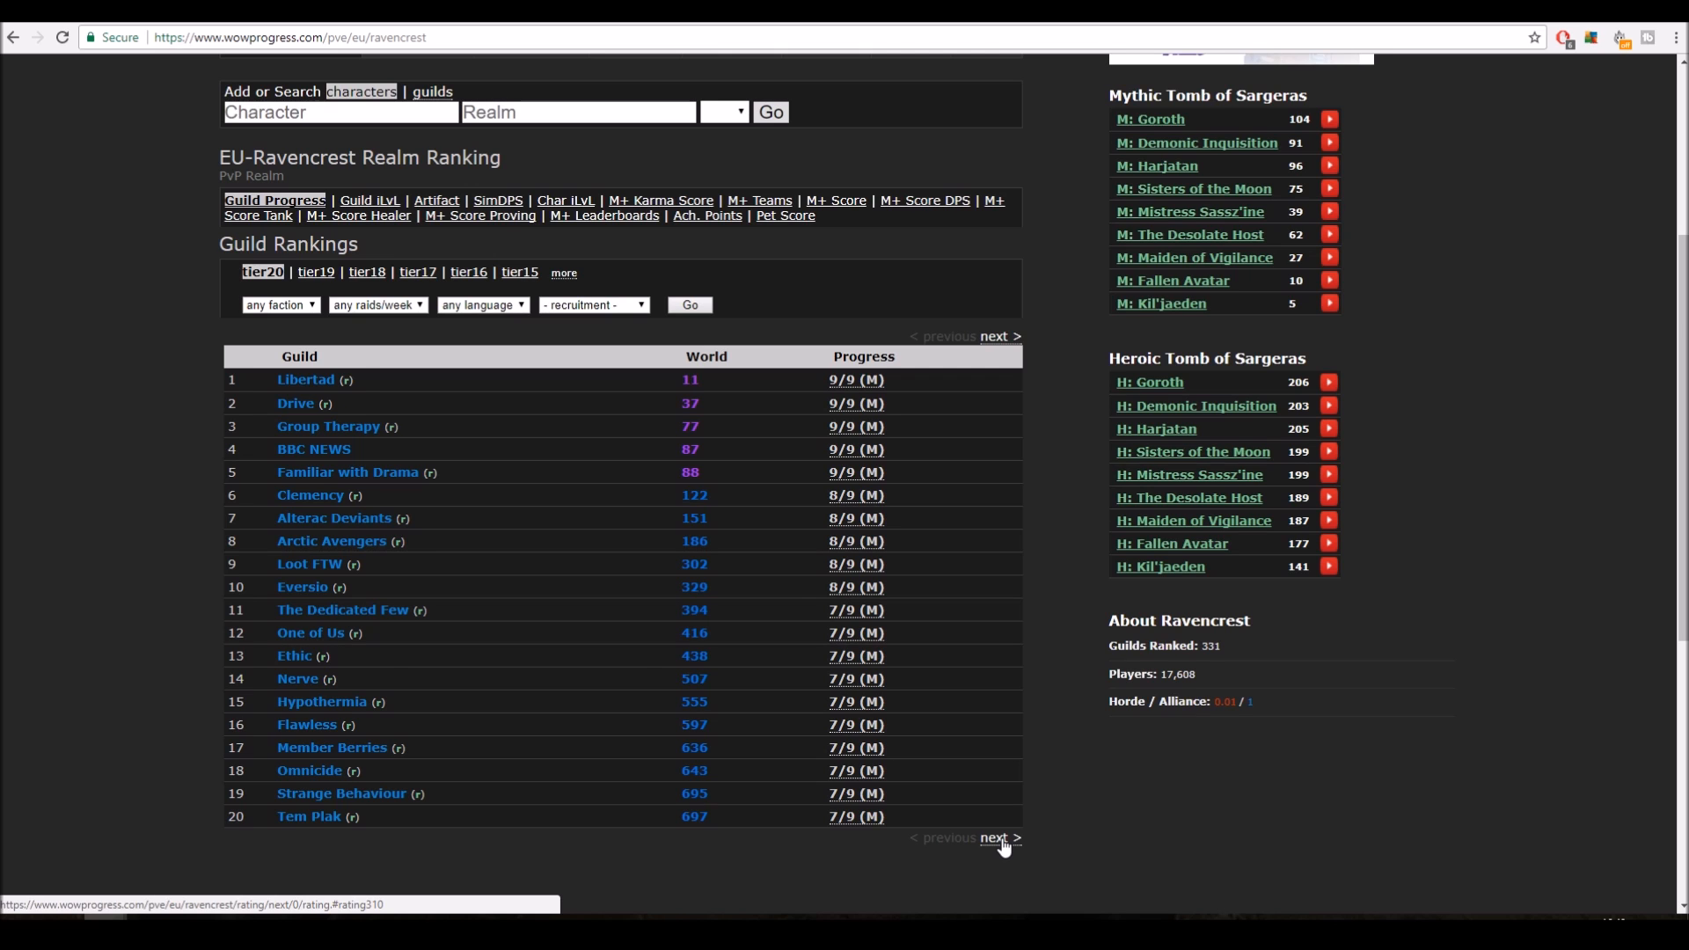
pyautogui.click(996, 838)
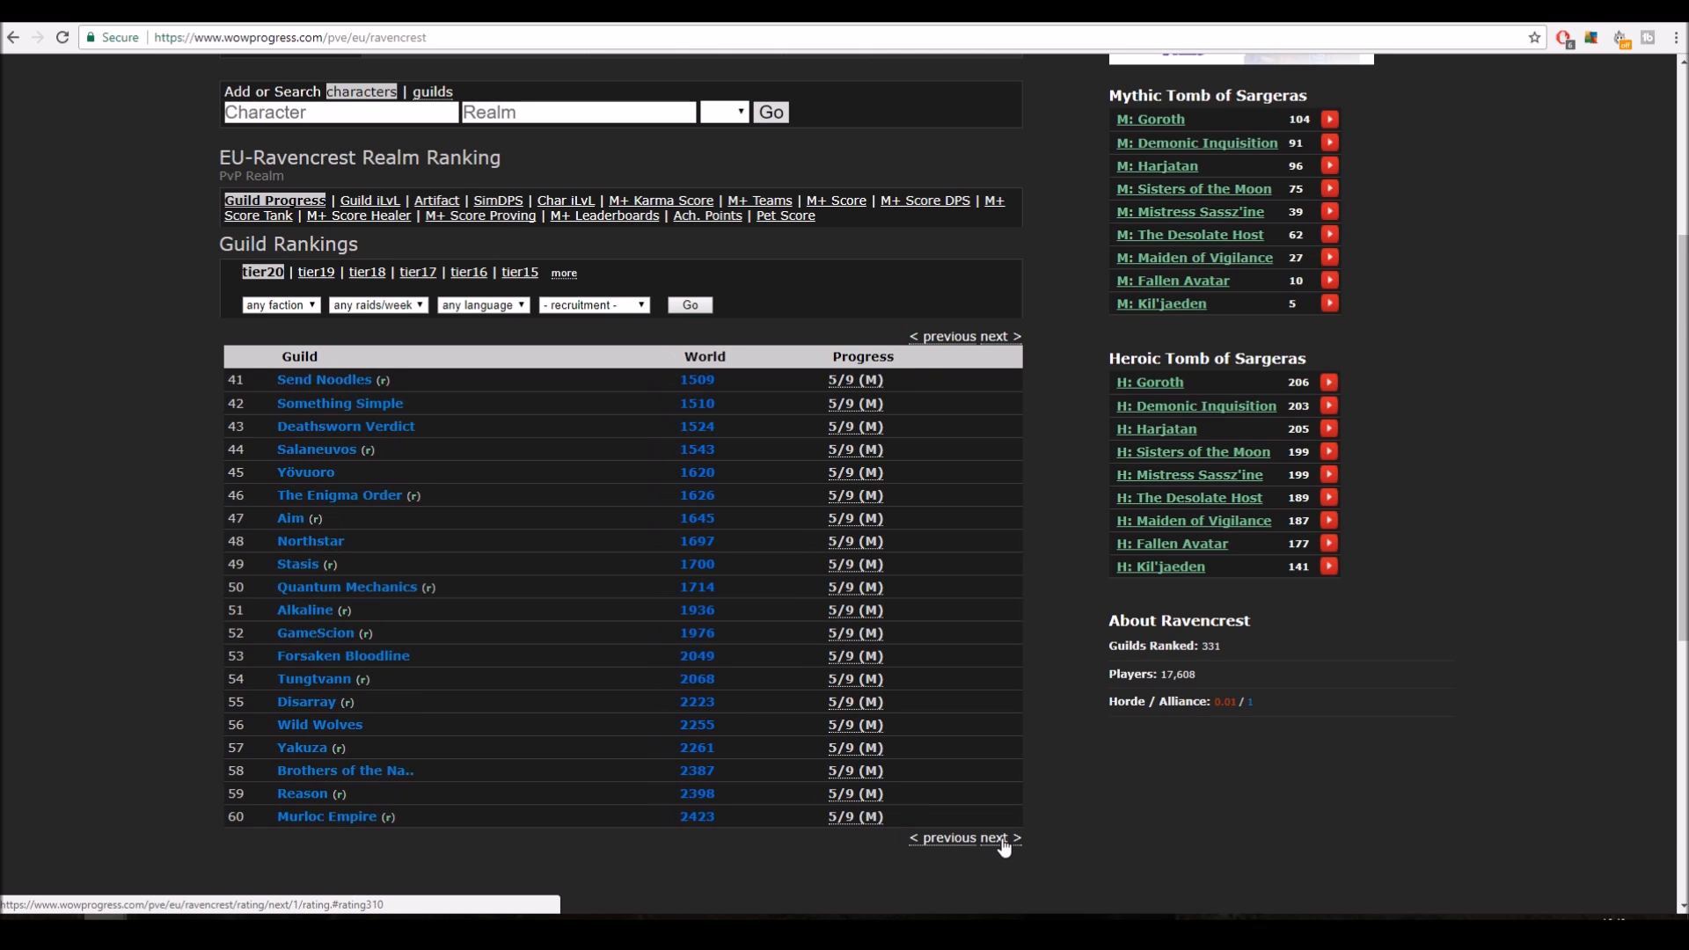
pyautogui.click(995, 837)
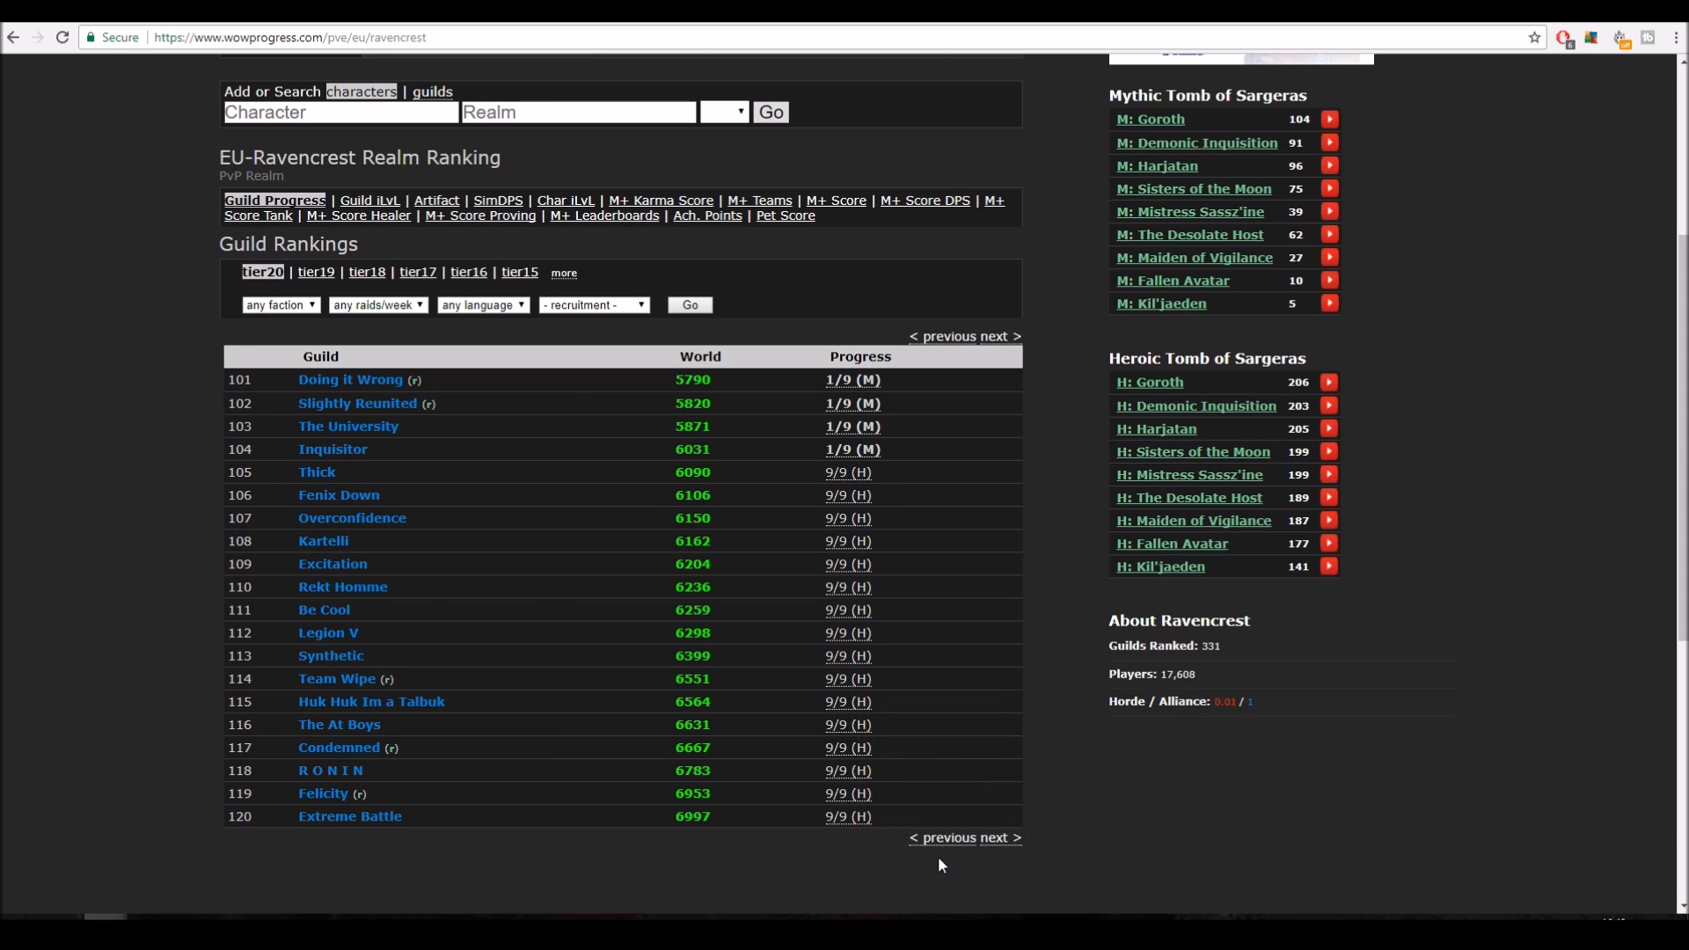
pyautogui.click(941, 838)
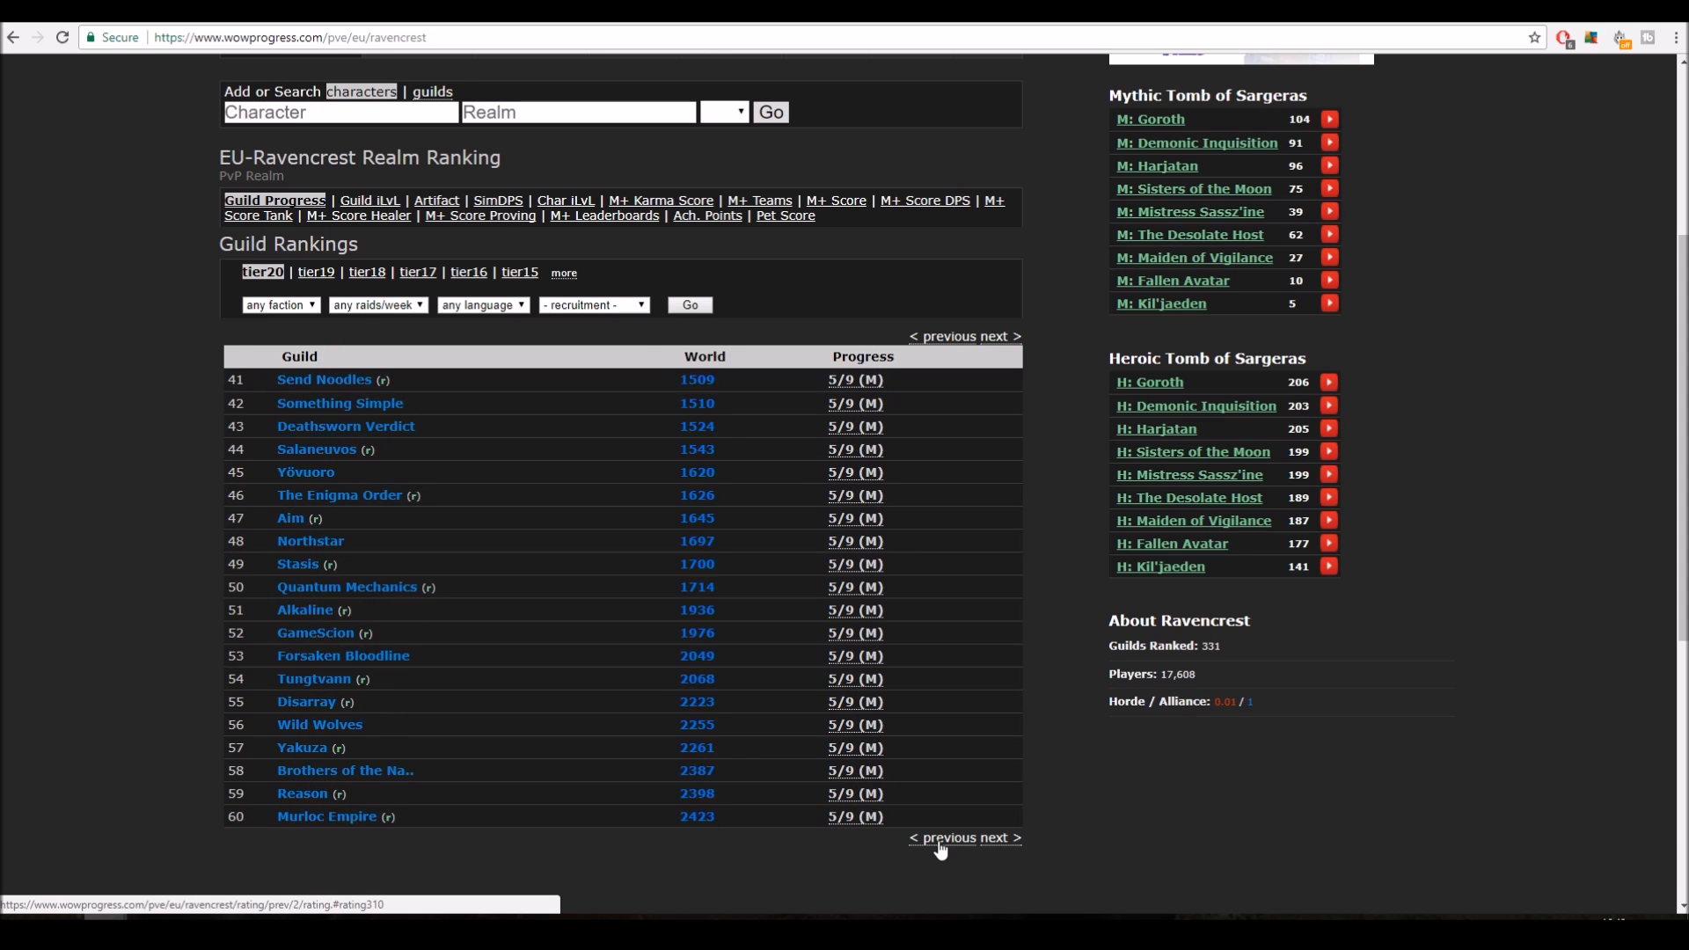
pyautogui.click(947, 838)
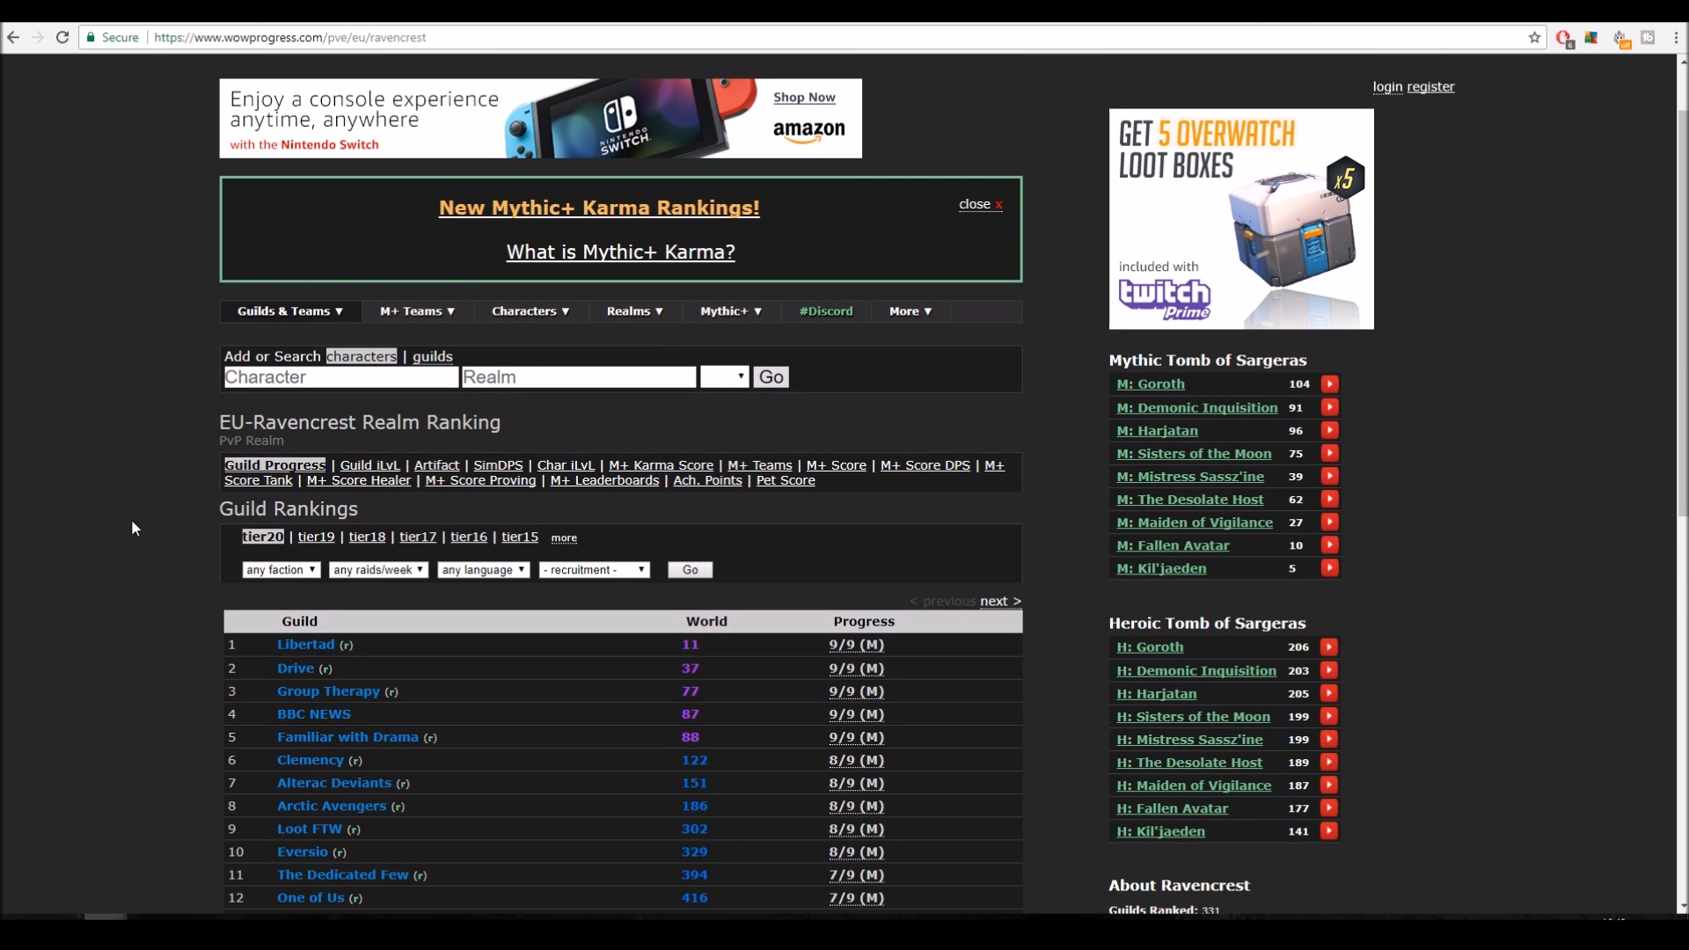
pyautogui.moveTo(107, 514)
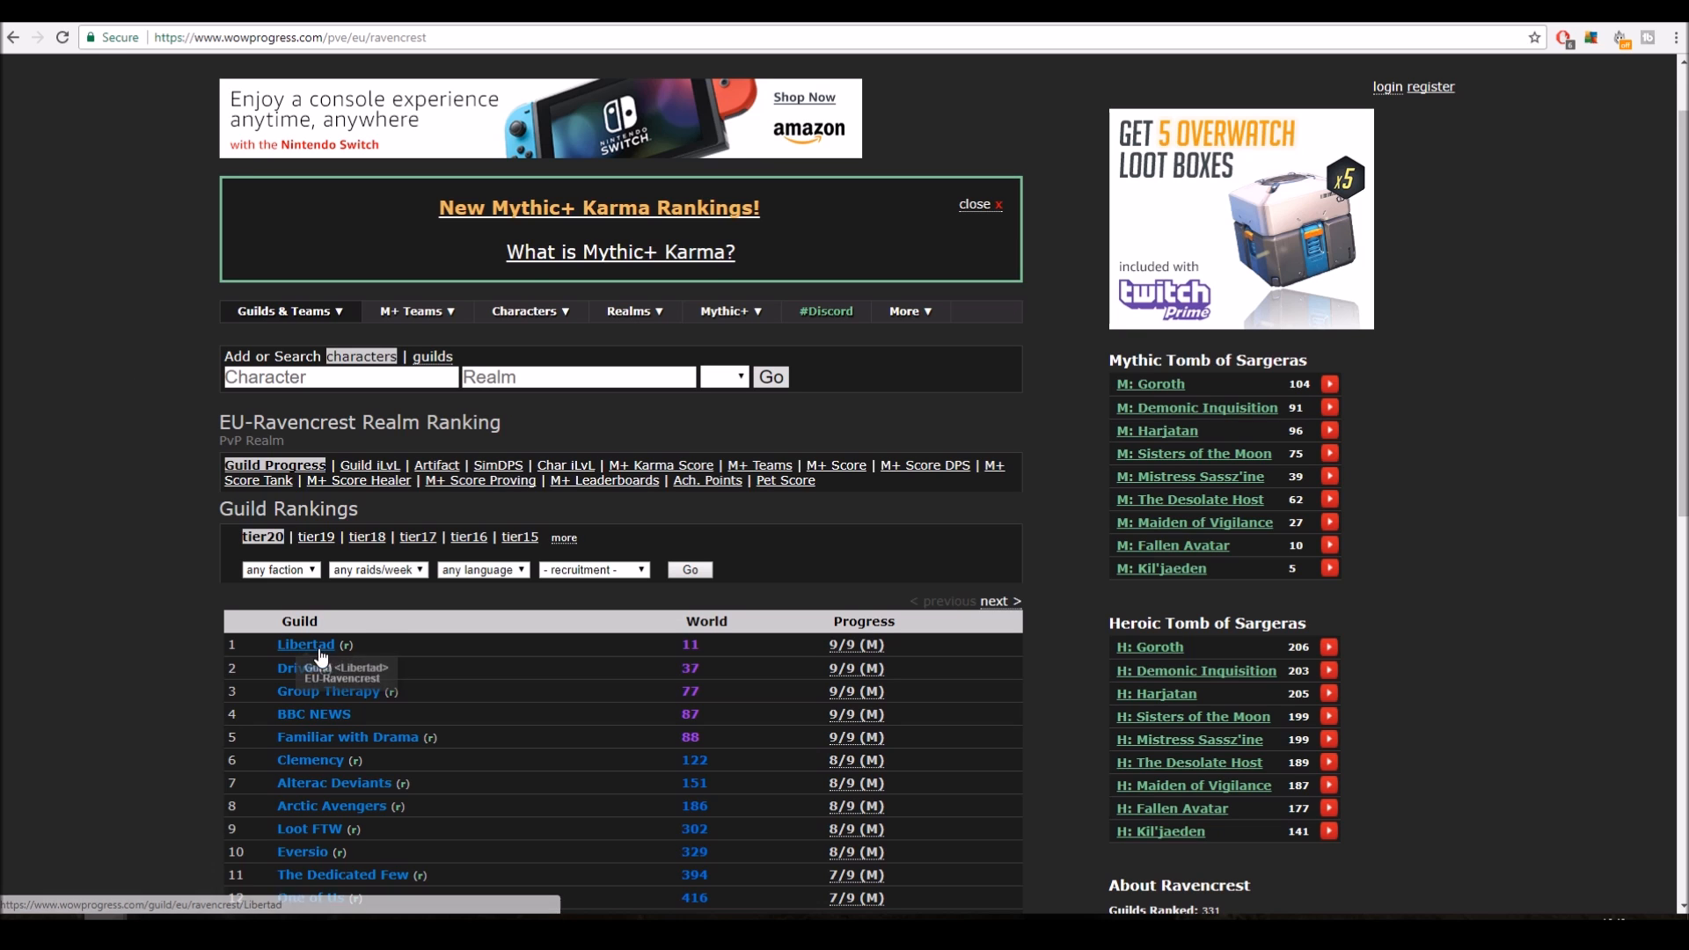
pyautogui.moveTo(105, 208)
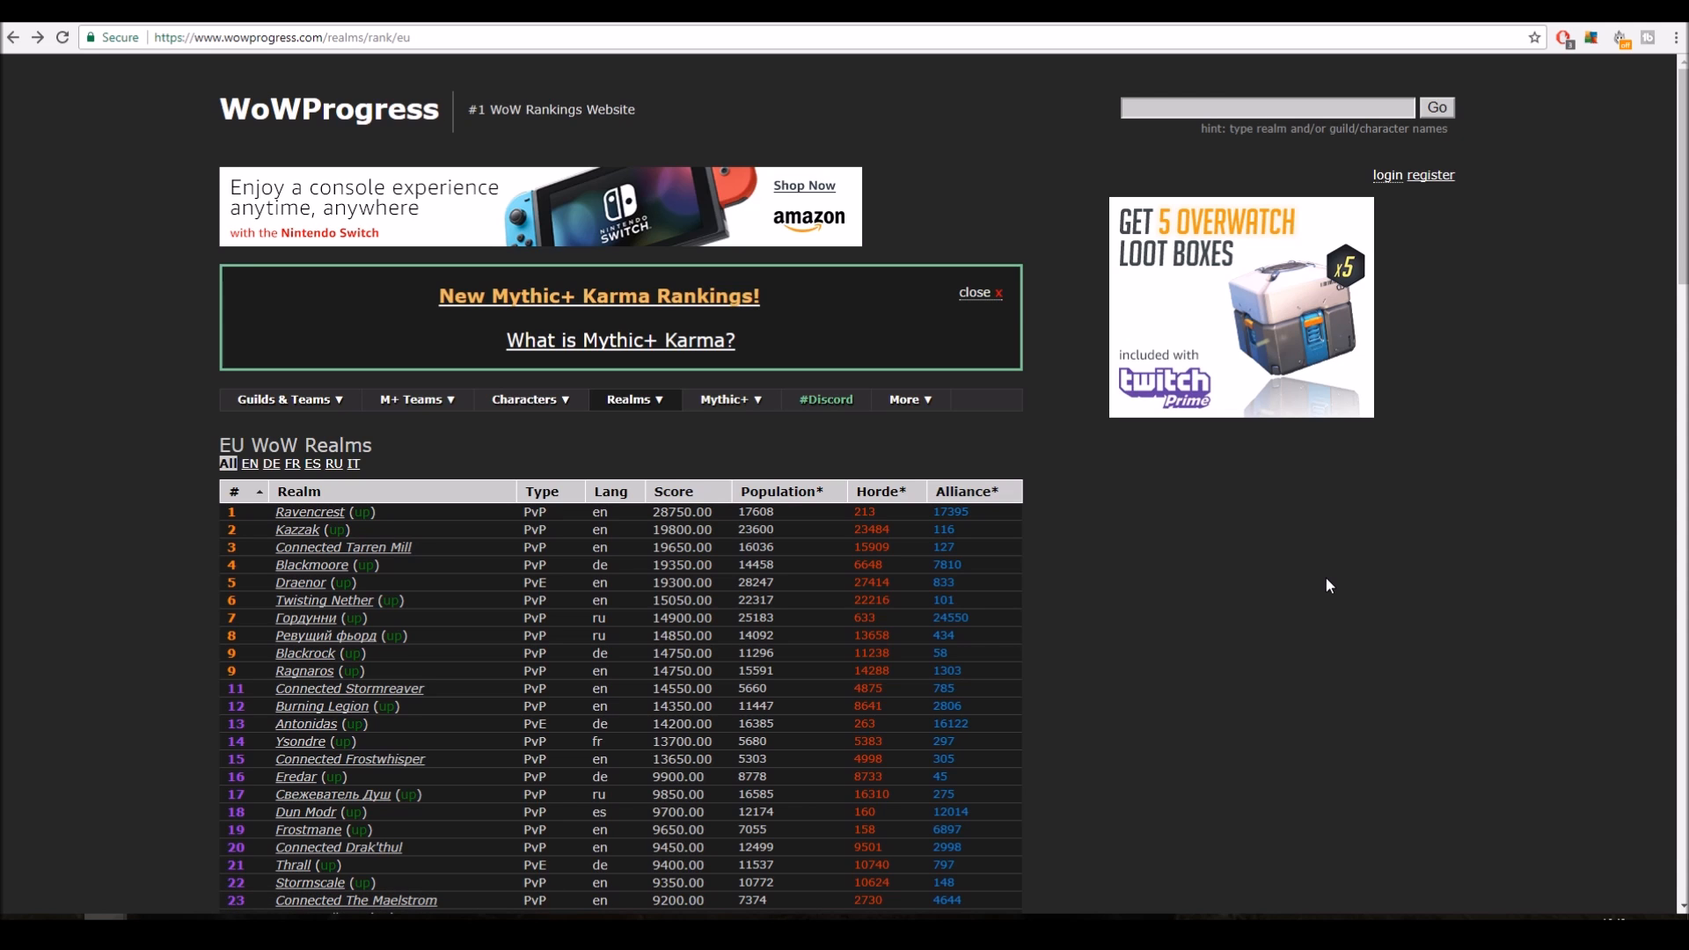
pyautogui.moveTo(972, 503)
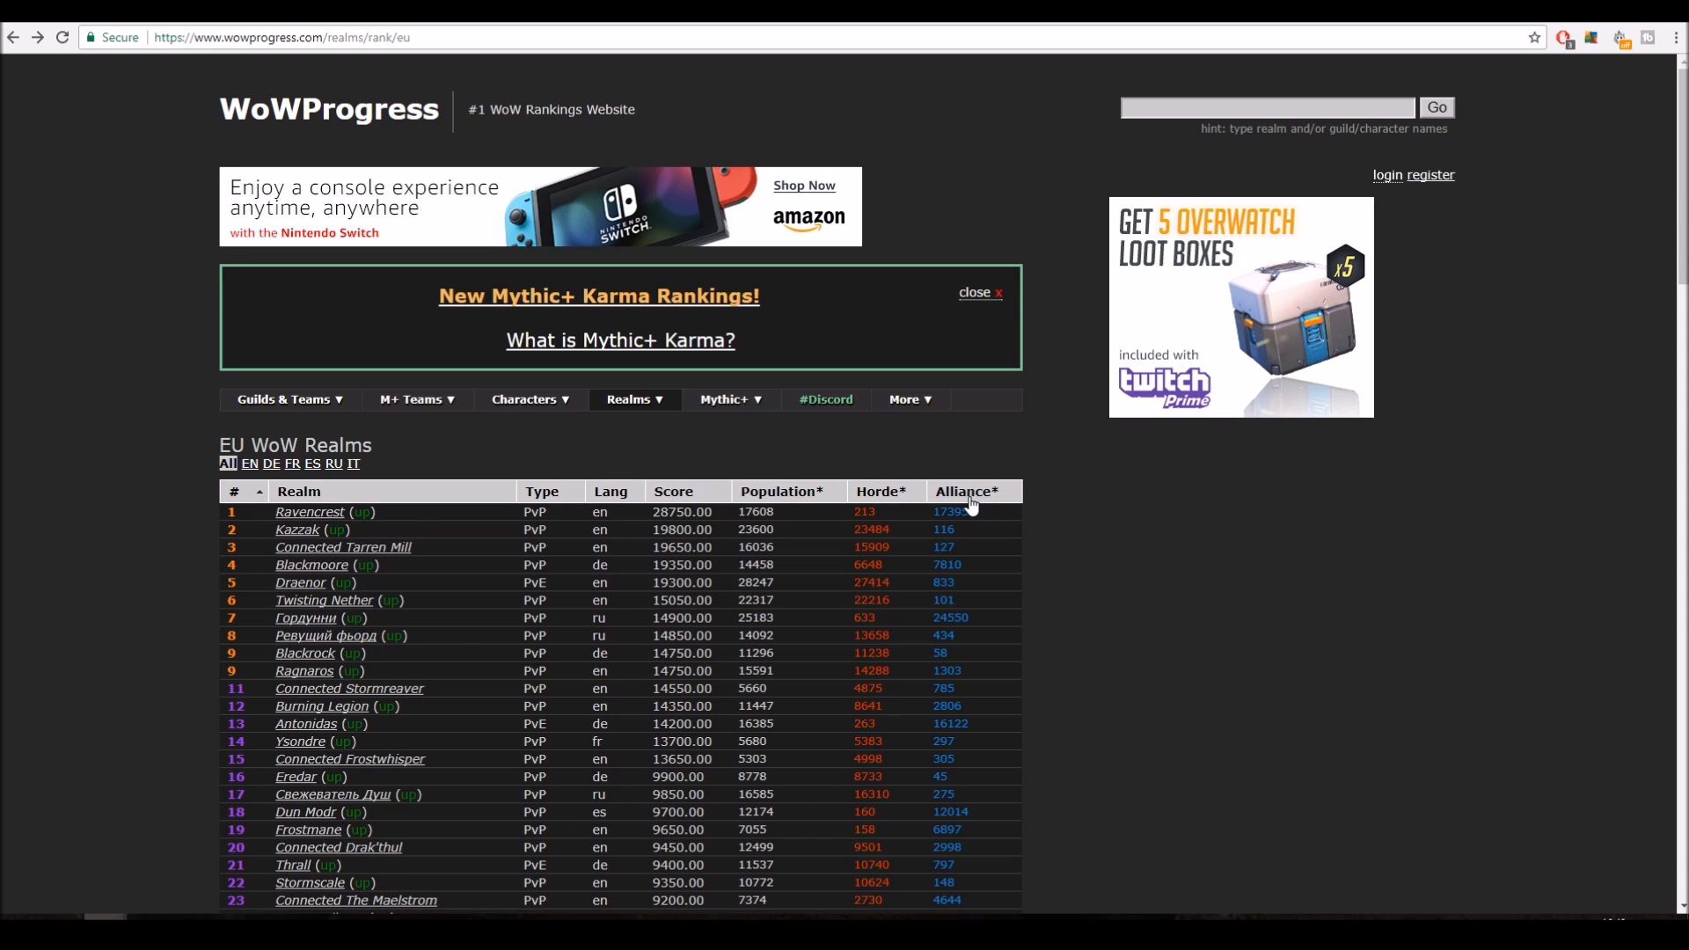
# - Sort EU realms by Alliance population with Silvermoon first, then restore score order
pyautogui.click(967, 491)
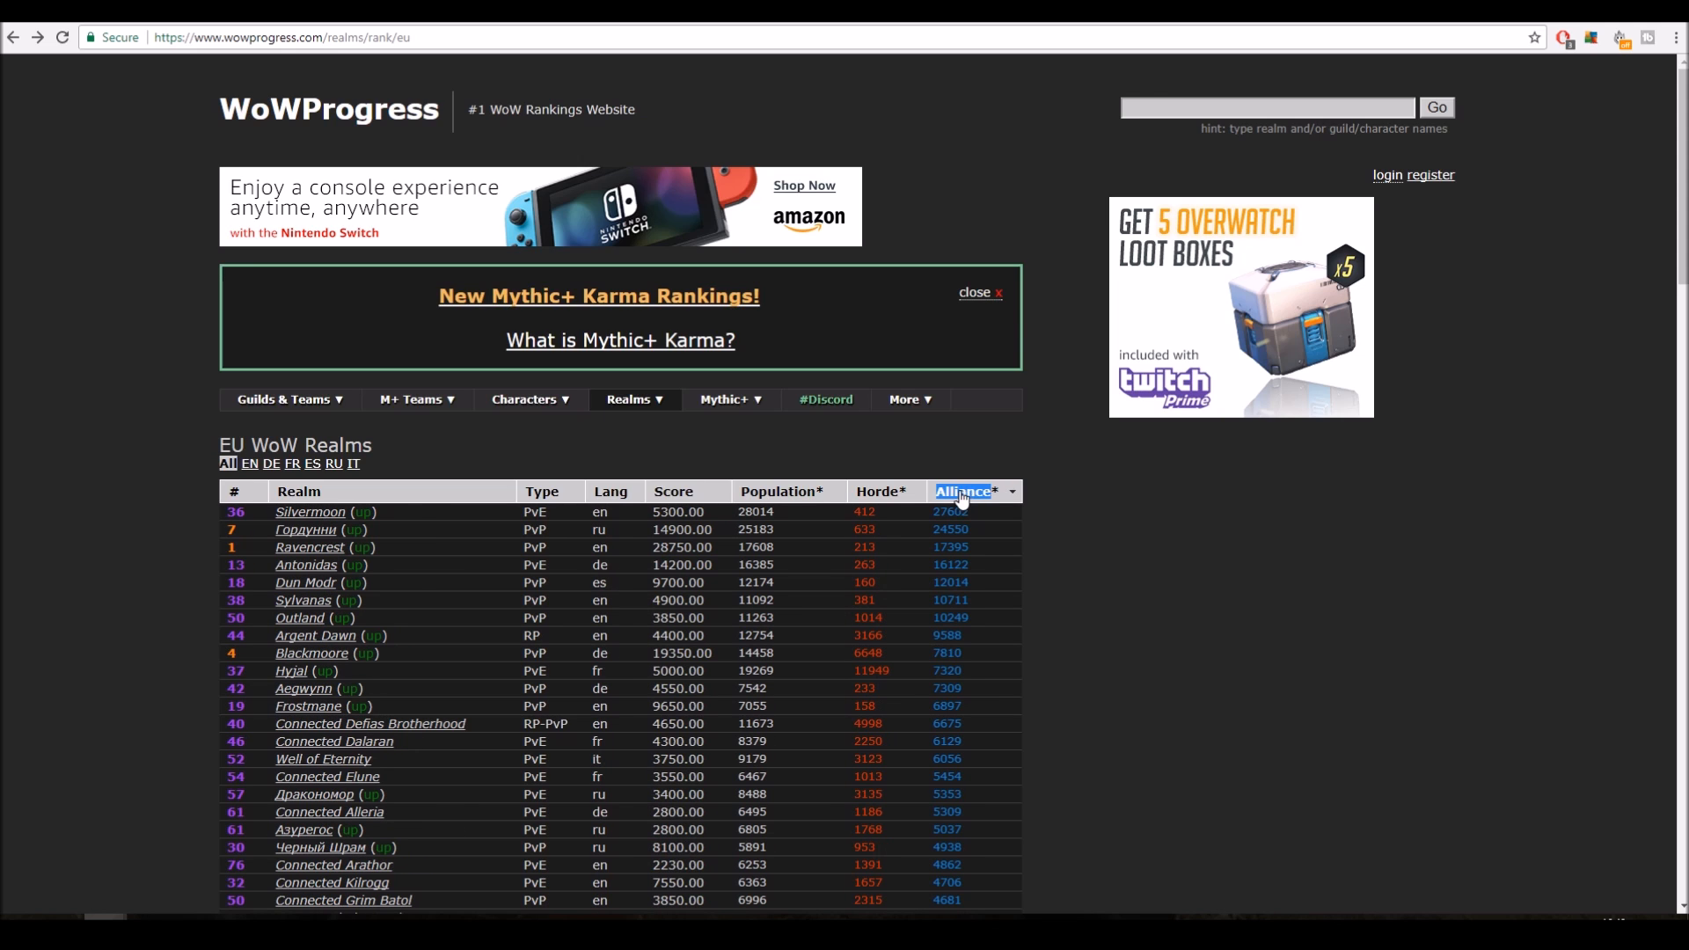
pyautogui.moveTo(785, 499)
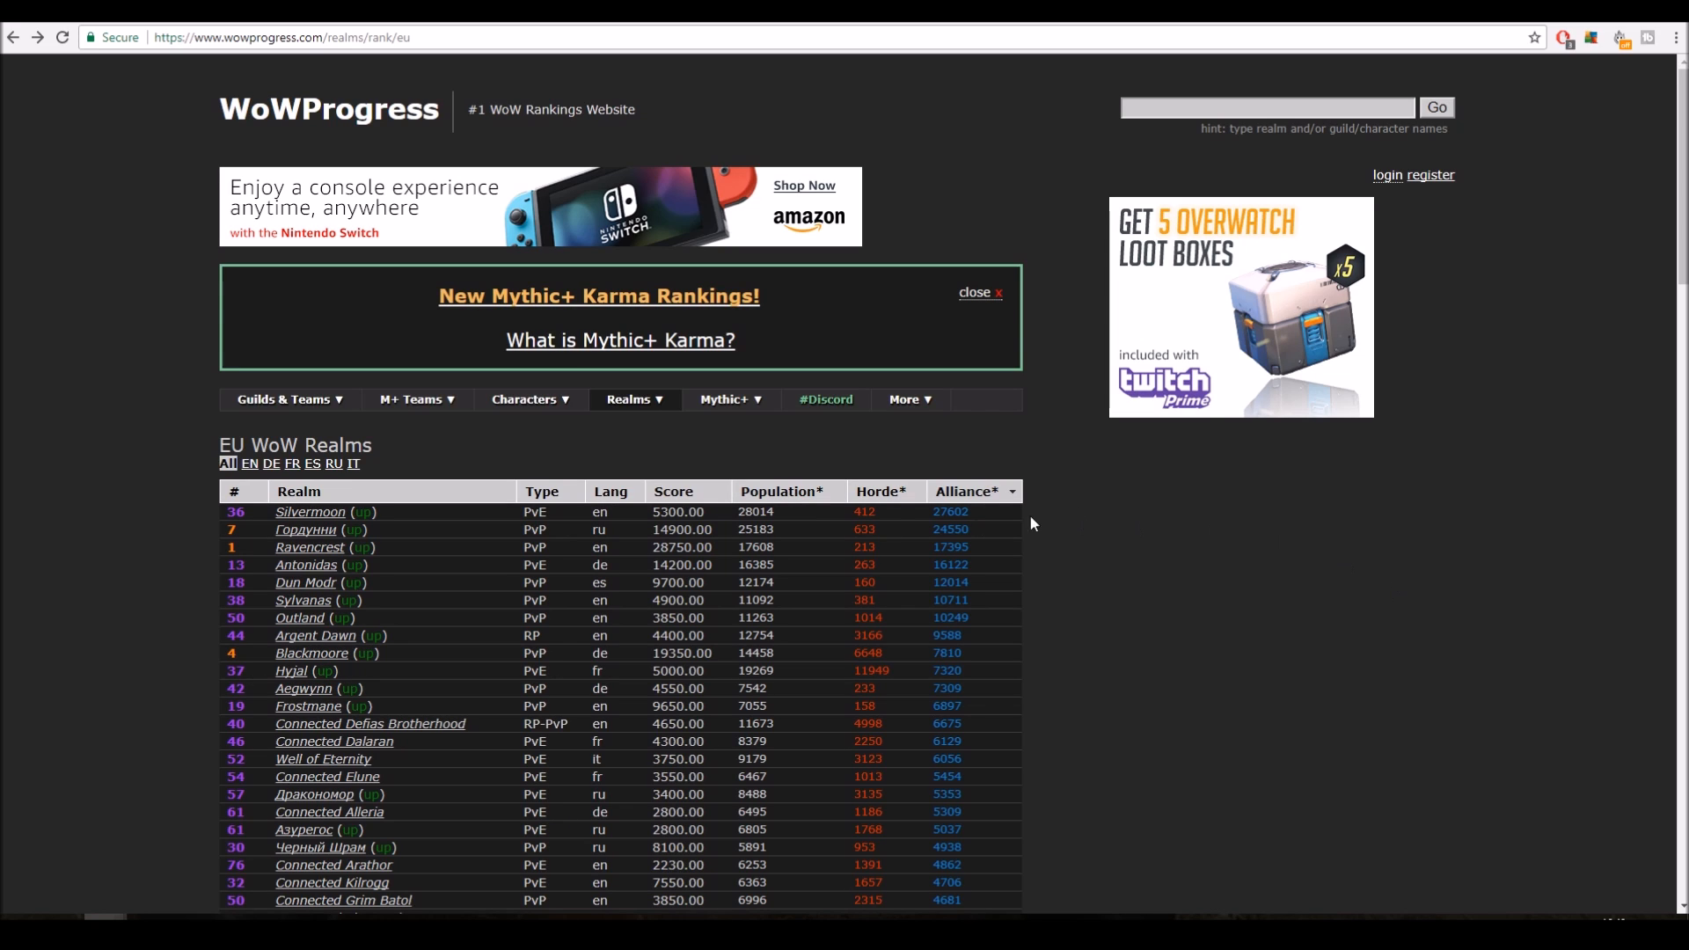
pyautogui.moveTo(966, 525)
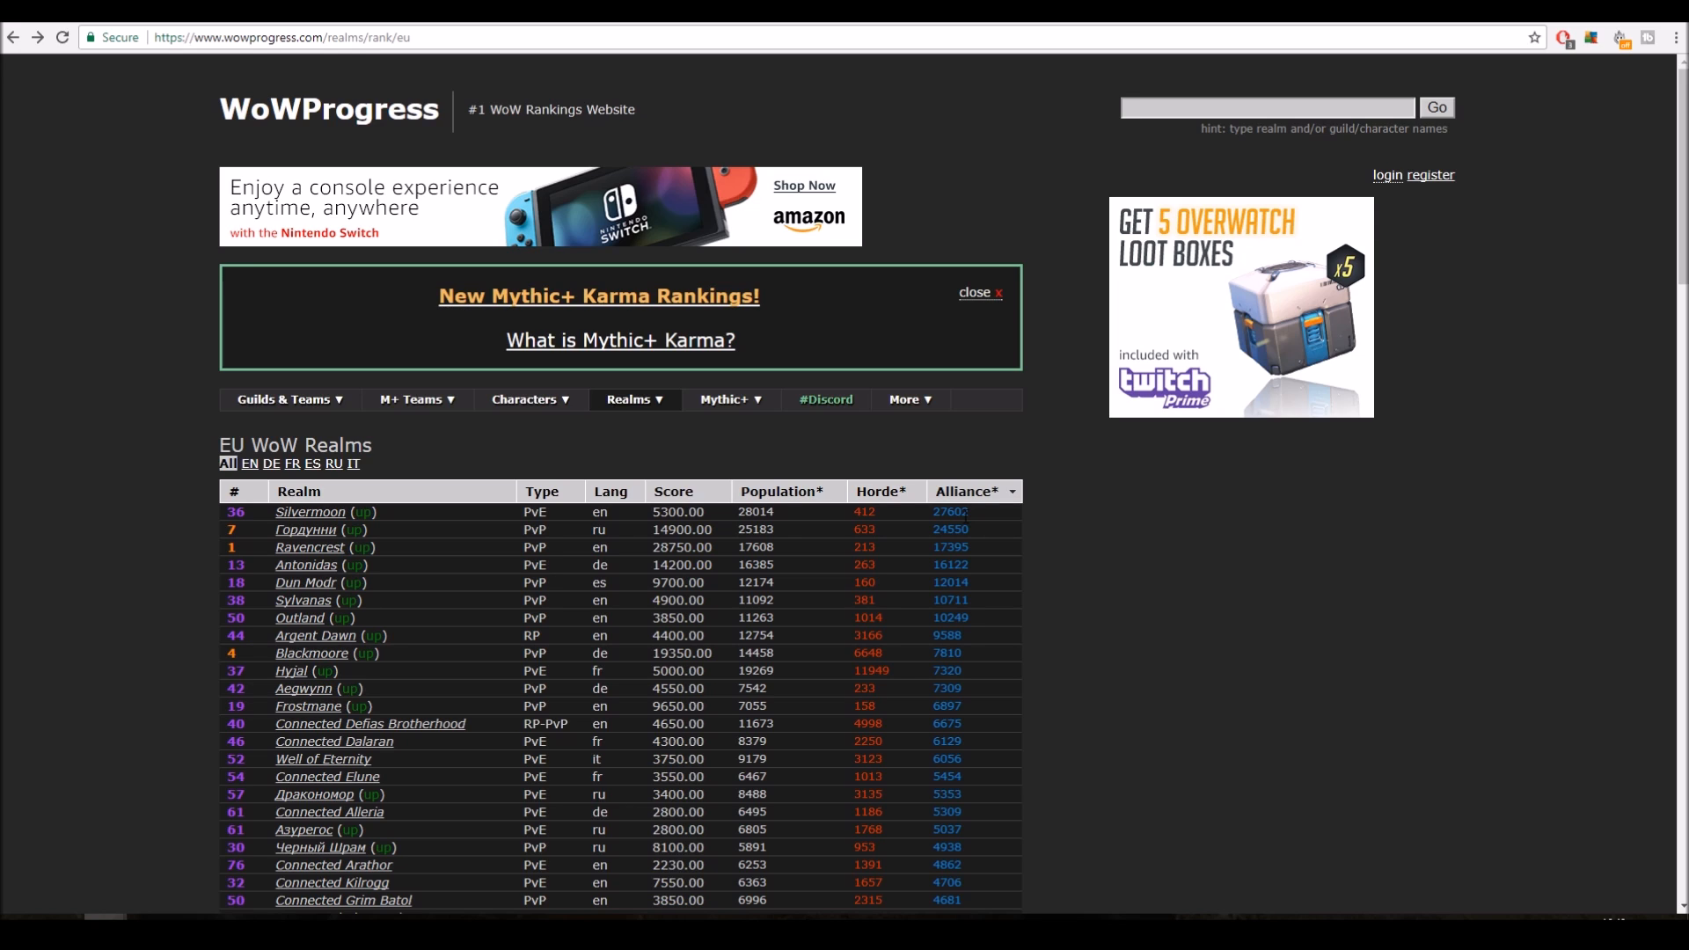
pyautogui.moveTo(947, 547)
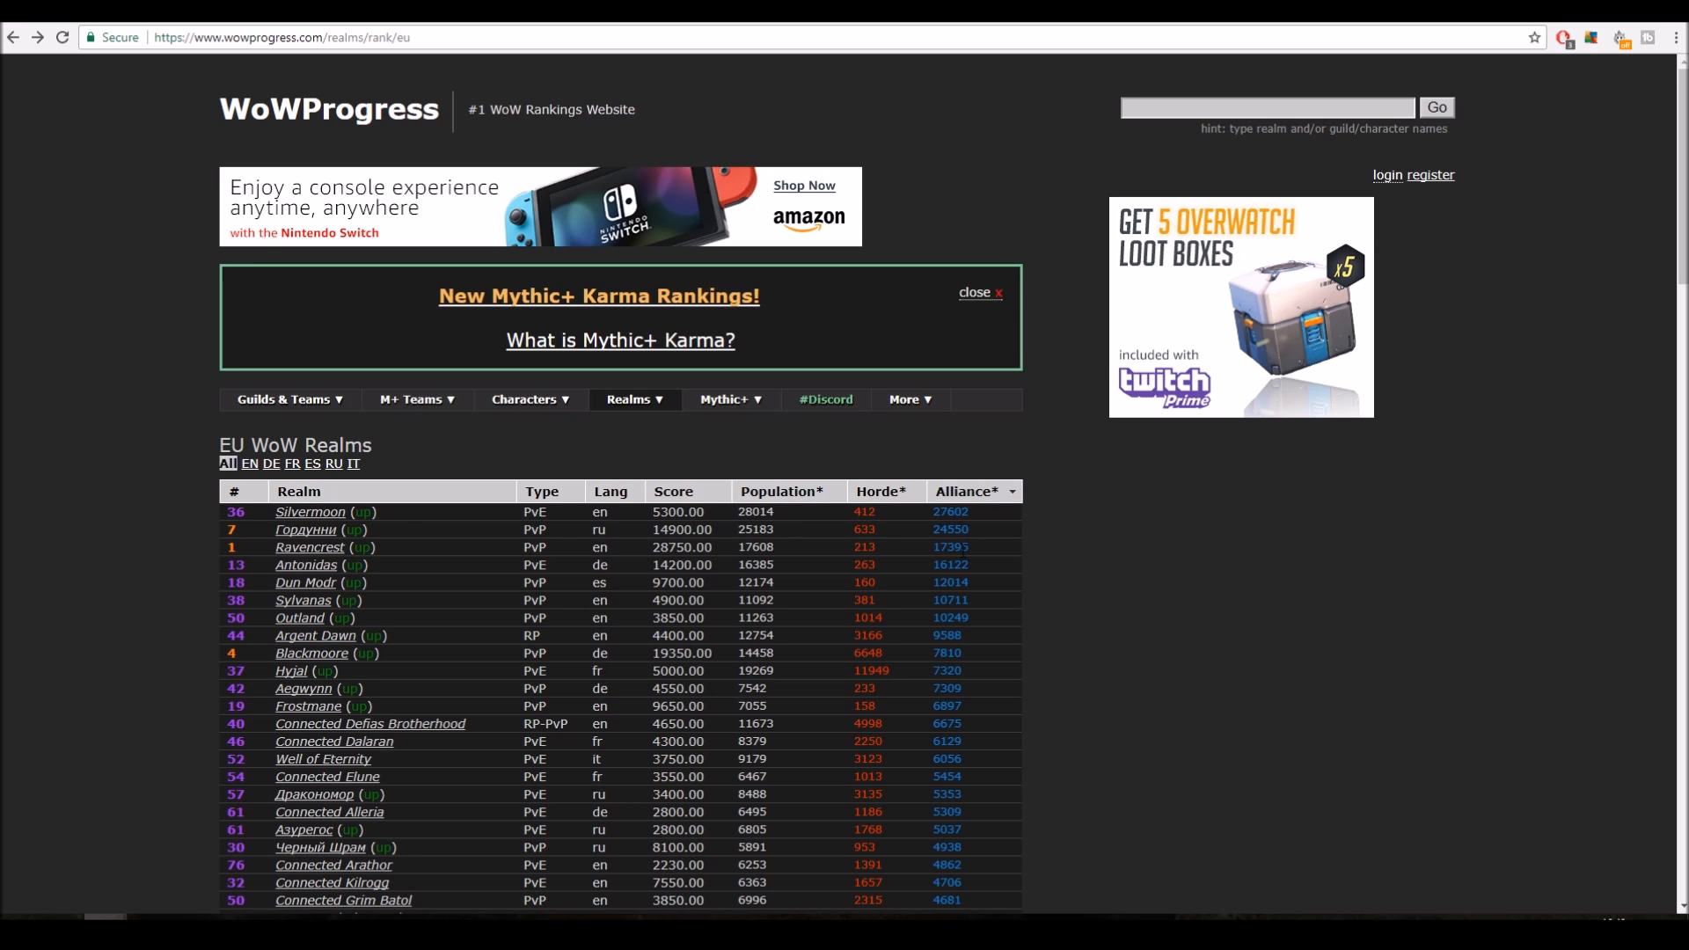
pyautogui.moveTo(977, 558)
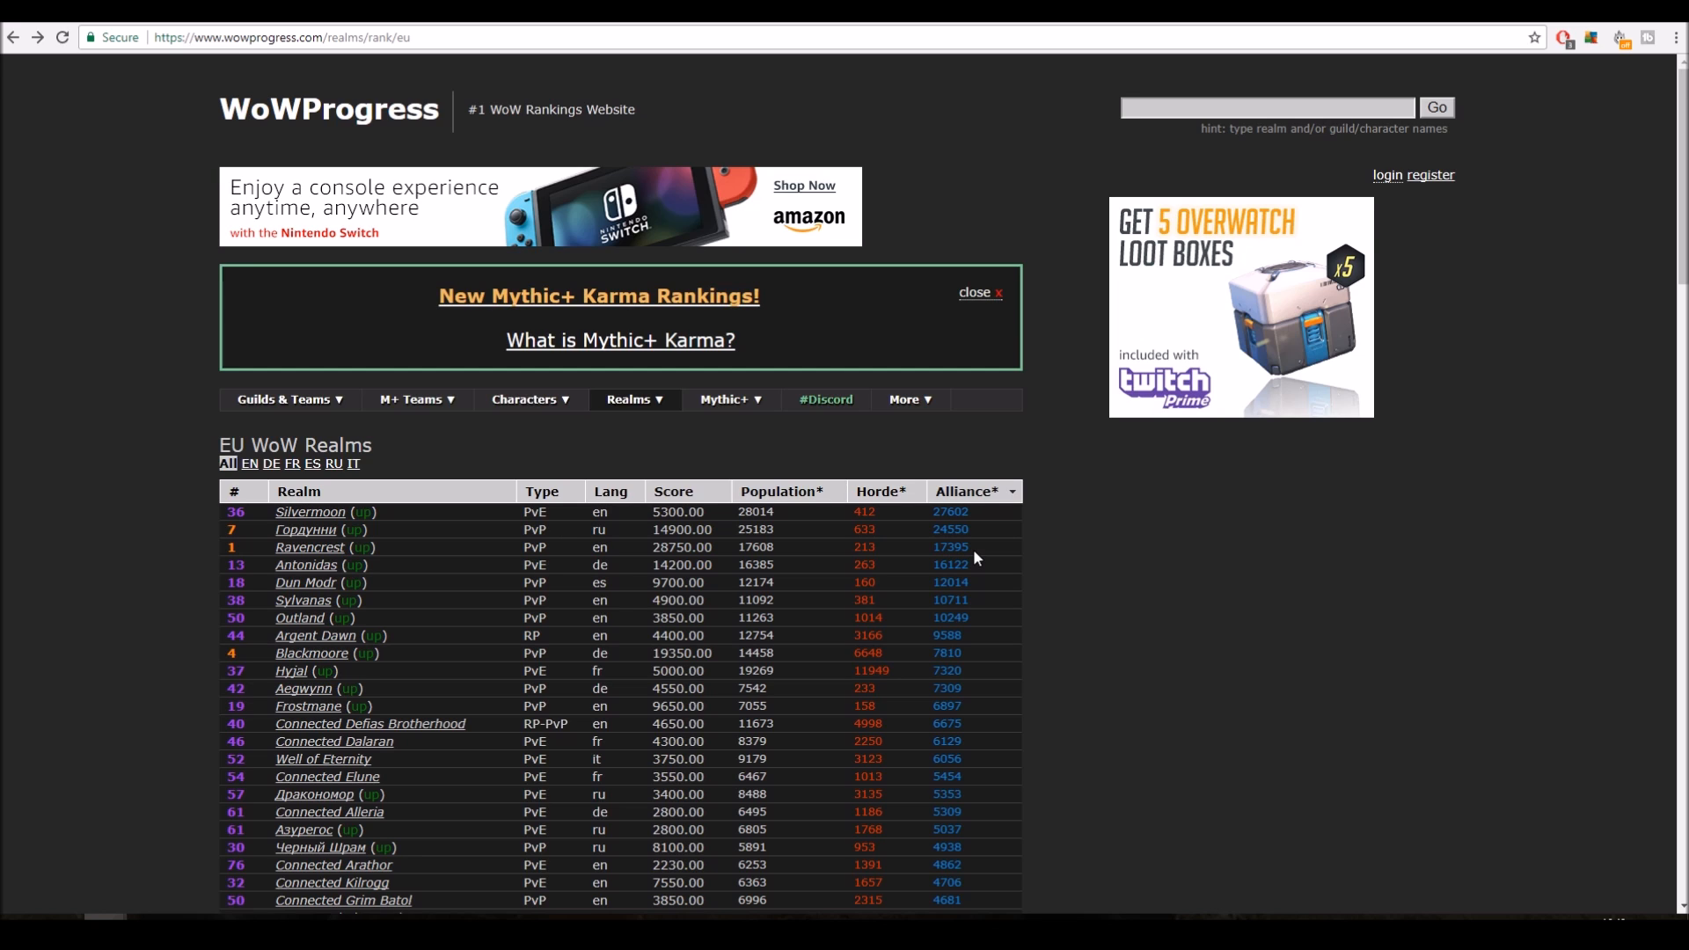
pyautogui.moveTo(962, 526)
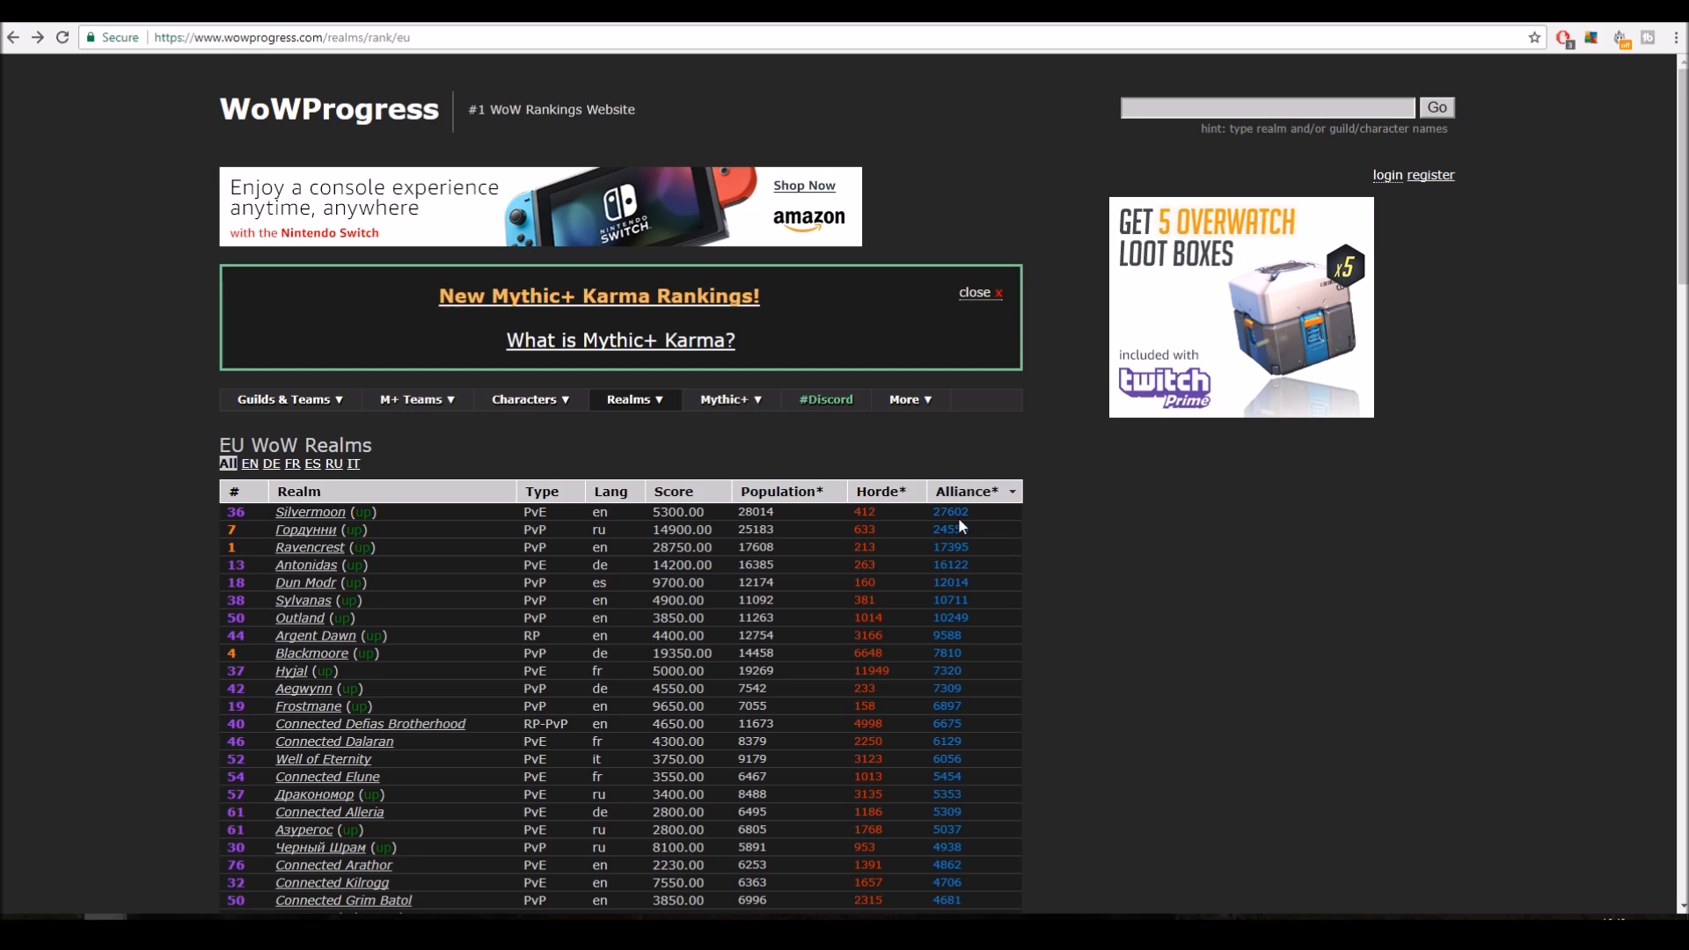
pyautogui.moveTo(934, 519)
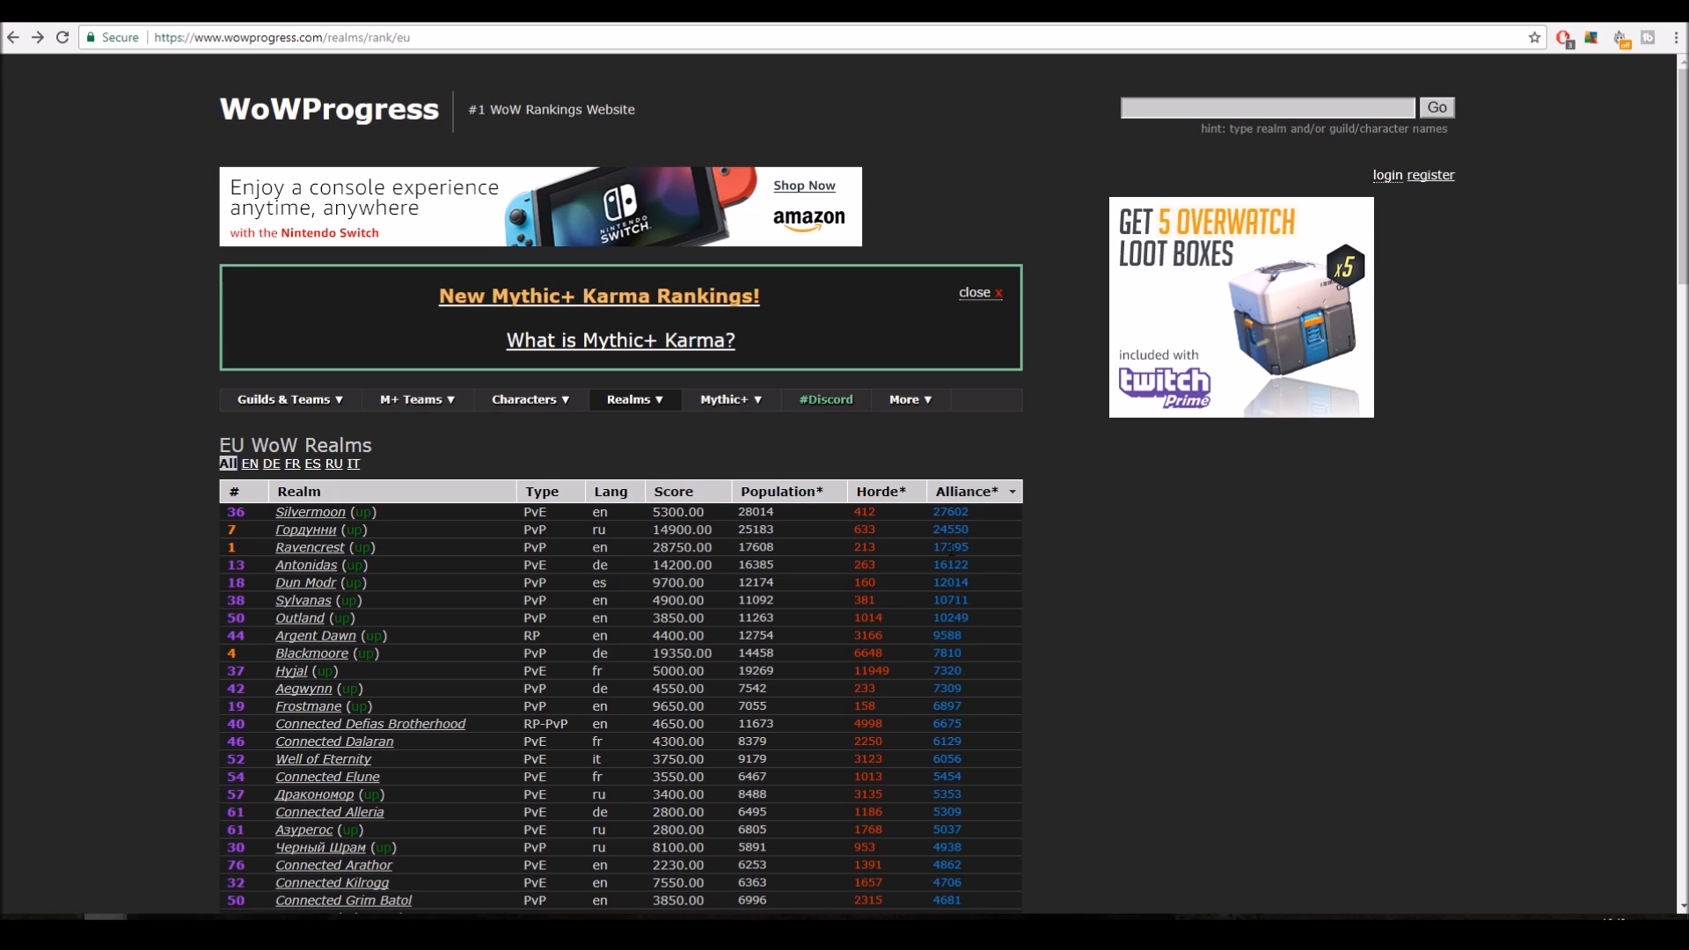
pyautogui.moveTo(953, 526)
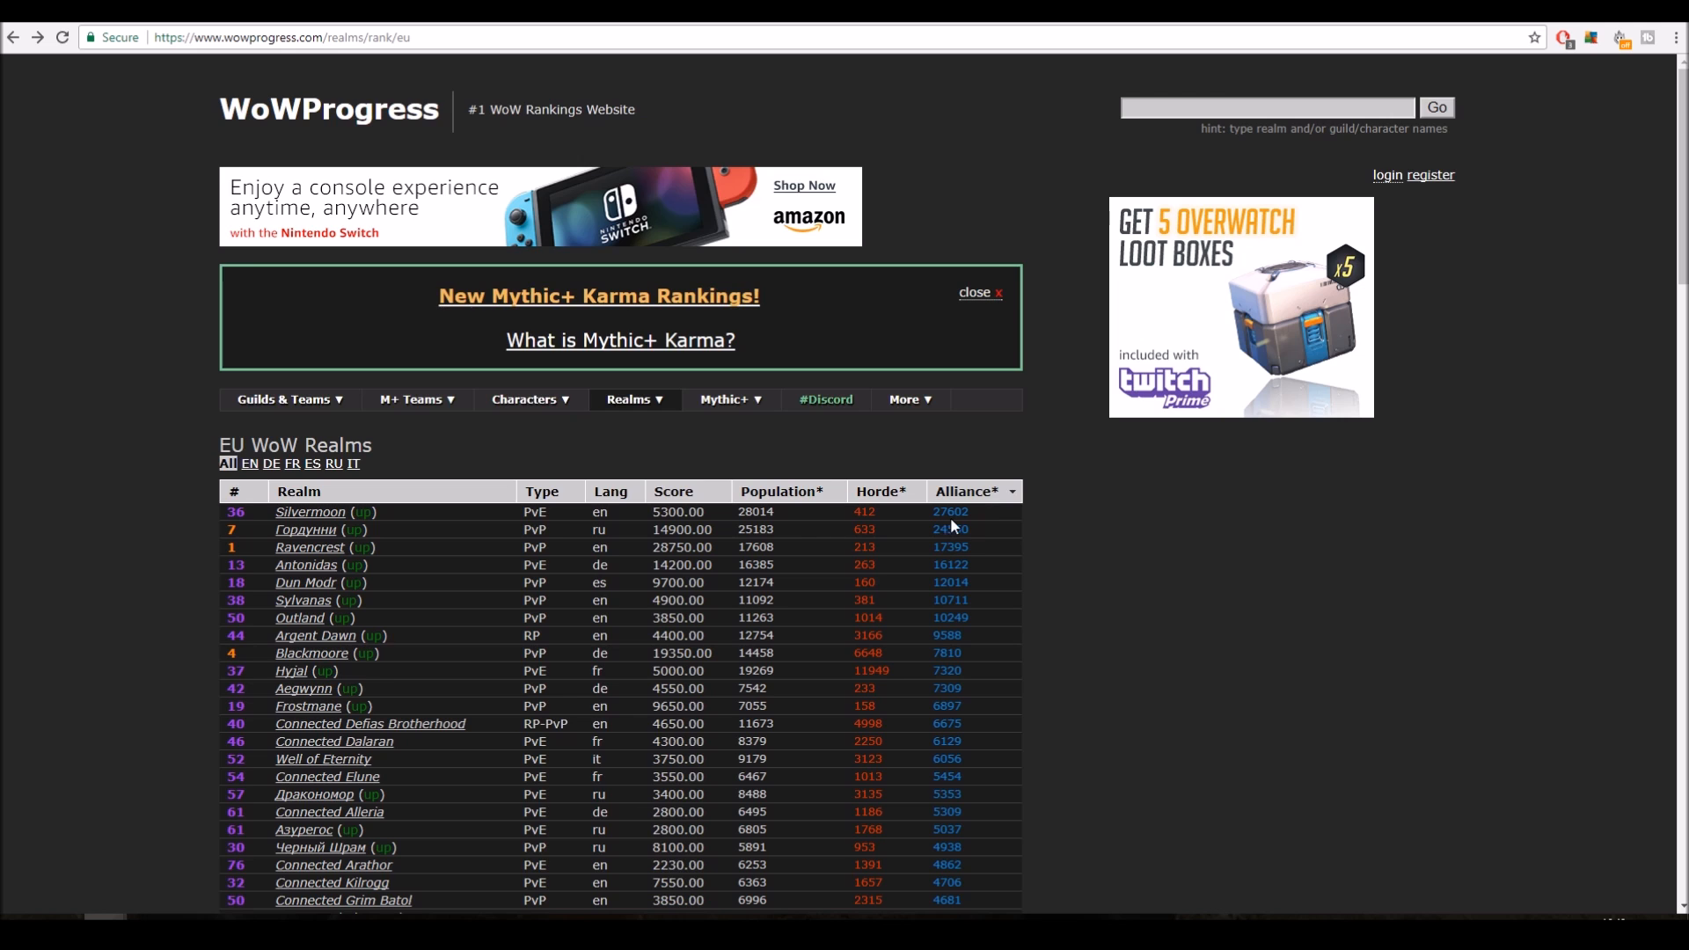
pyautogui.moveTo(384, 560)
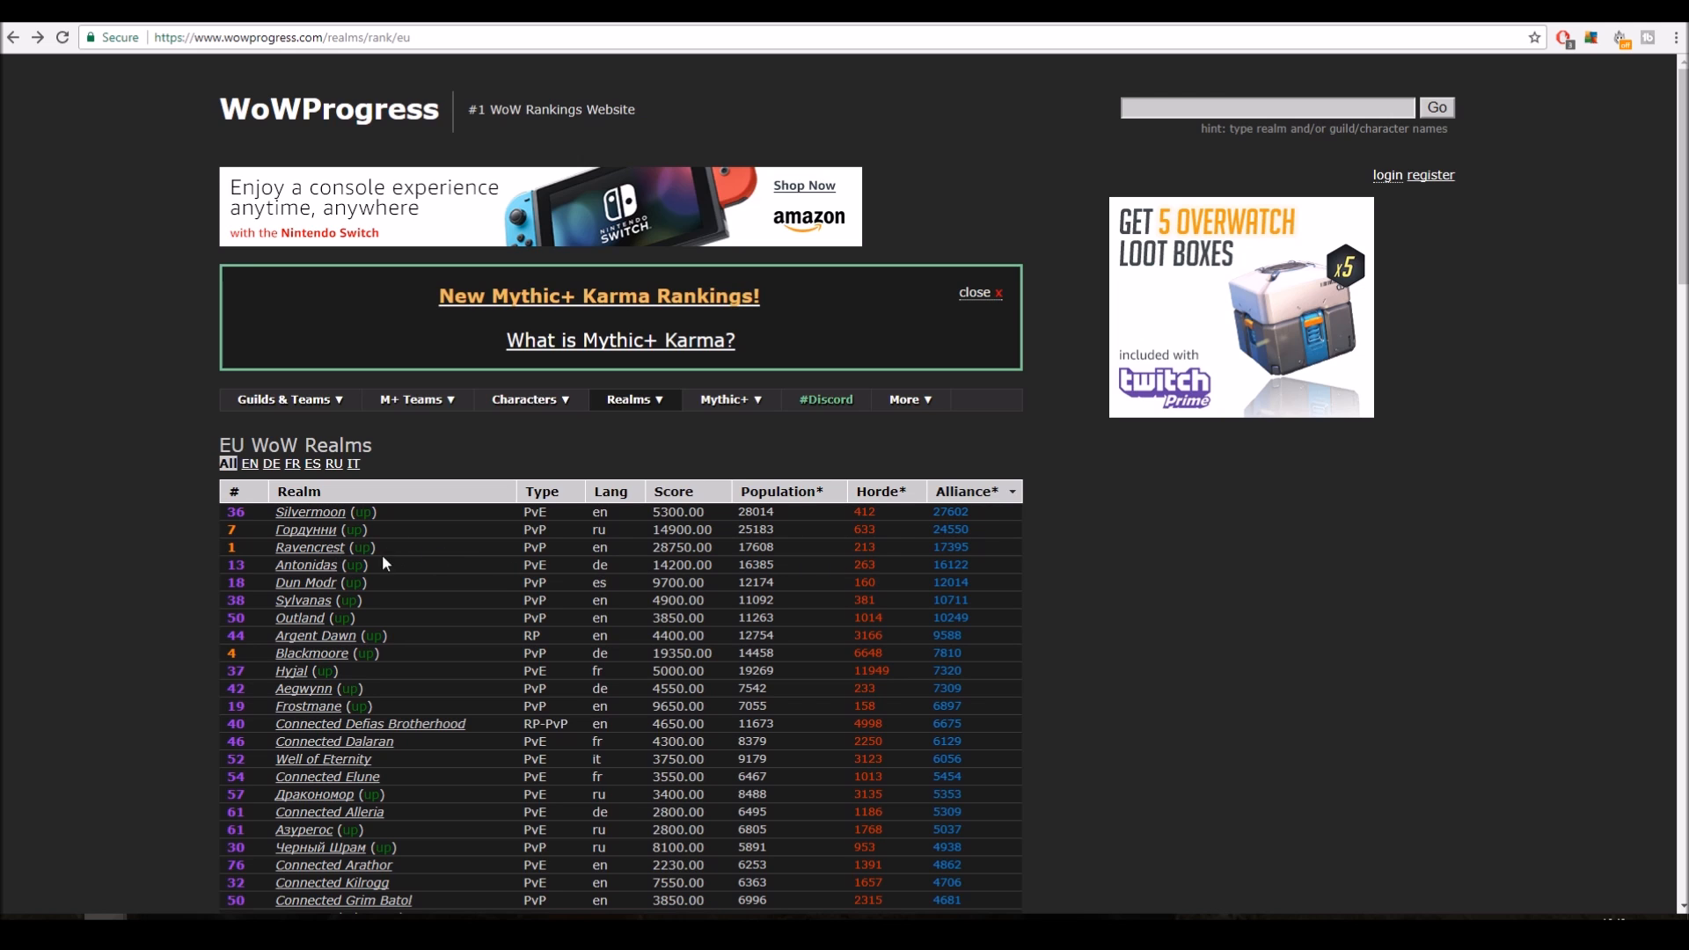
pyautogui.click(674, 491)
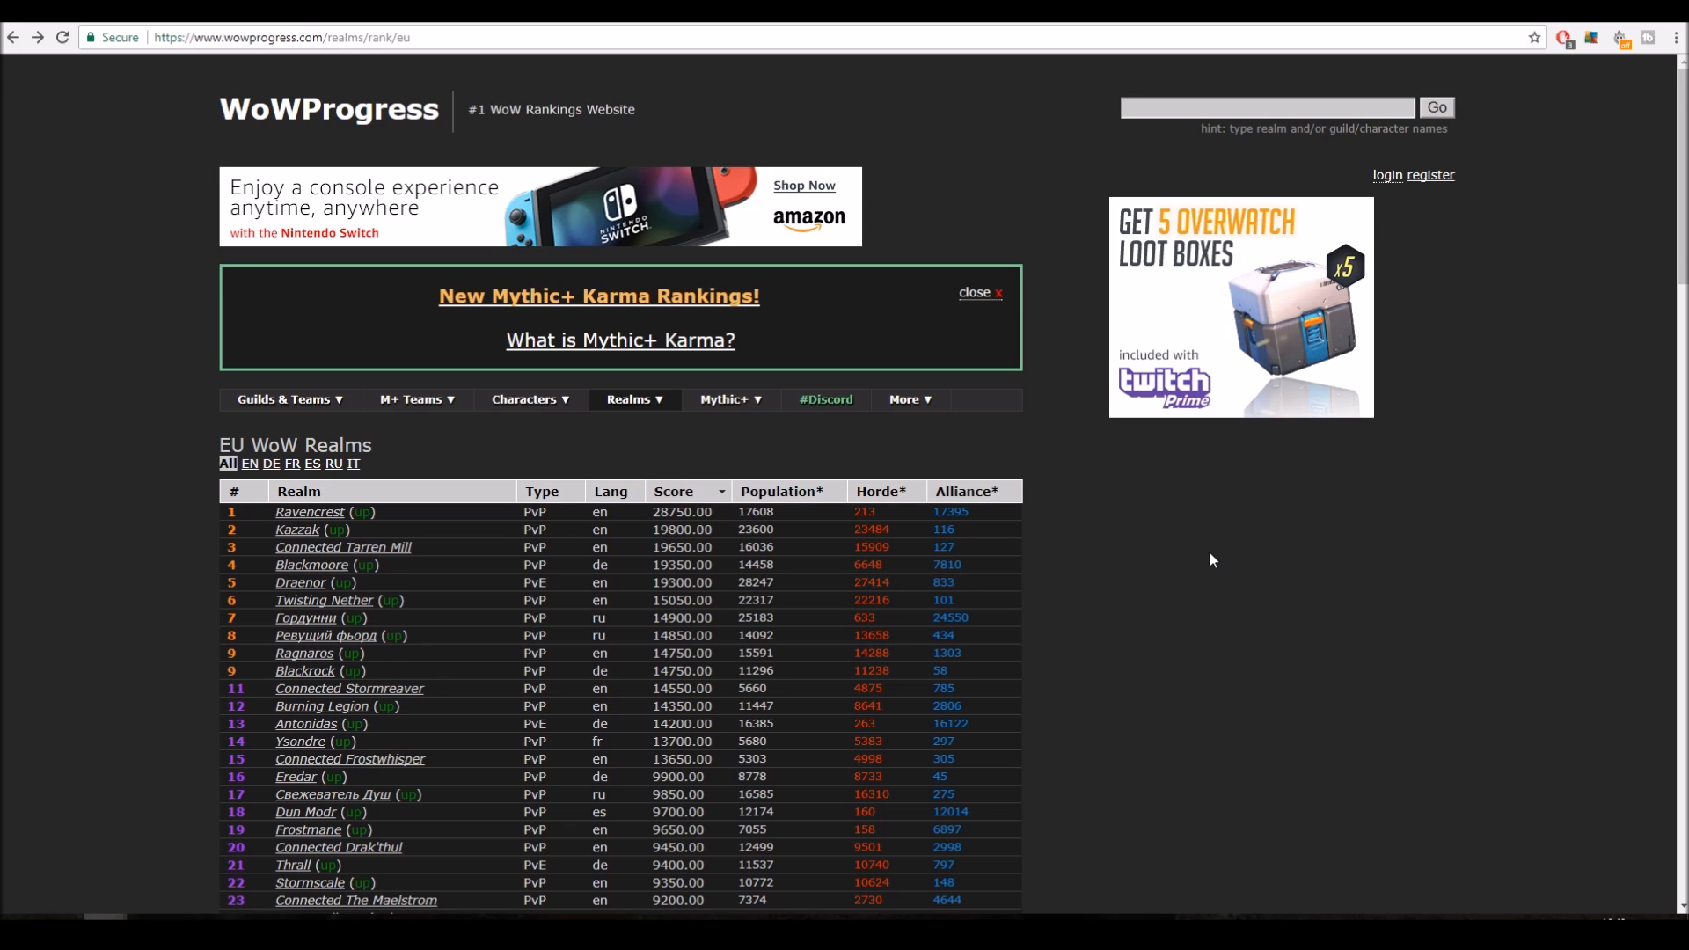
pyautogui.moveTo(1195, 753)
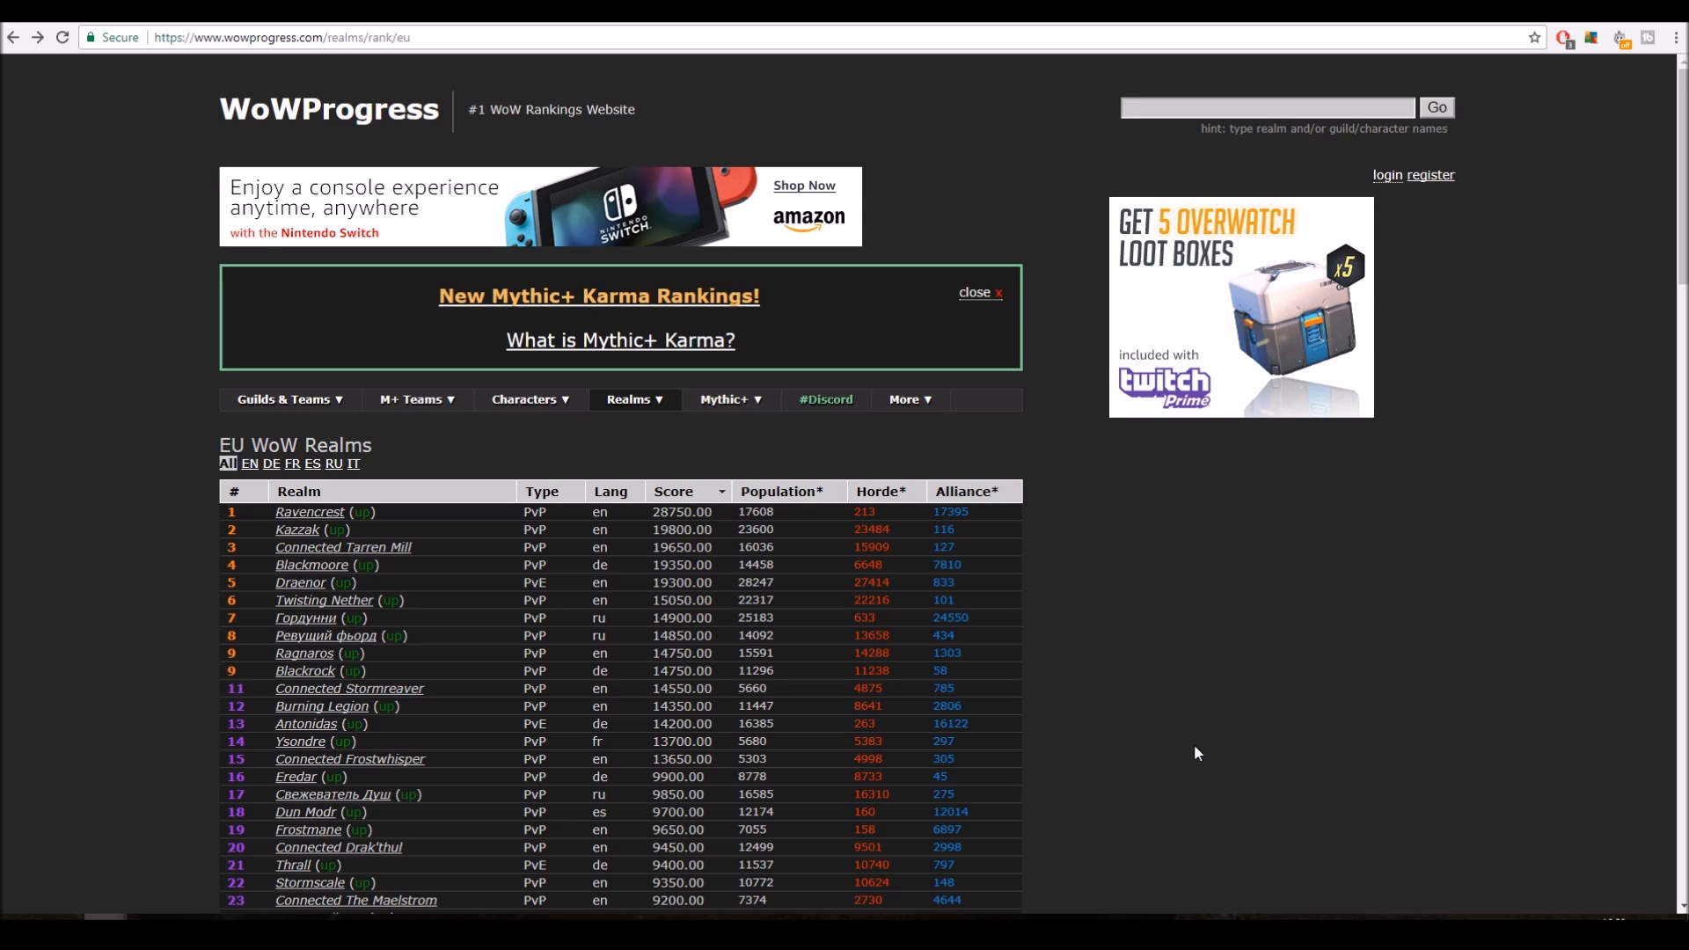
pyautogui.moveTo(859, 683)
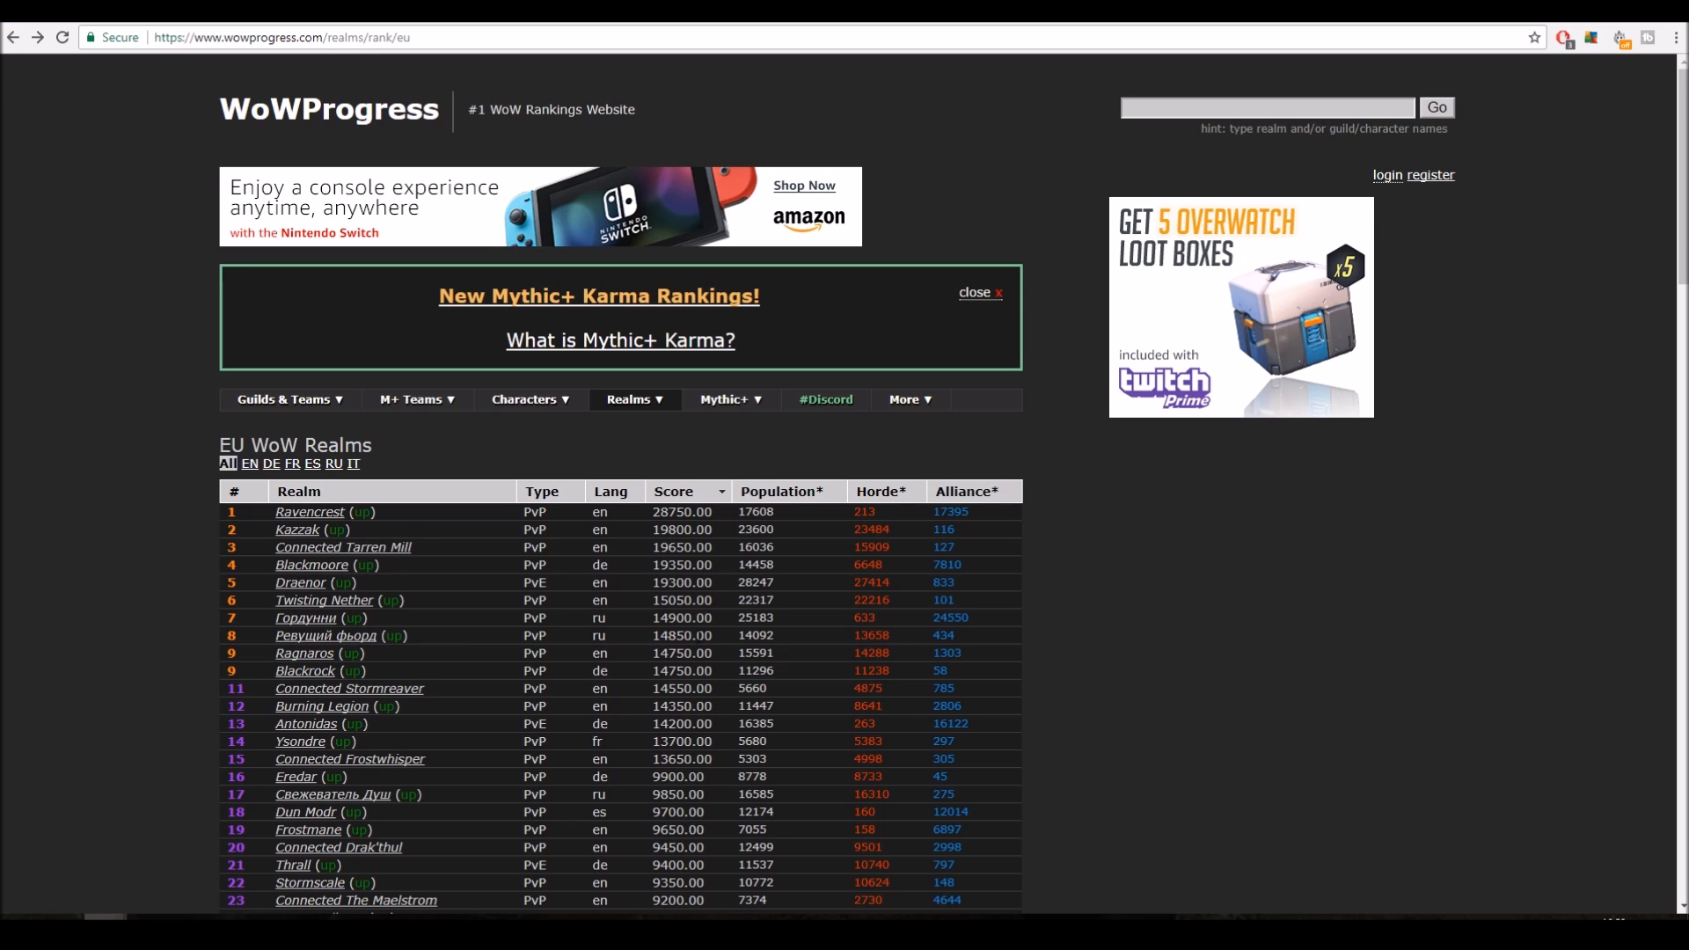
pyautogui.moveTo(1301, 719)
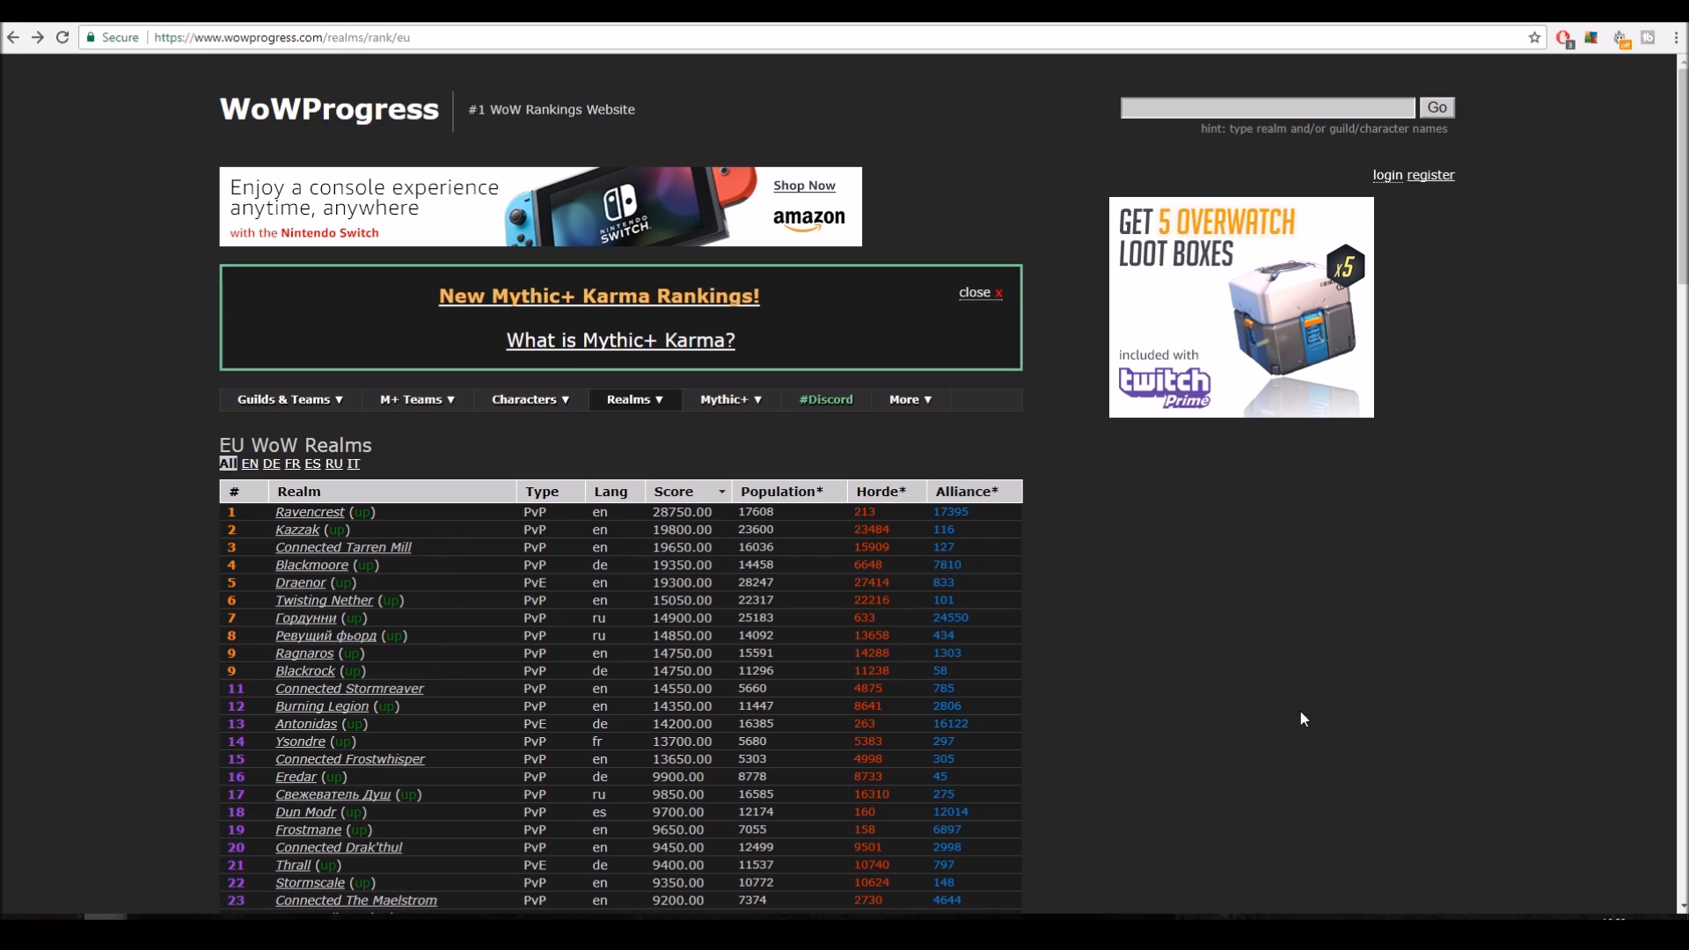
pyautogui.moveTo(1584, 663)
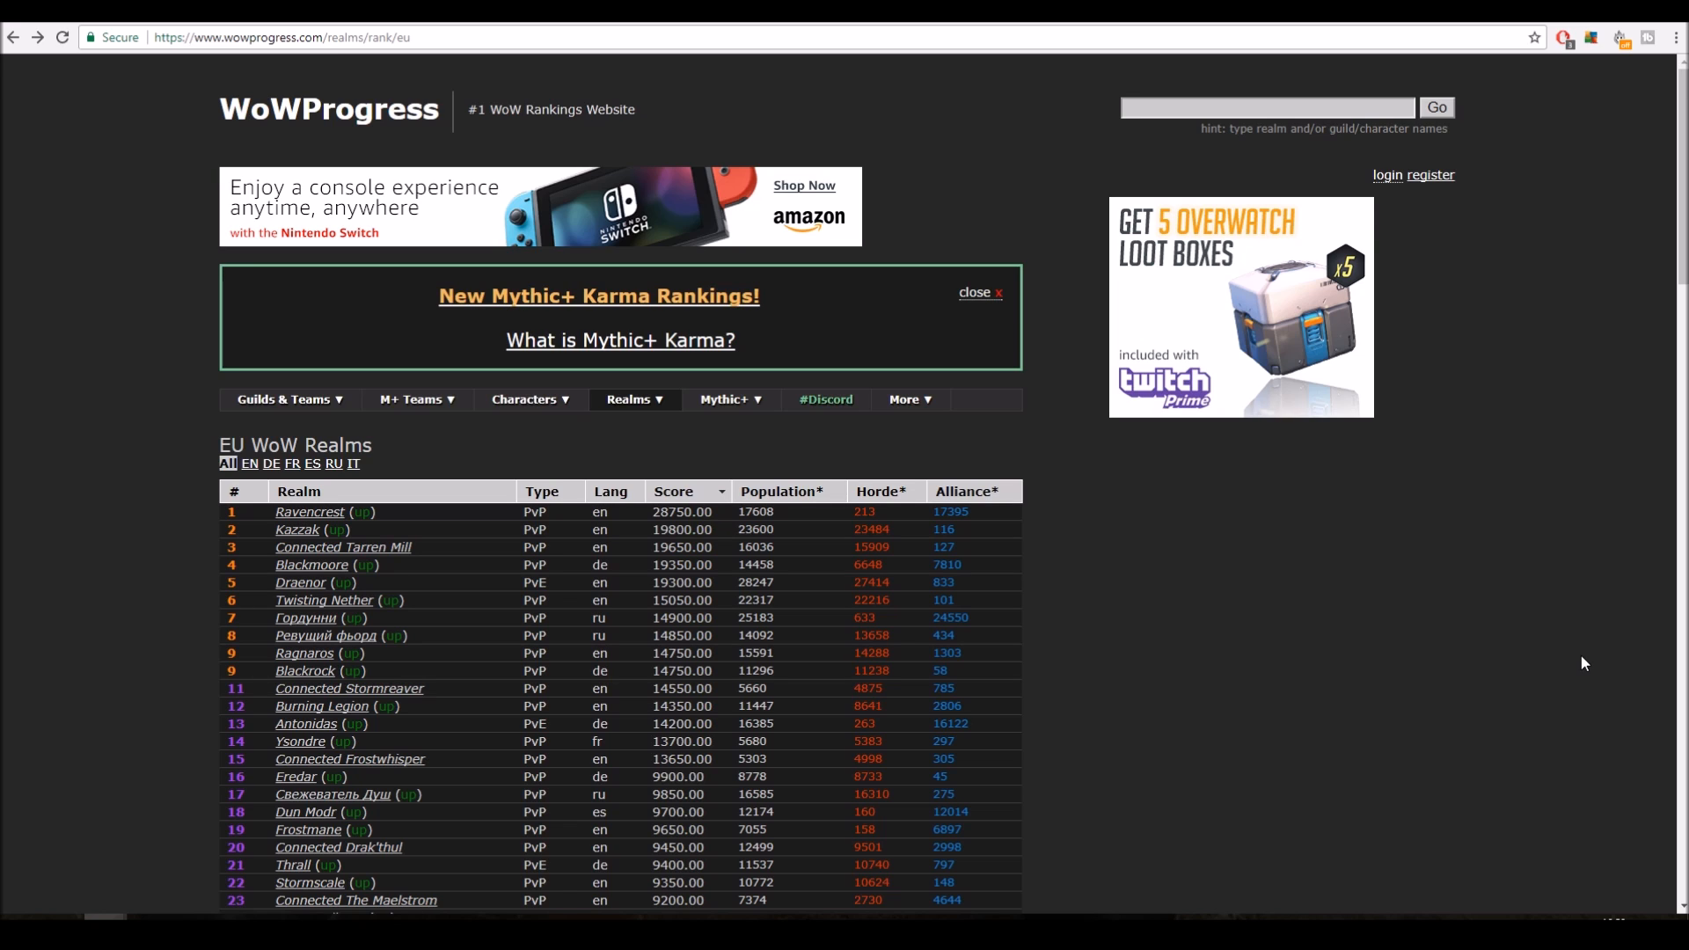
pyautogui.moveTo(795, 438)
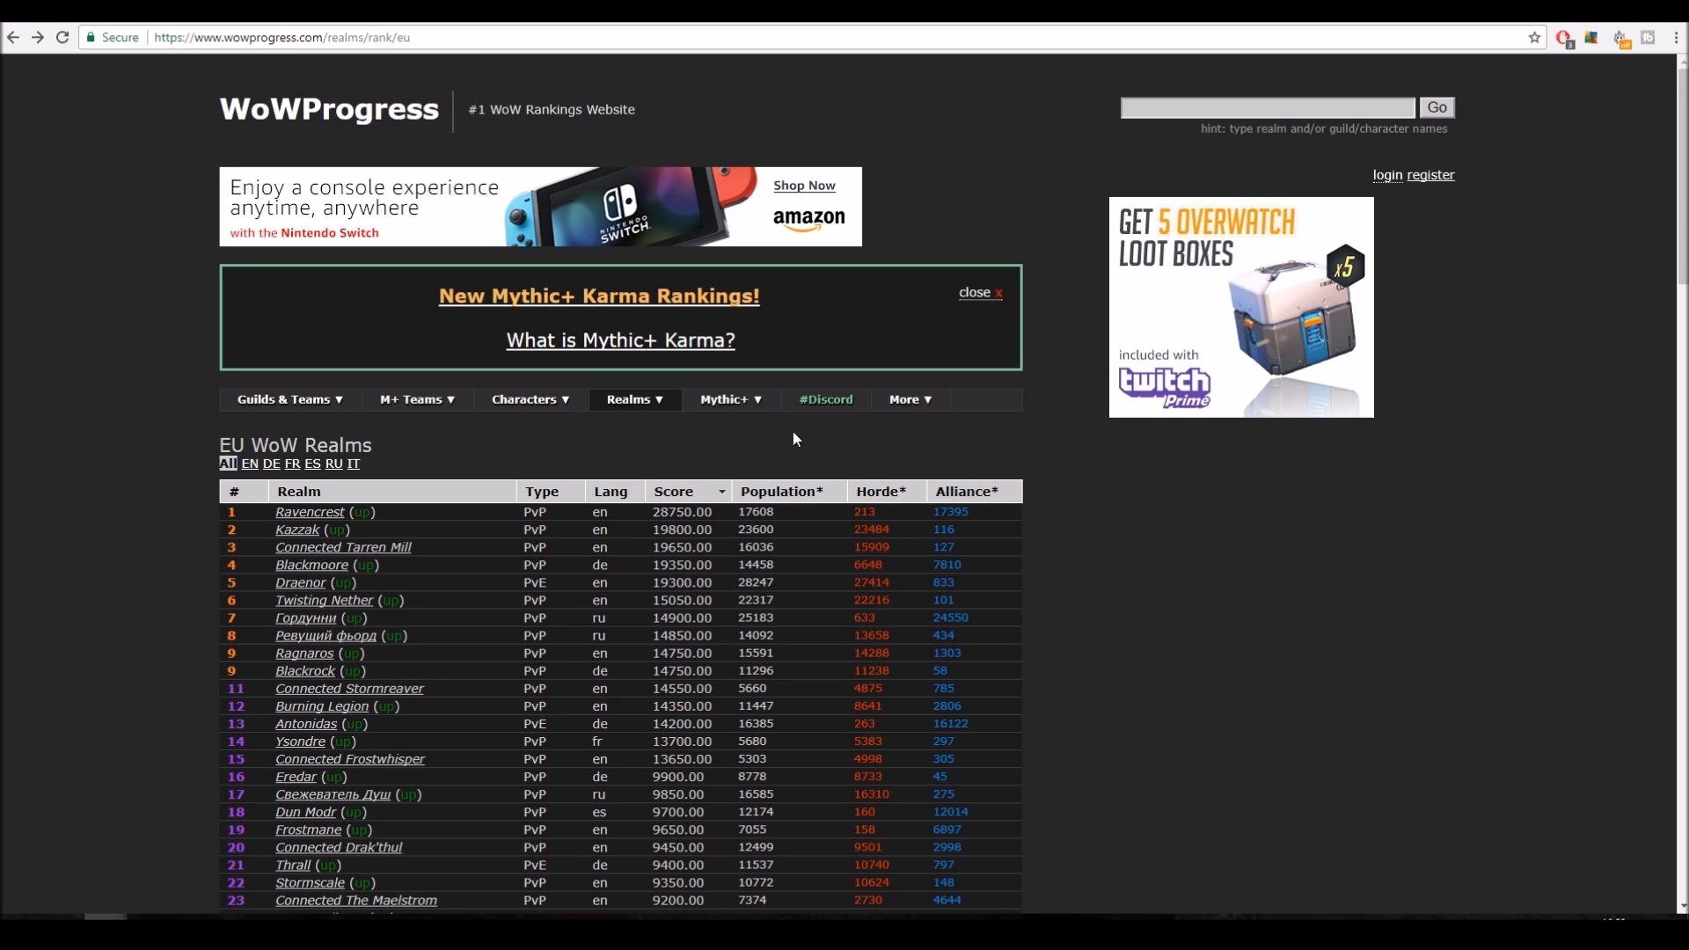
pyautogui.moveTo(1319, 514)
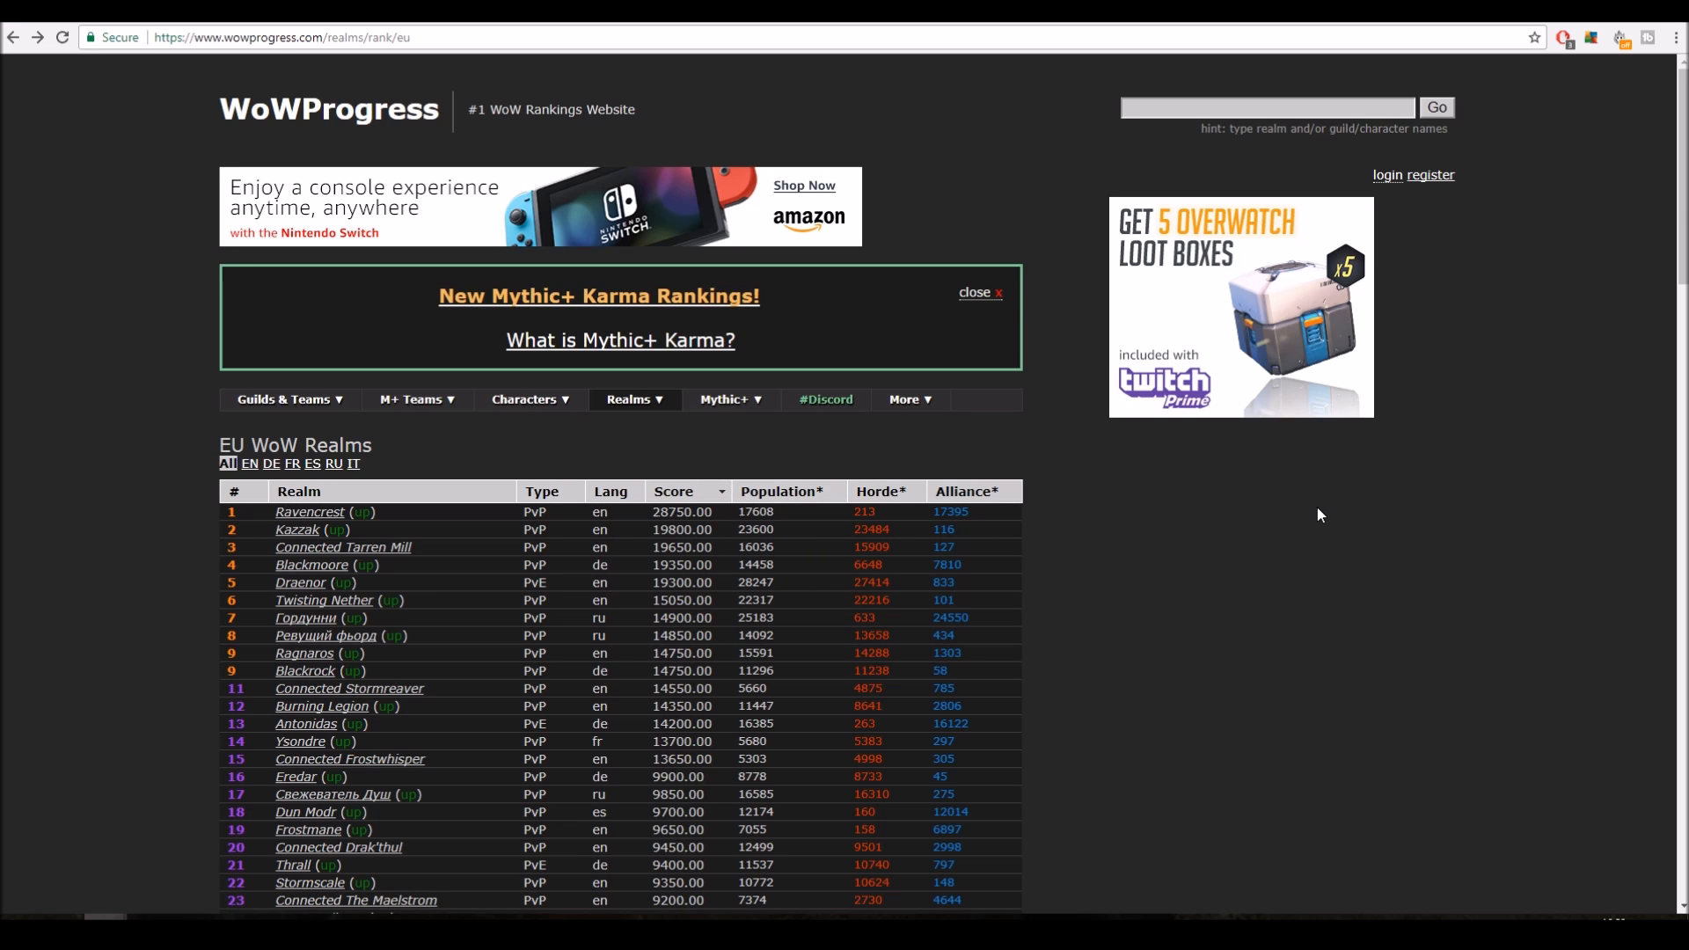